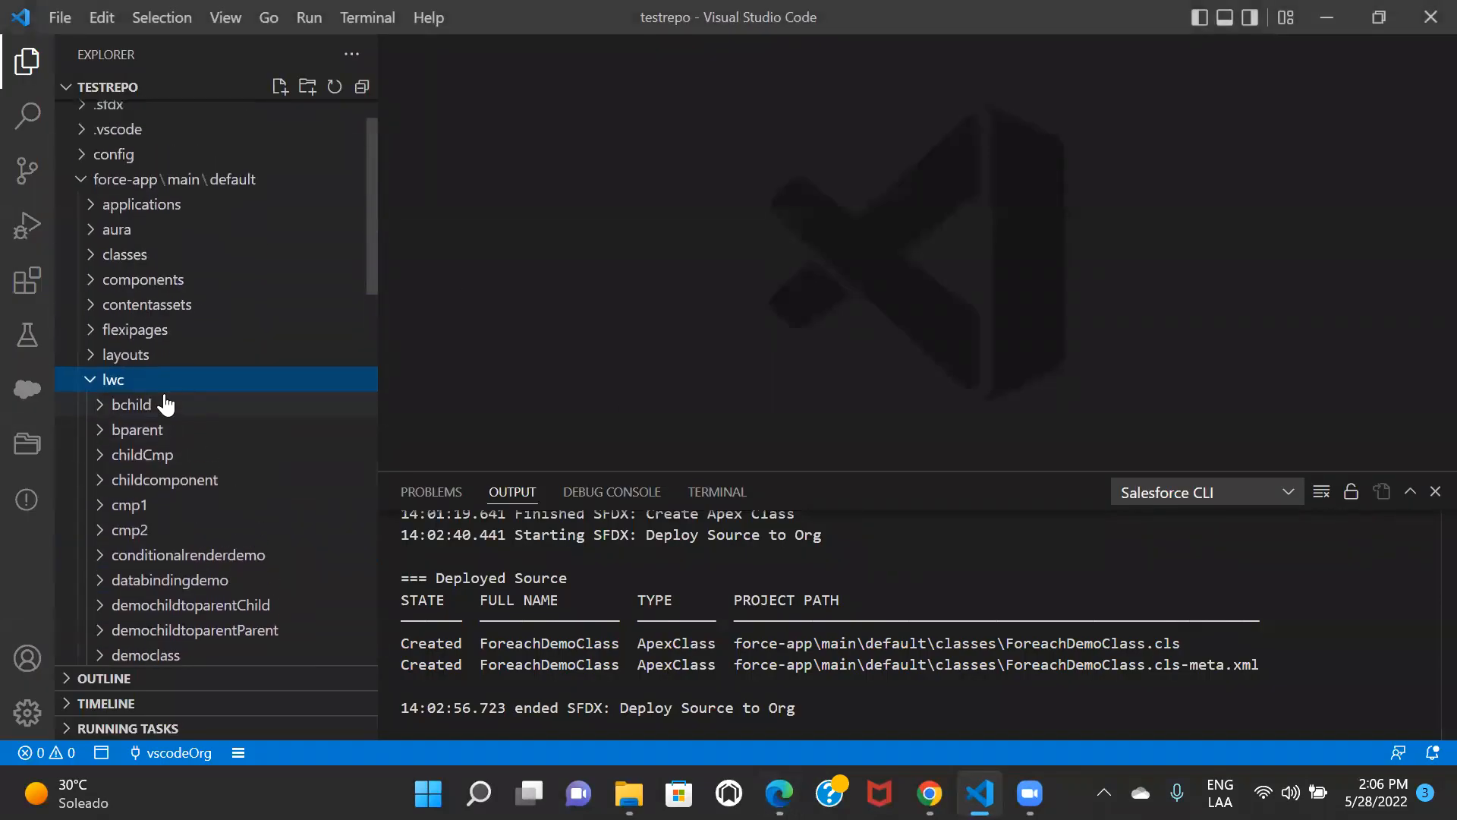
Create a new Lightning web component named foreachdemo in the lwc folder.
right_click(112, 379)
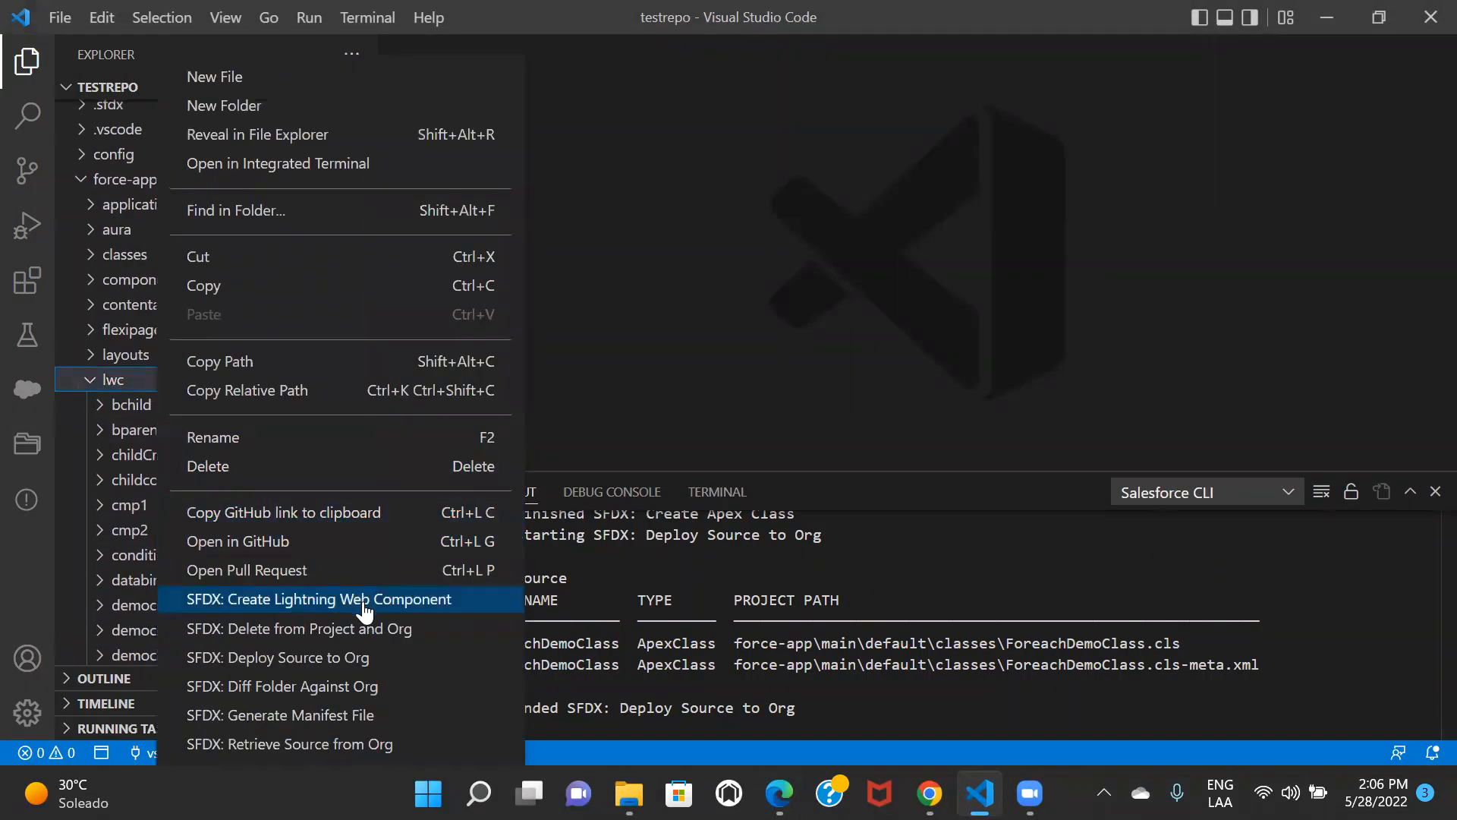
left_click(317, 599)
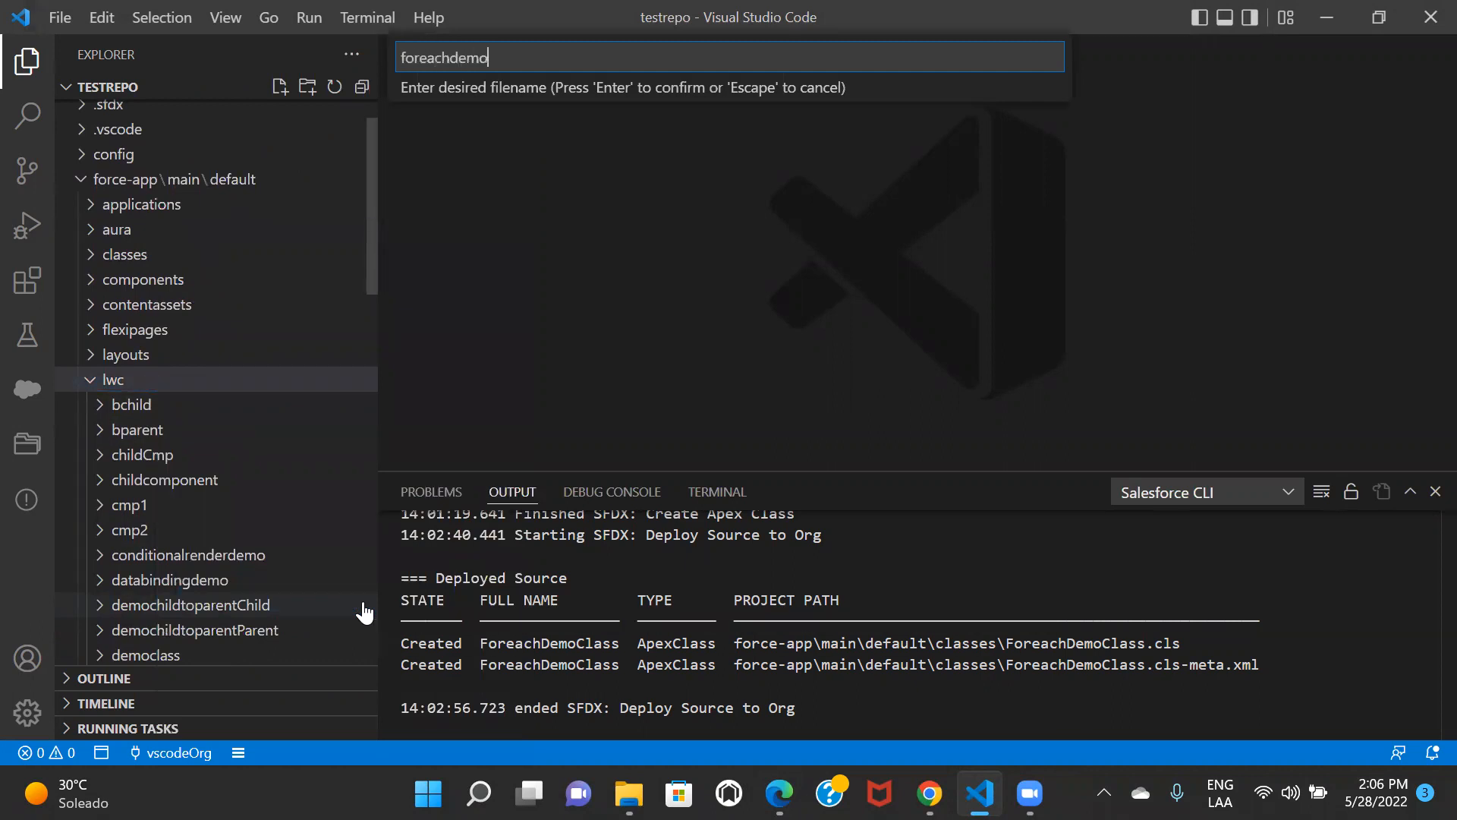
key("Enter")
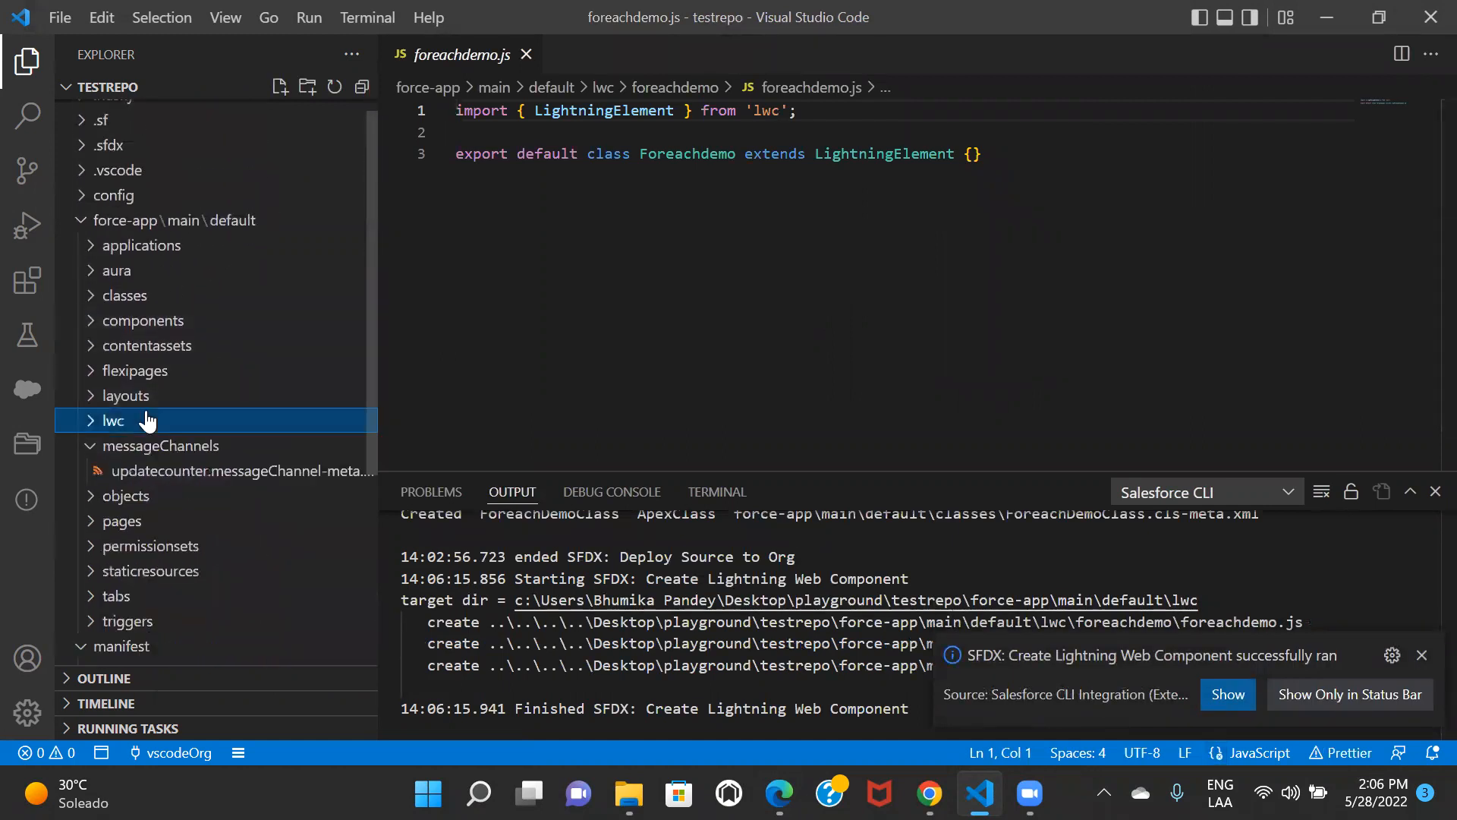
Create a new Apex class named Foreachdemo in the classes folder.
right_click(111, 420)
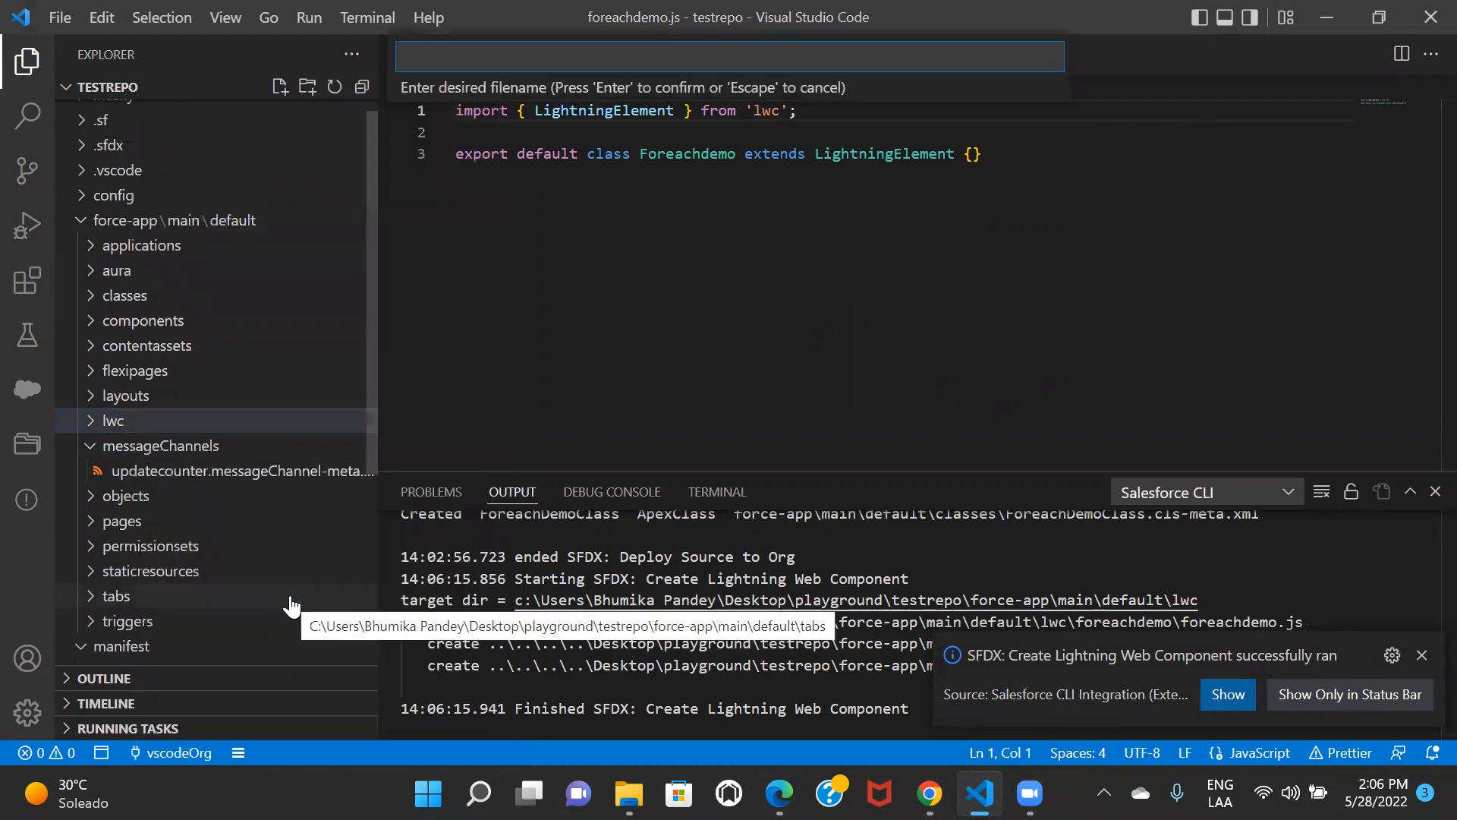
type("Foreachde")
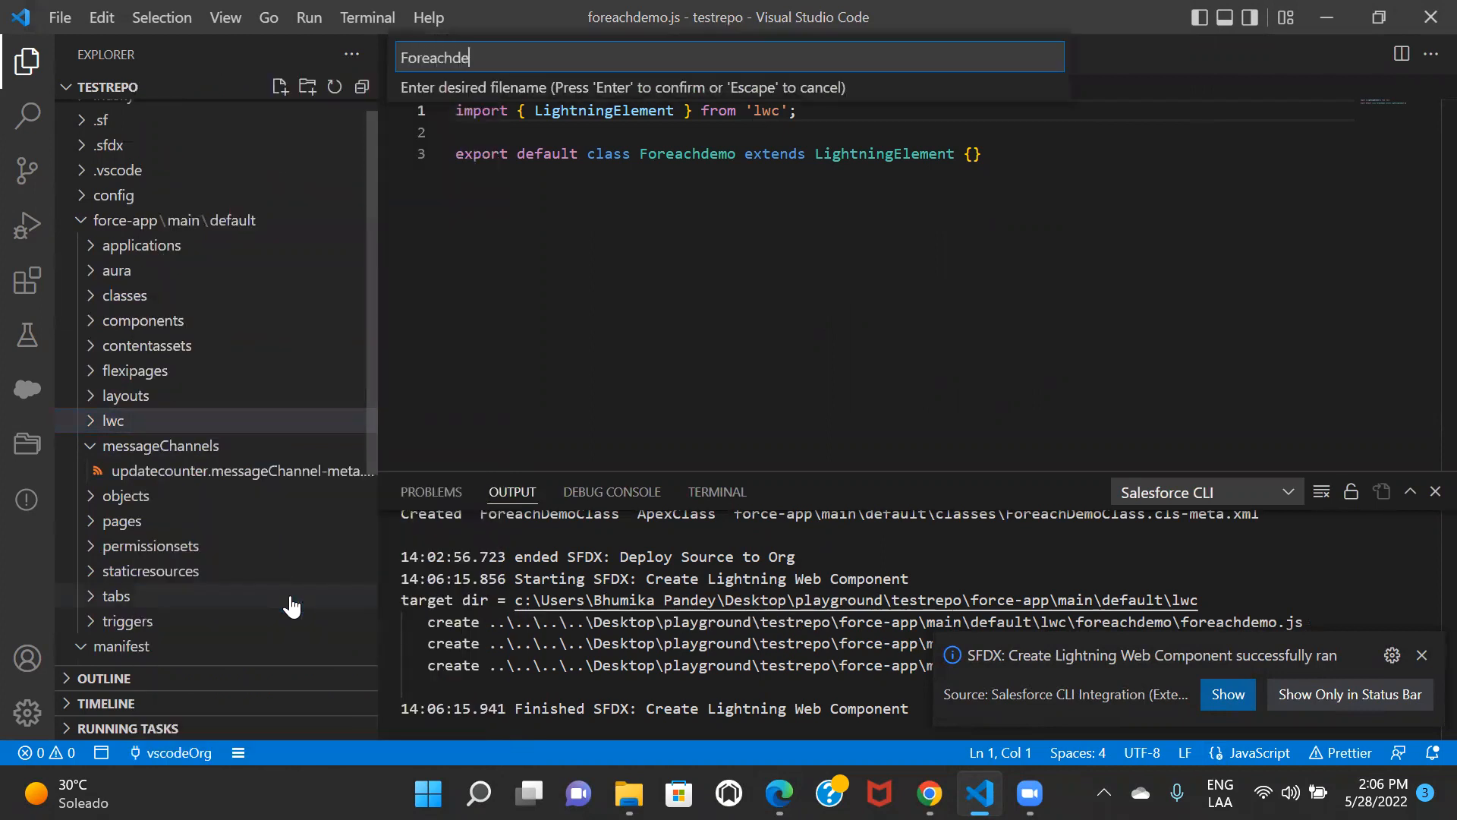
key("Enter")
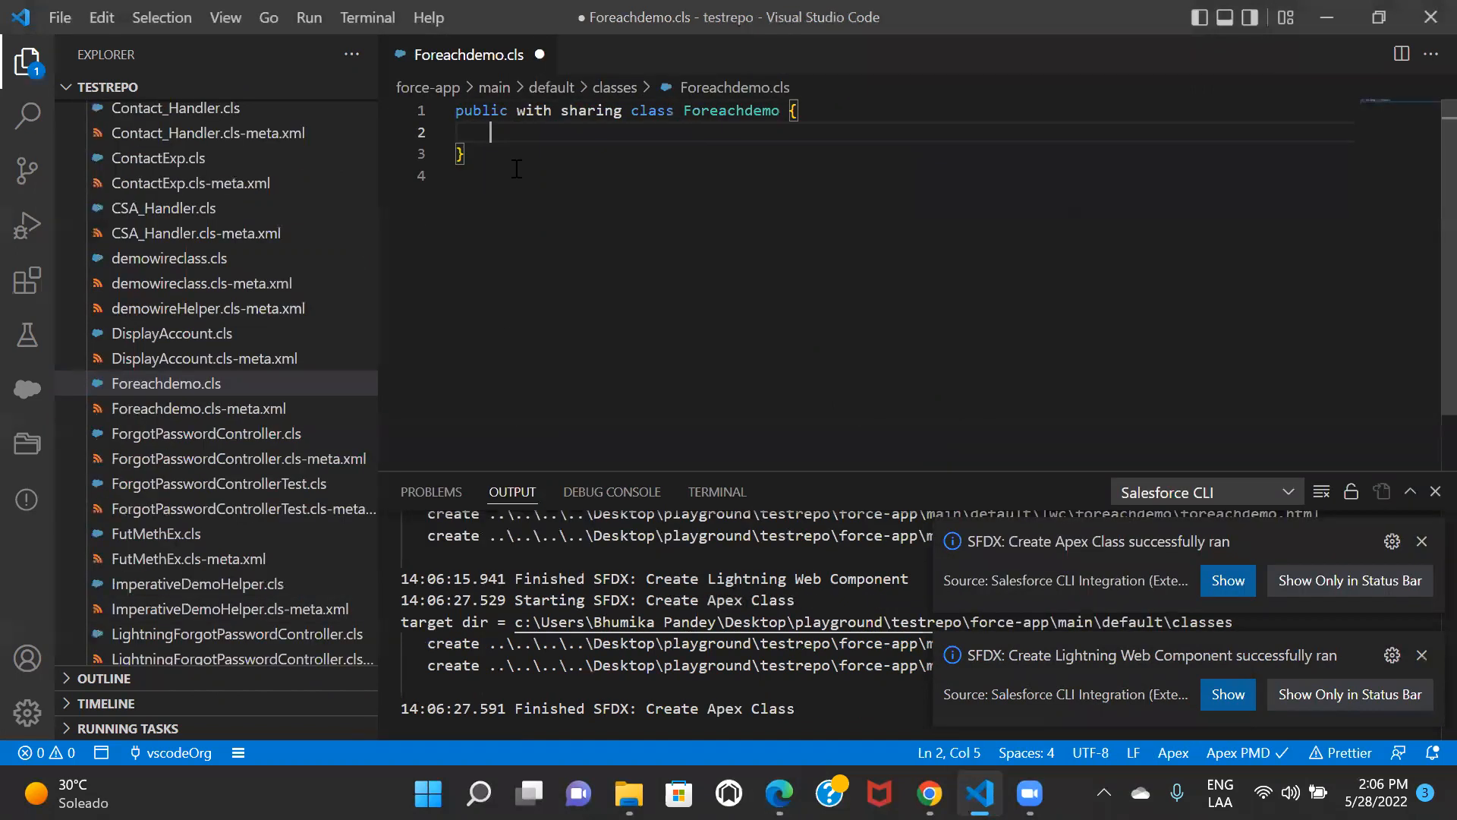
Declare a public static List<Account> getAccountDetails() method in Foreachdemo.
type("public static")
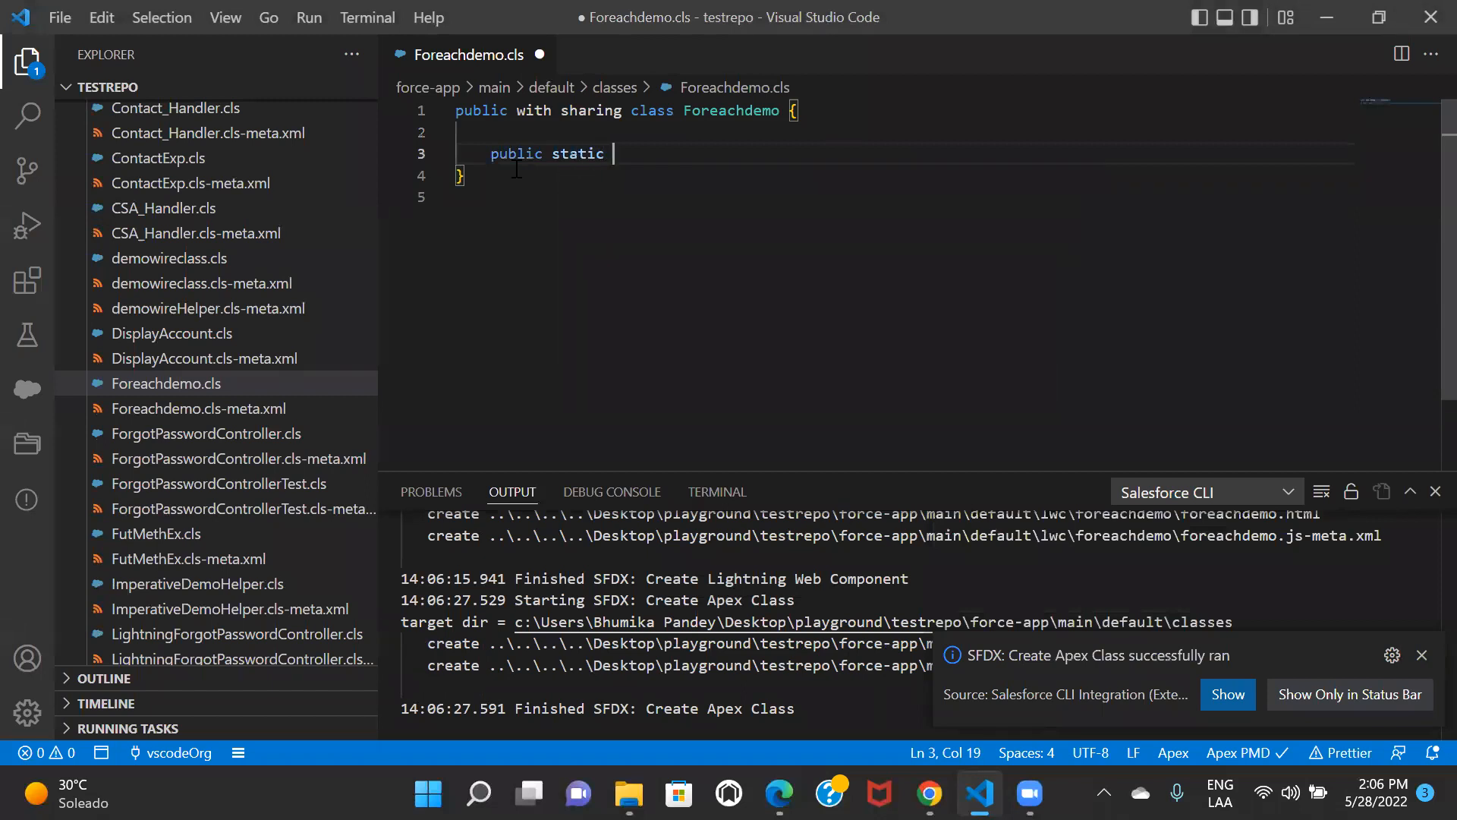
type("List")
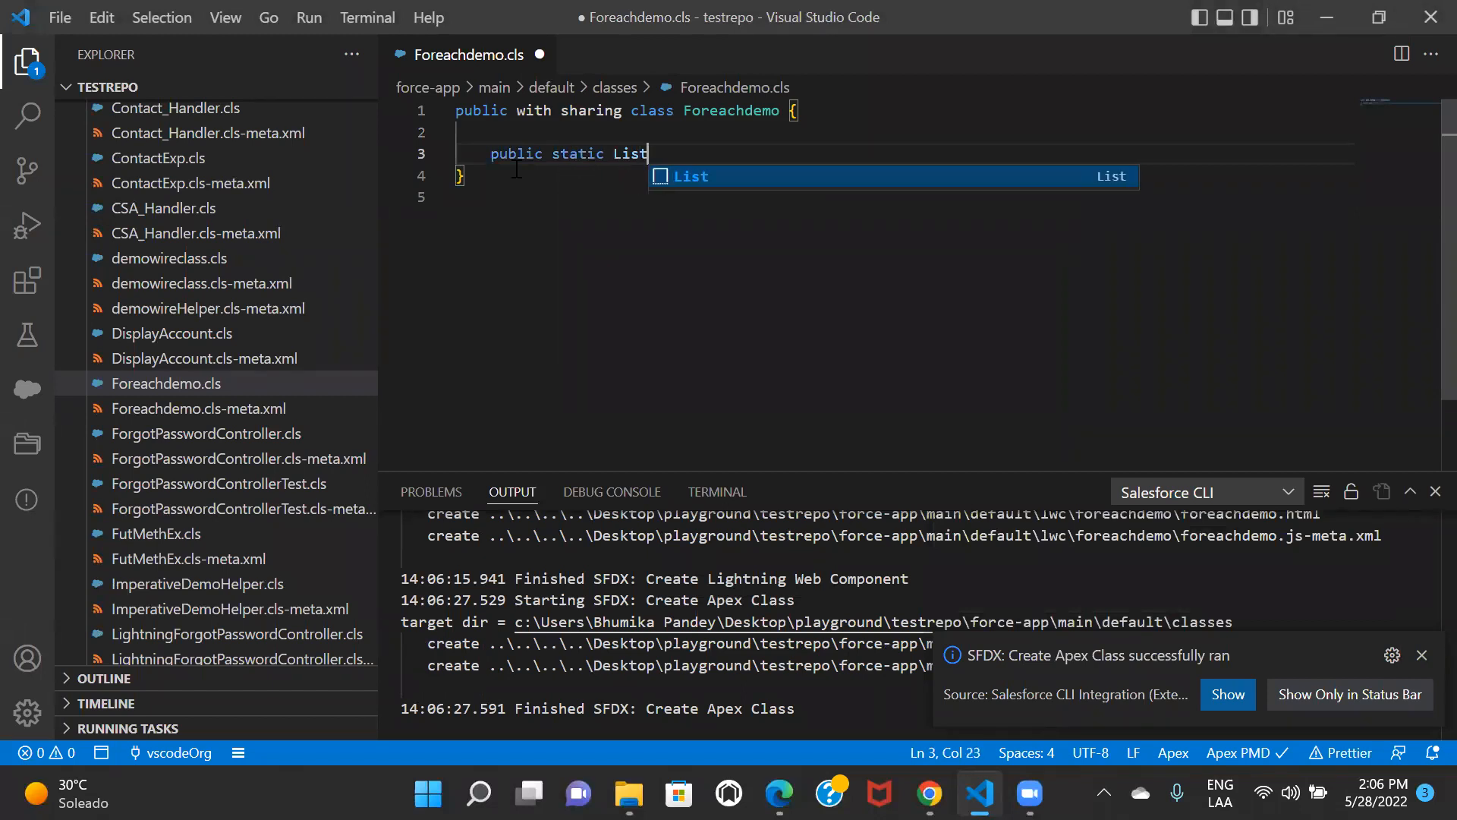
type("<")
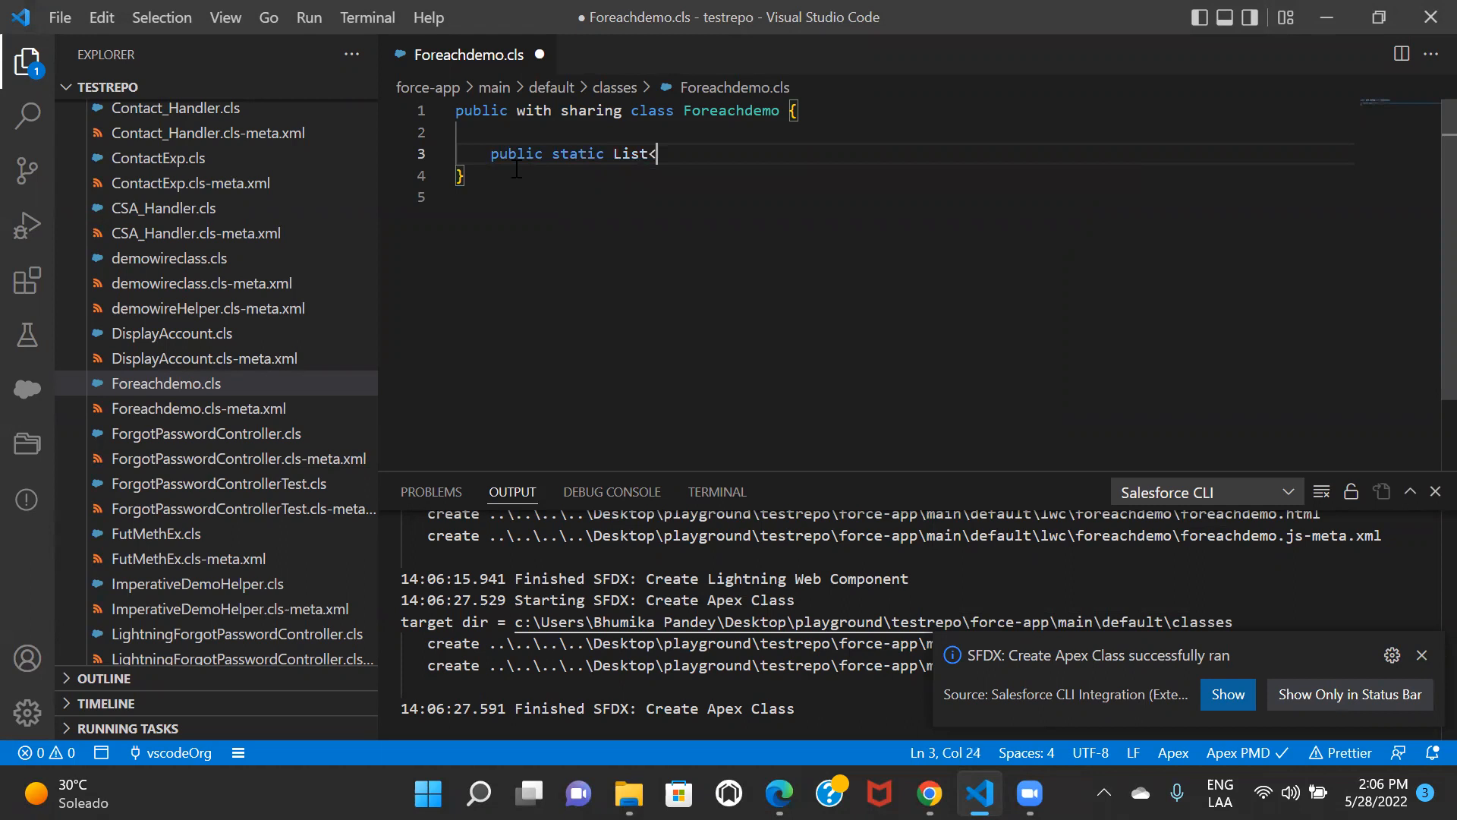
type("Account>")
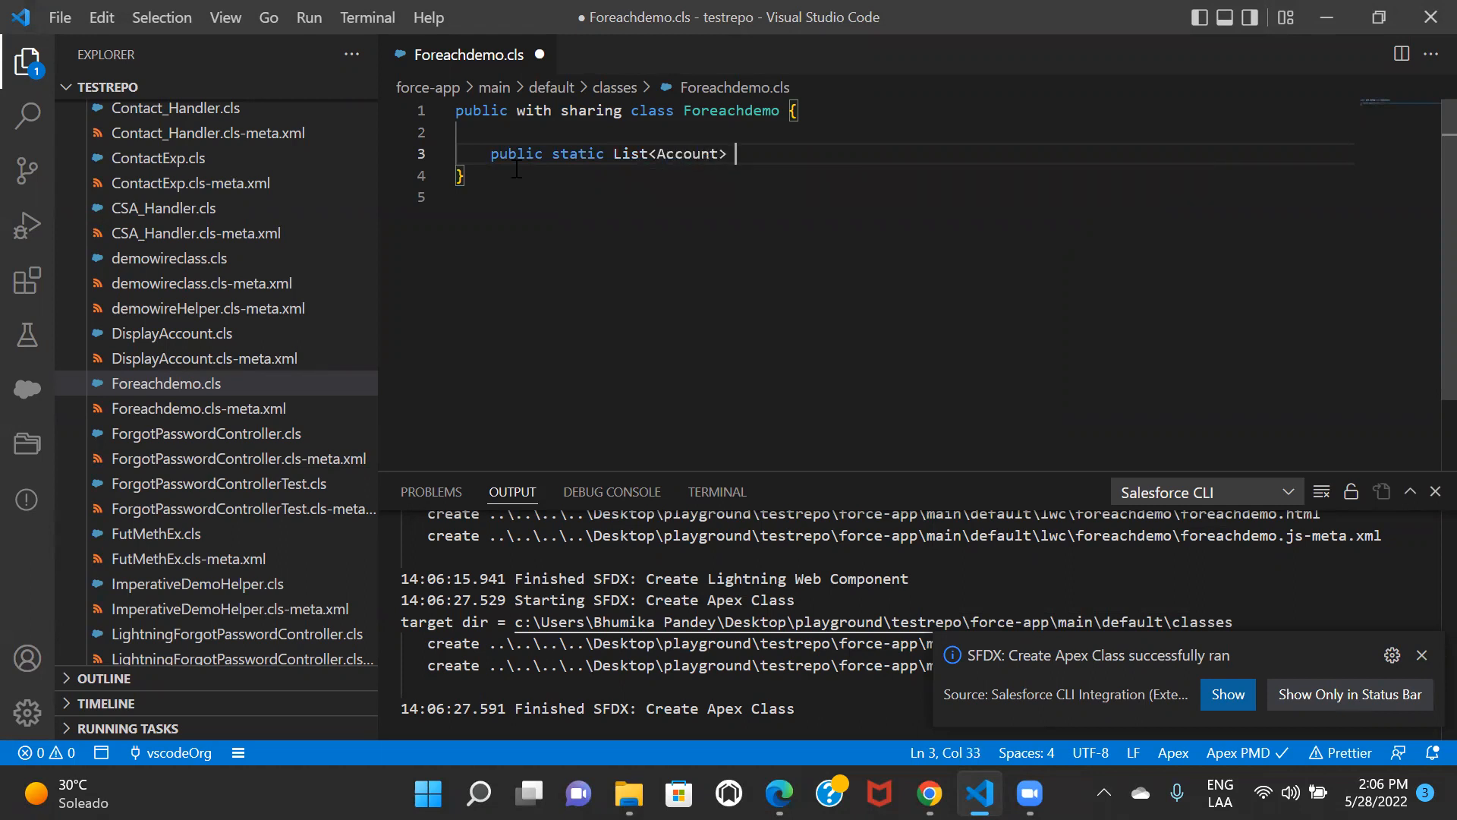
type("getA")
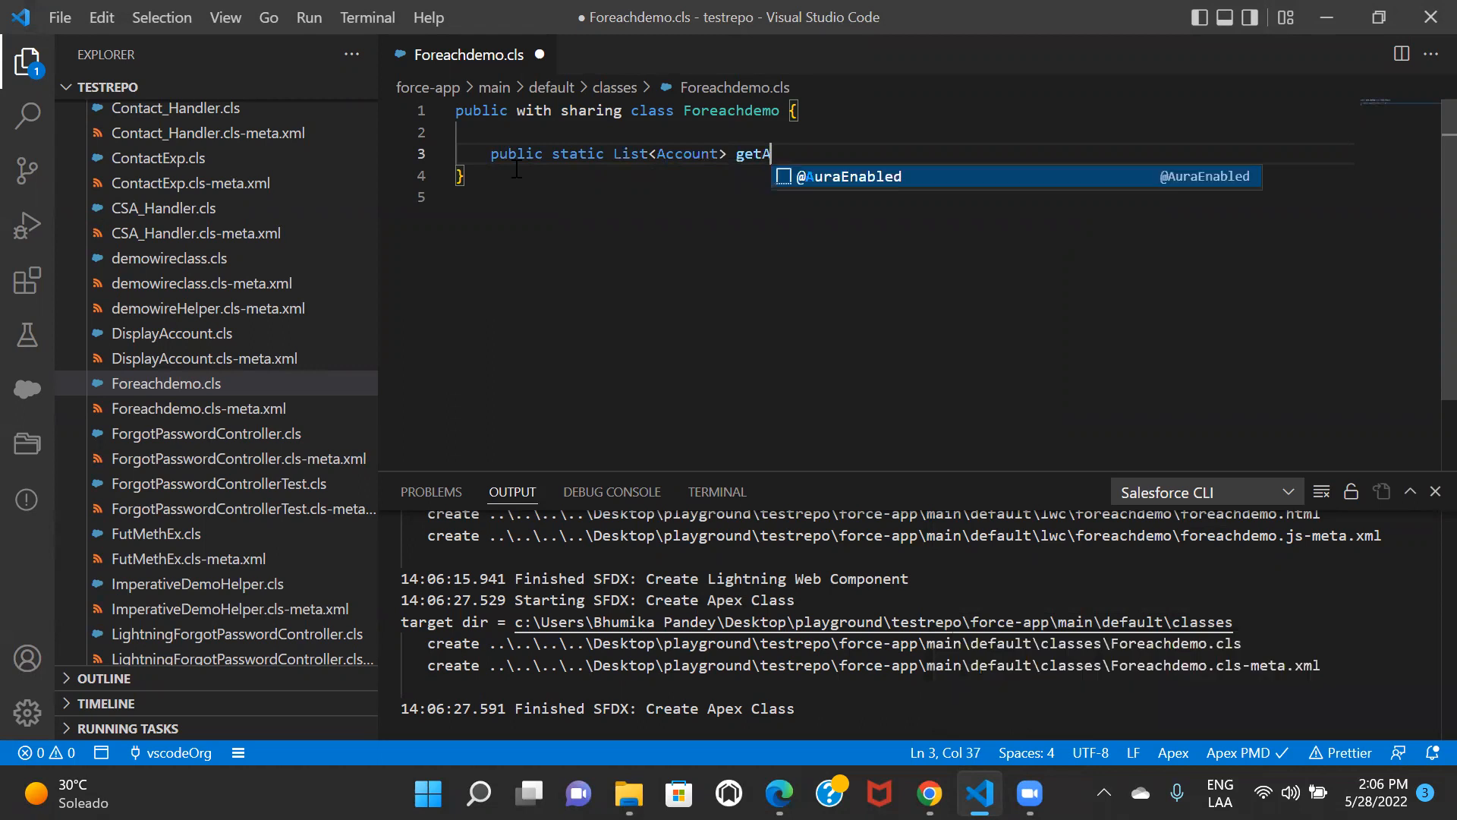
type("ccountDet")
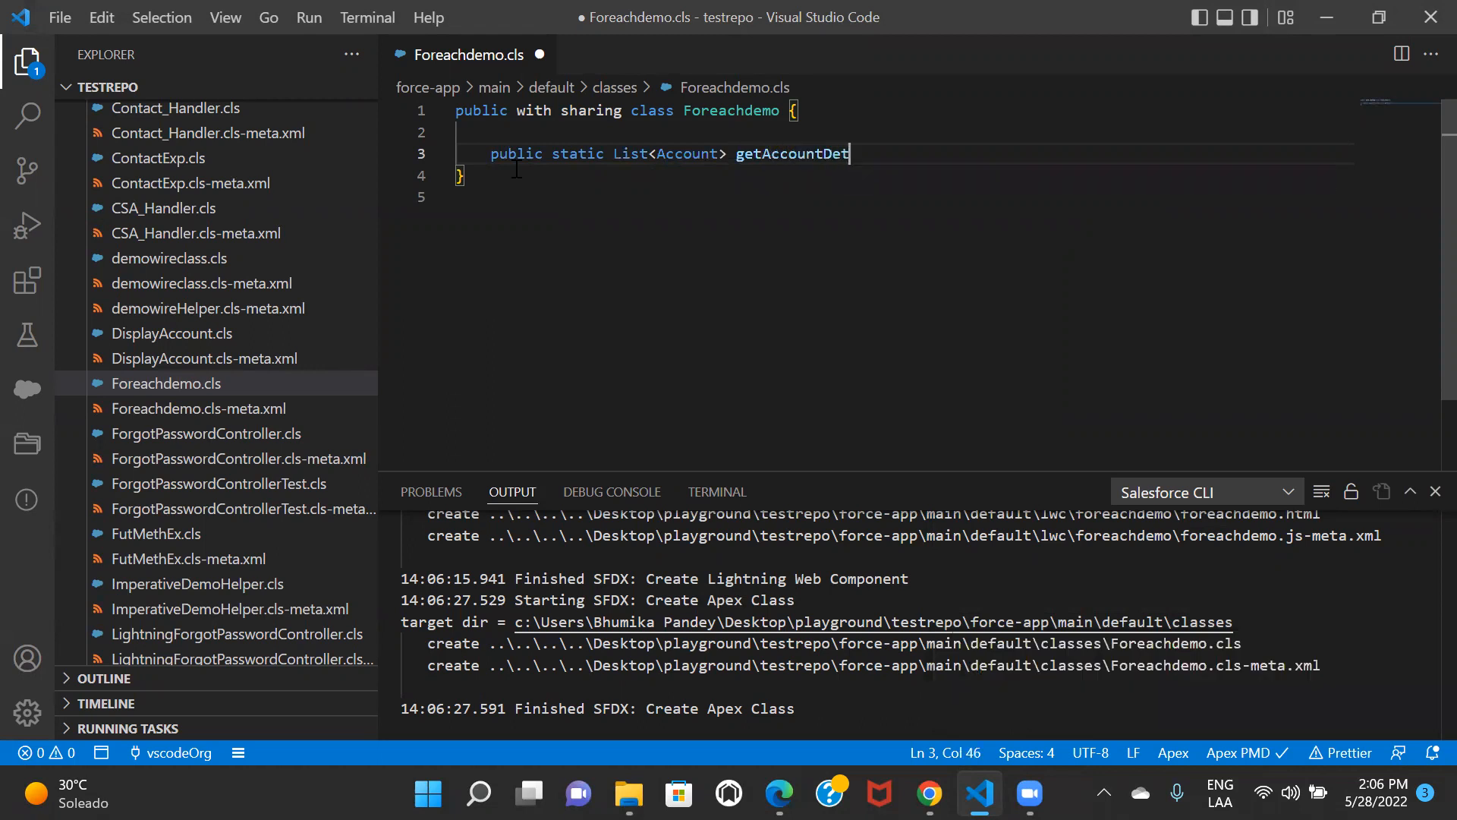
type("ails(){")
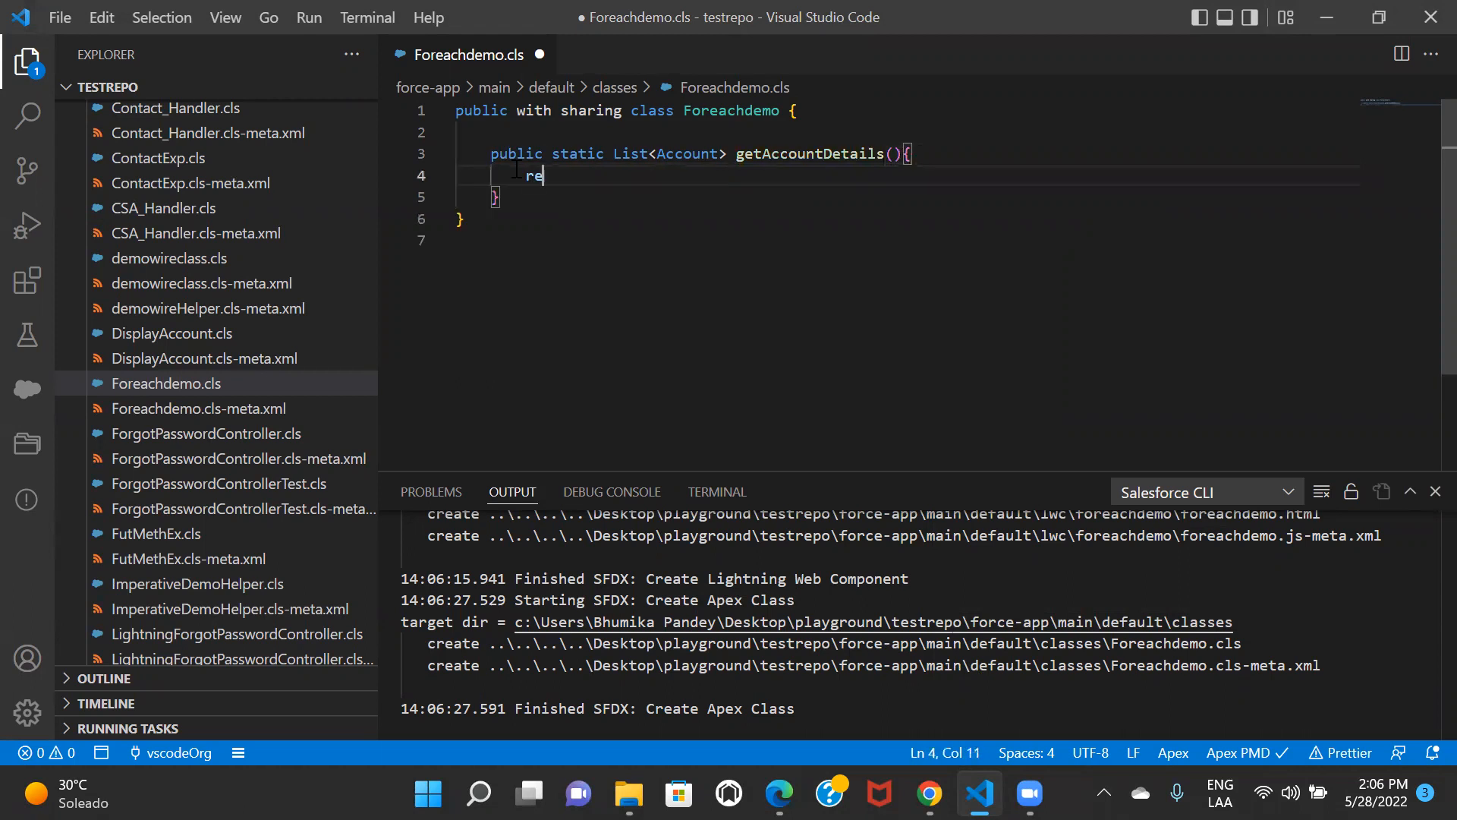
Return [Select id,name from Account LIMIT 20] from the method and save the class.
type("turn []")
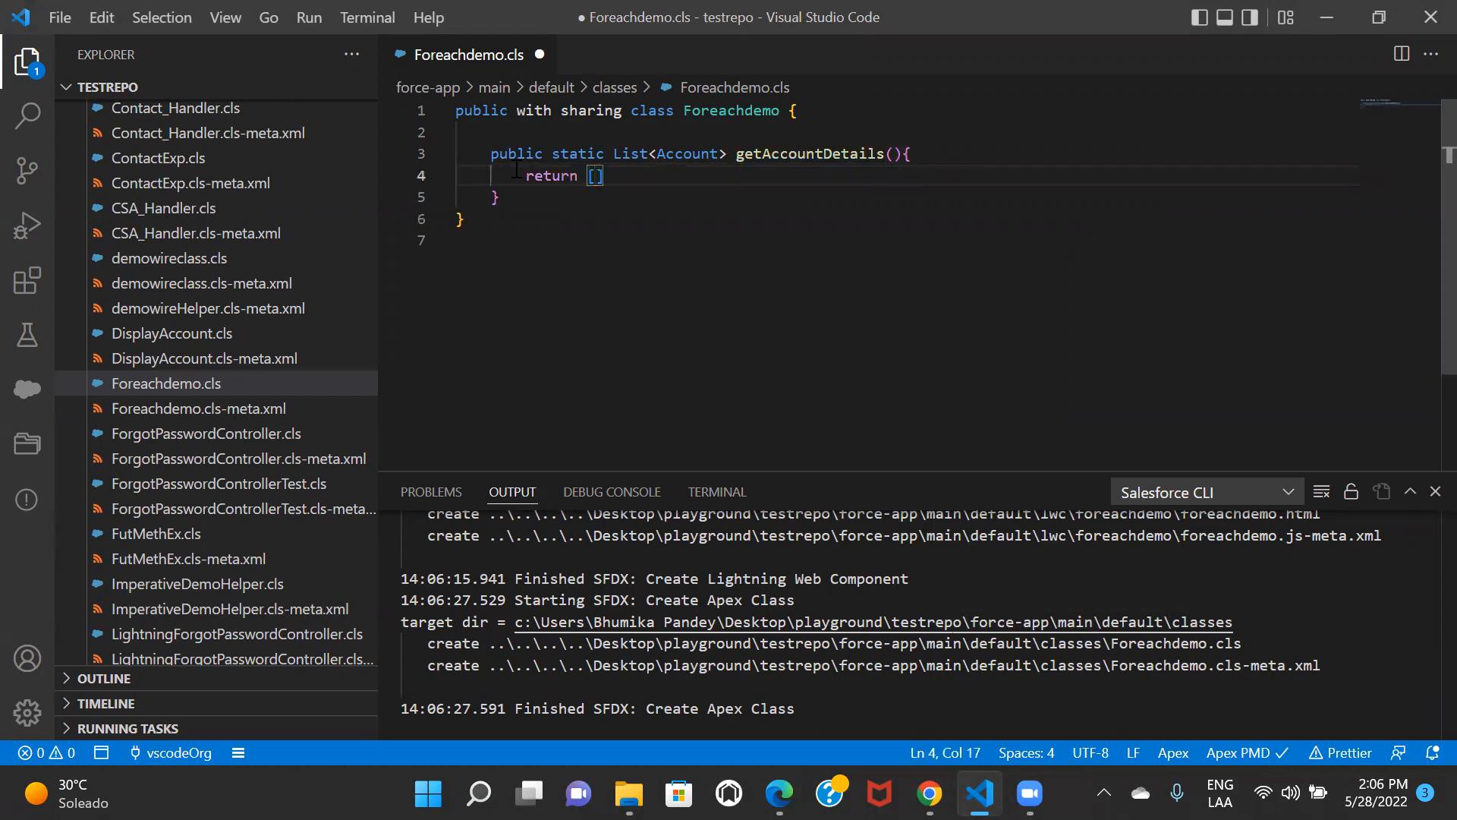
type("Select")
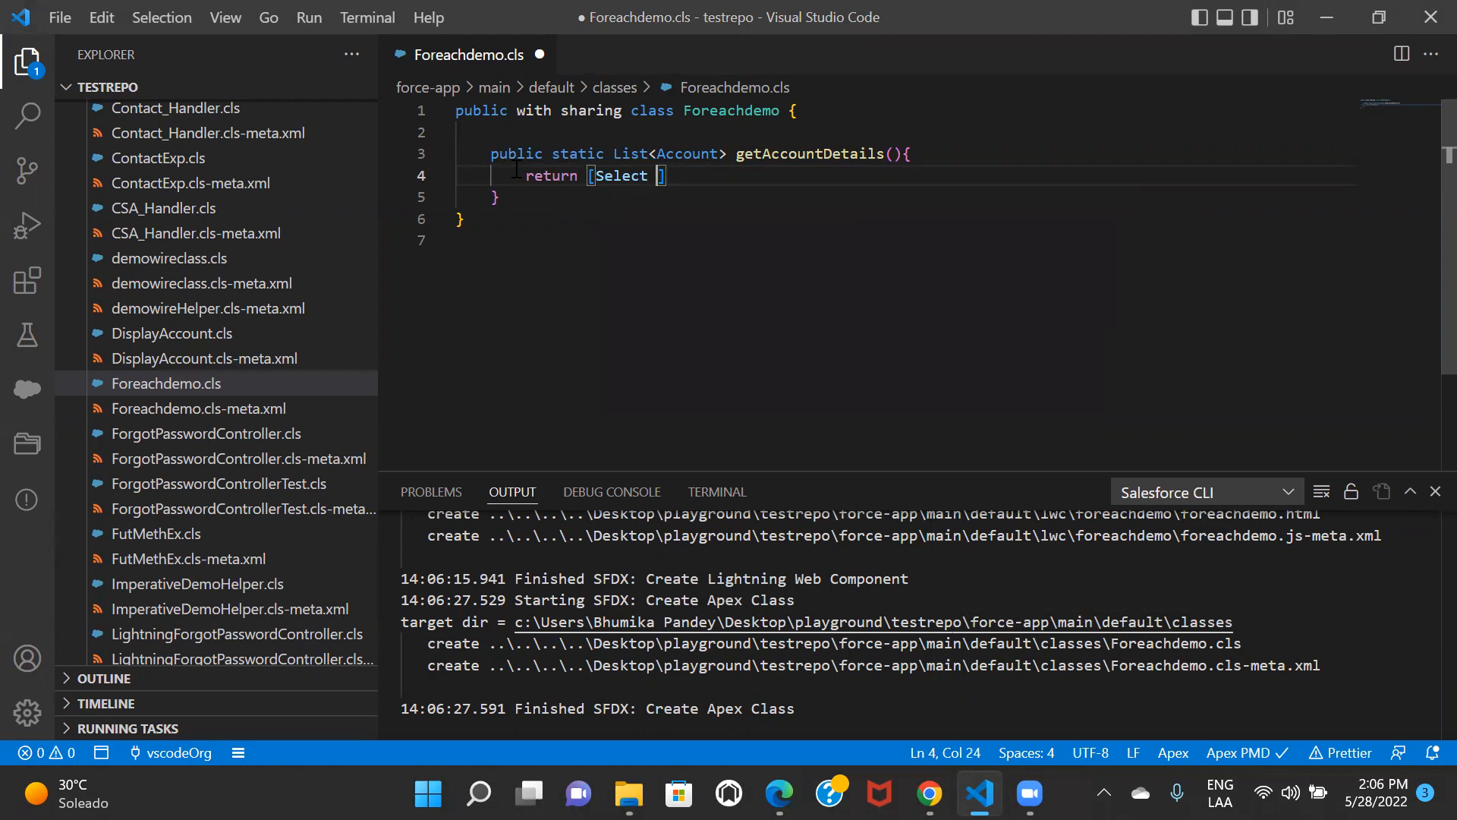
type("id,na")
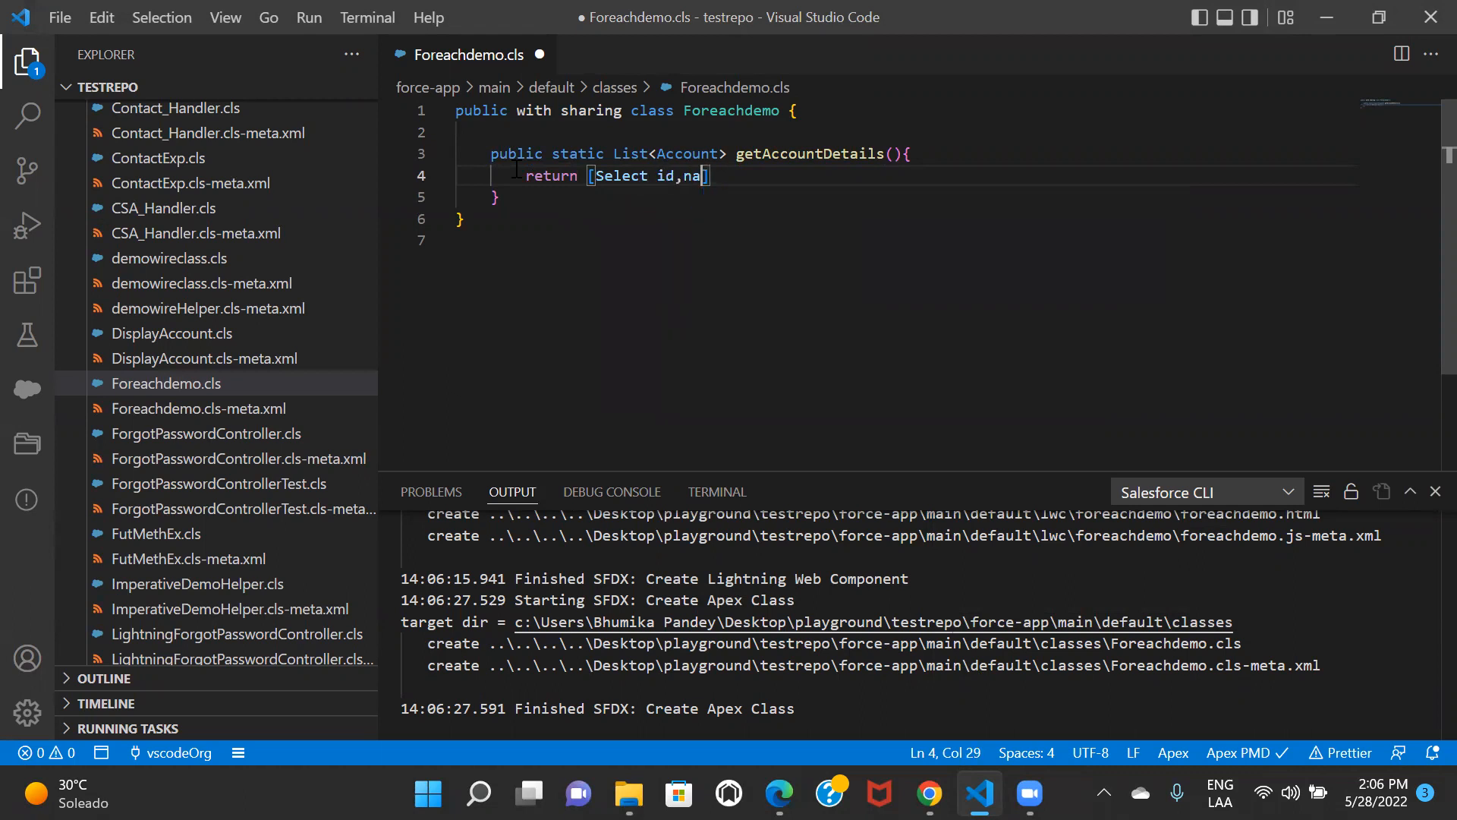
type("me from Accou")
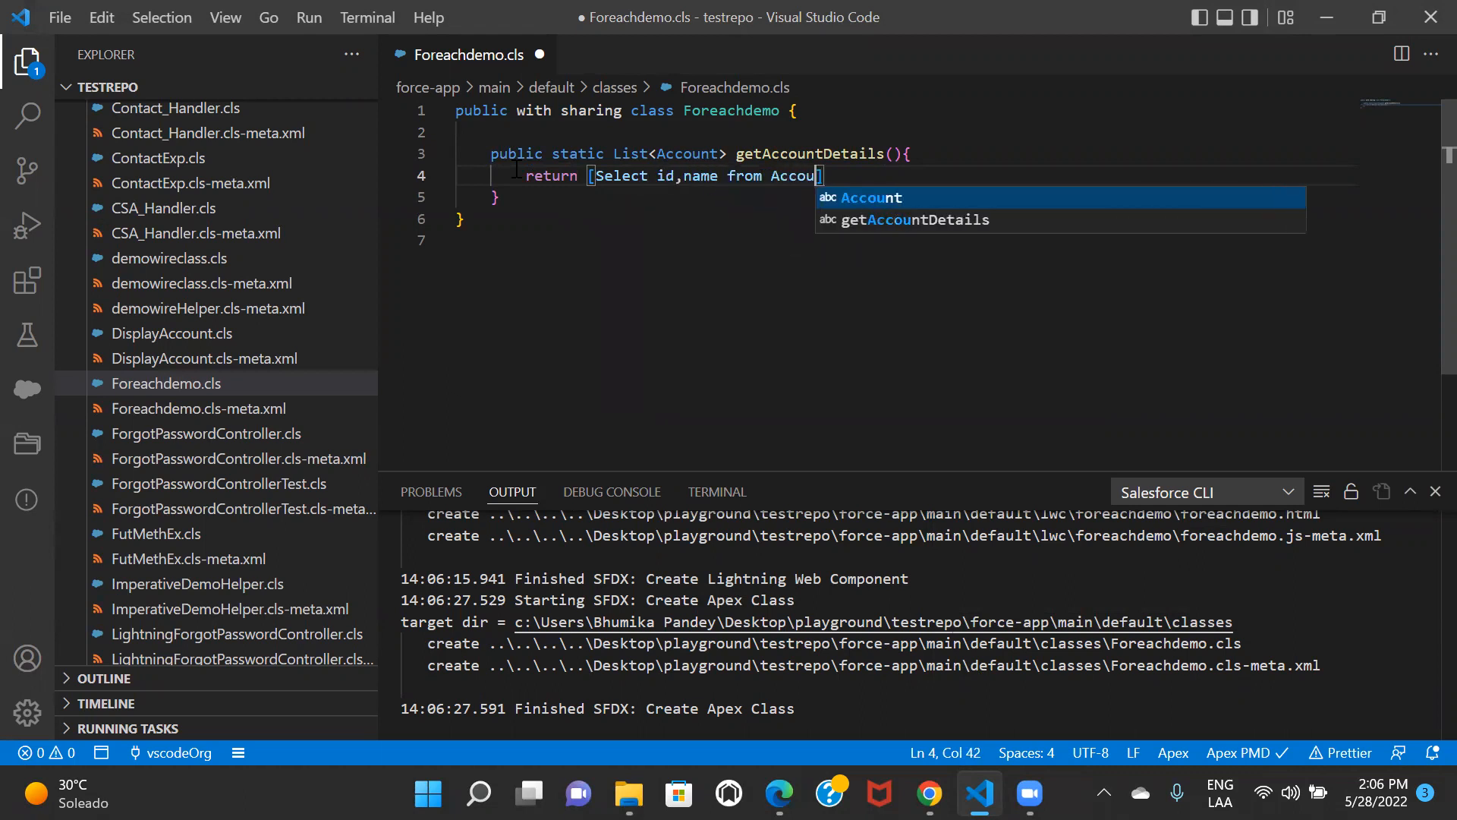
type("LIMIT")
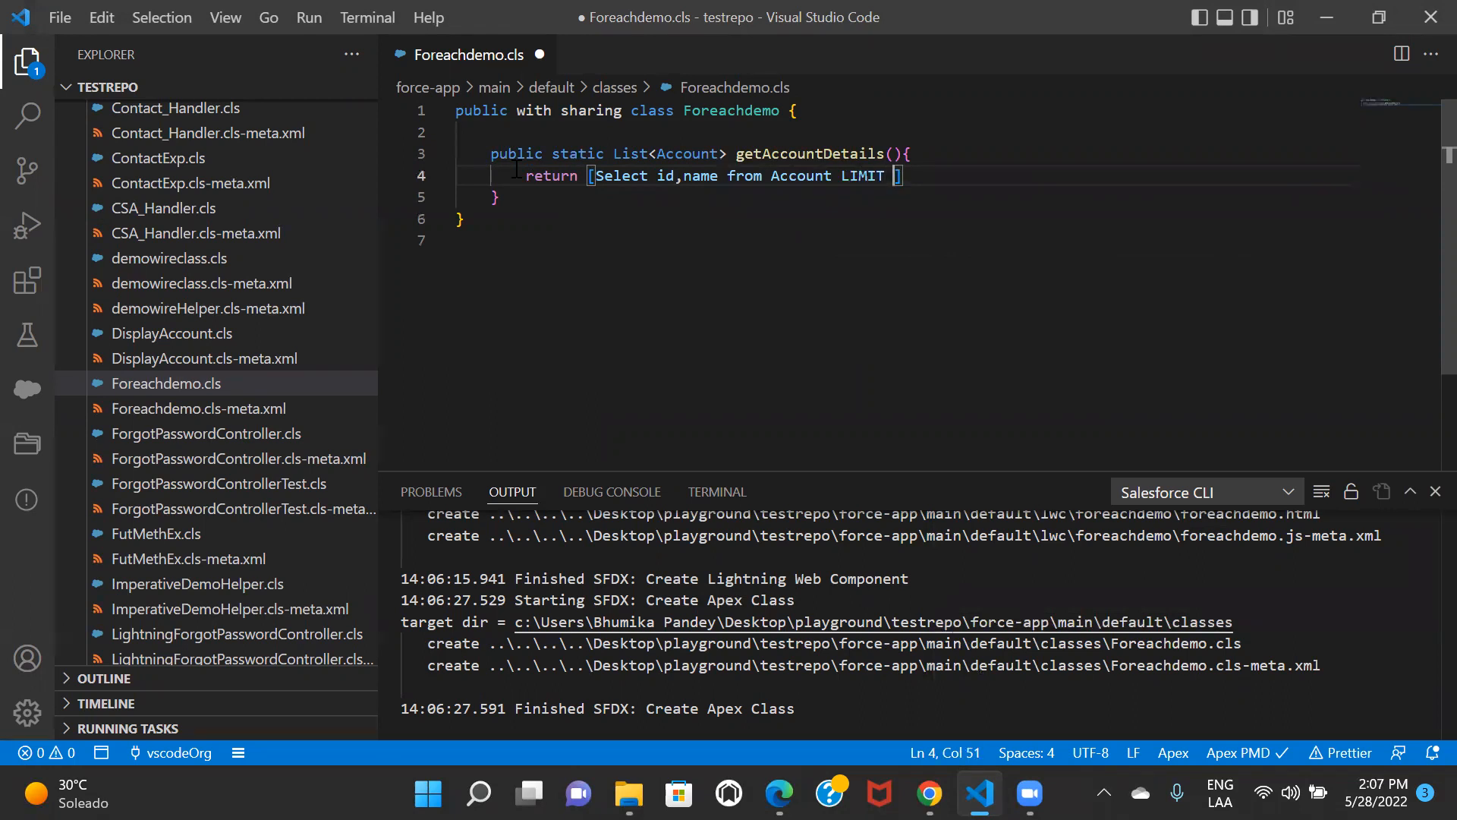
type("50")
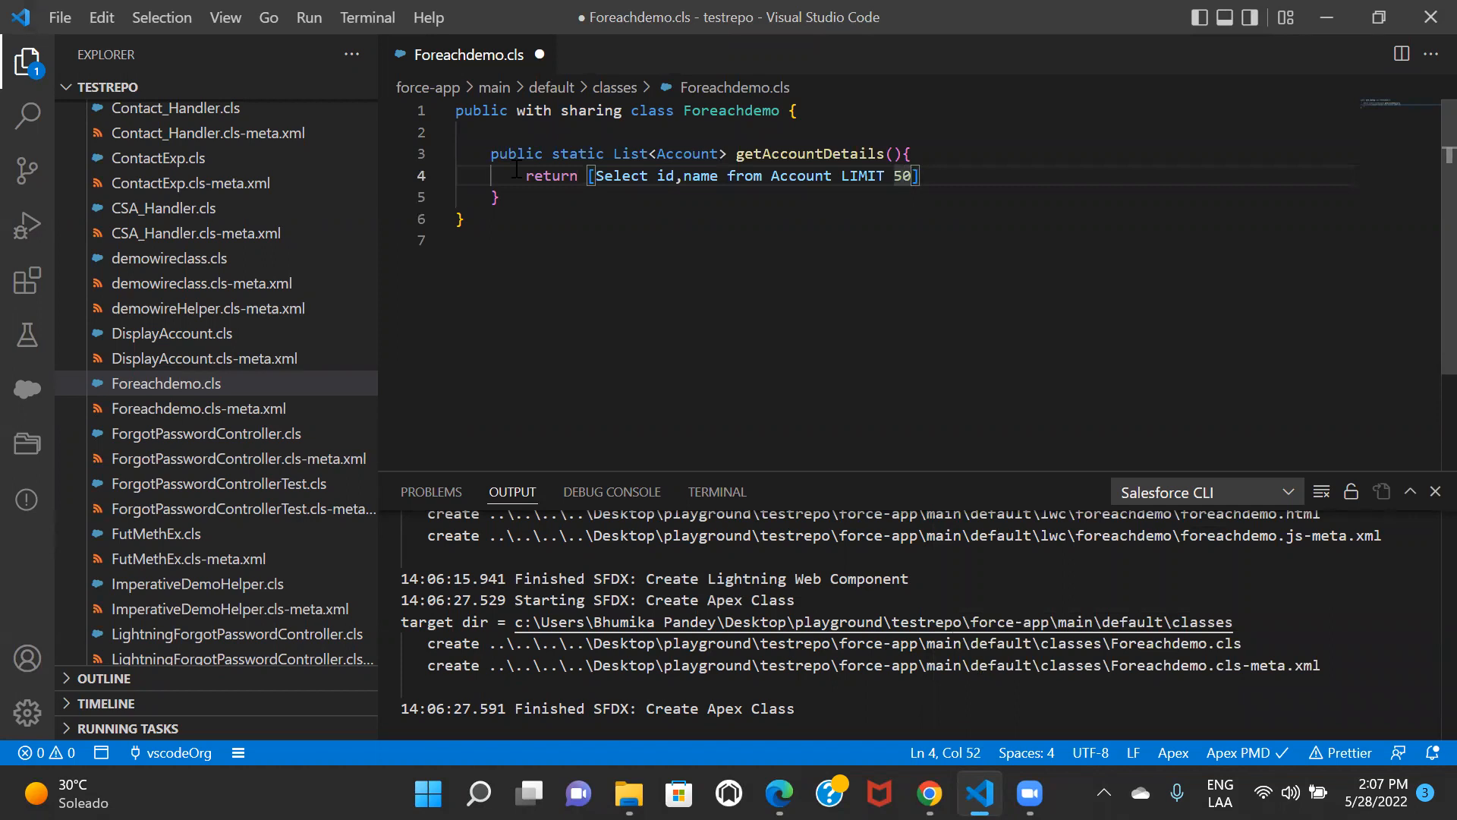
type("20")
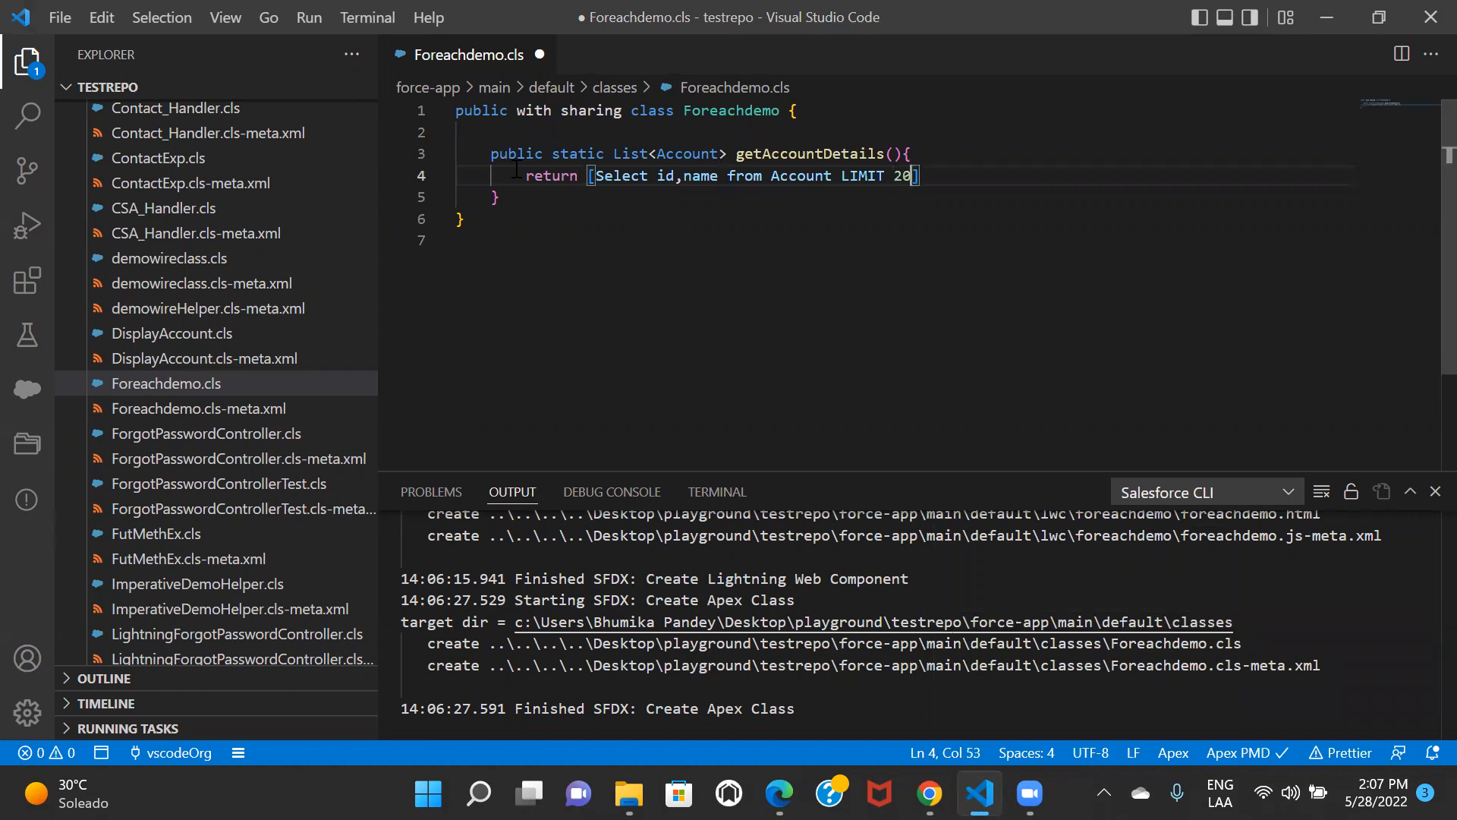
type(";")
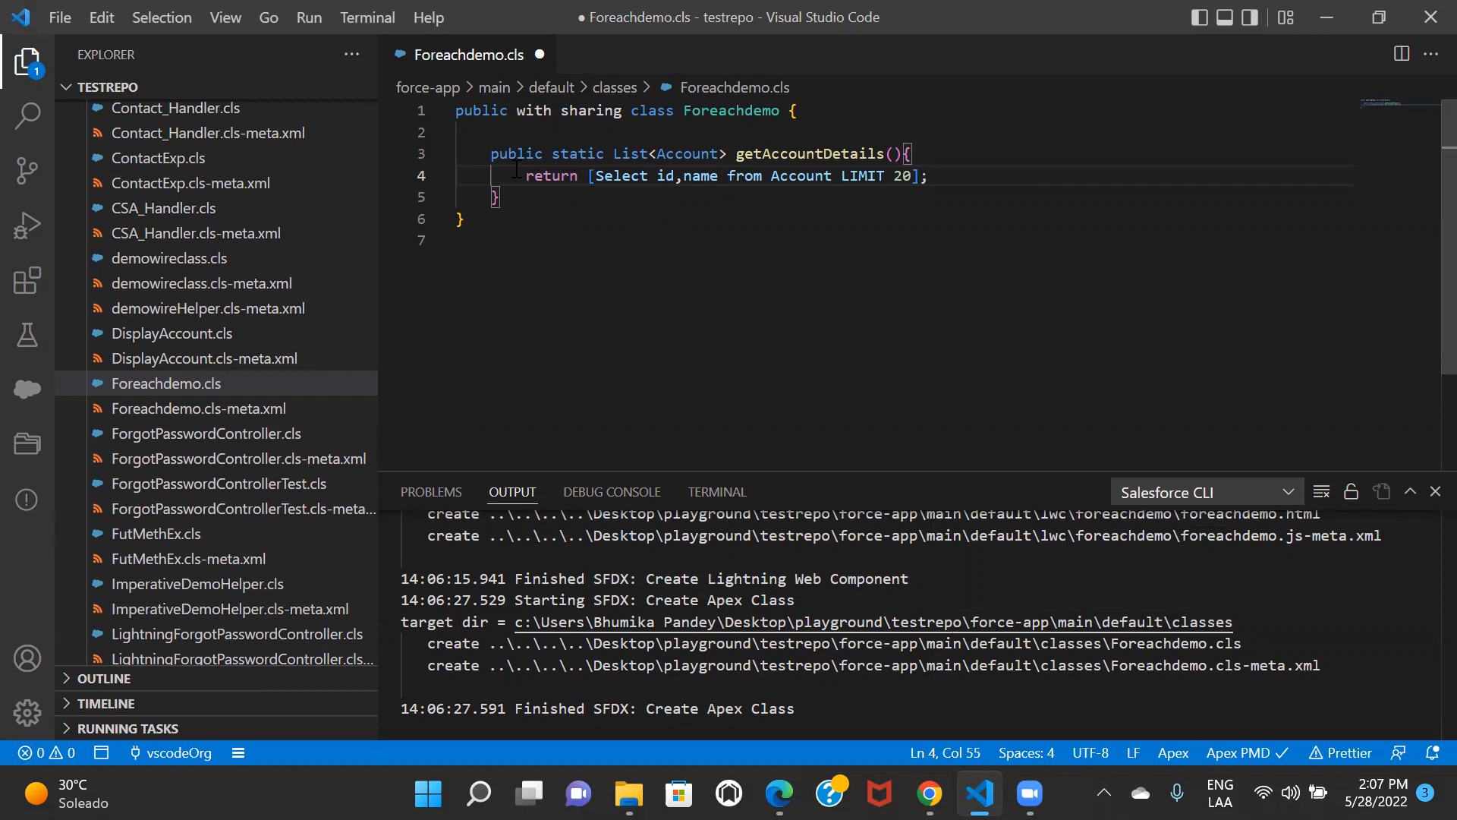
key("ctrl+s")
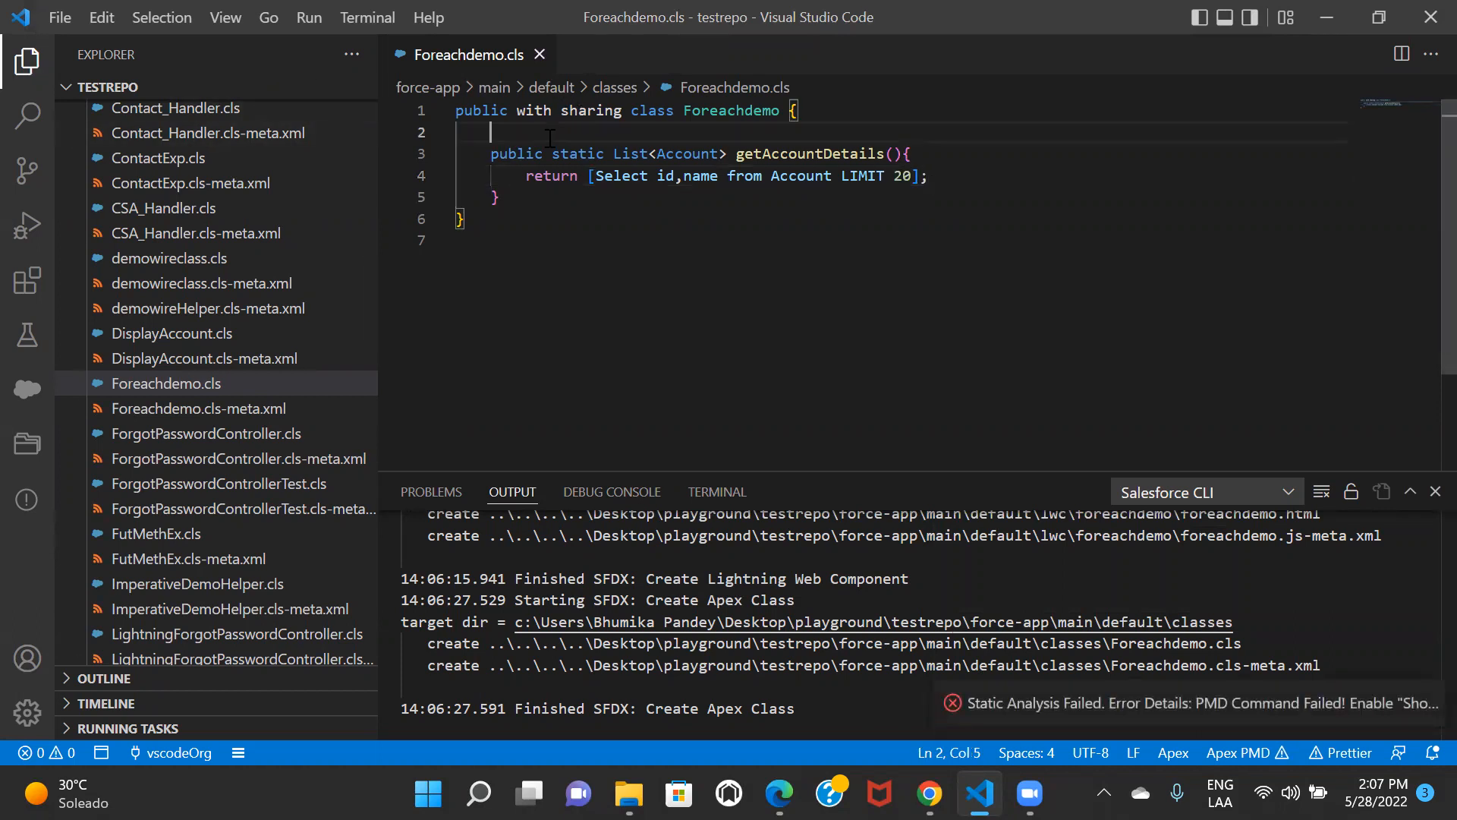
key("Enter")
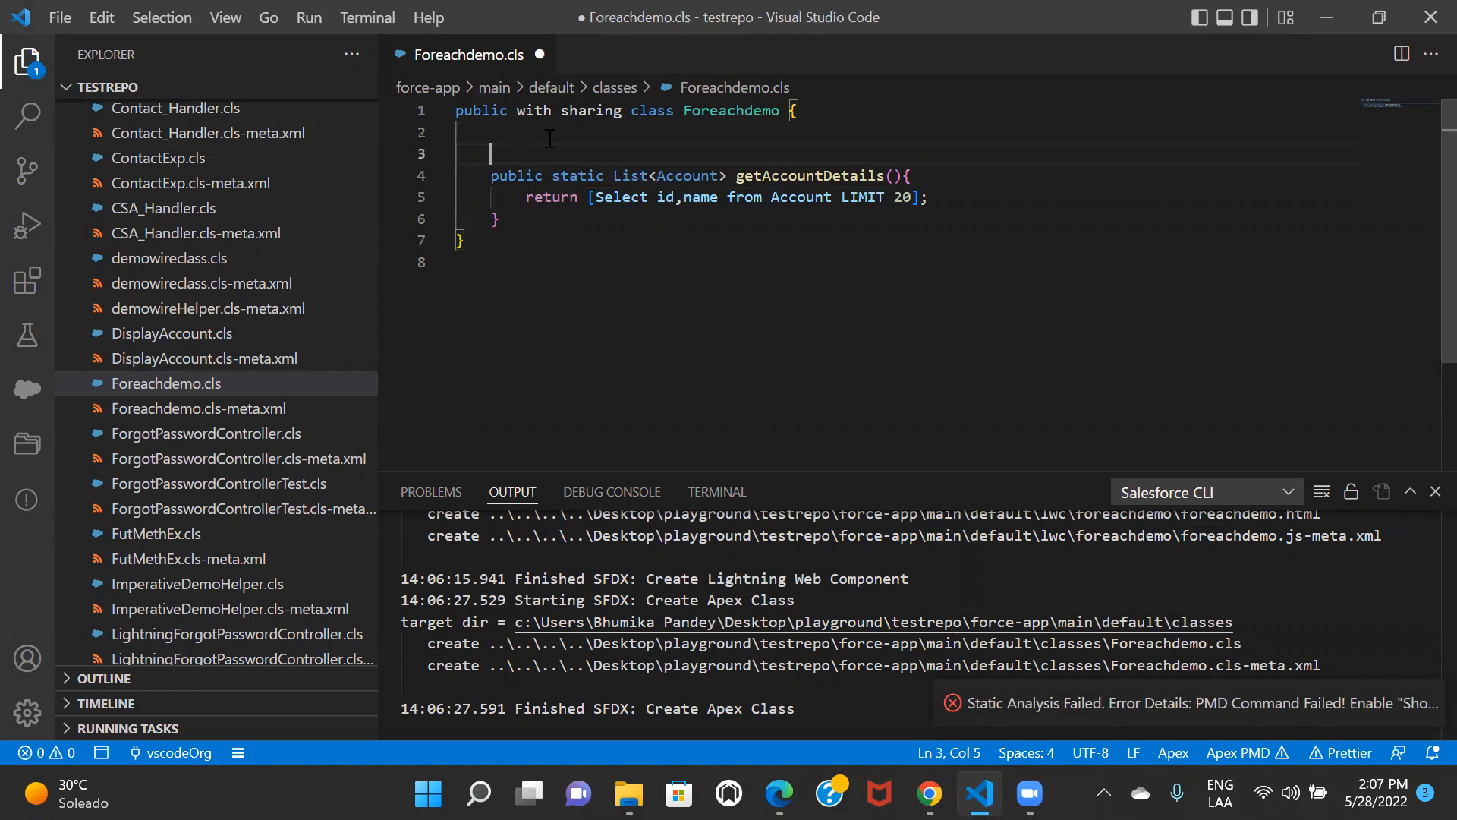
type("@Aur")
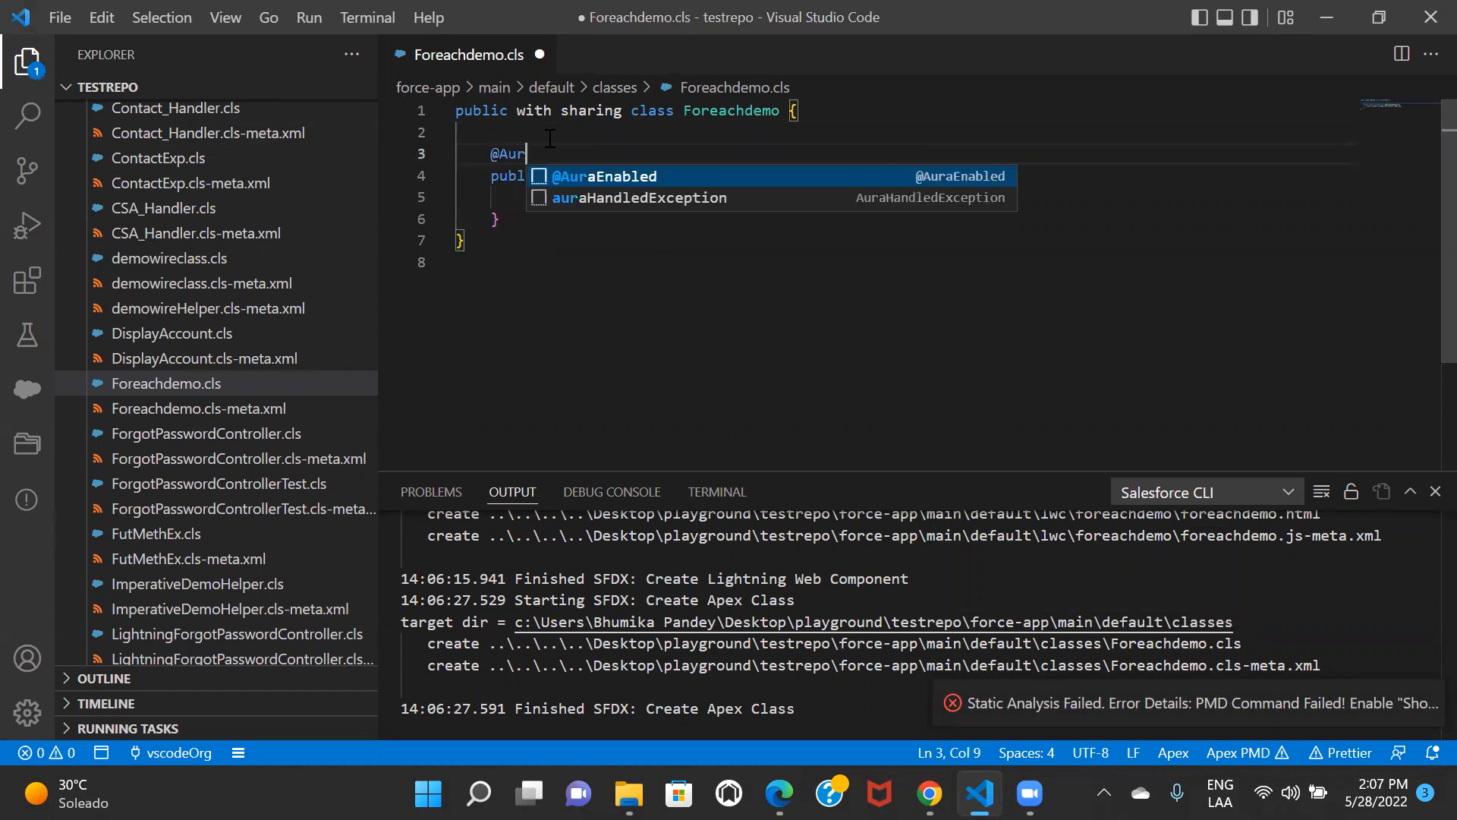
type("aEnabled")
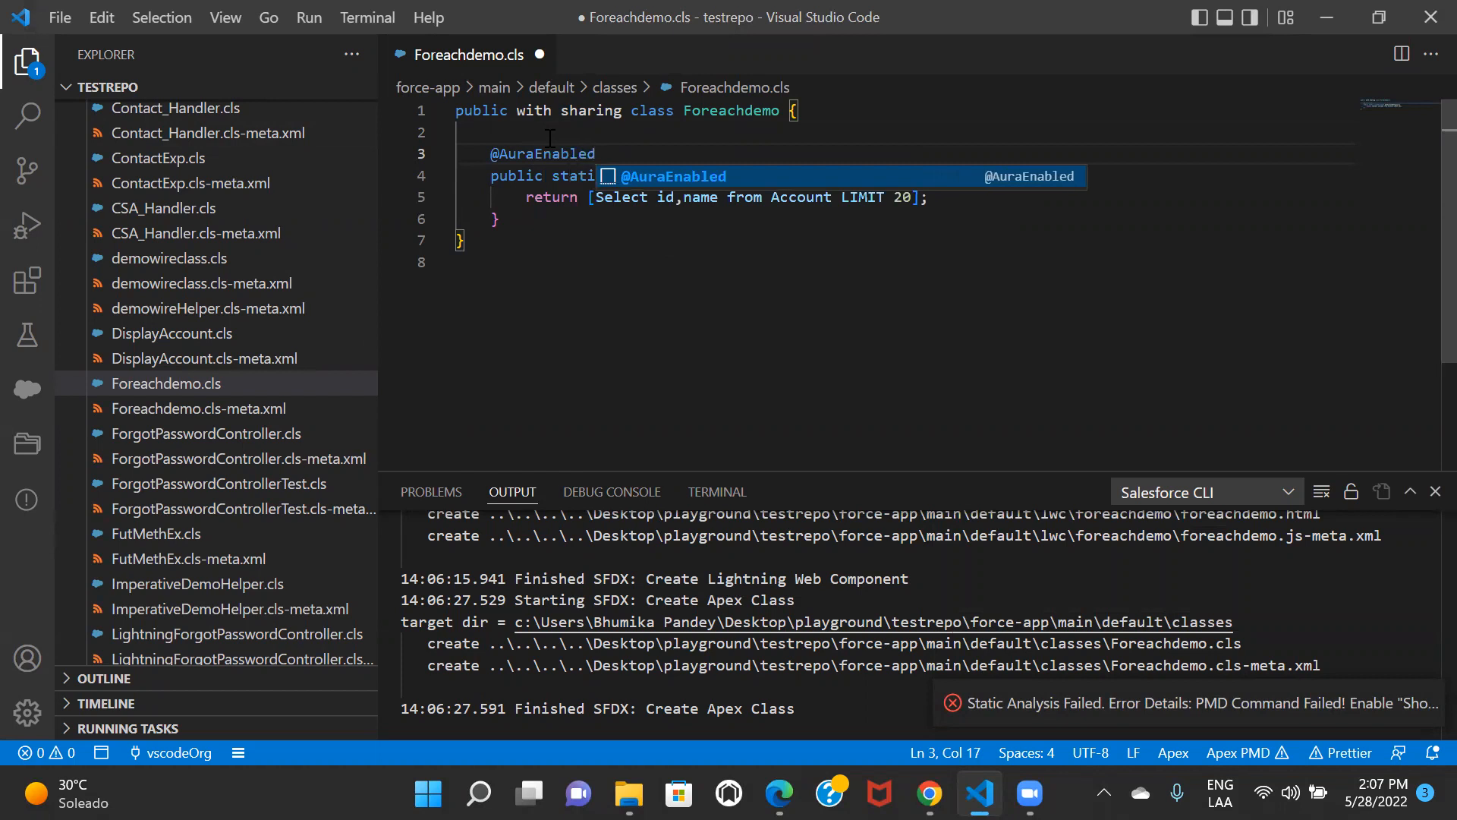
type("()")
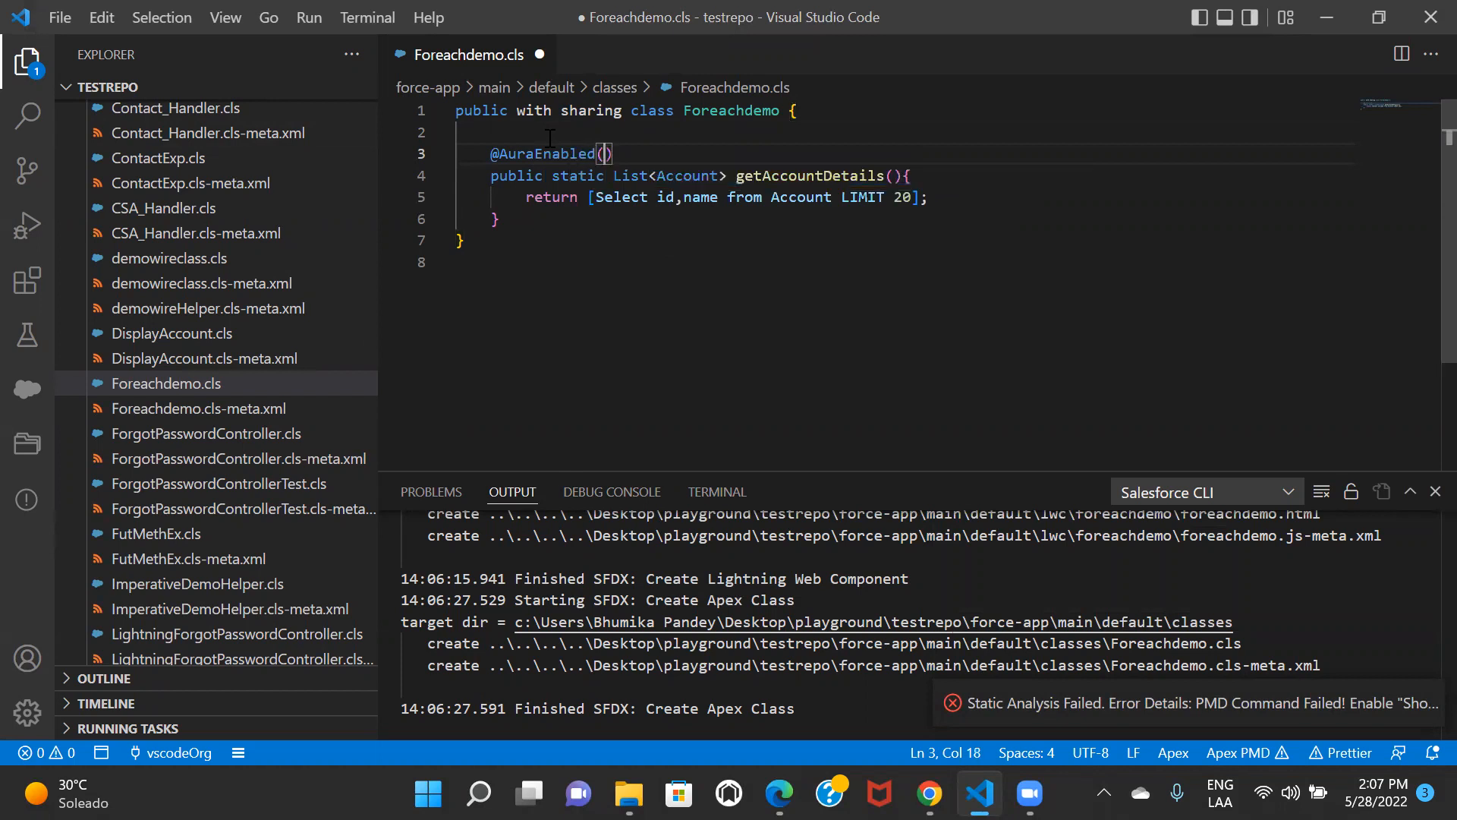
type("cac")
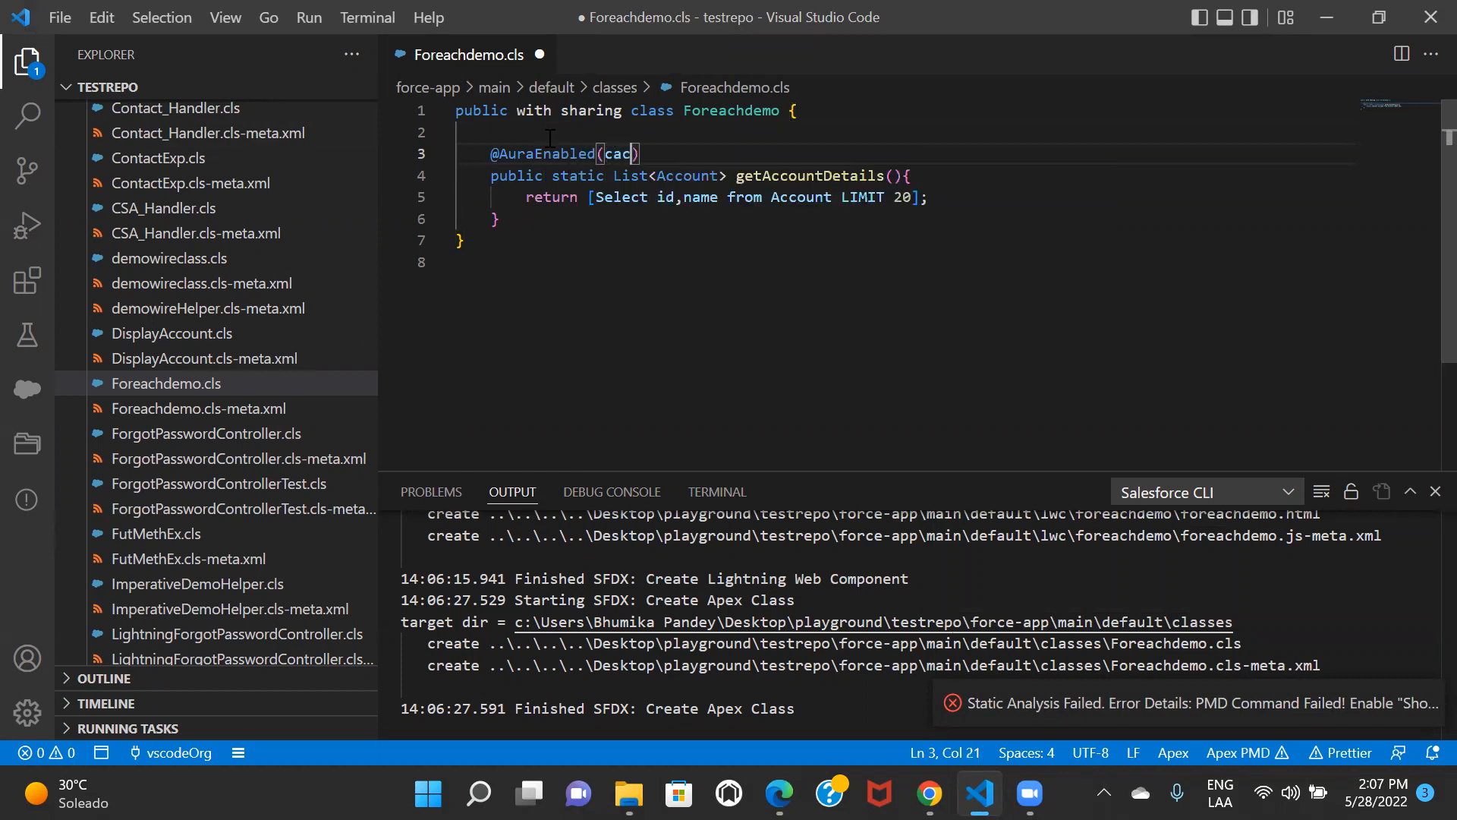
type("heable")
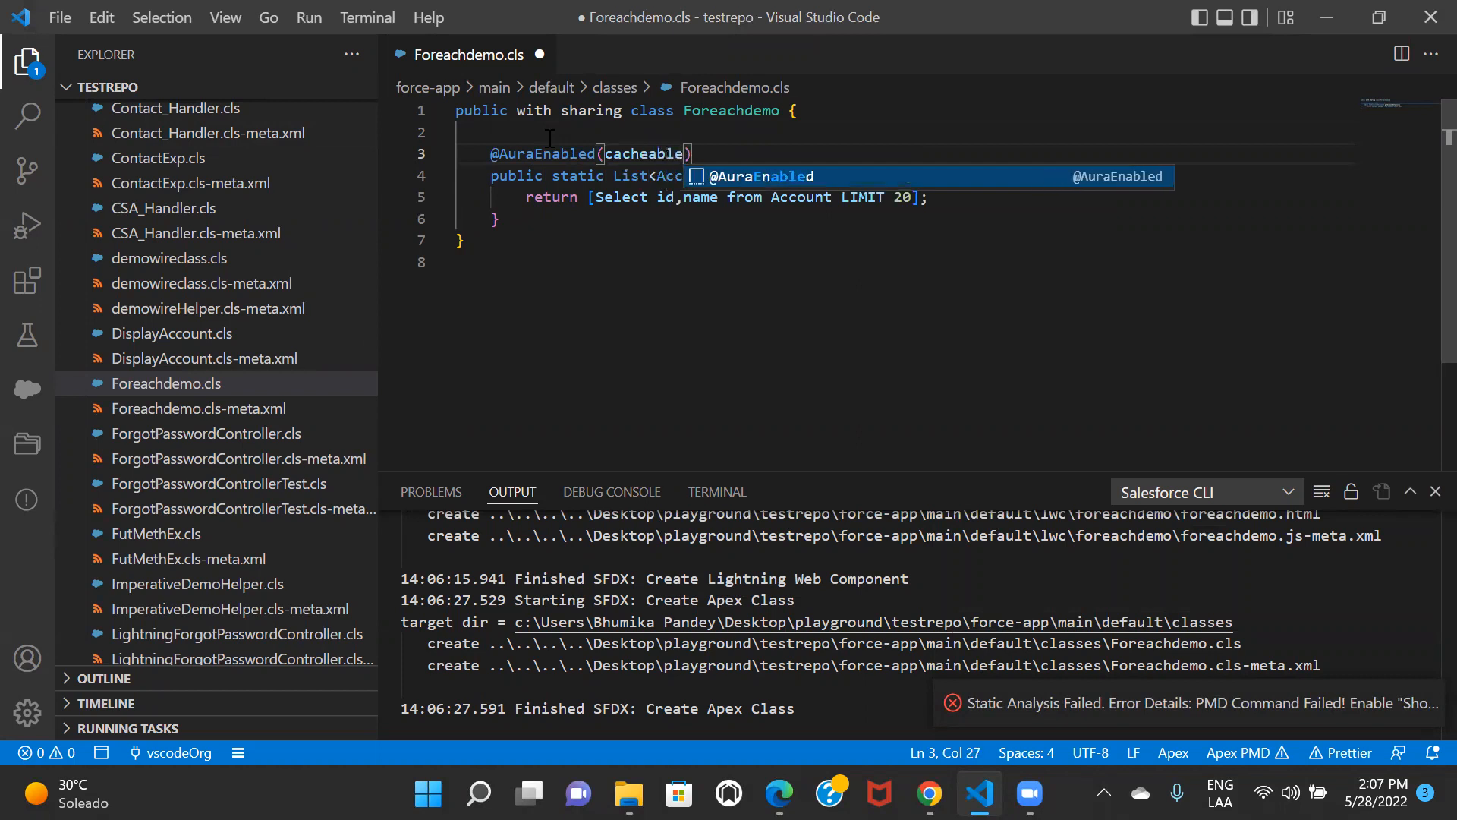
type("=")
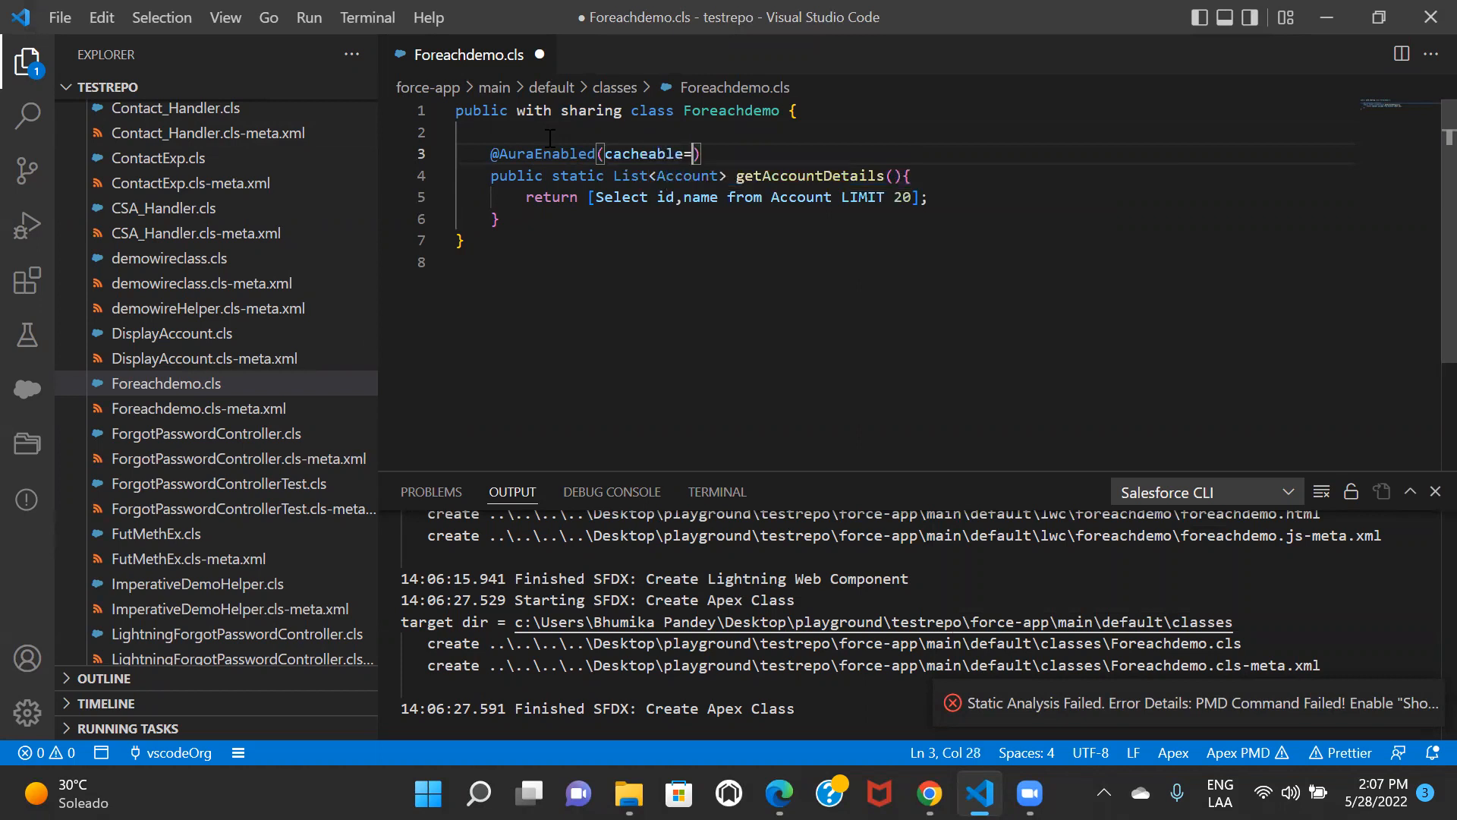
type("true")
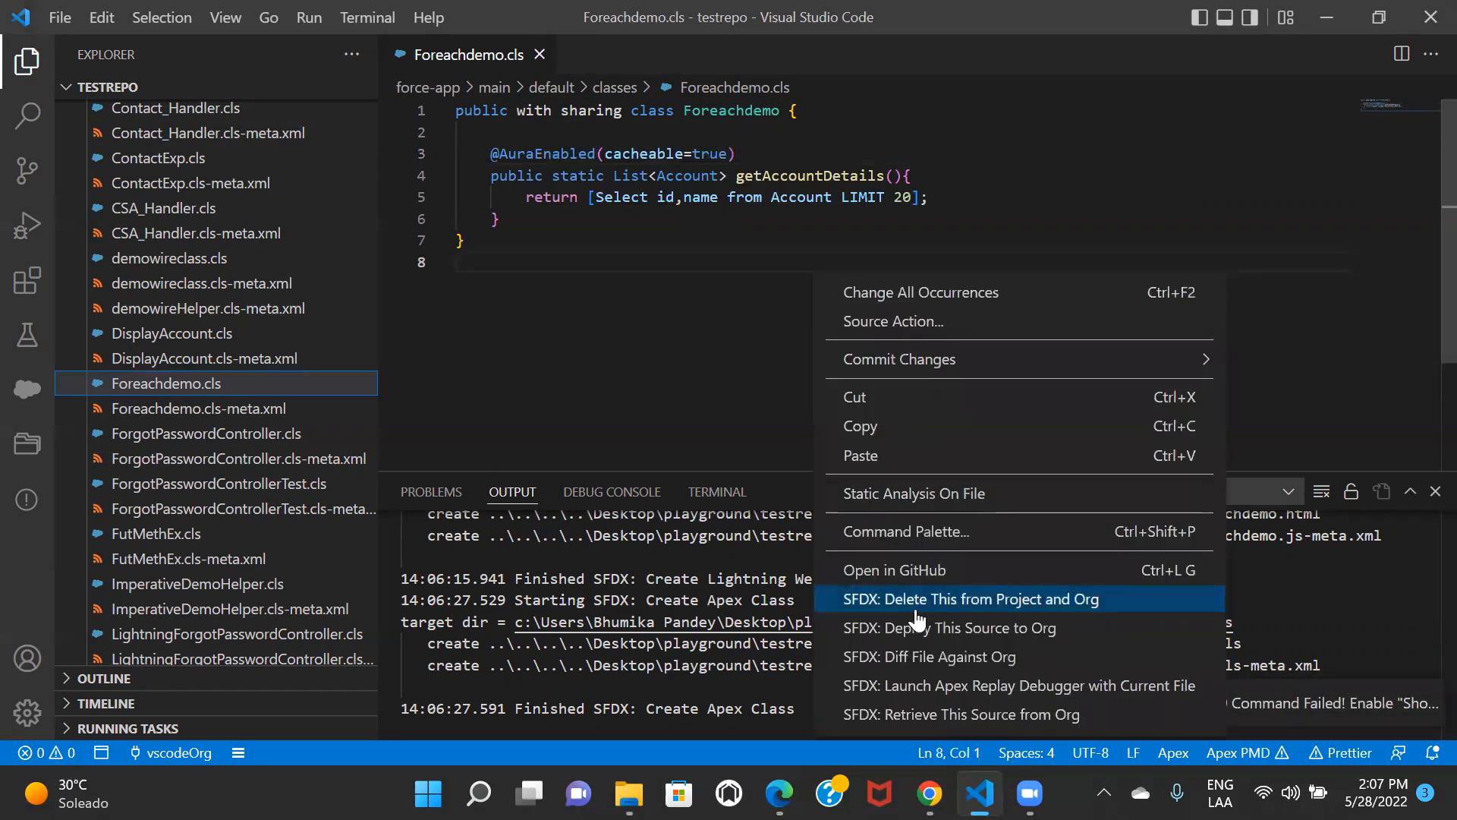
Deploy the Foreachdemo class to the org and browse to foreachdemo.js.
left_click(950, 628)
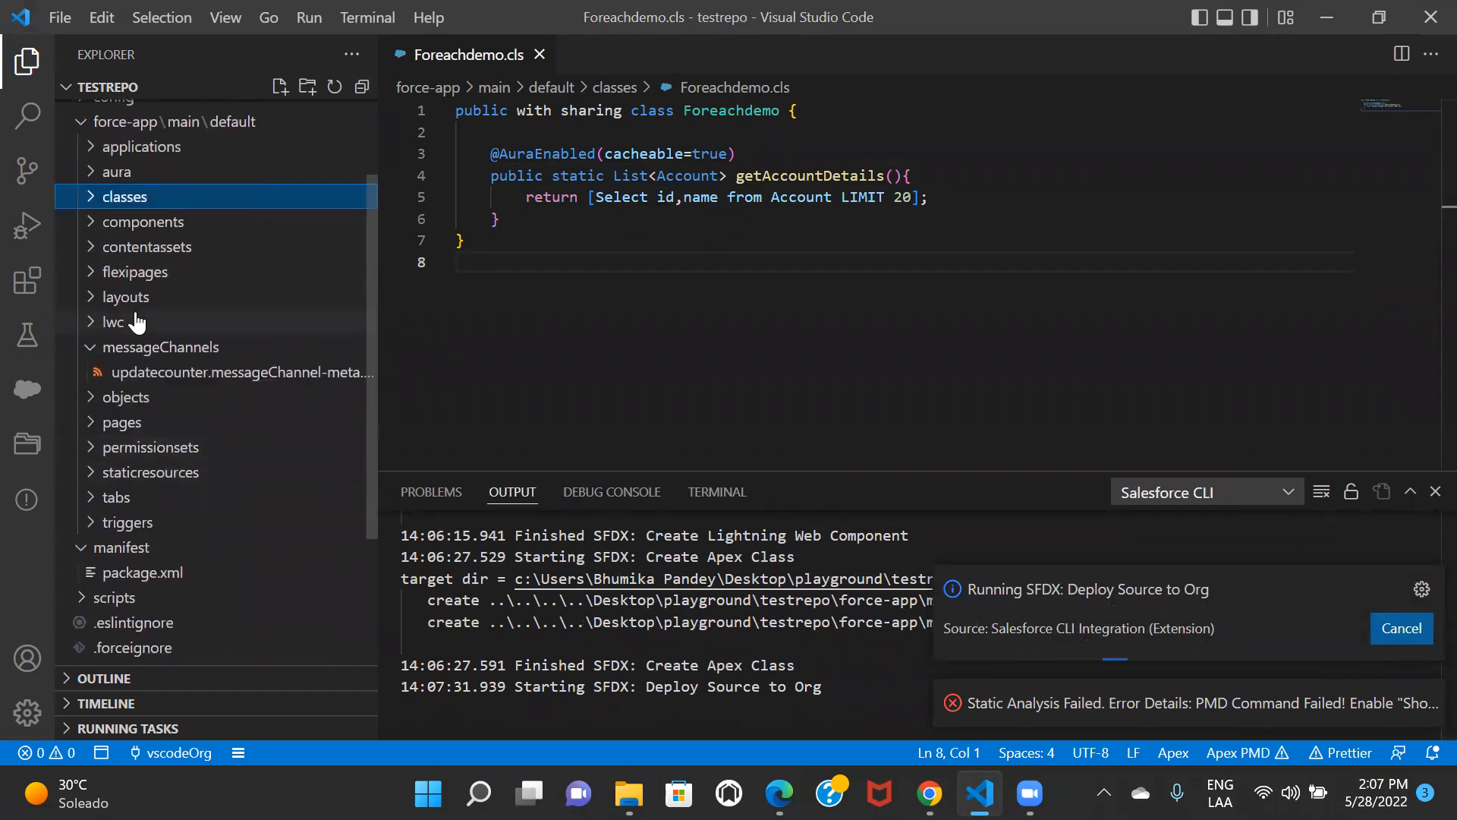
left_click(112, 321)
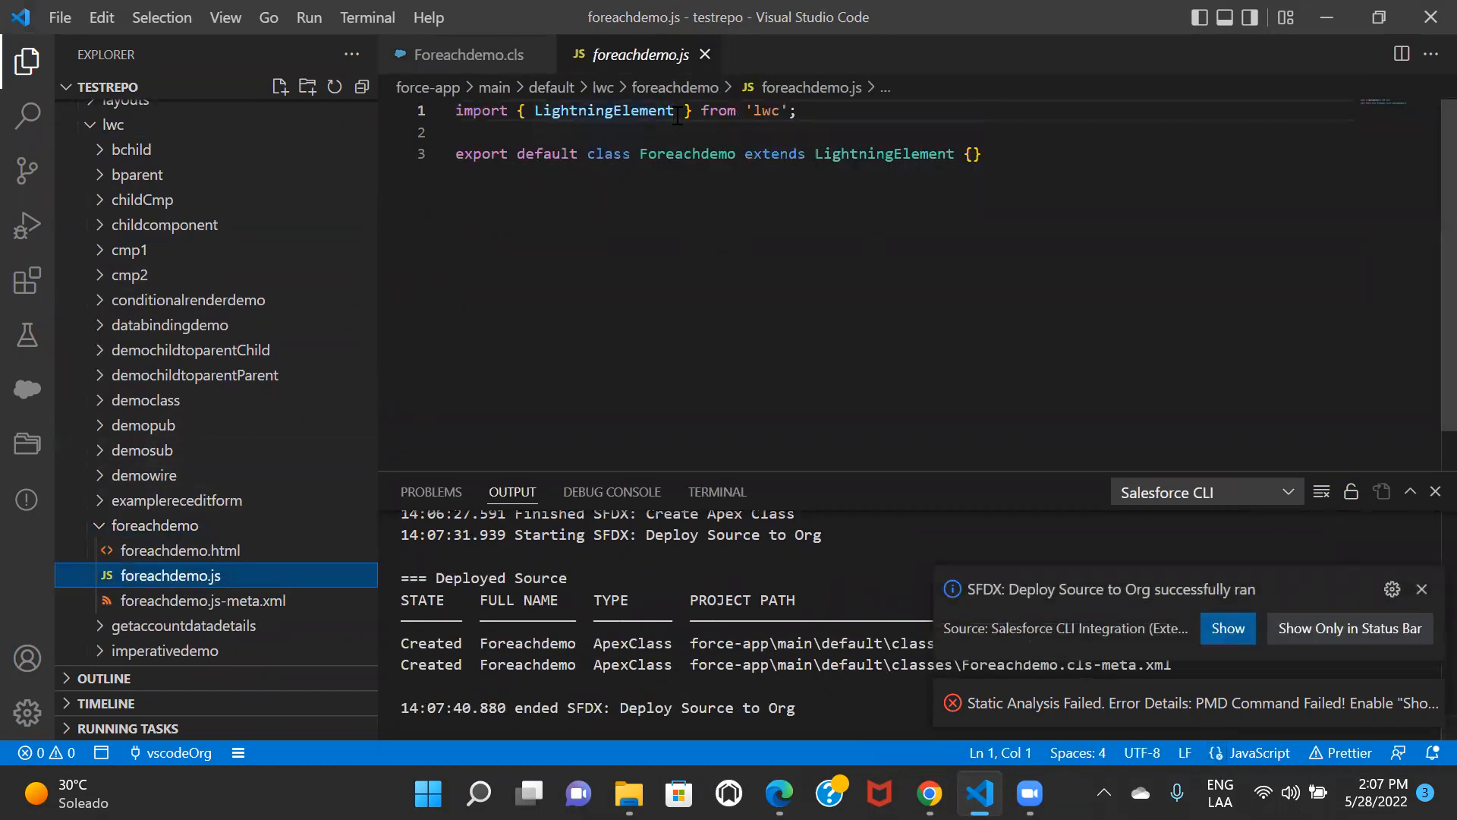
Add wire to the lwc import and begin an 'import getaccts from' line.
type(",wri")
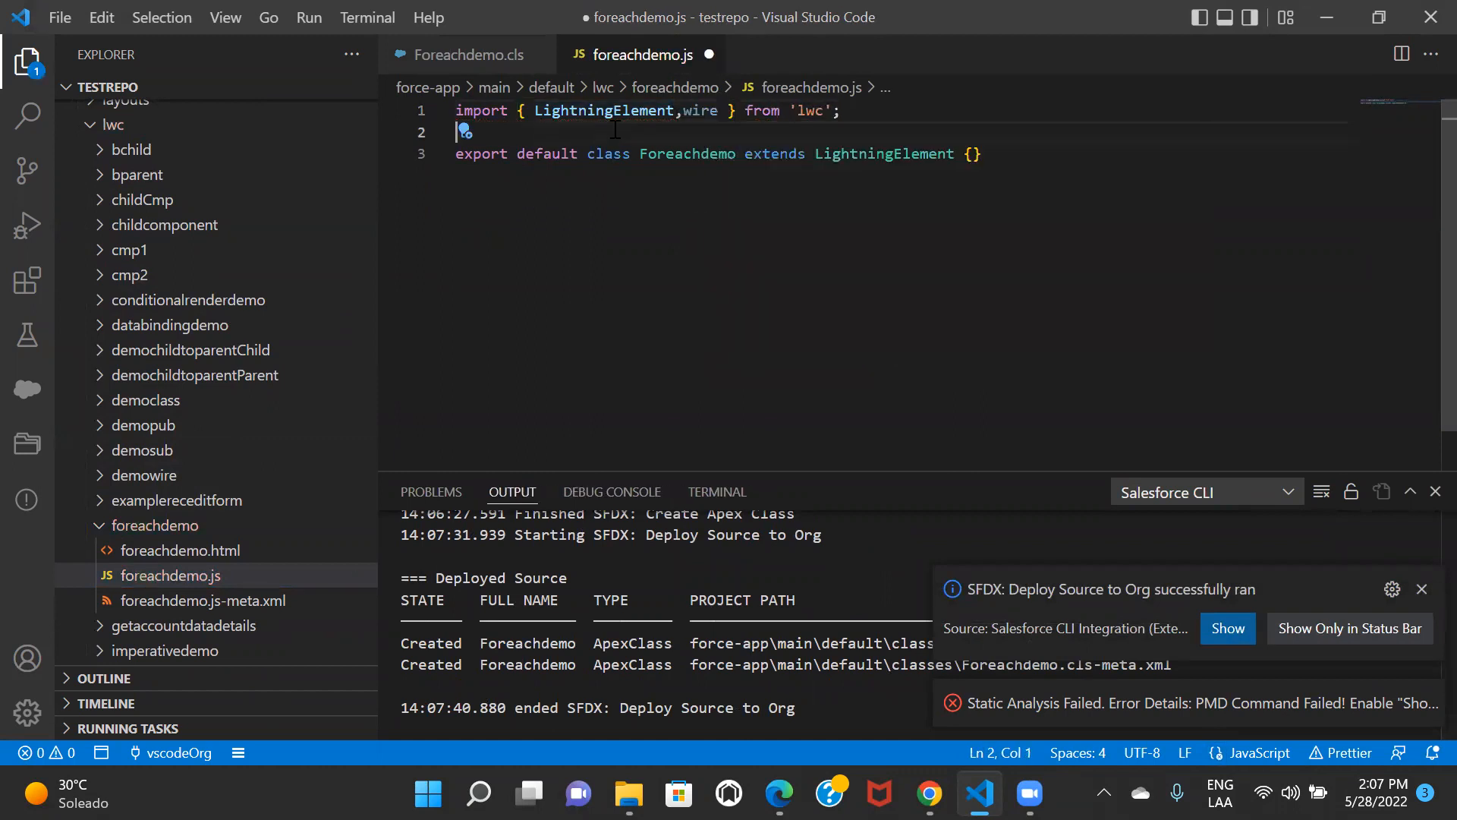
type("import")
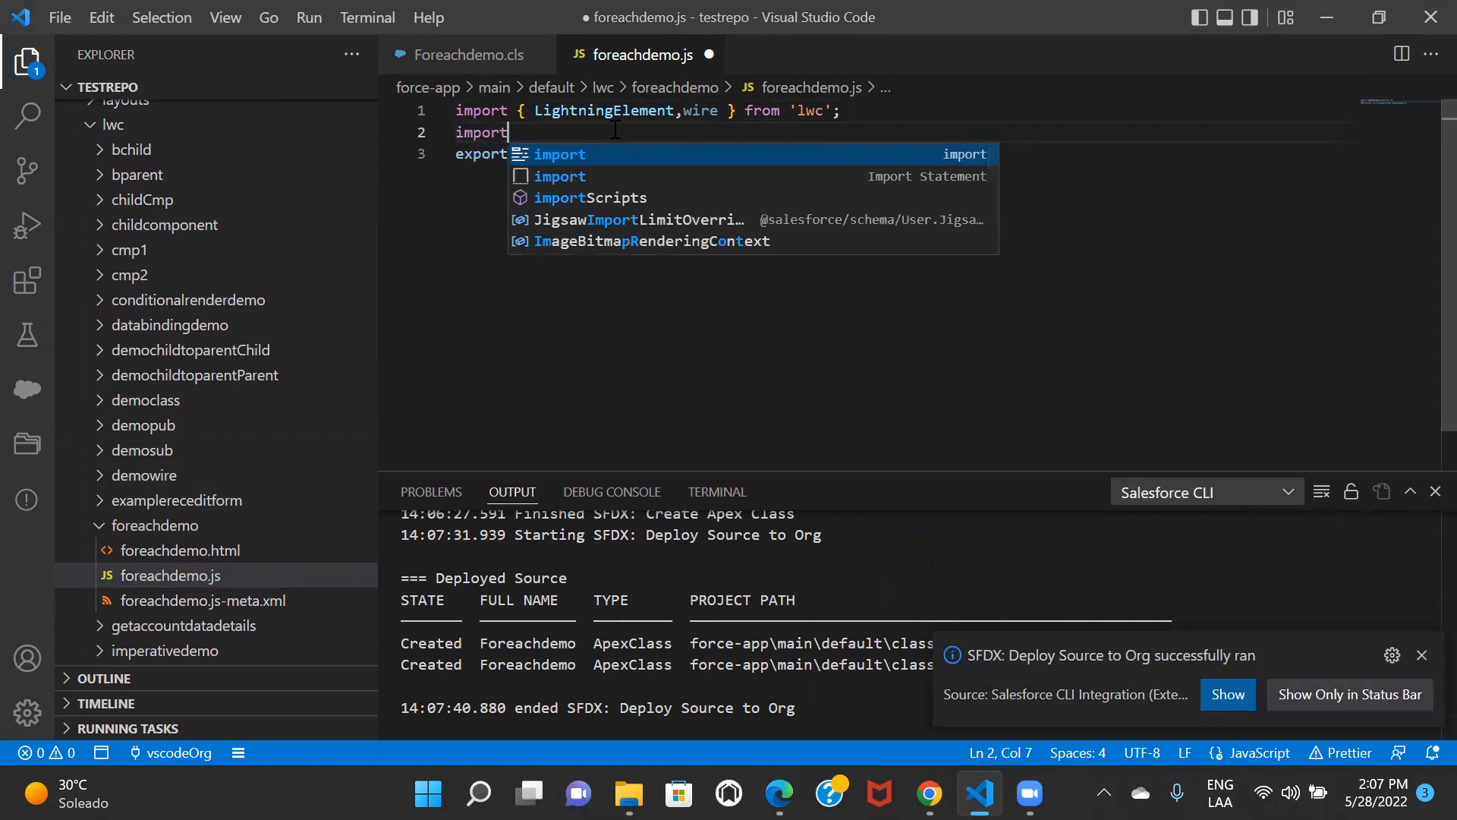
type("geta")
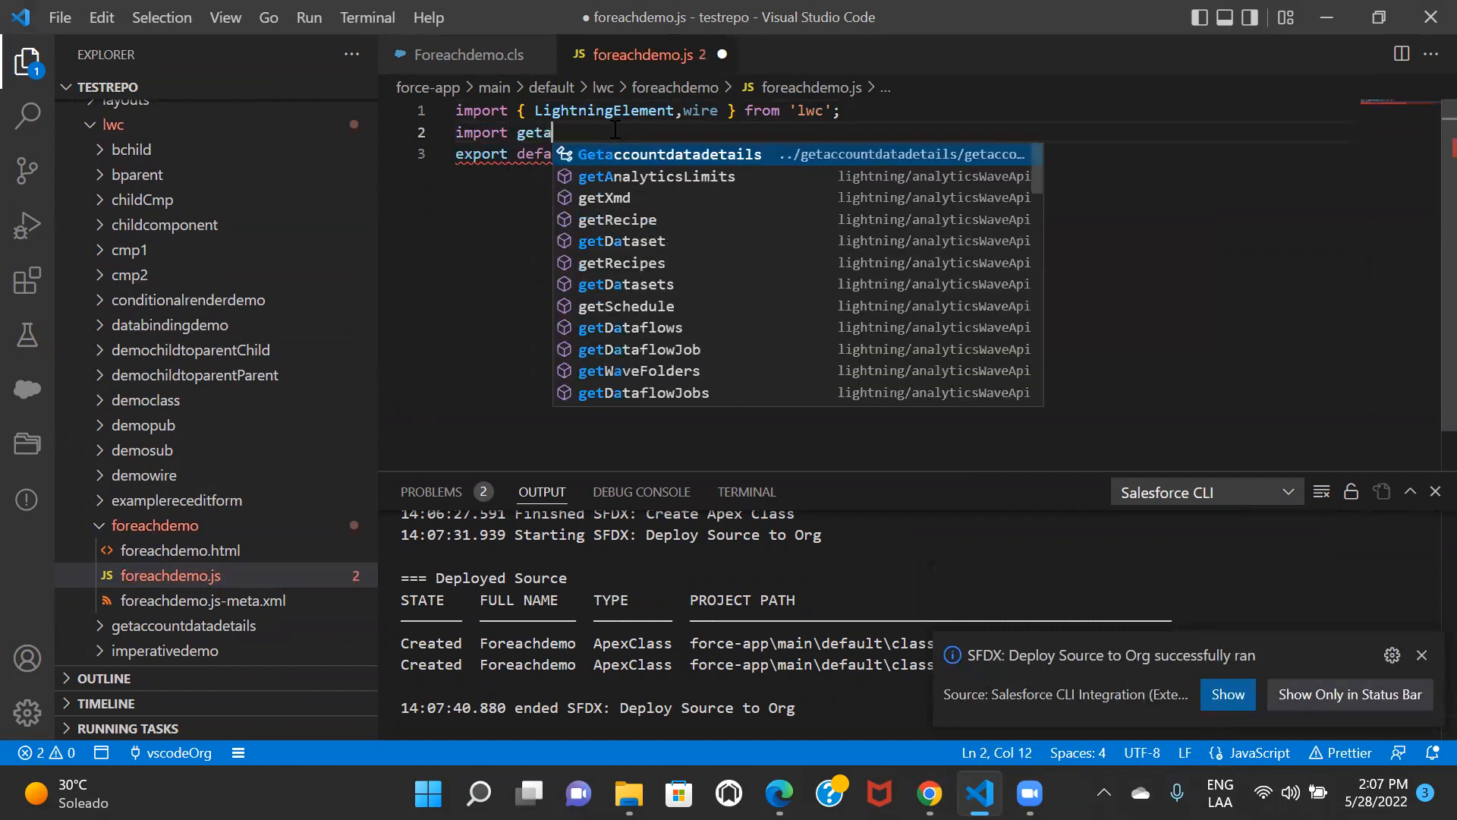
type("ccts from '")
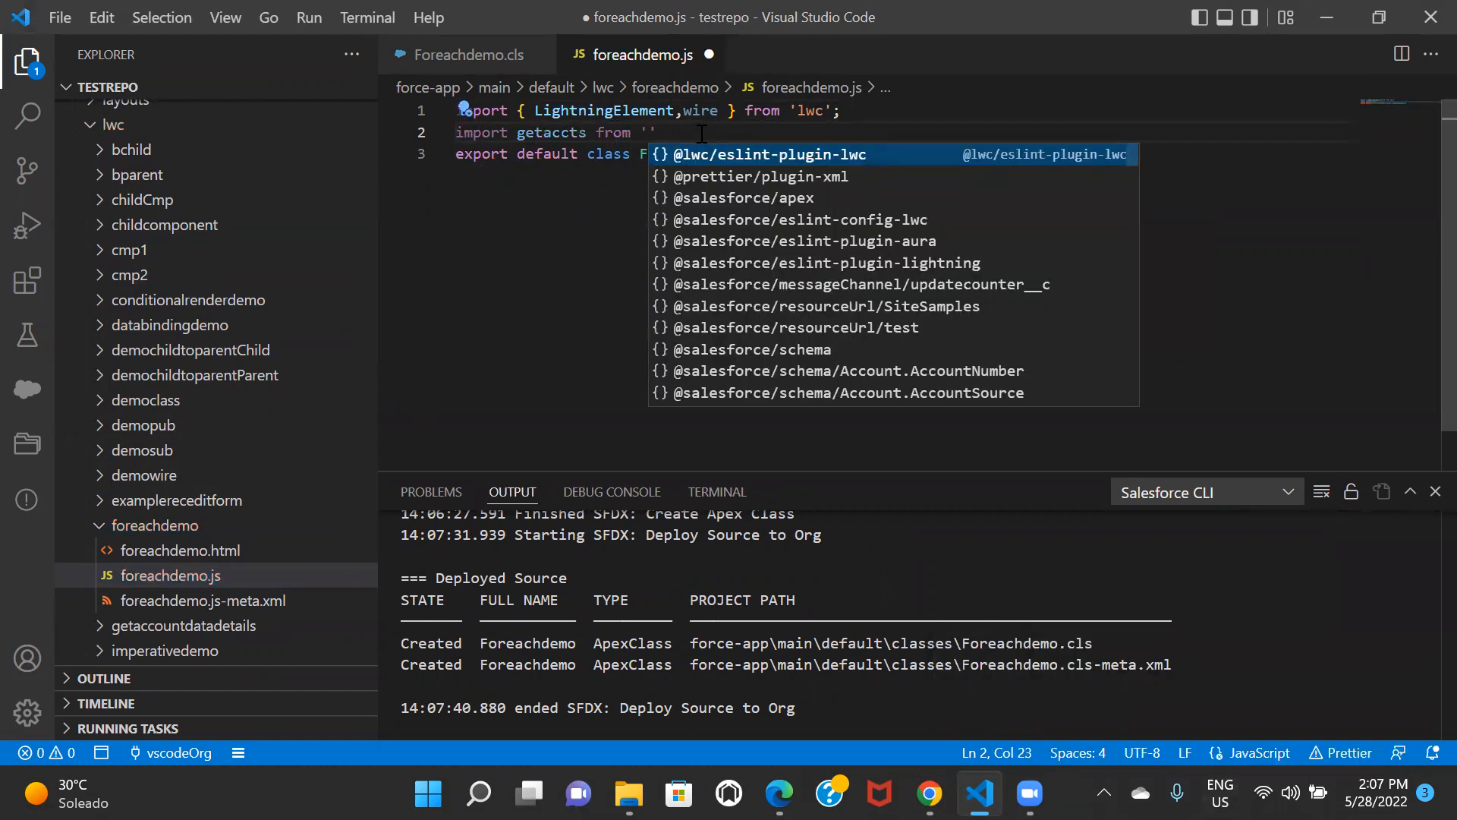
type("sales")
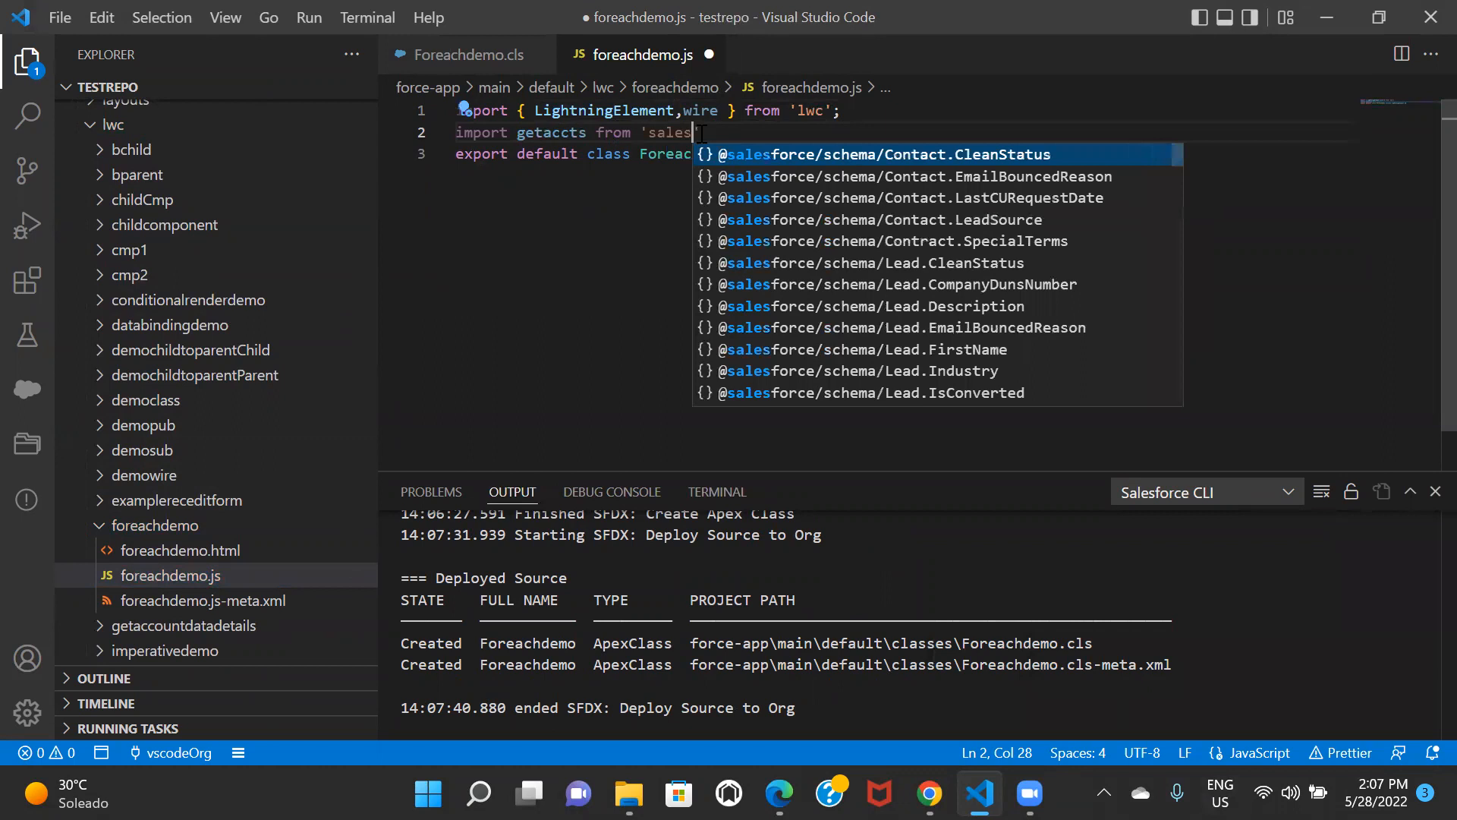
type("for")
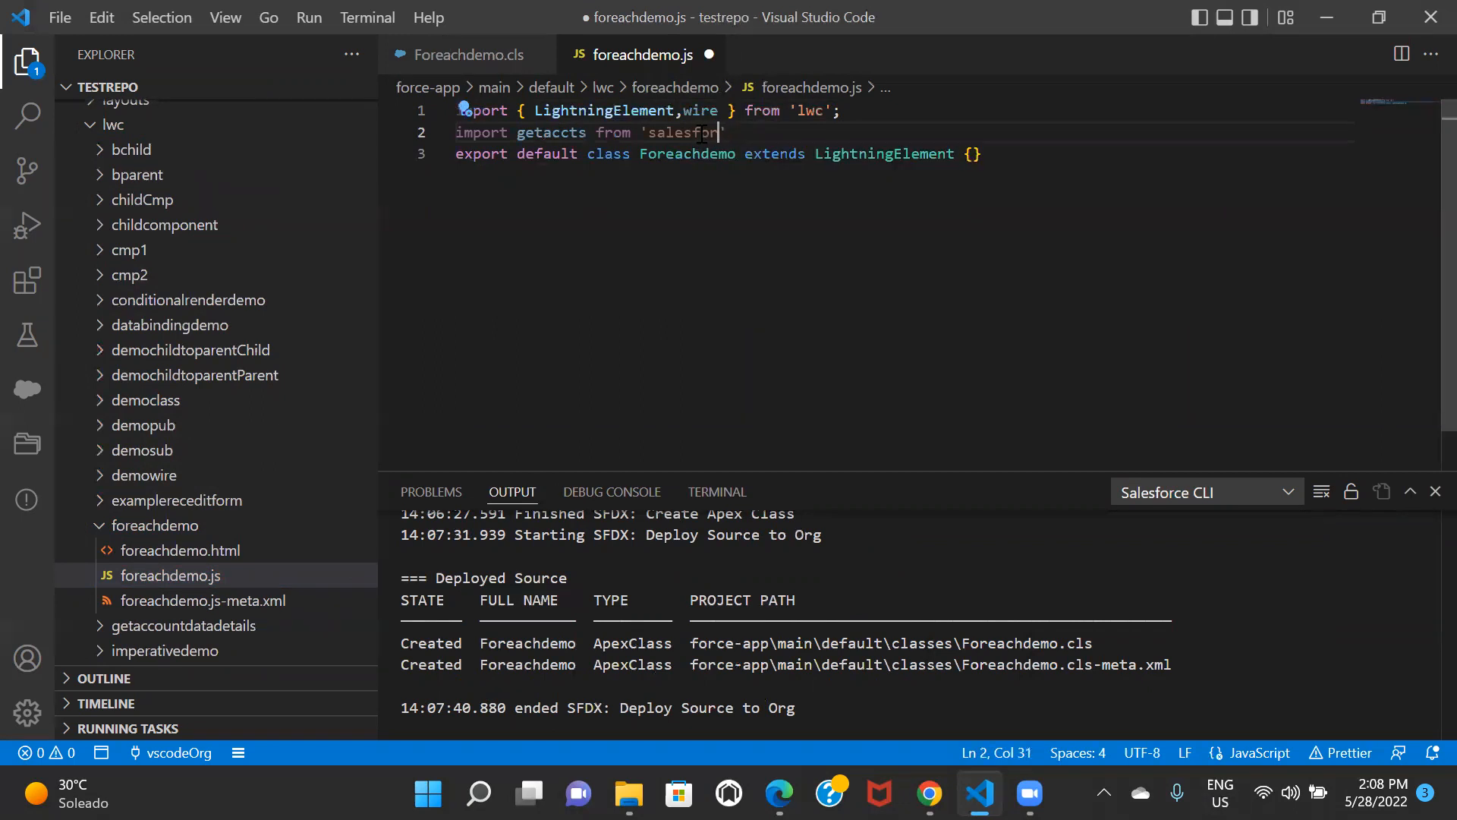
key("BackSpace")
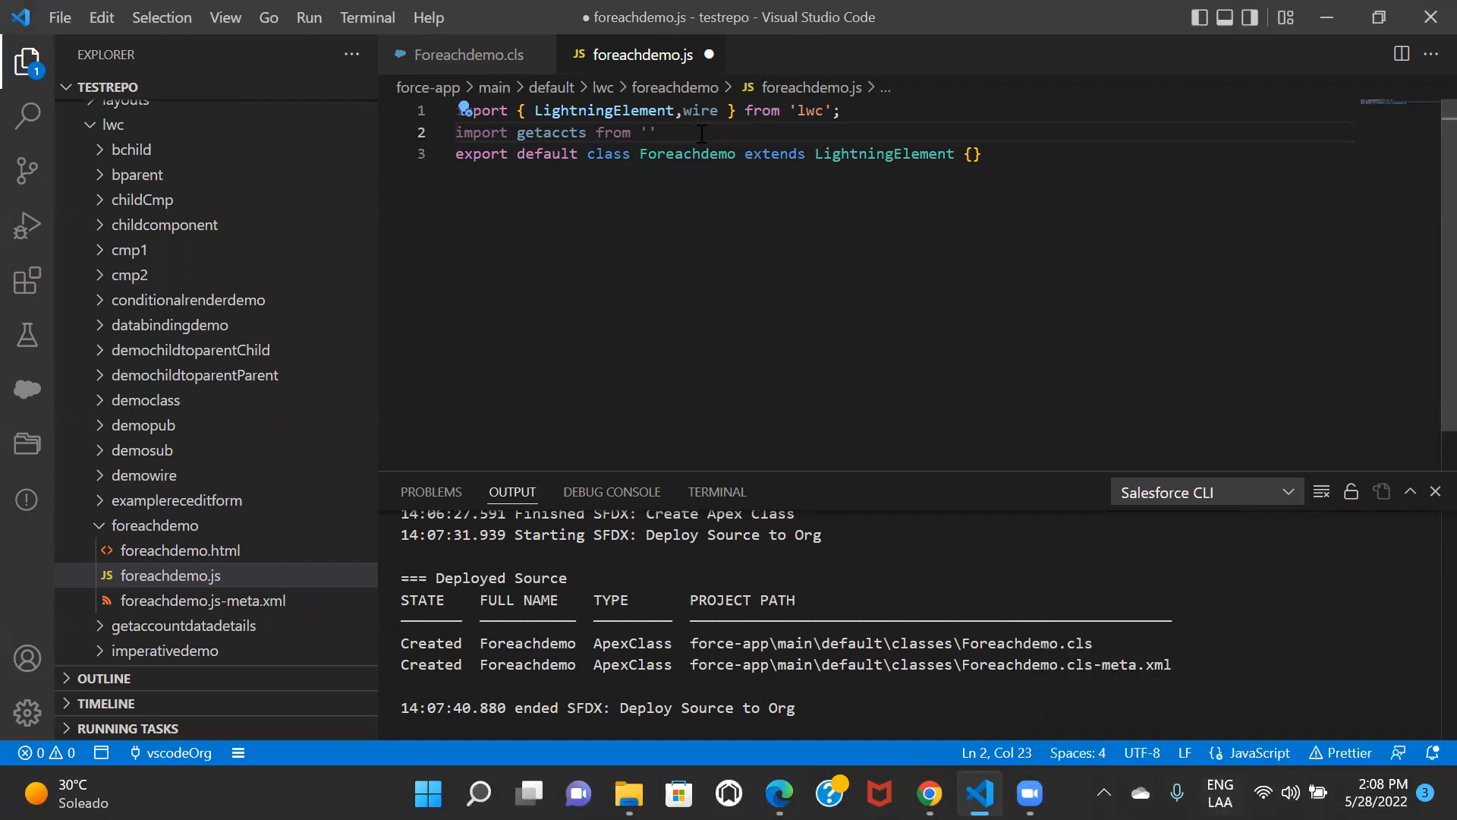
type("@salesforce/apex")
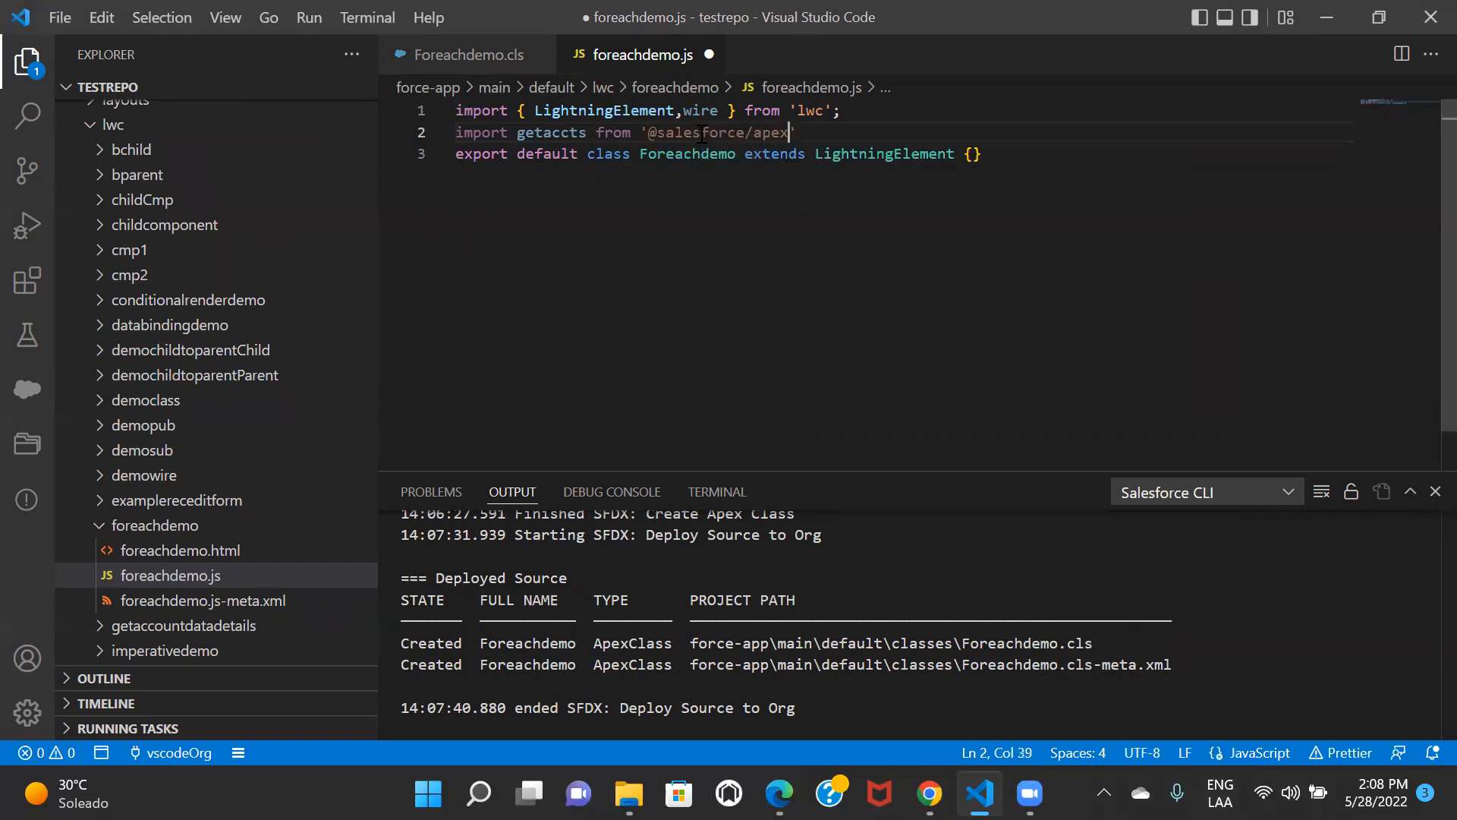
type("/")
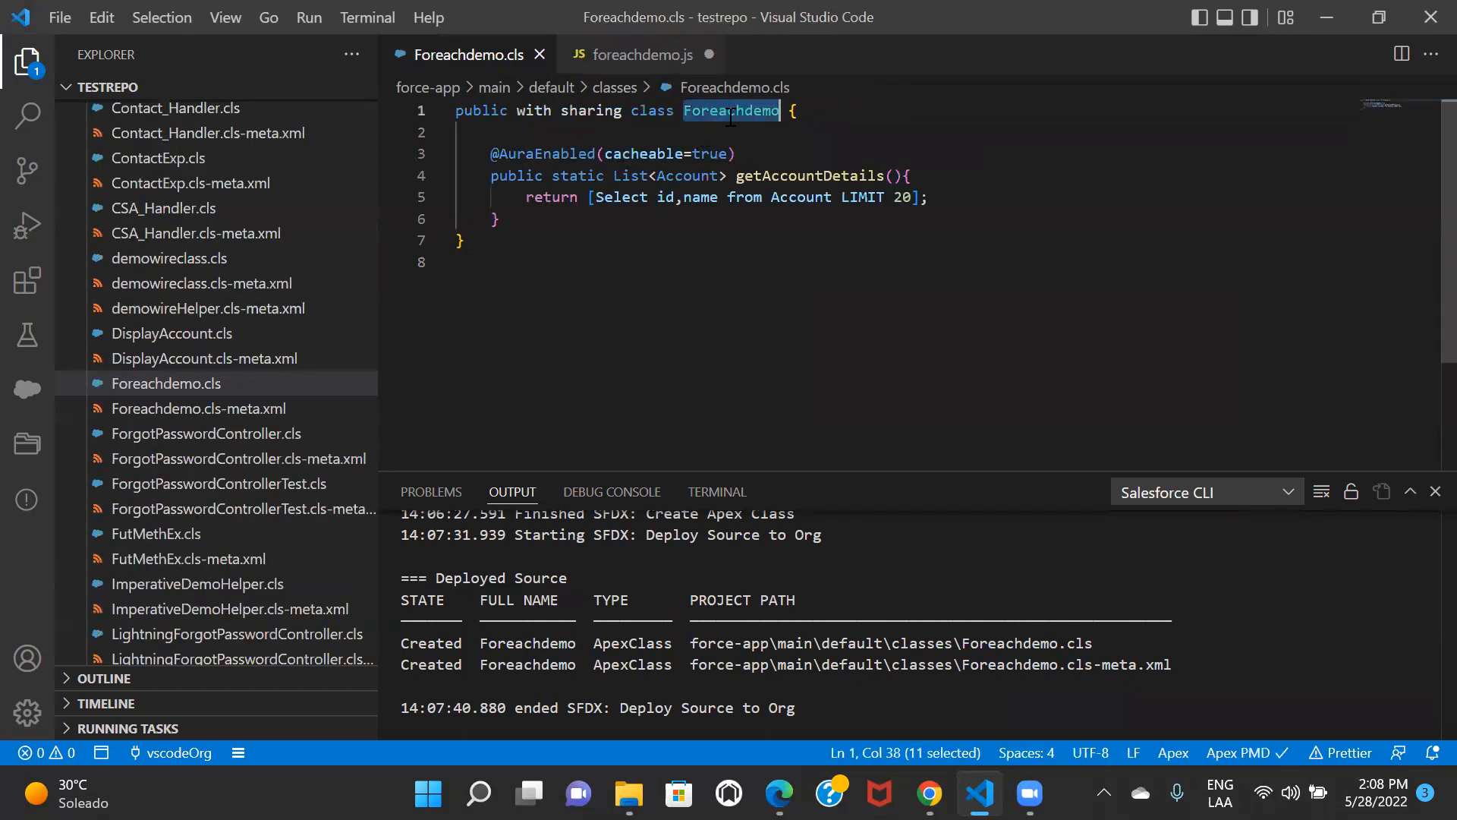
left_click(643, 54)
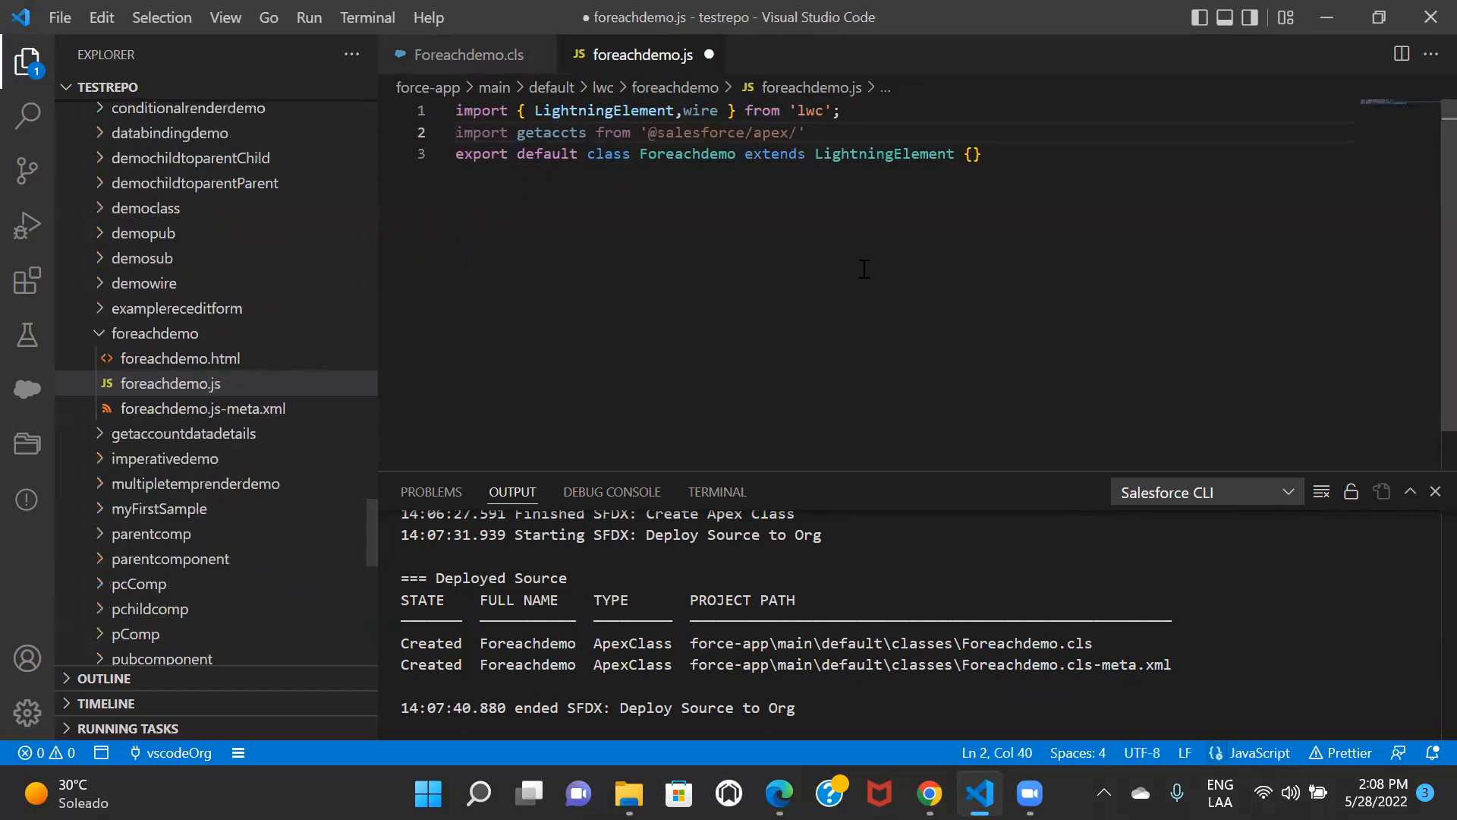
type("Foreachdemo.")
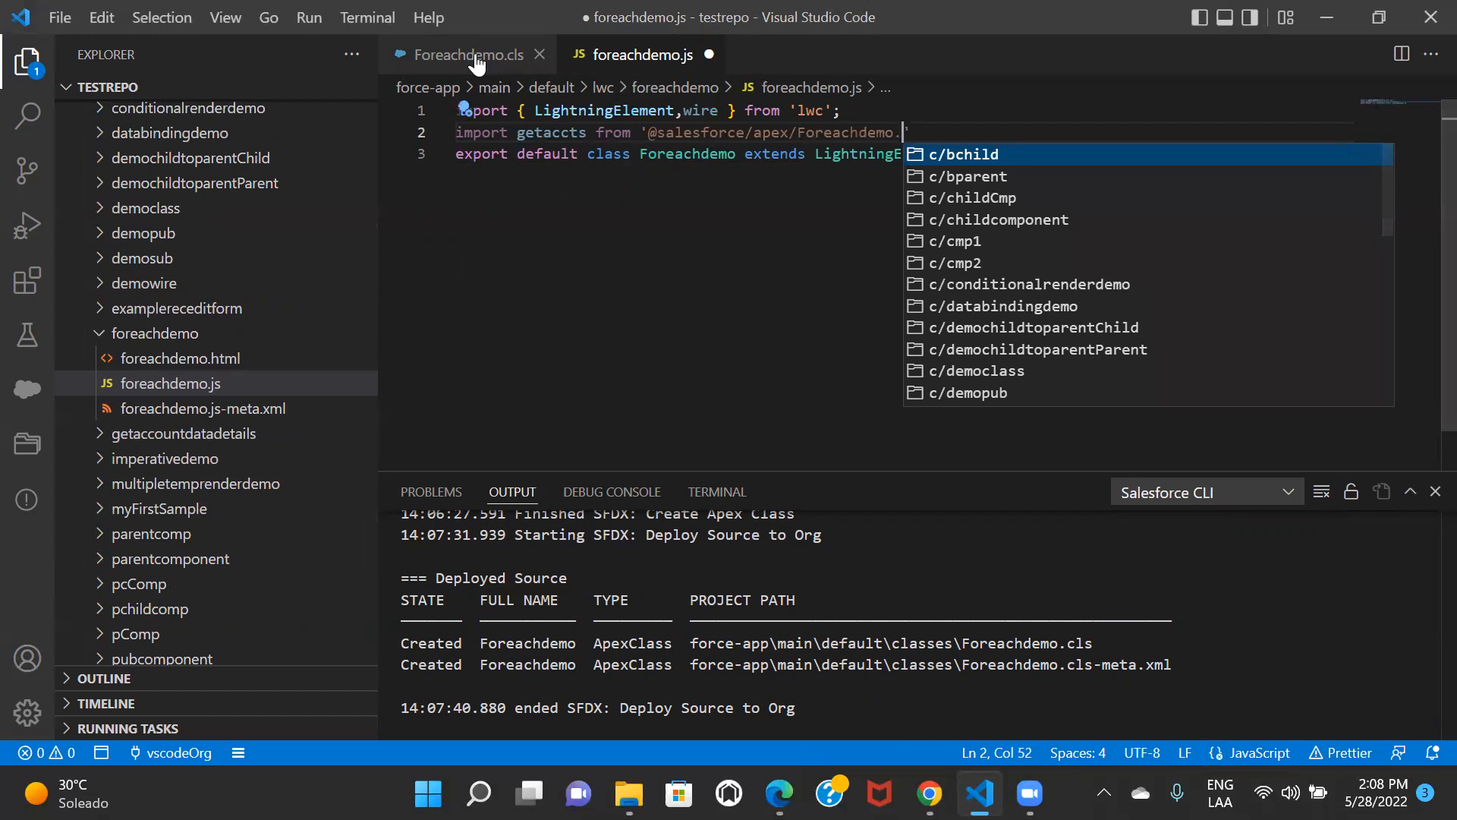
left_click(469, 54)
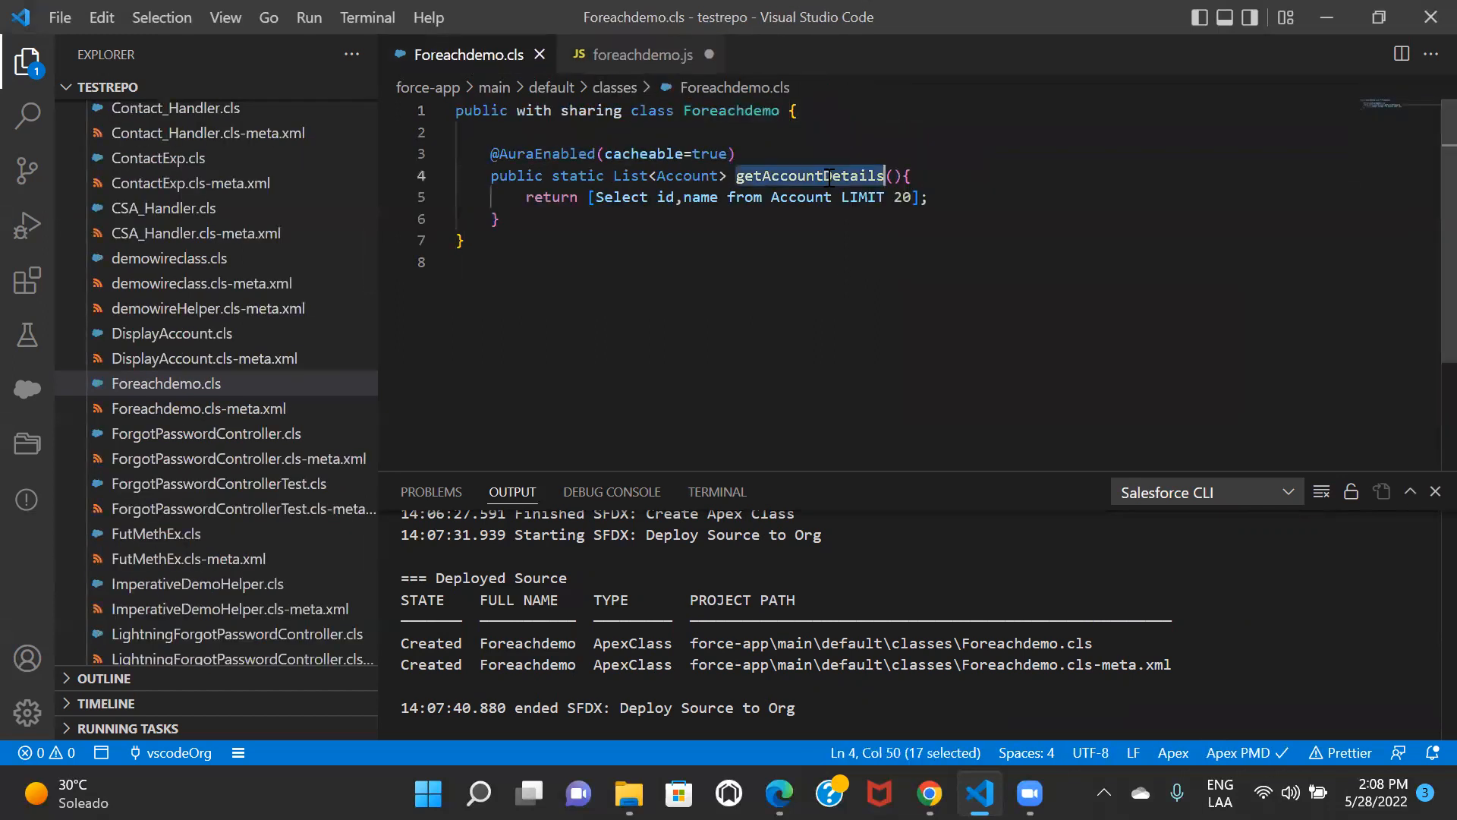
left_click(643, 55)
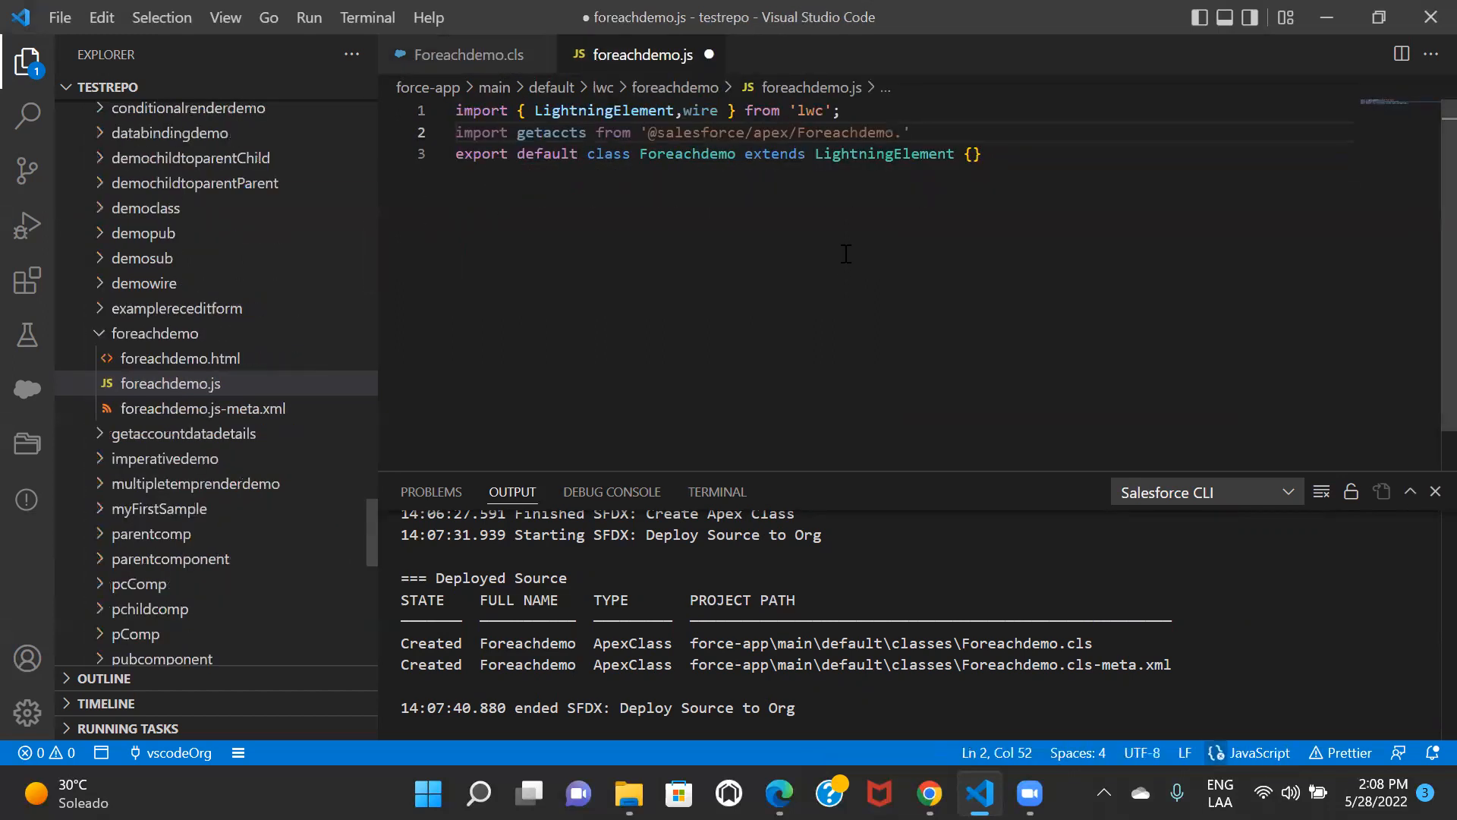
type("getAccountDetails")
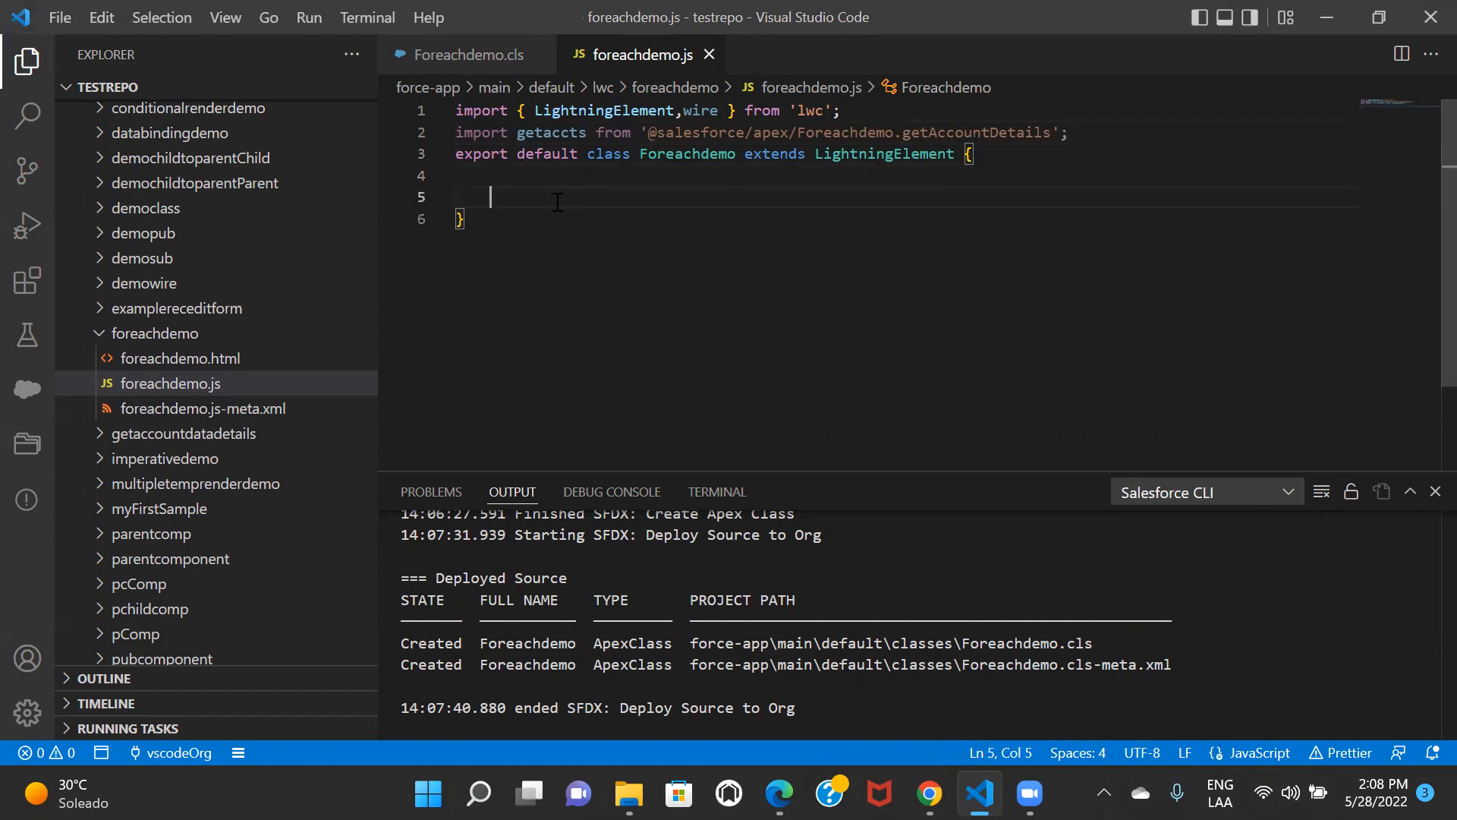
type("@")
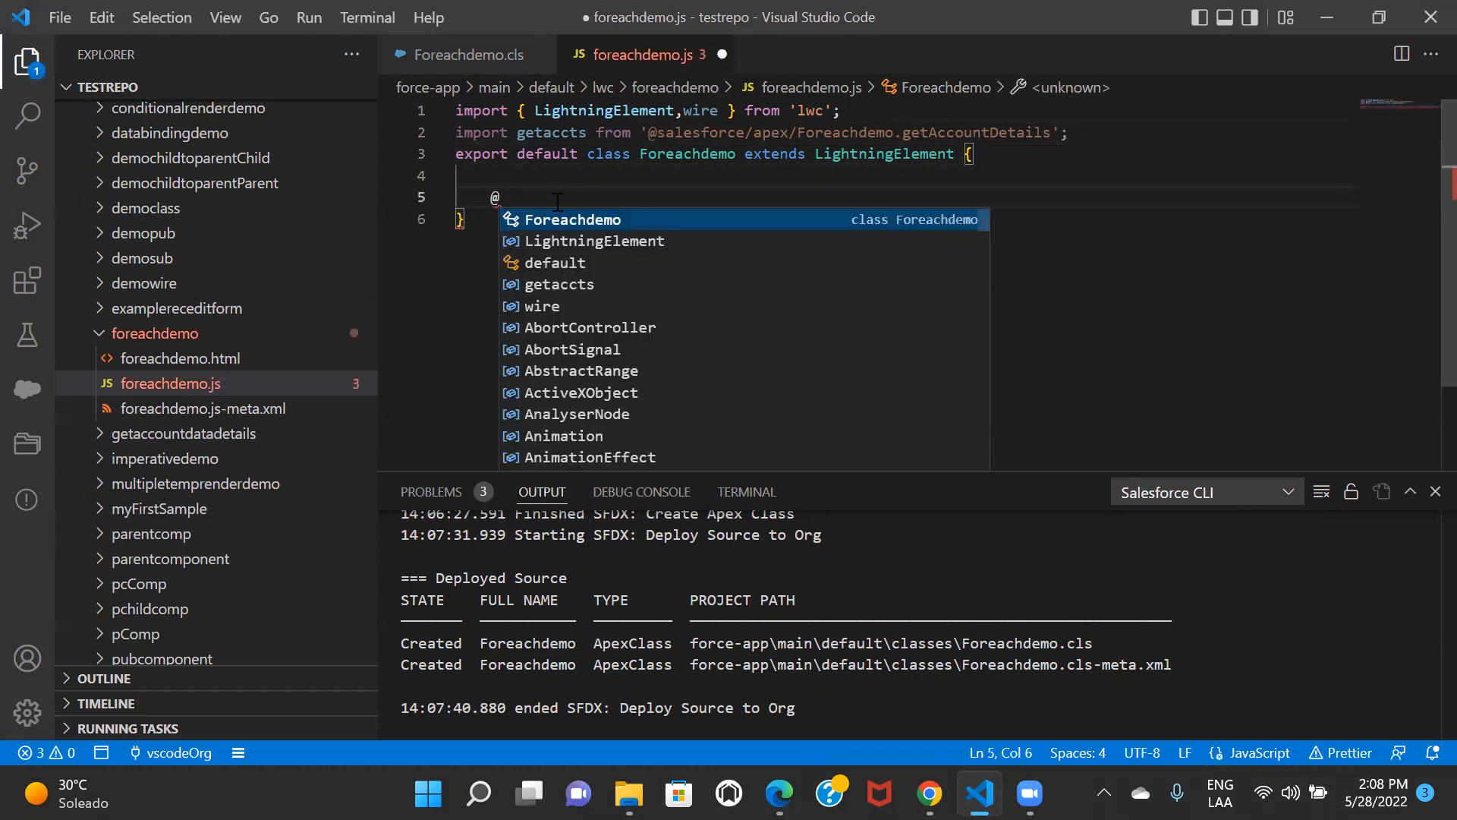
type("wire(")
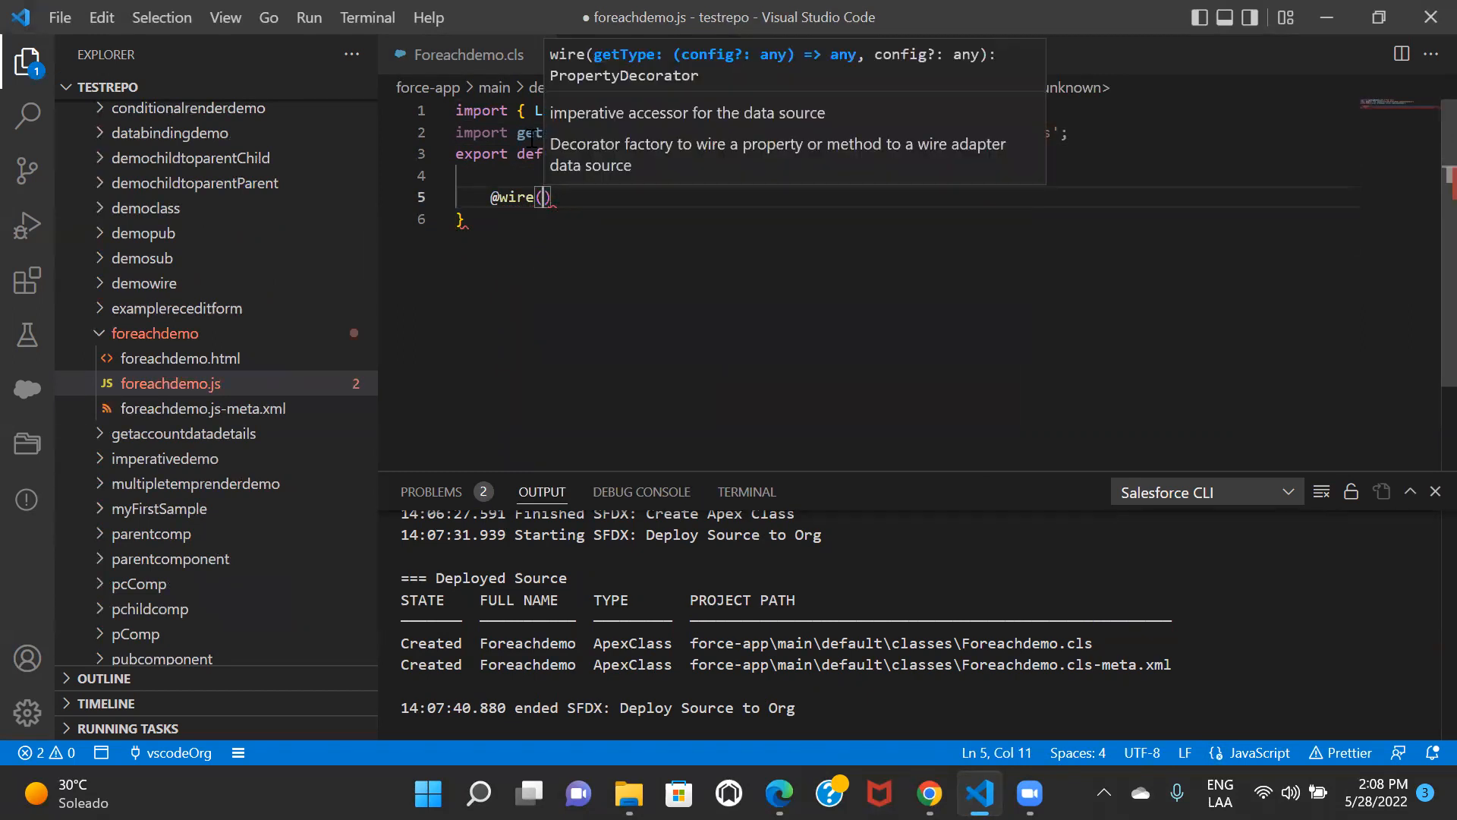
double_click(550, 132)
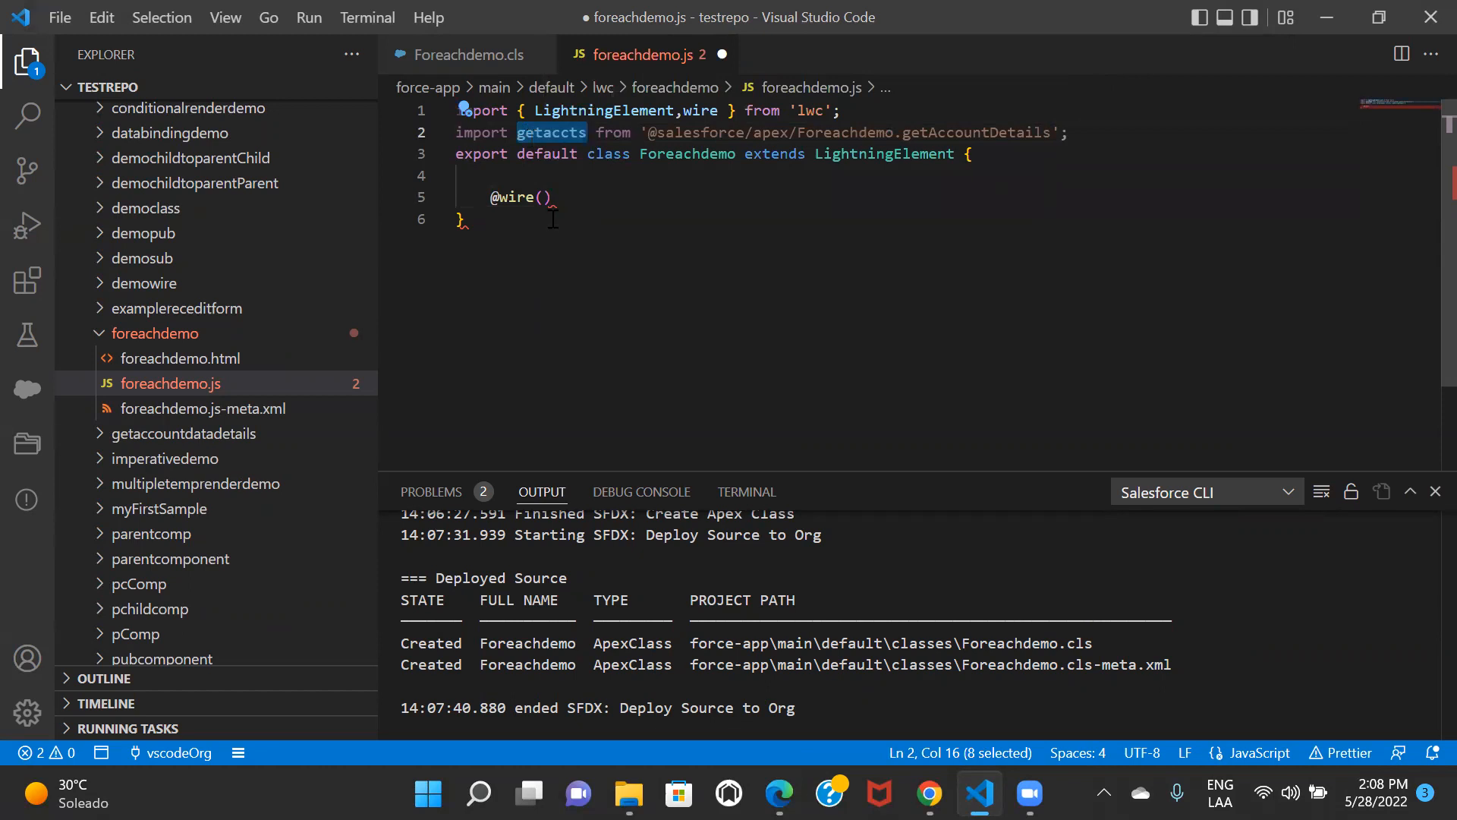
type("getaccts")
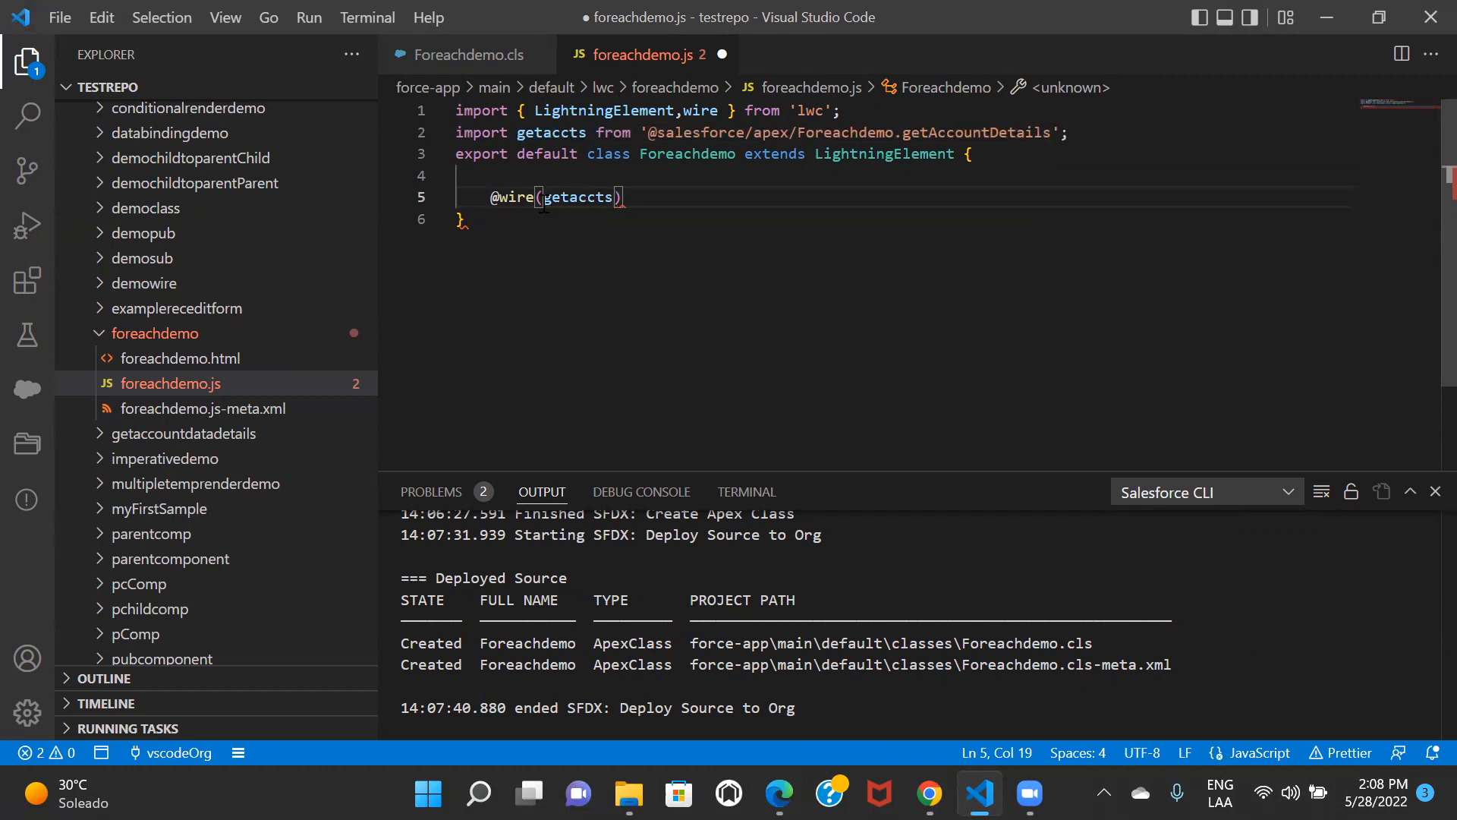
key("Right")
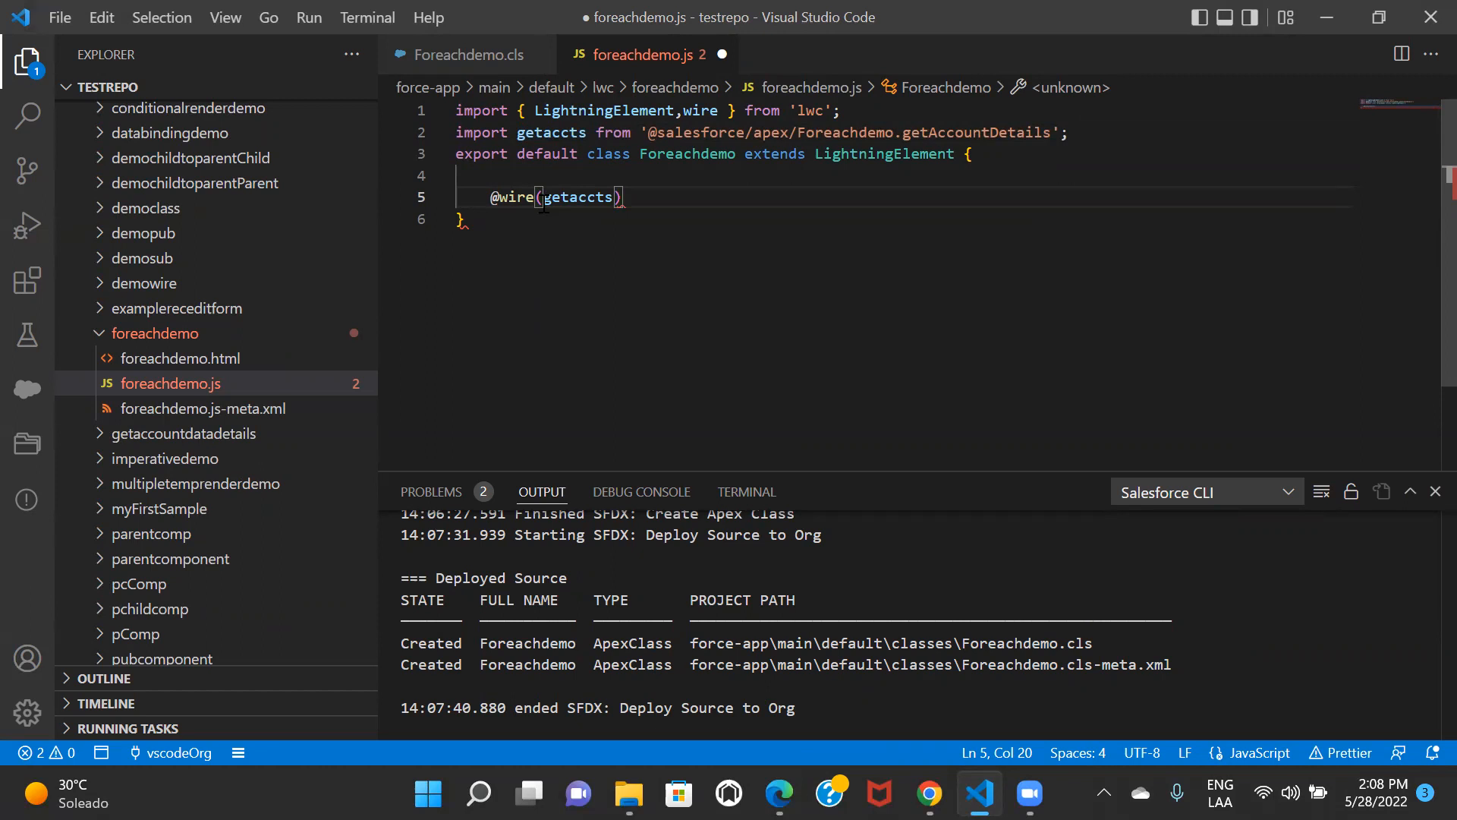
Declare the accountdetails property under the wire decorator and save foreachdemo.js.
key("Enter")
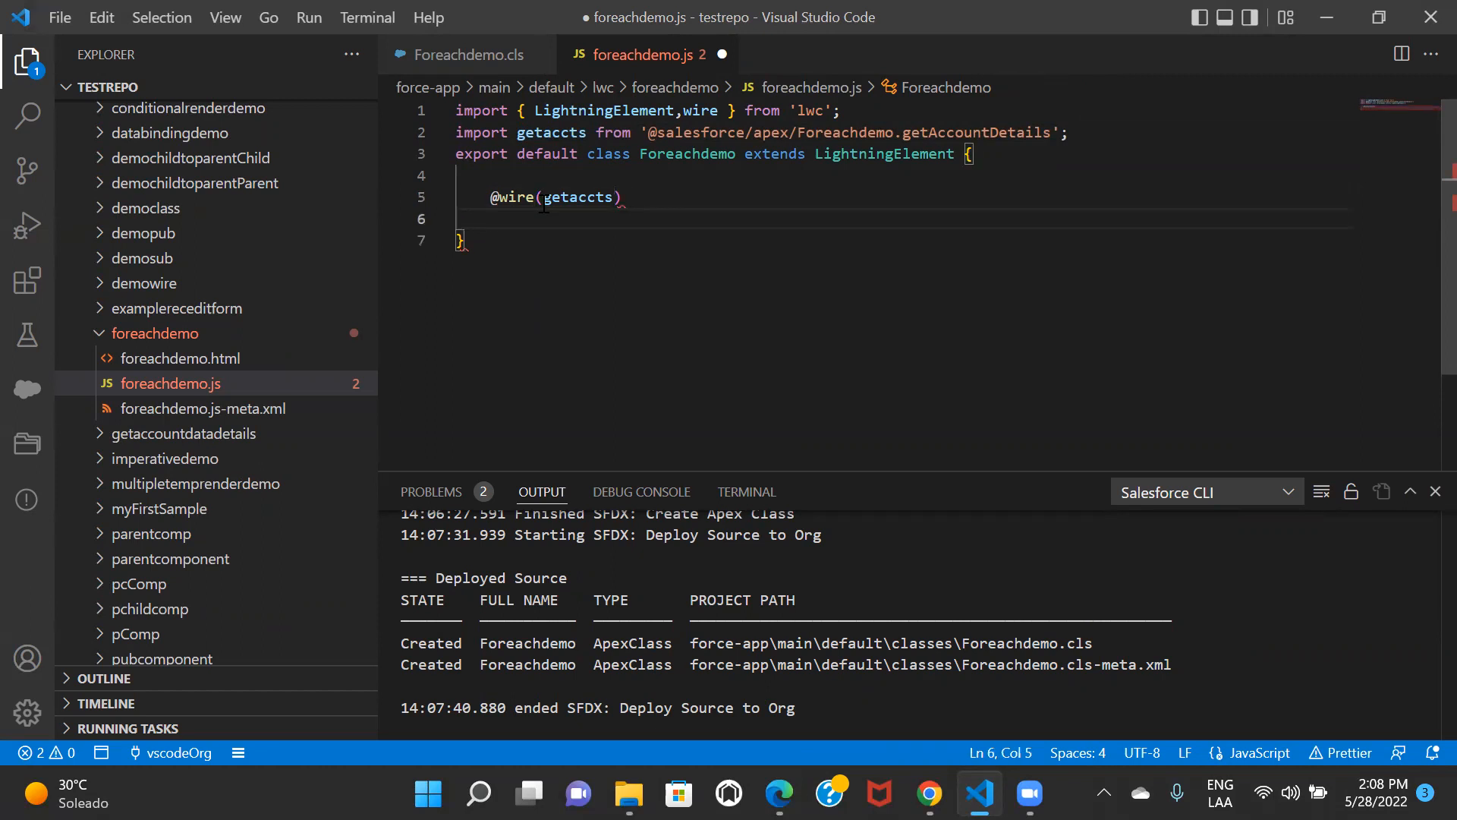
type("account")
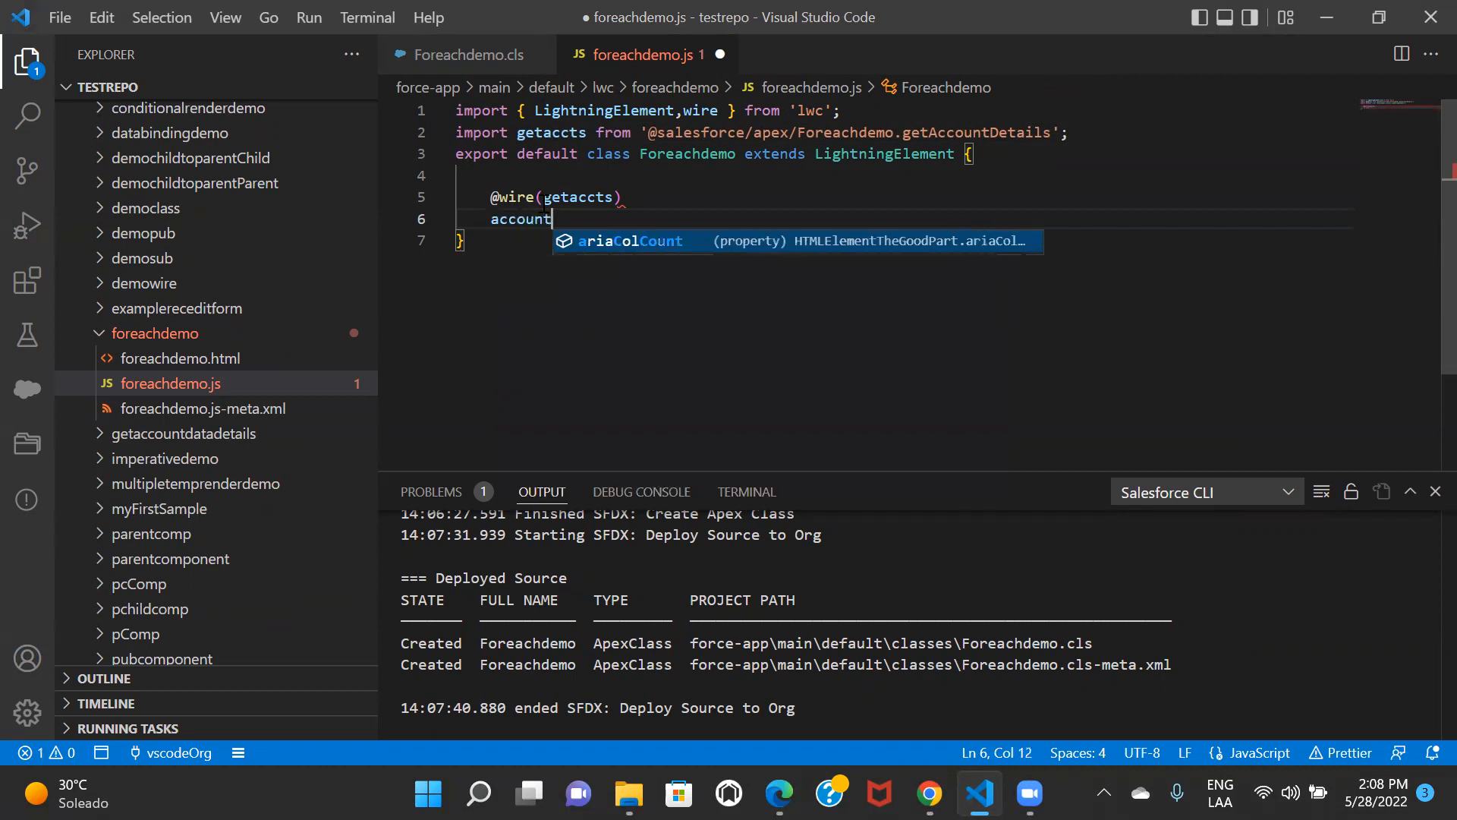
type("detai")
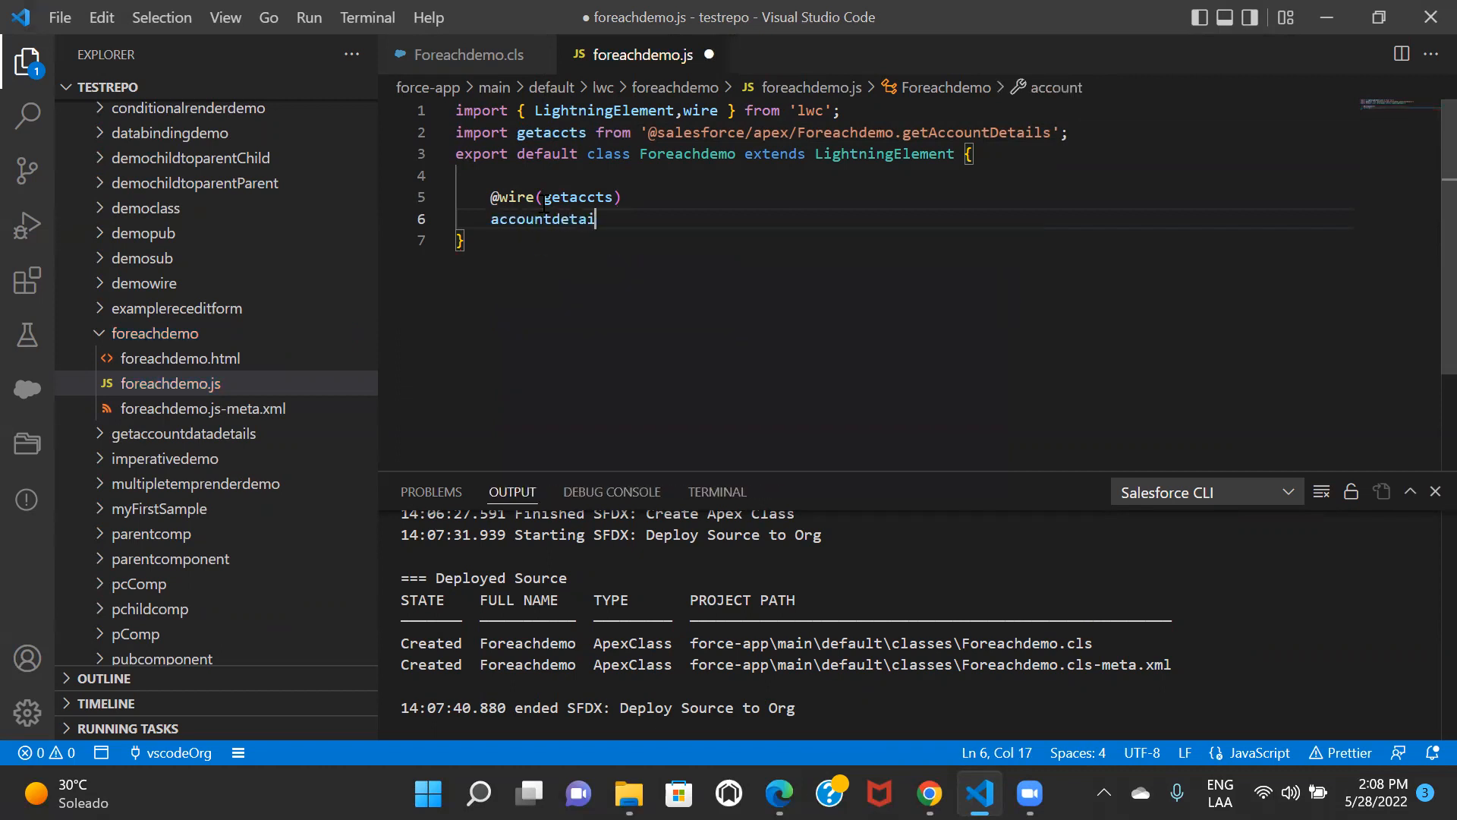
type("ls")
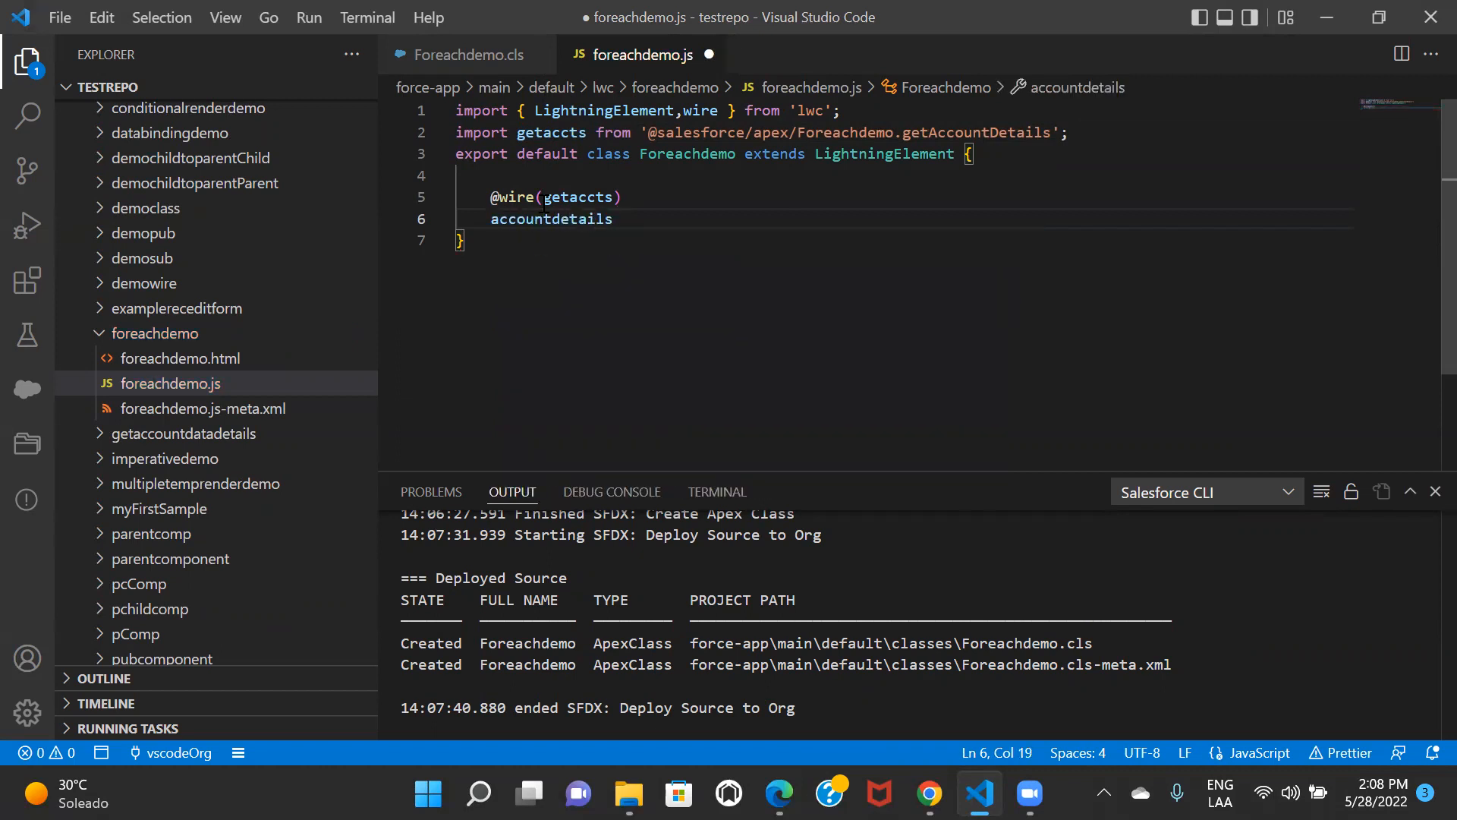
key("Ctrl+s")
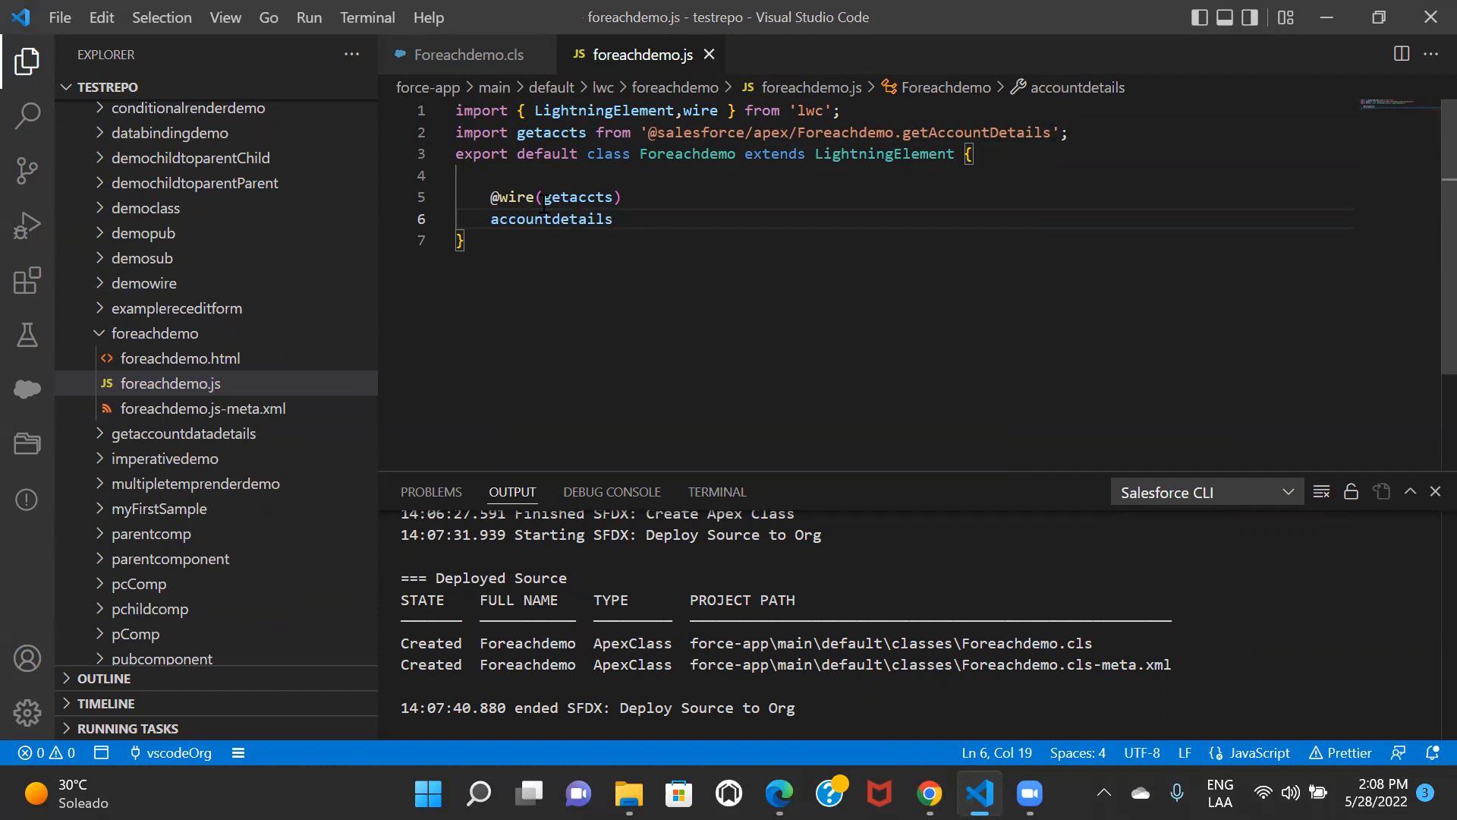
mouse_move(706, 298)
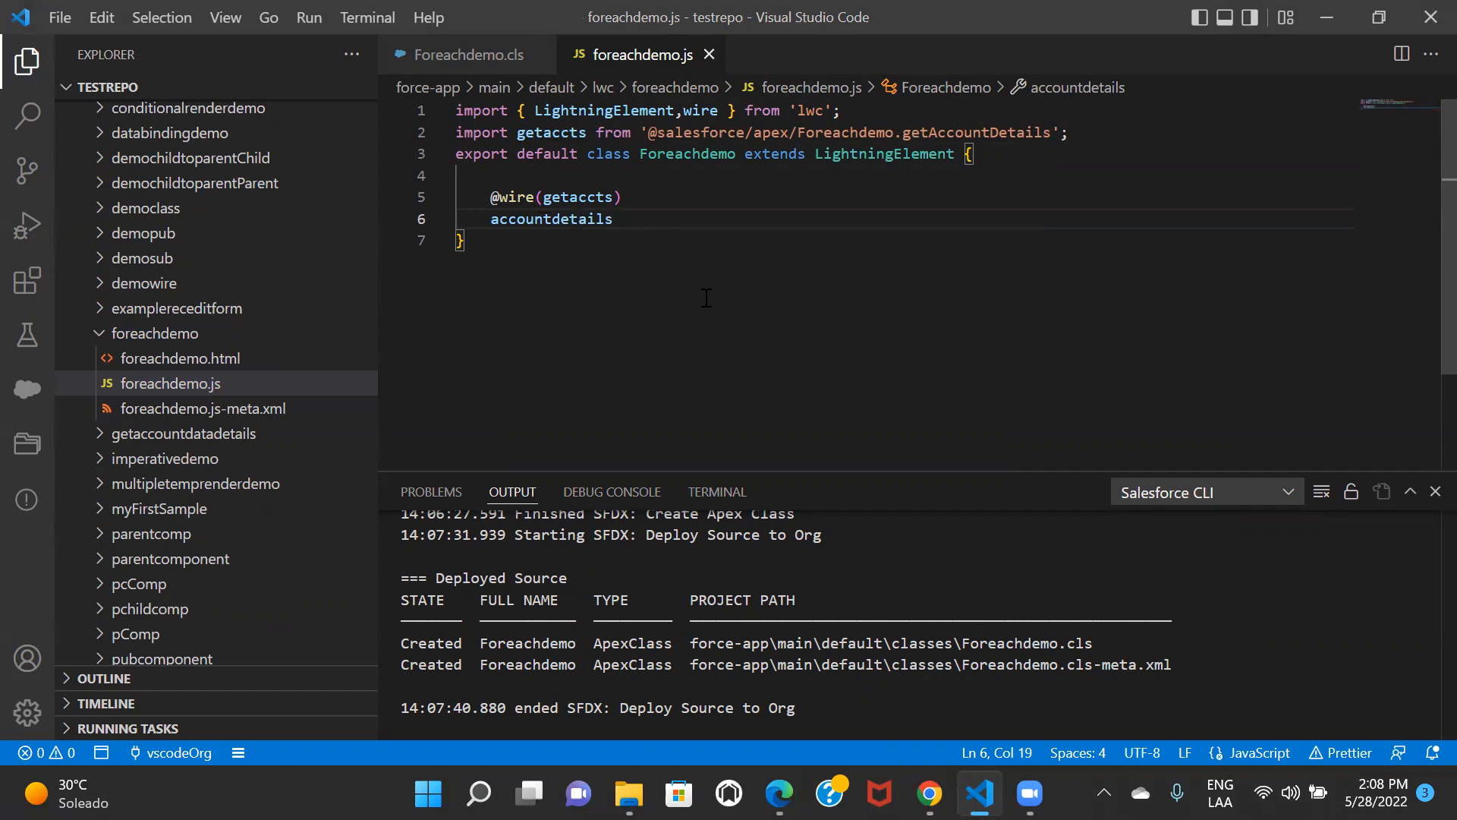
right_click(706, 298)
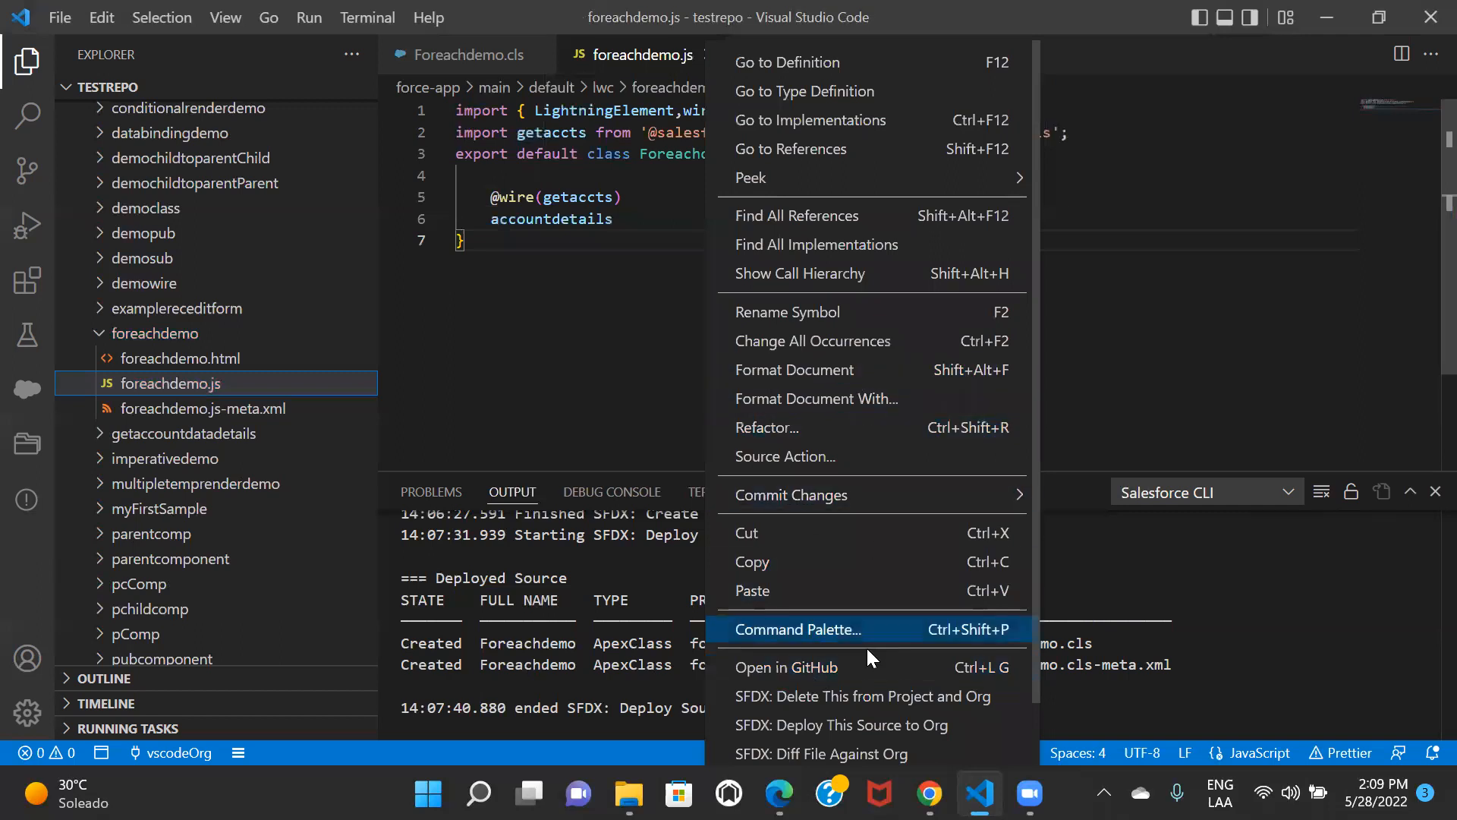
left_click(861, 724)
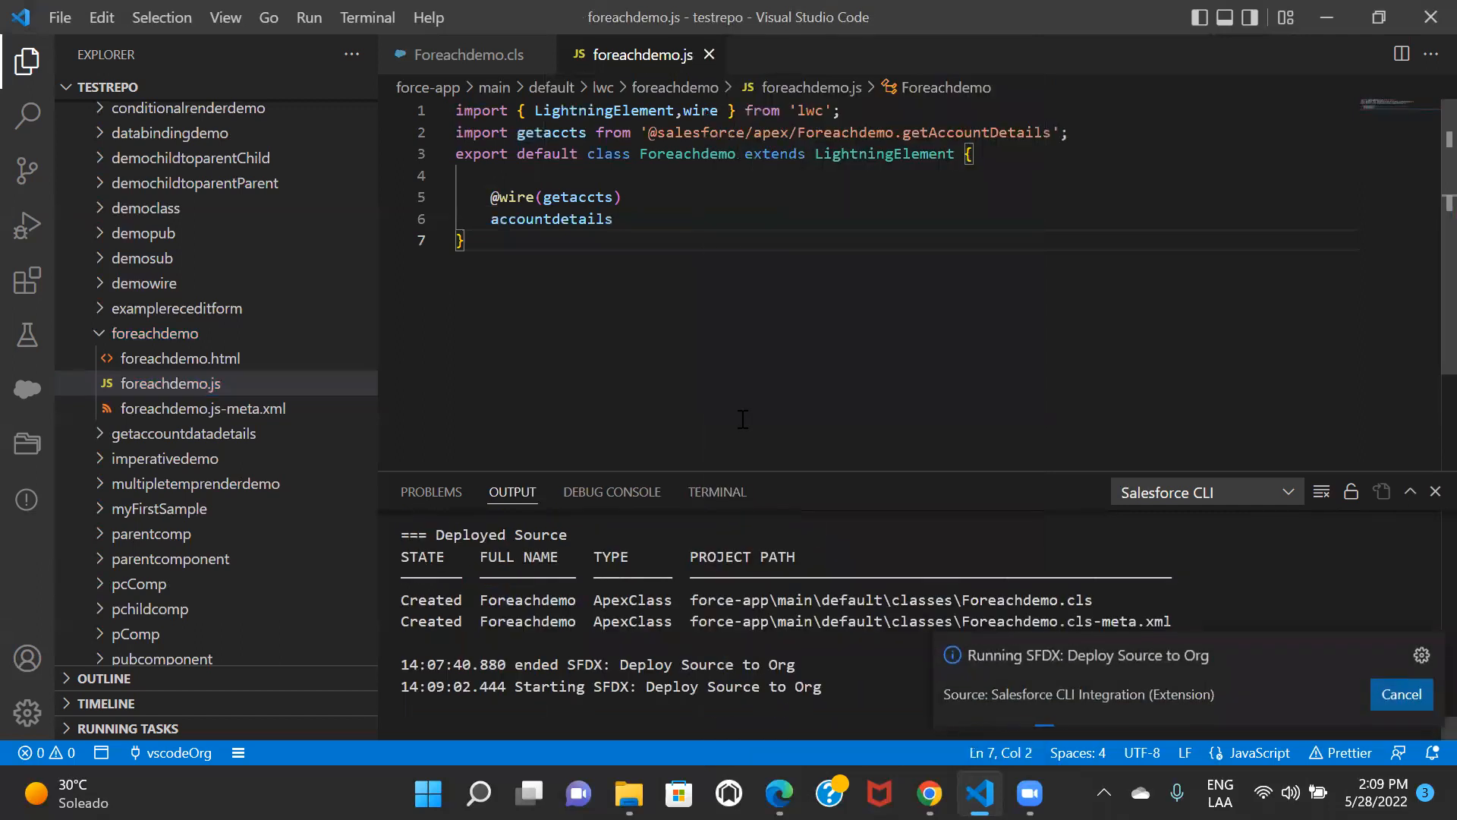
mouse_move(171, 365)
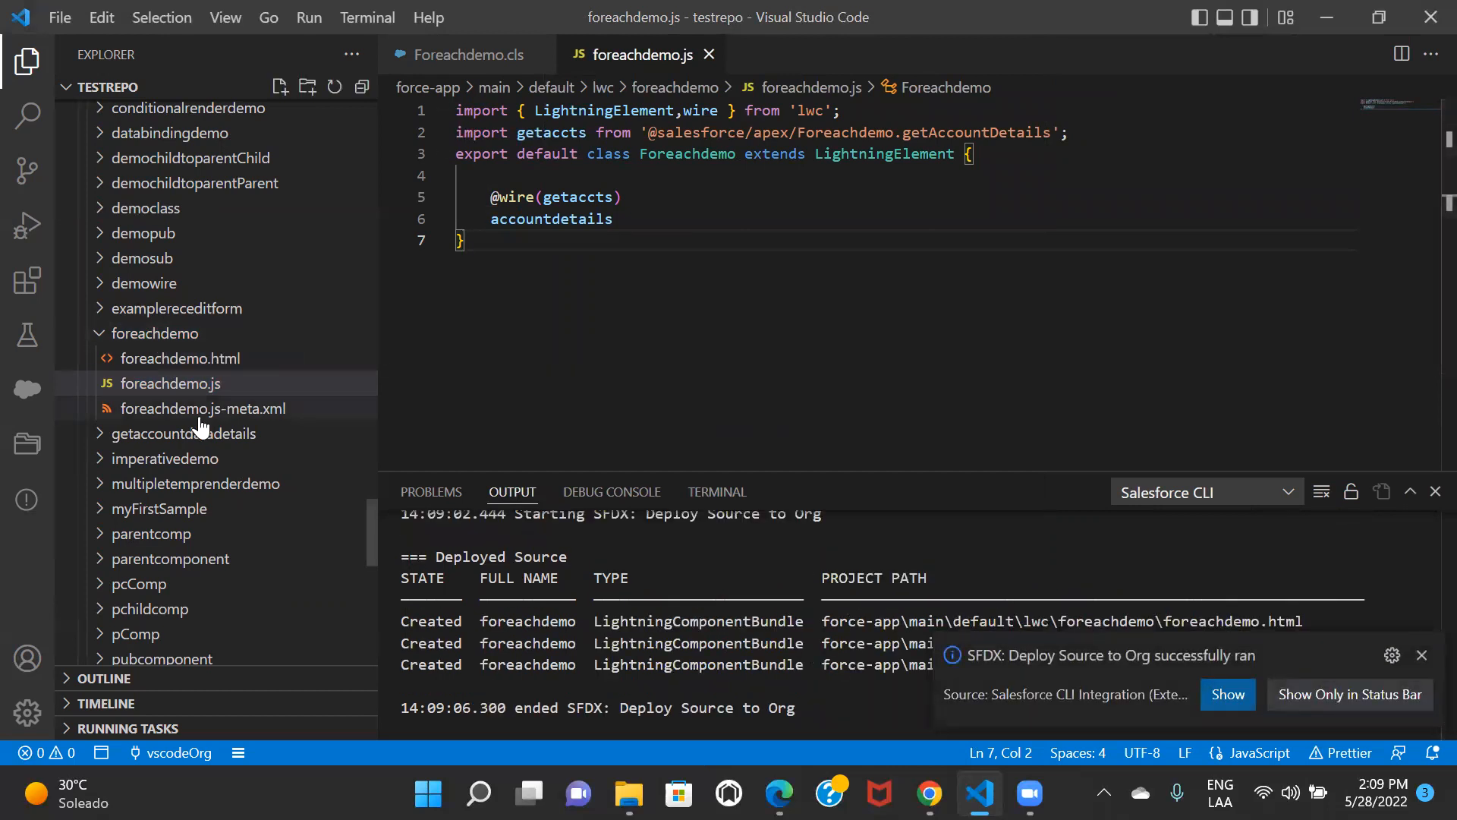
mouse_move(165, 358)
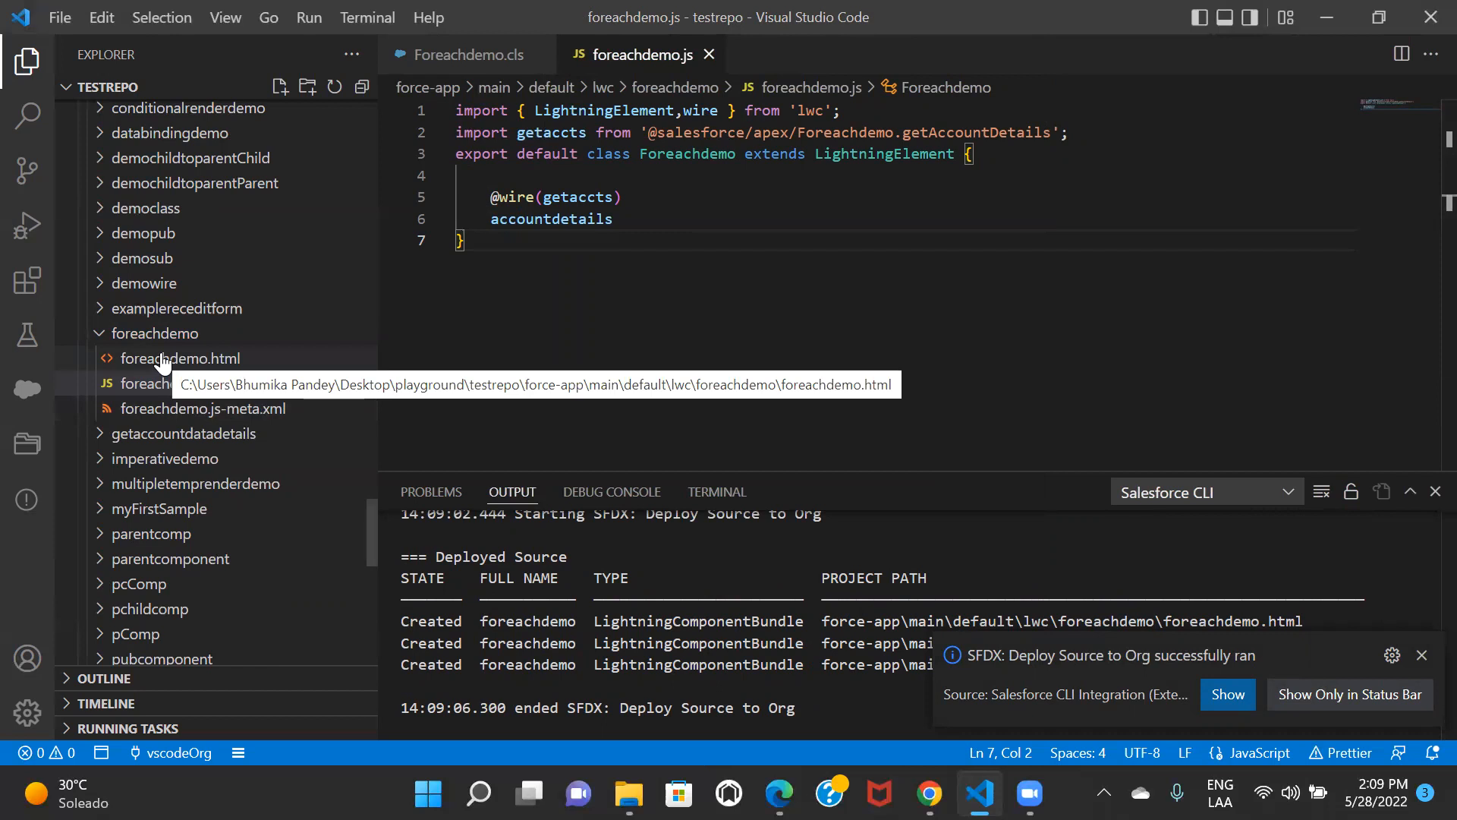
In foreachdemo.html add <template if:true={accountdetails.data}>, checking the property name in the JS.
left_click(179, 358)
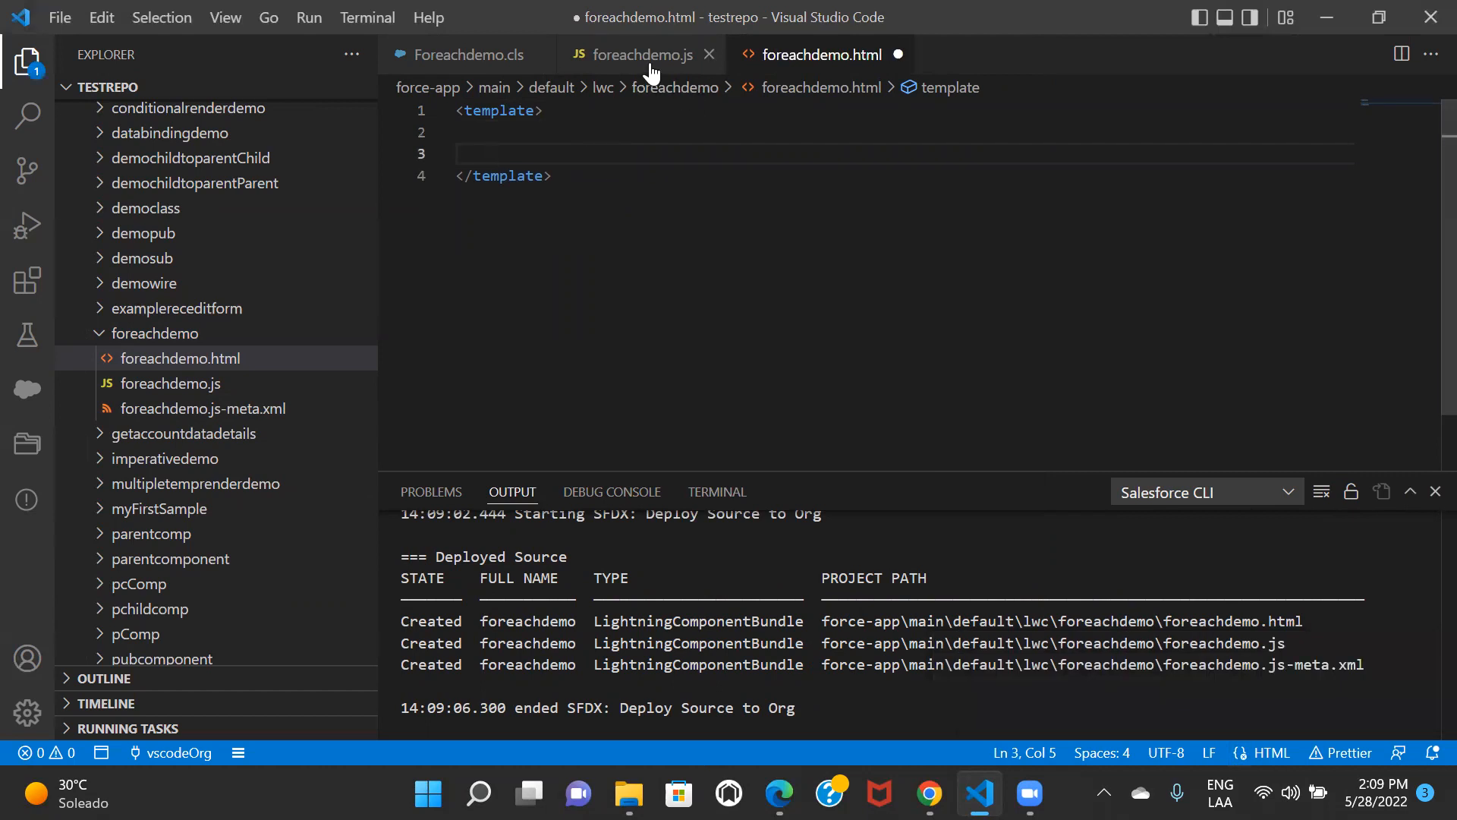
left_click(643, 54)
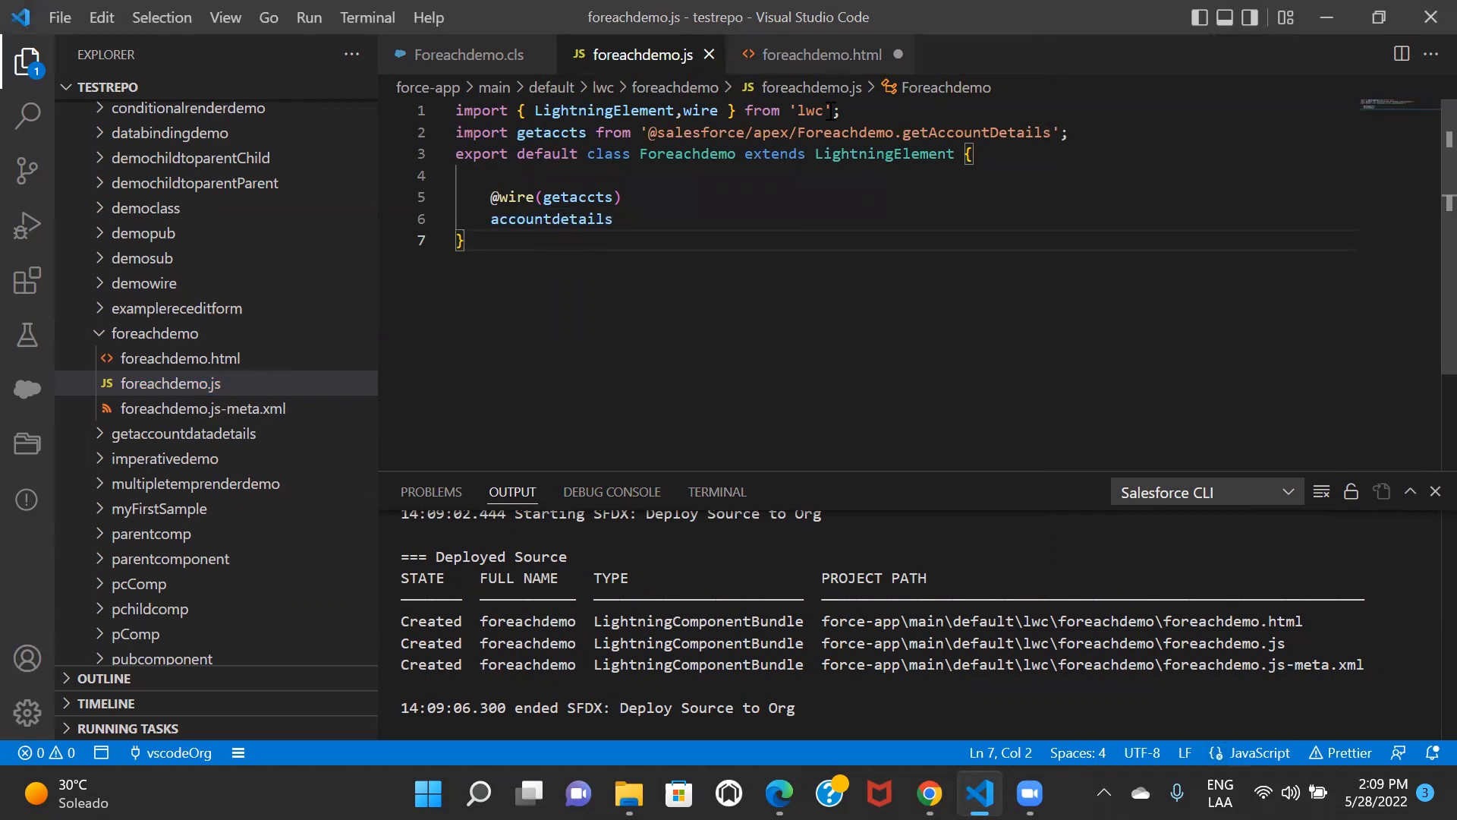
mouse_move(813, 57)
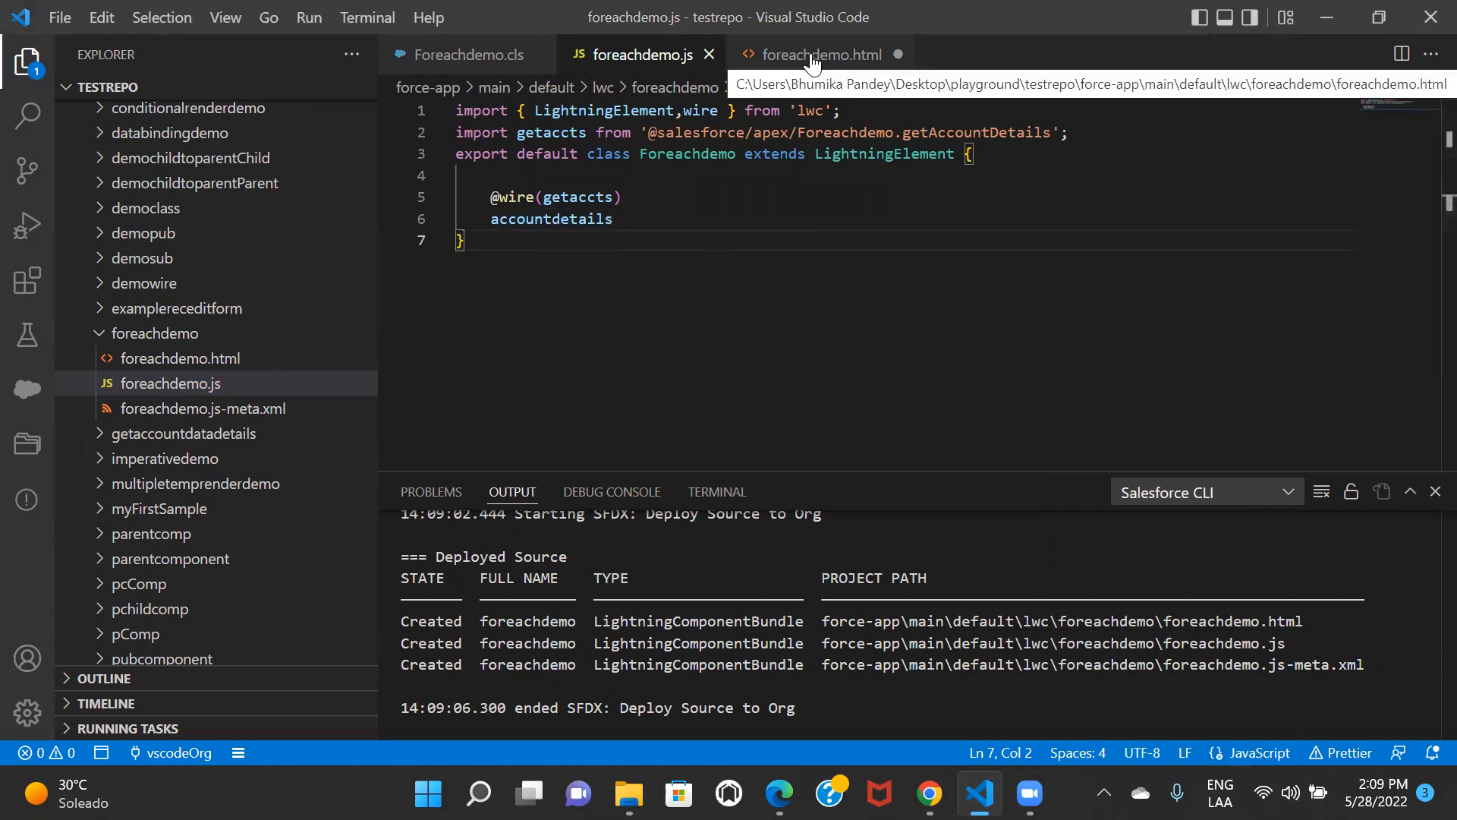
left_click(821, 54)
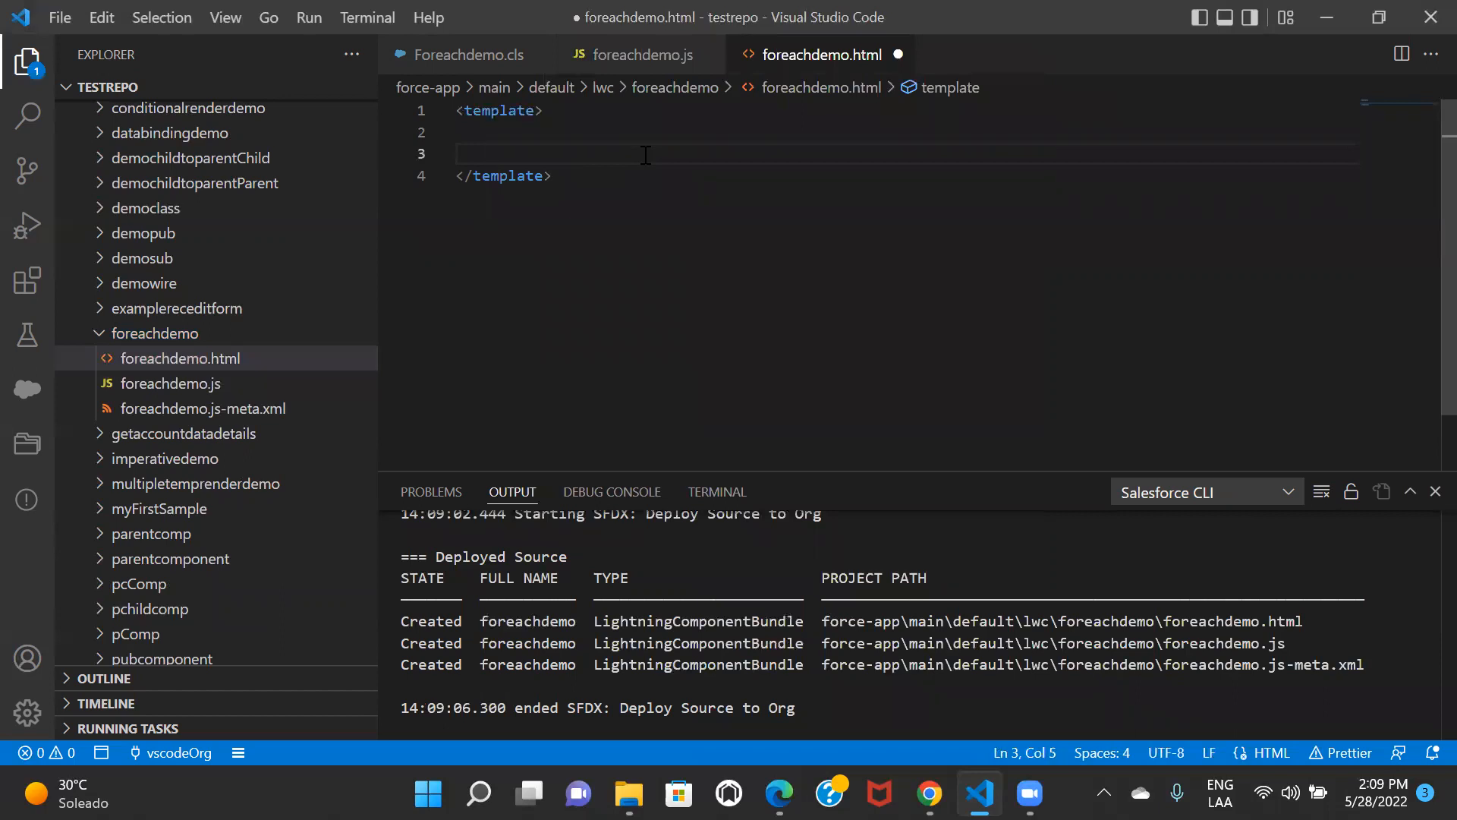
type("<template if:true=")
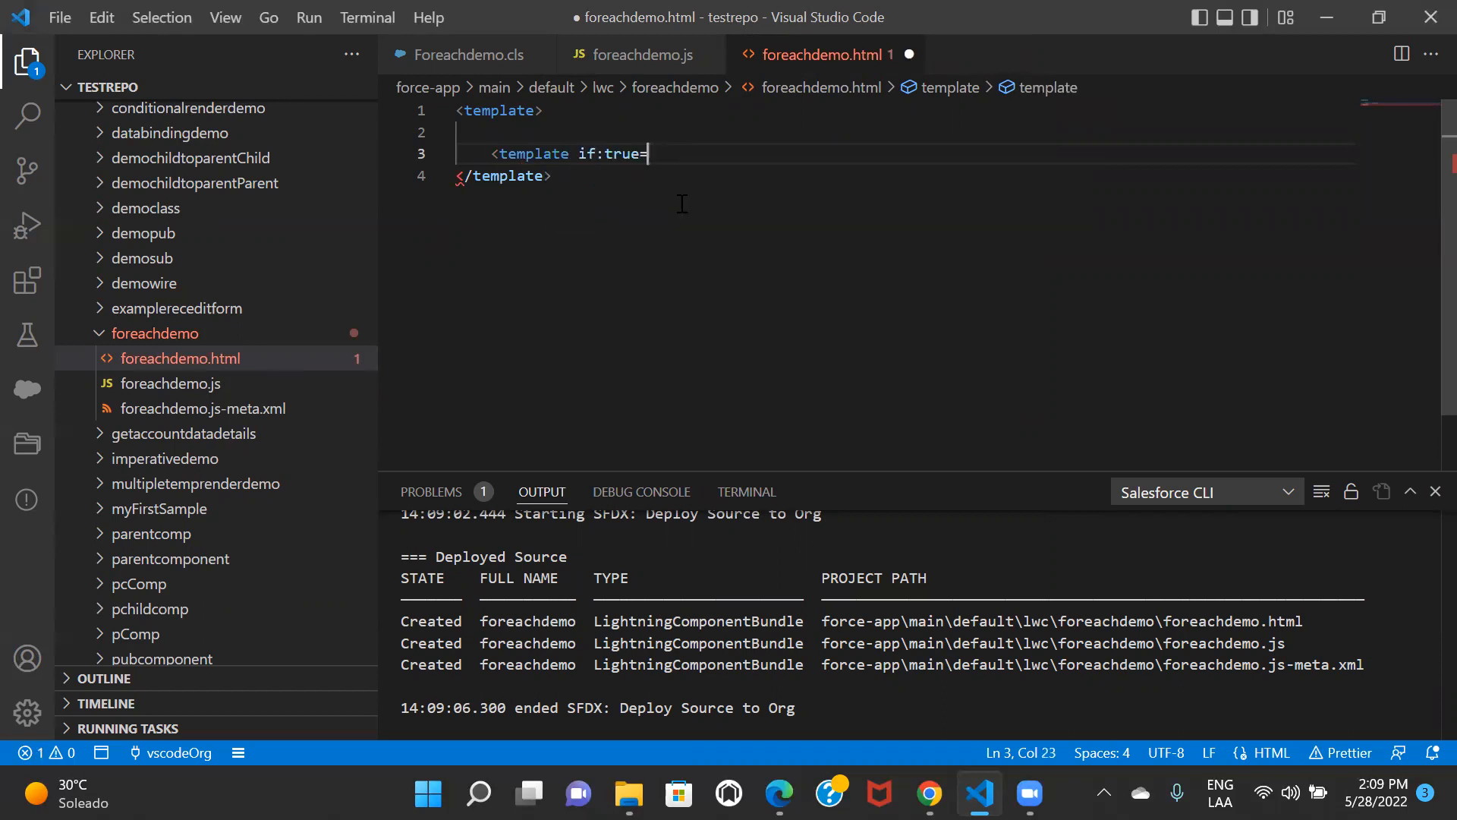
type("{}")
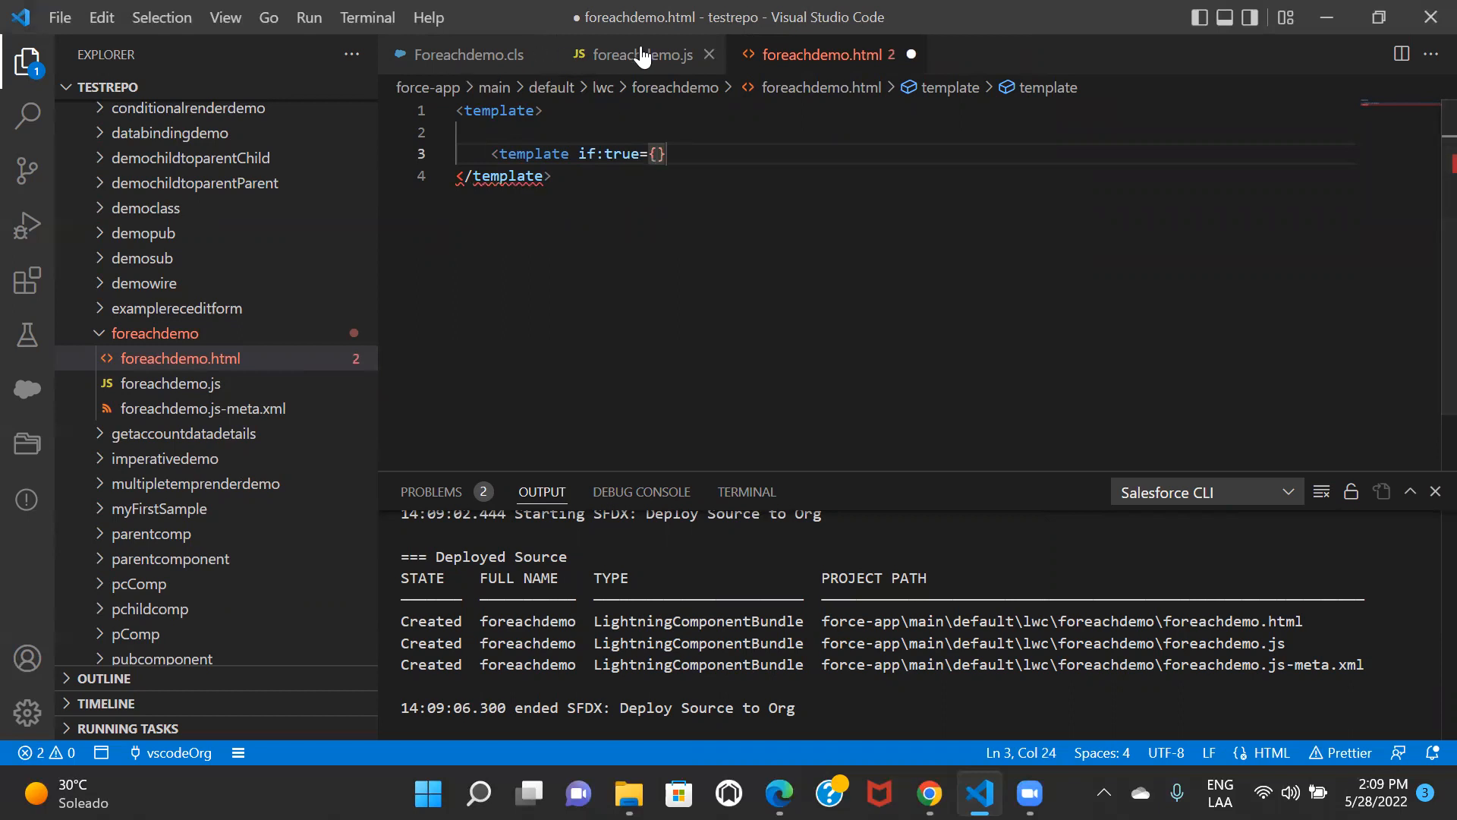
left_click(642, 55)
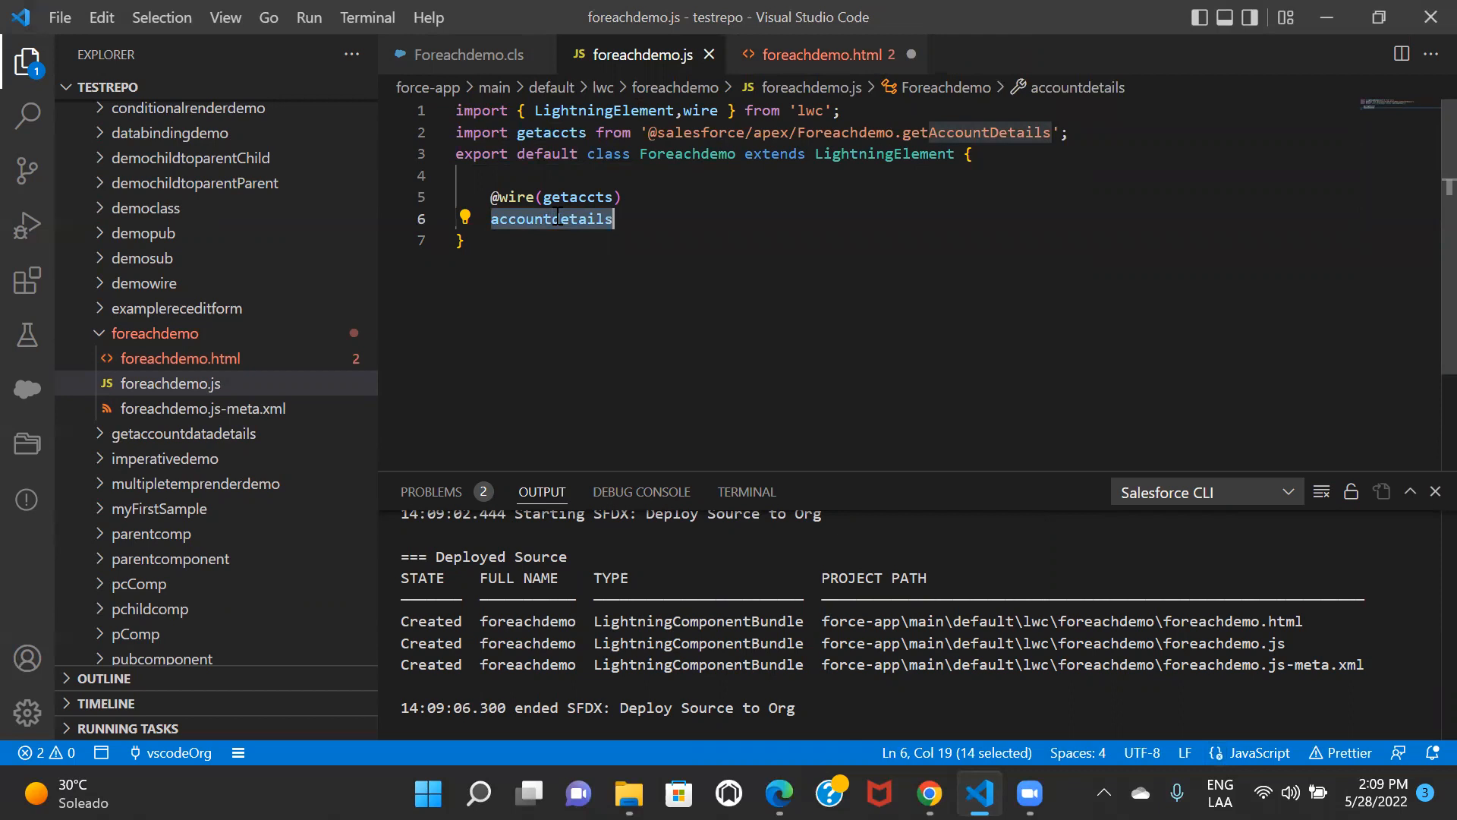
mouse_move(801, 72)
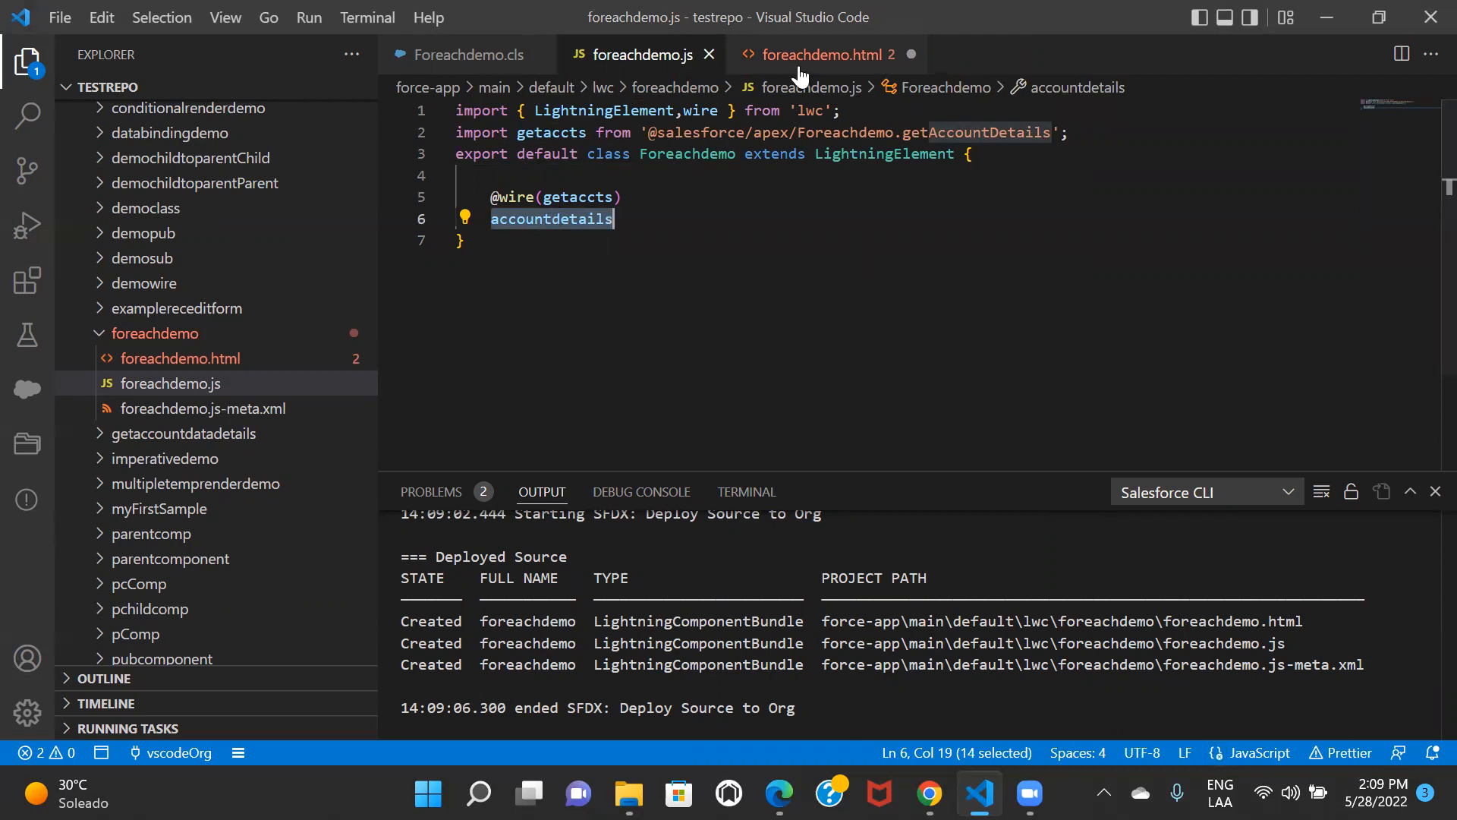
left_click(827, 54)
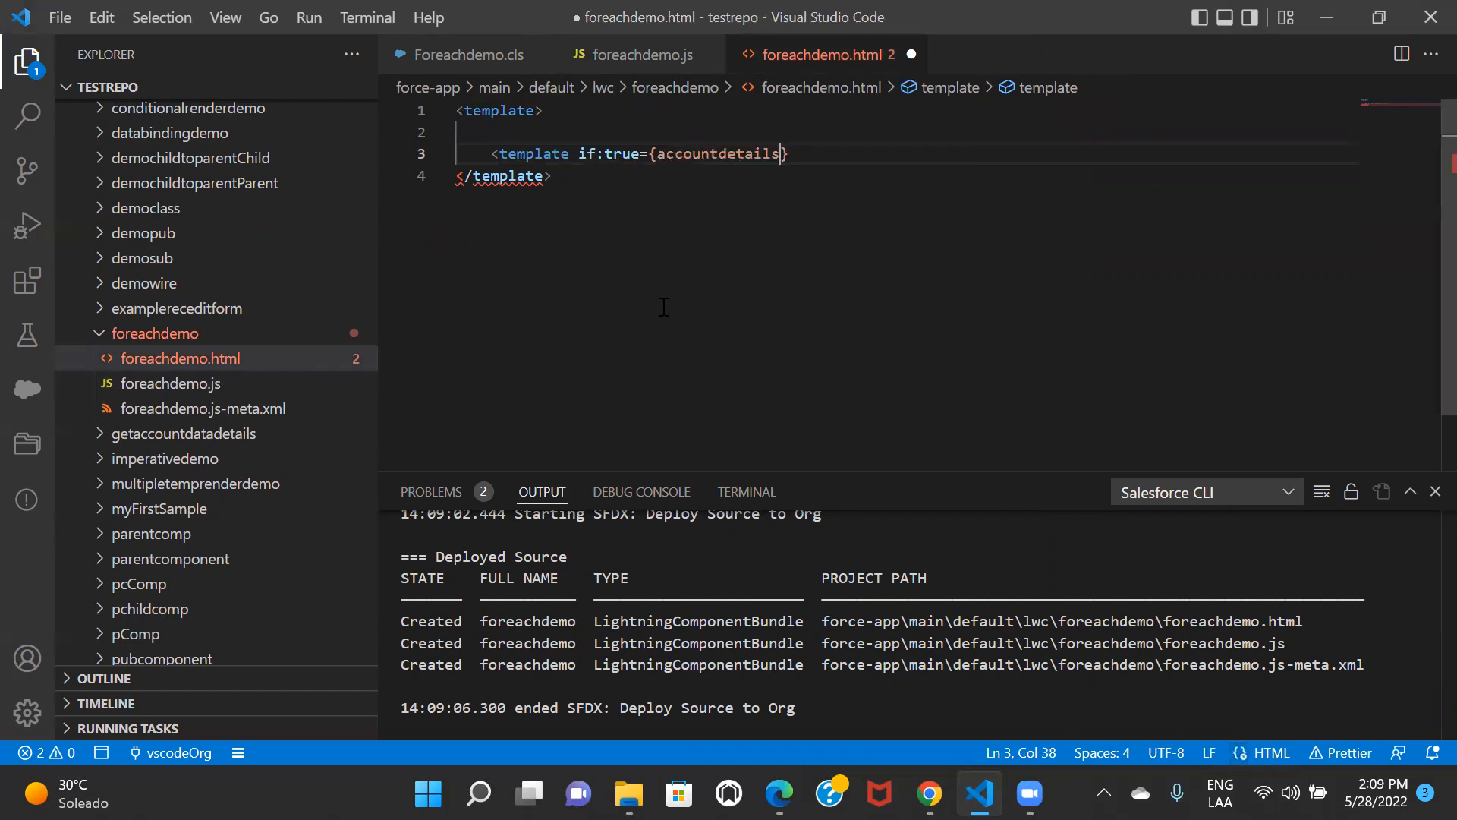
type(".data")
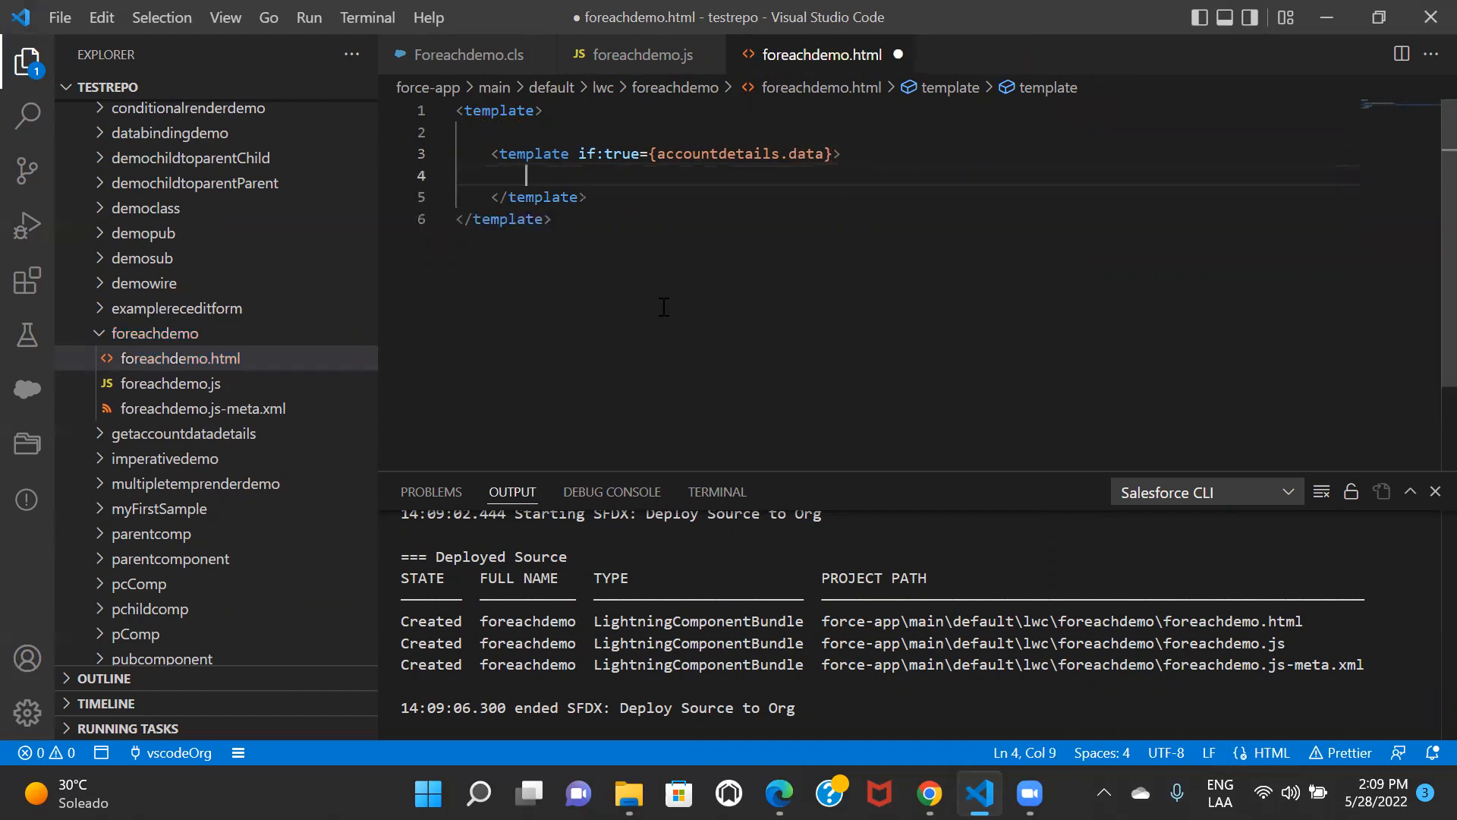
Nest a <template for:each={accountdetails.data}> inside the conditional block.
key("Enter")
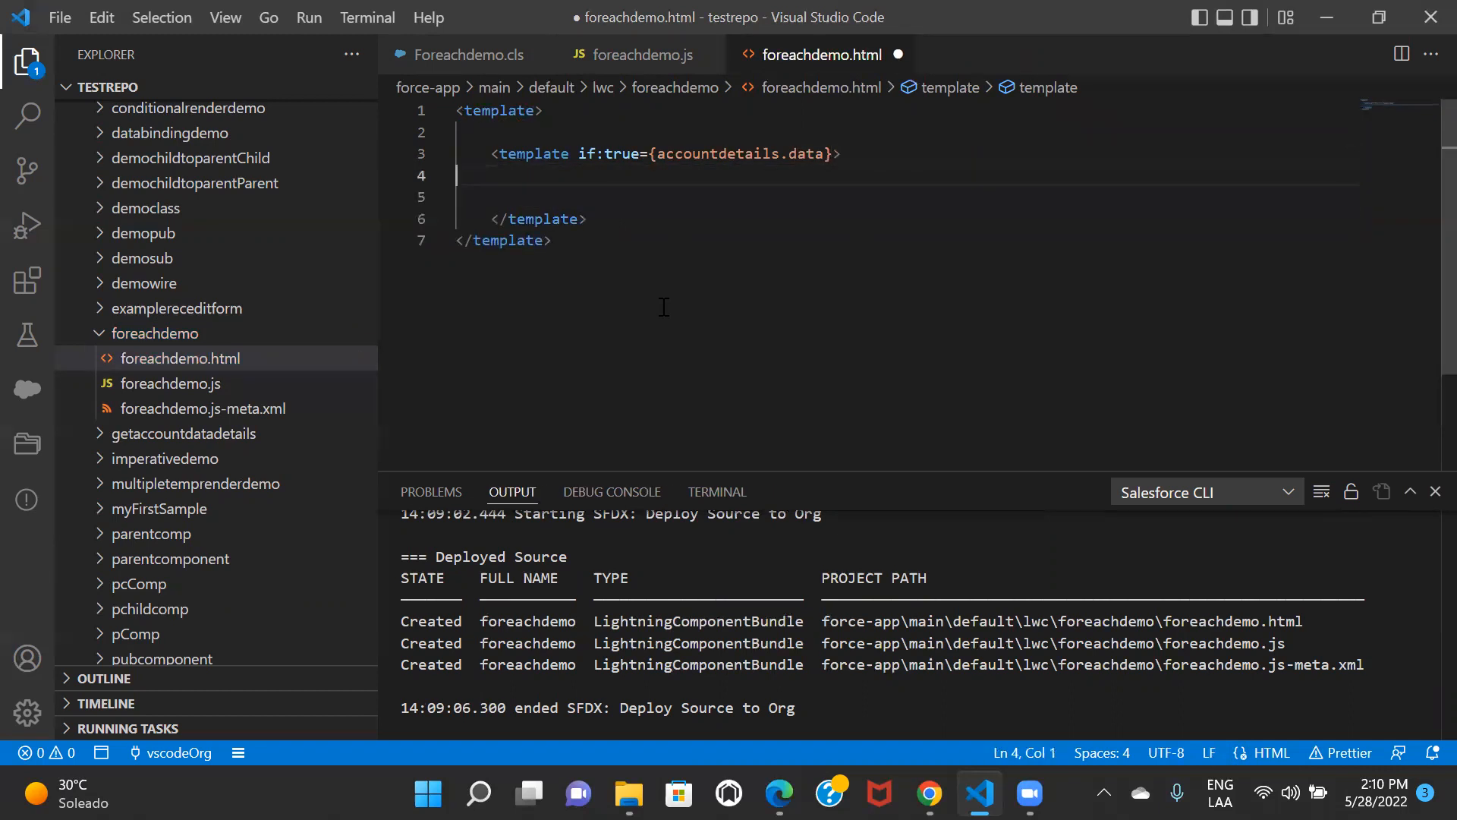
key("Enter")
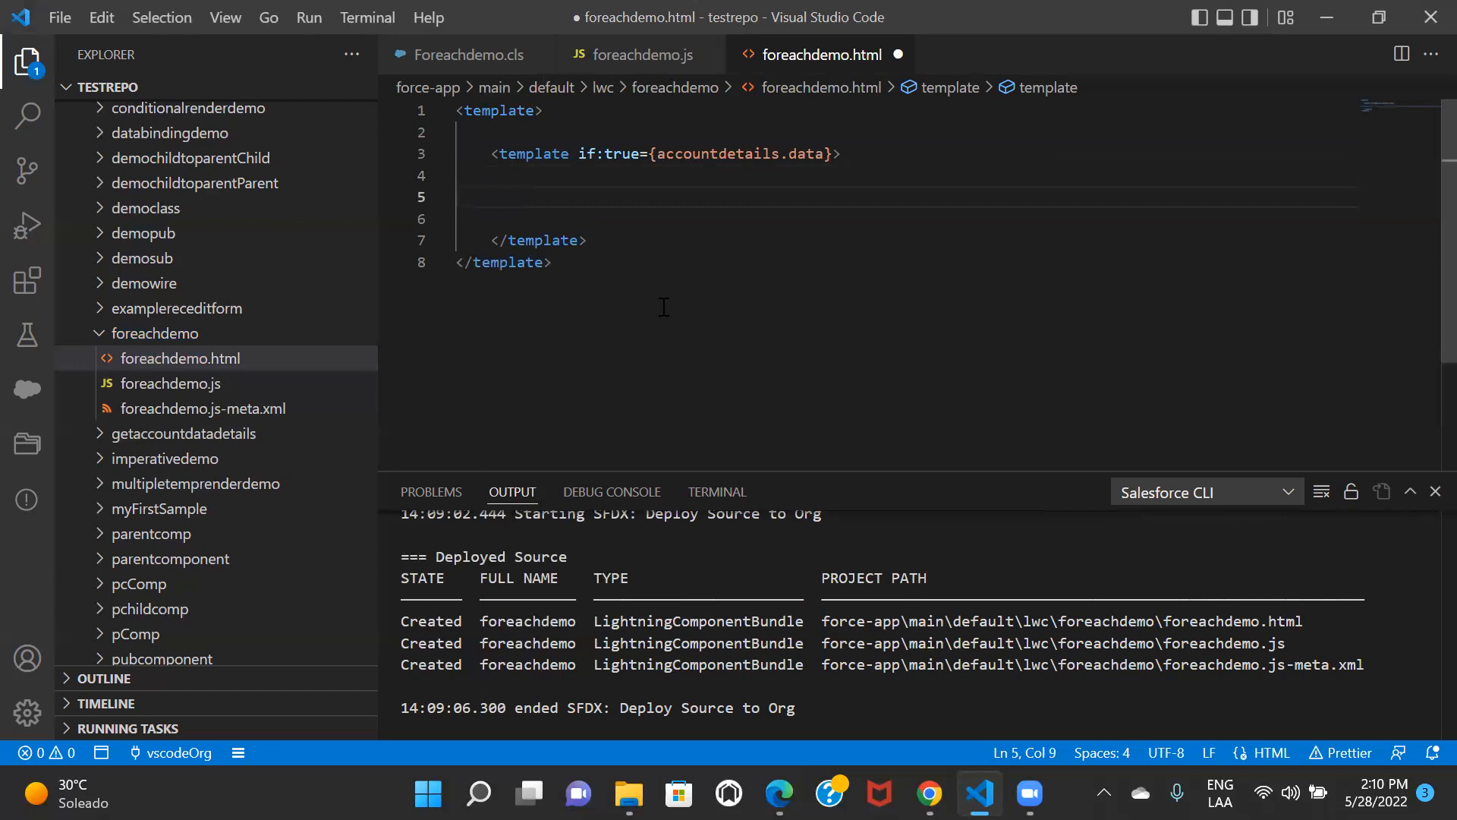
type("<")
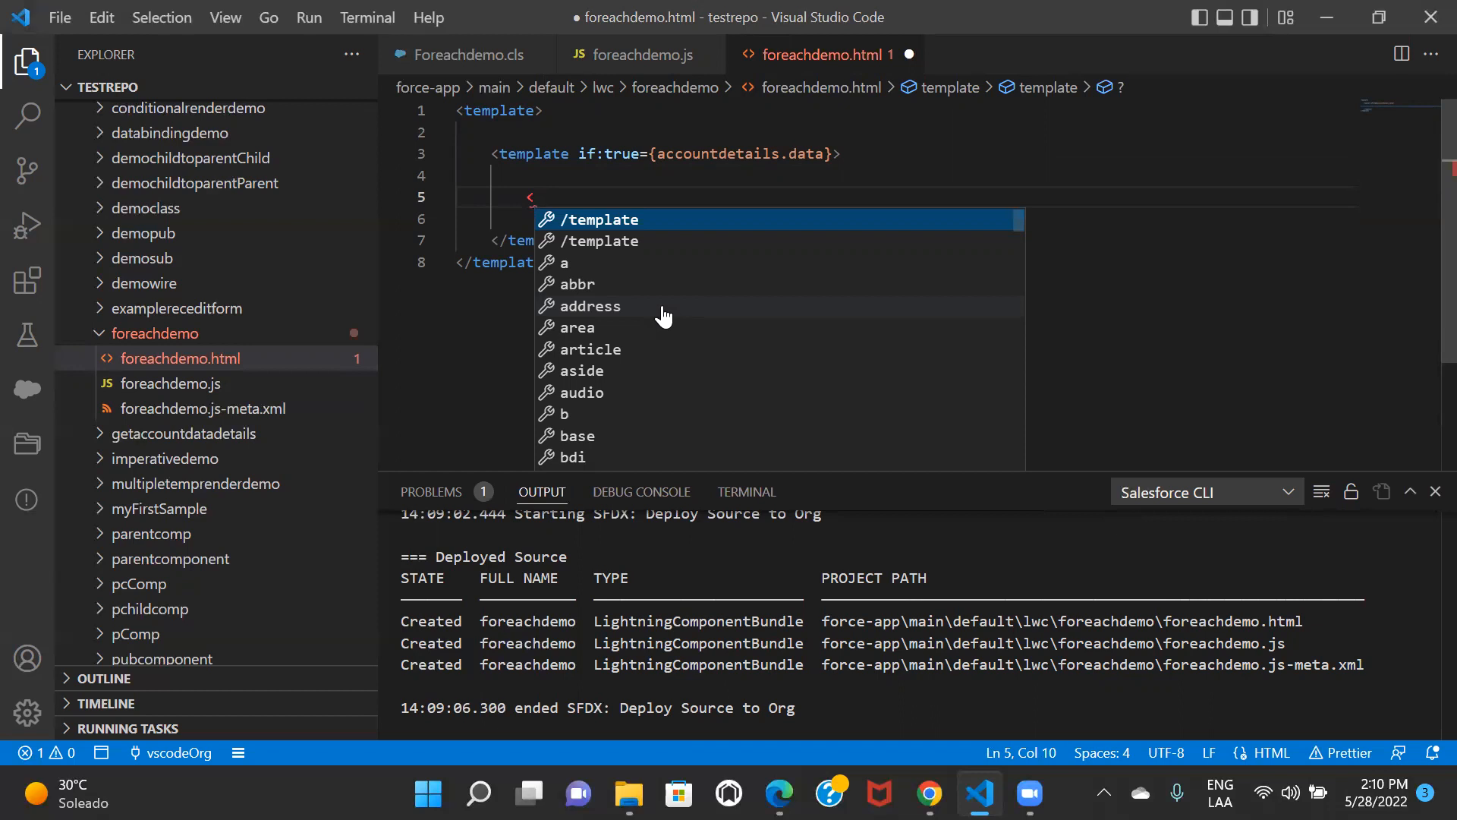
type("temp")
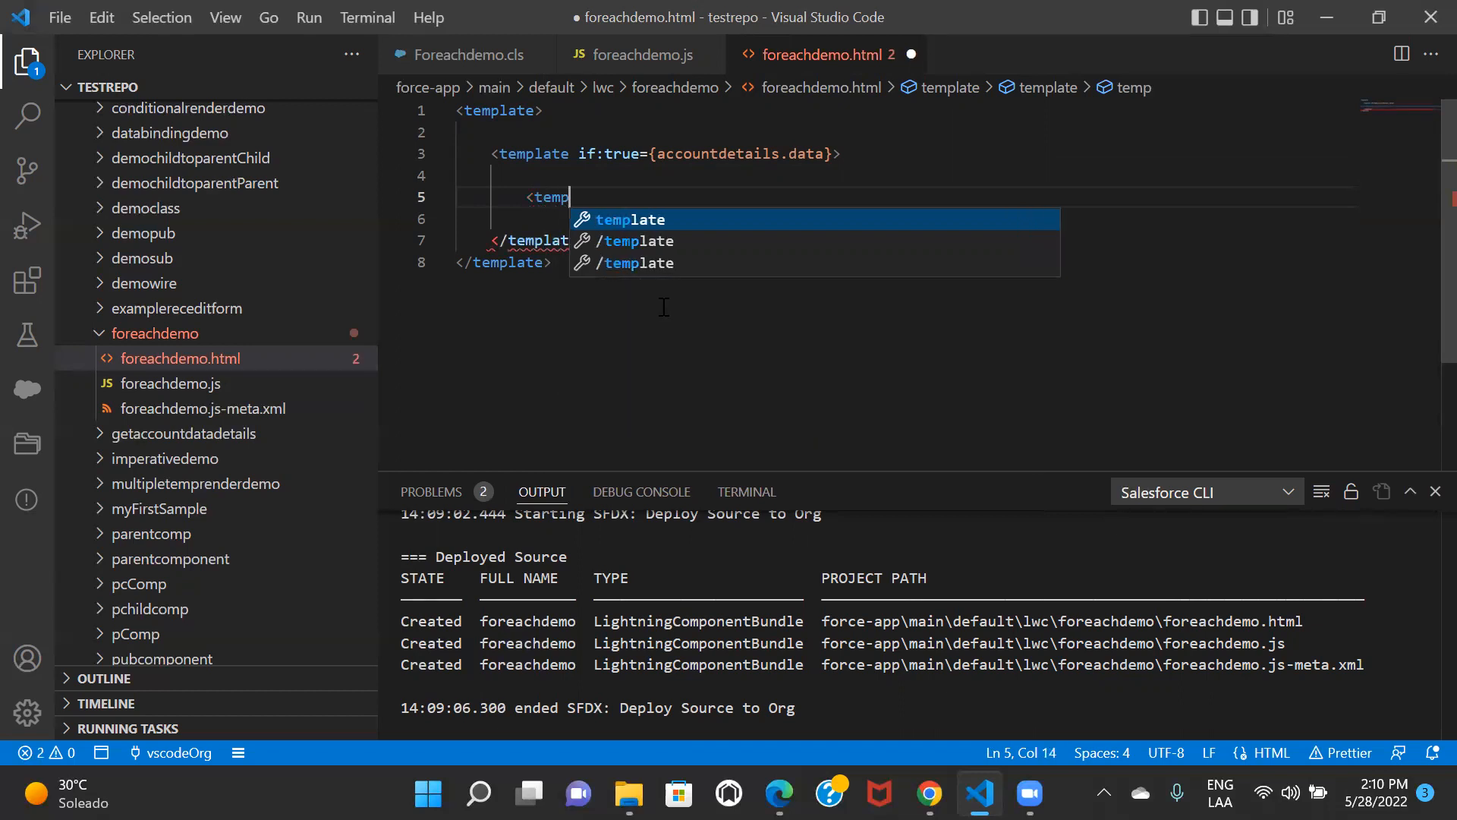
type("late for")
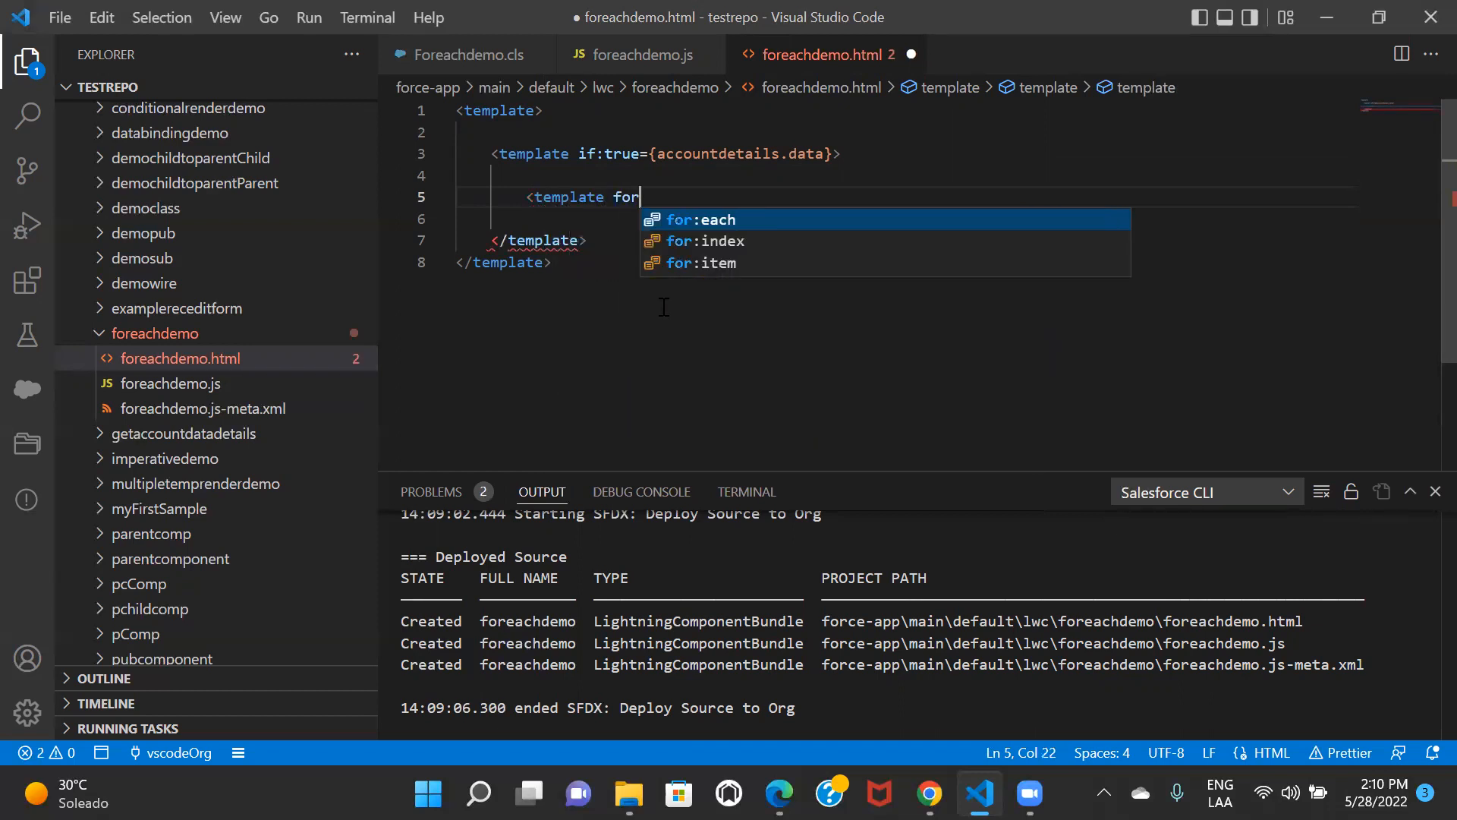
key("Enter")
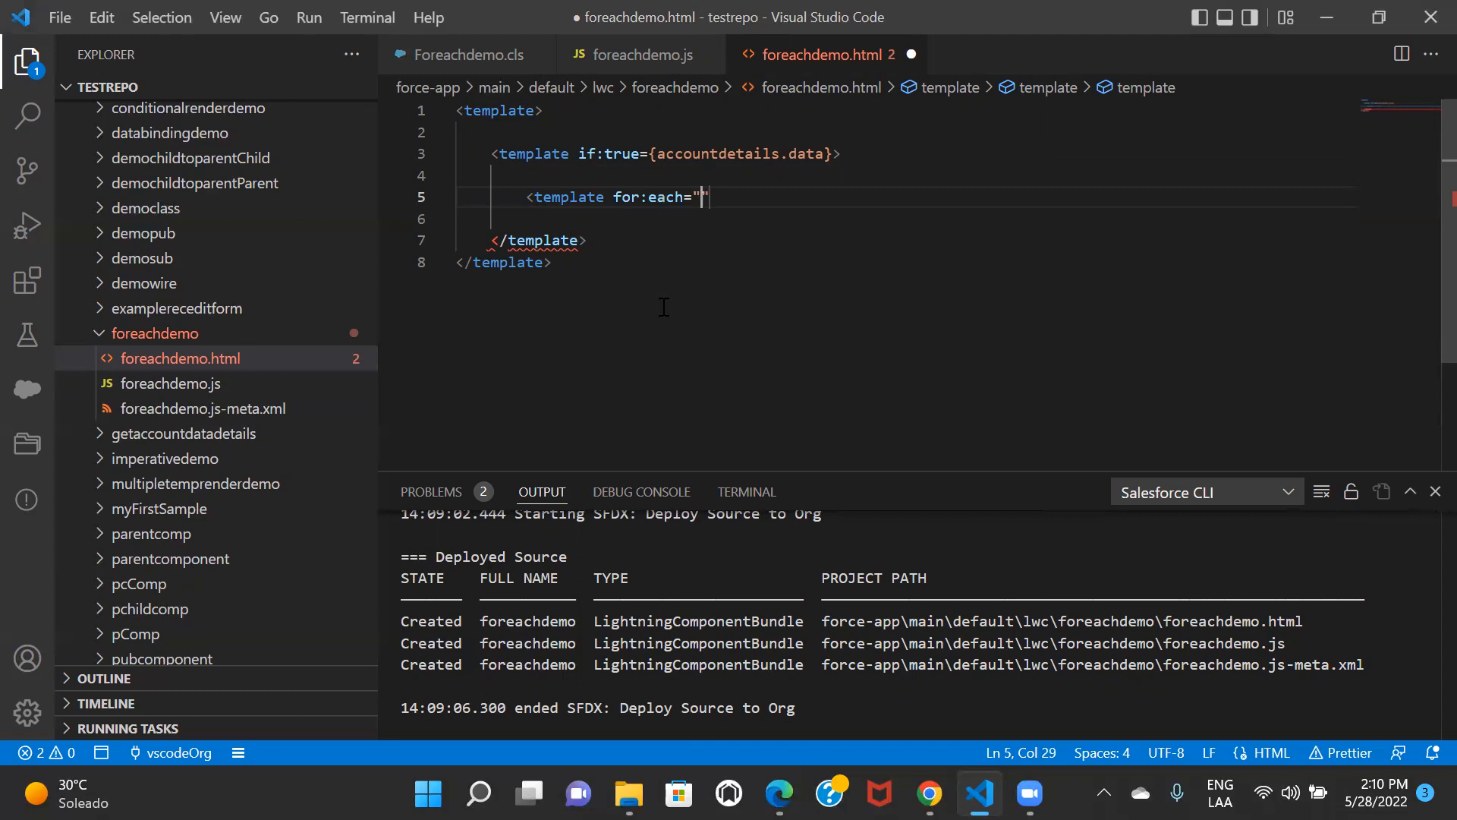
type("{}")
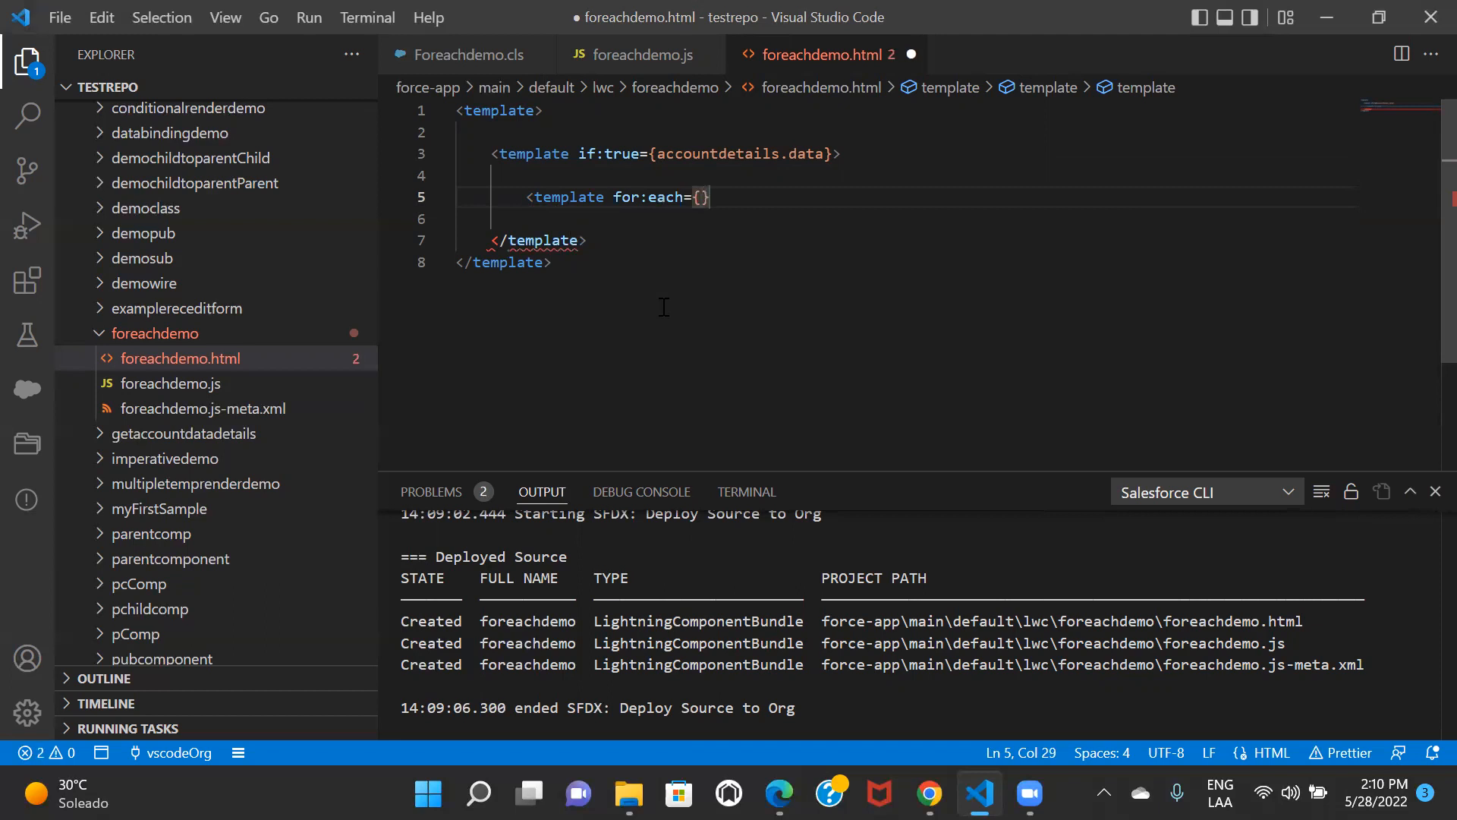
left_click(644, 54)
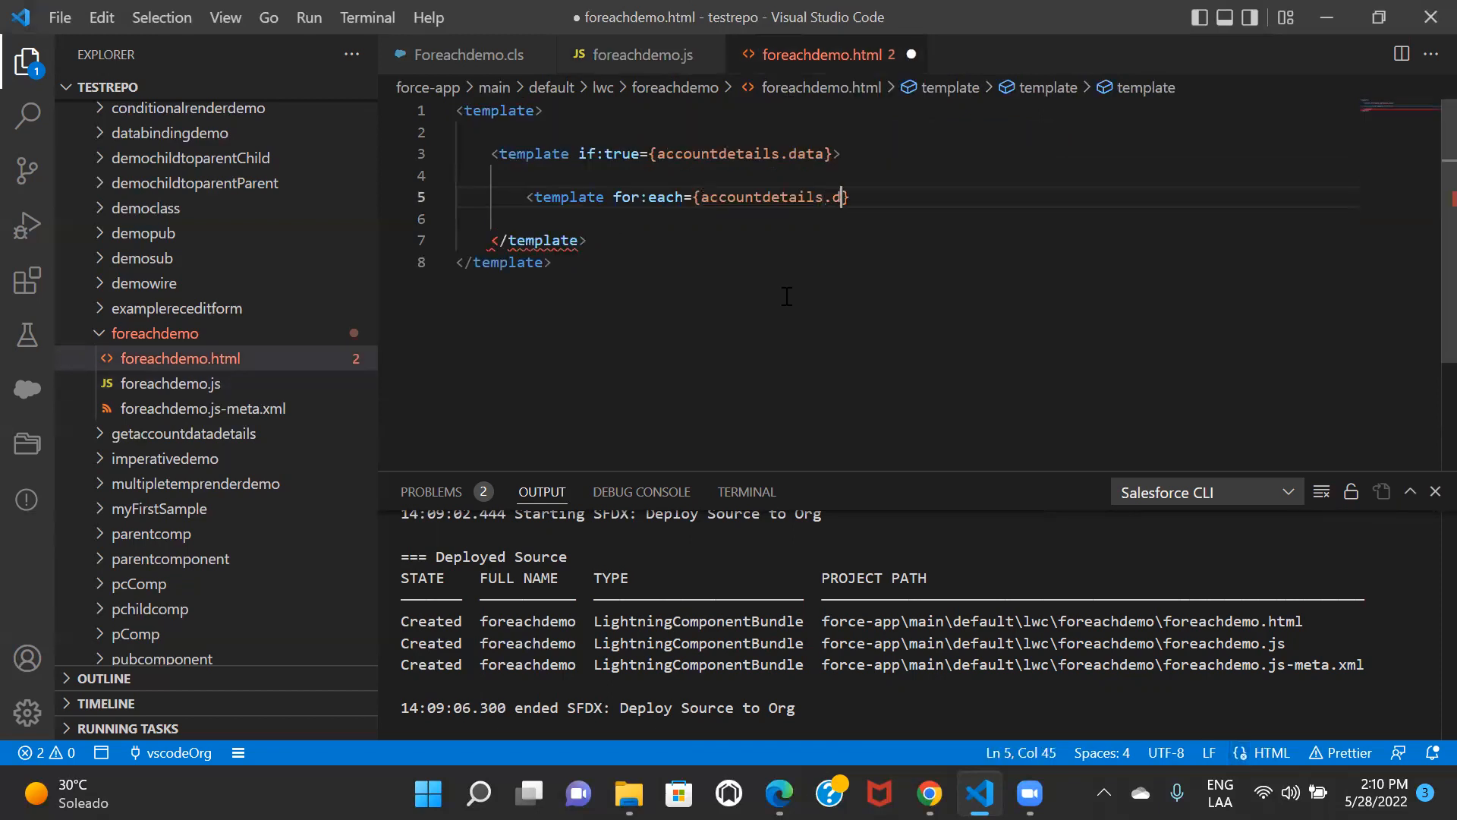
type("ata}")
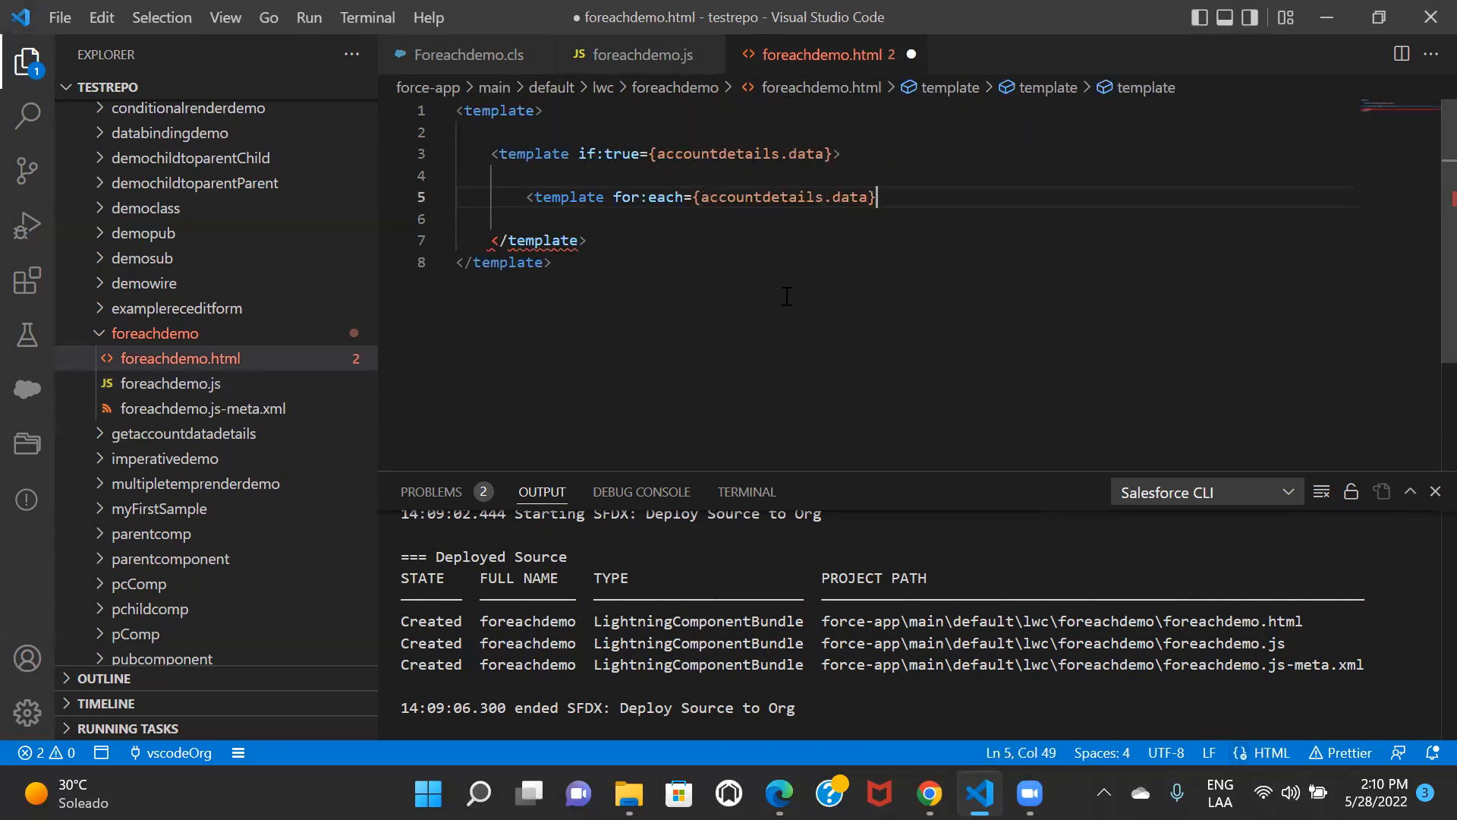
Name the loop item acc with for:item="acc" and close the loop's opening tag.
type("for")
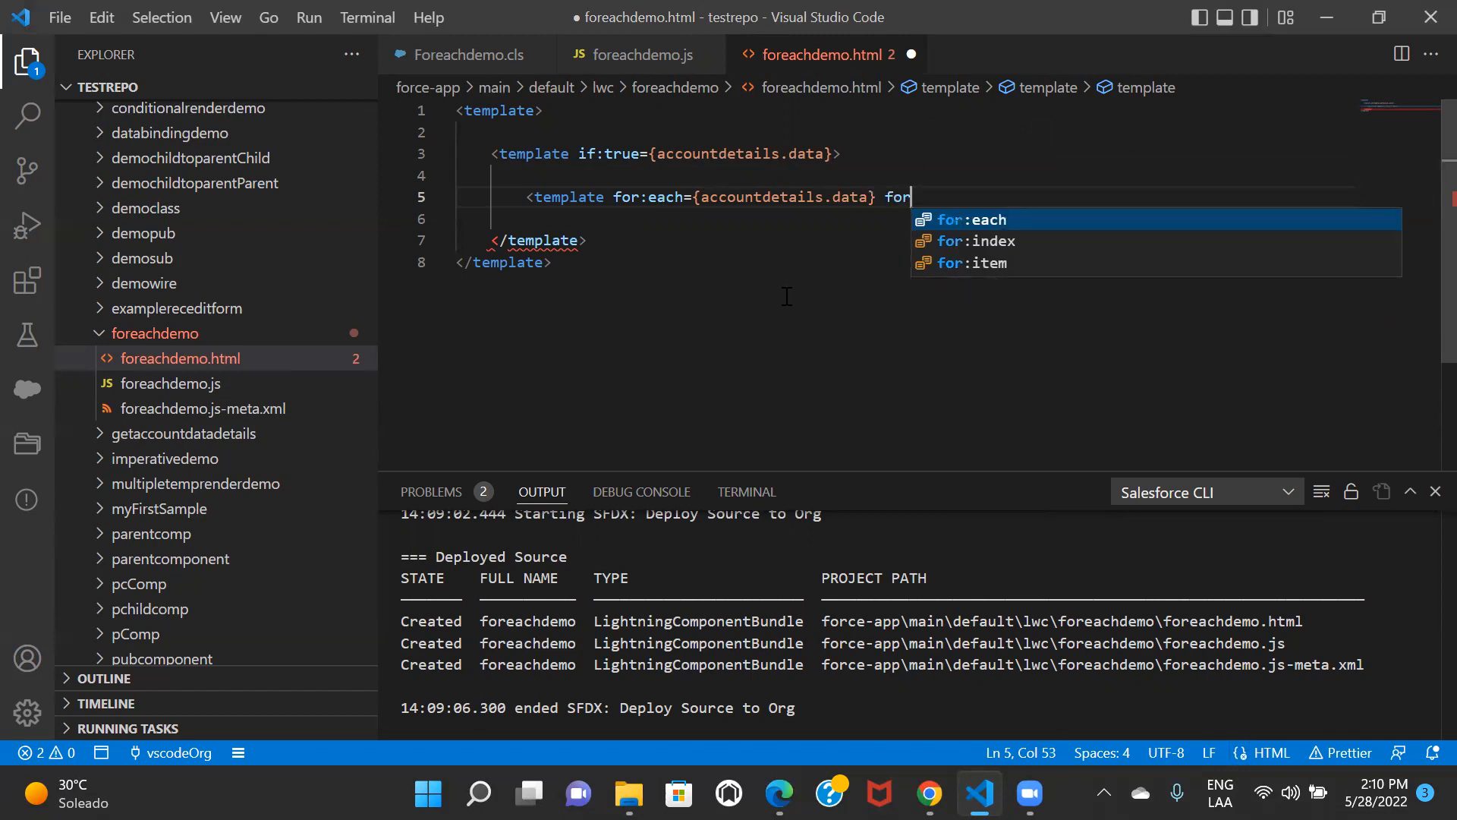
key("Down")
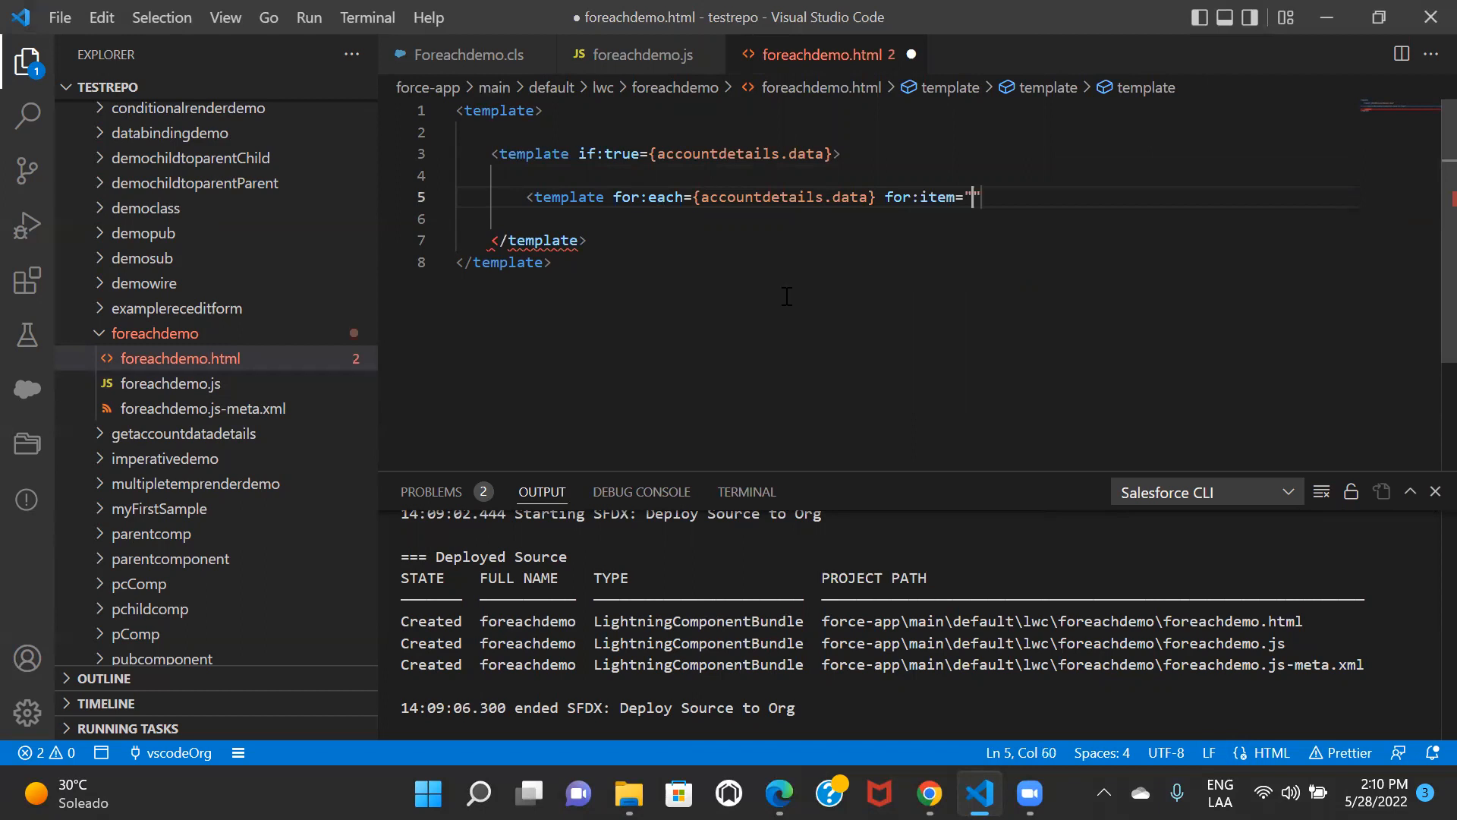
type("acc")
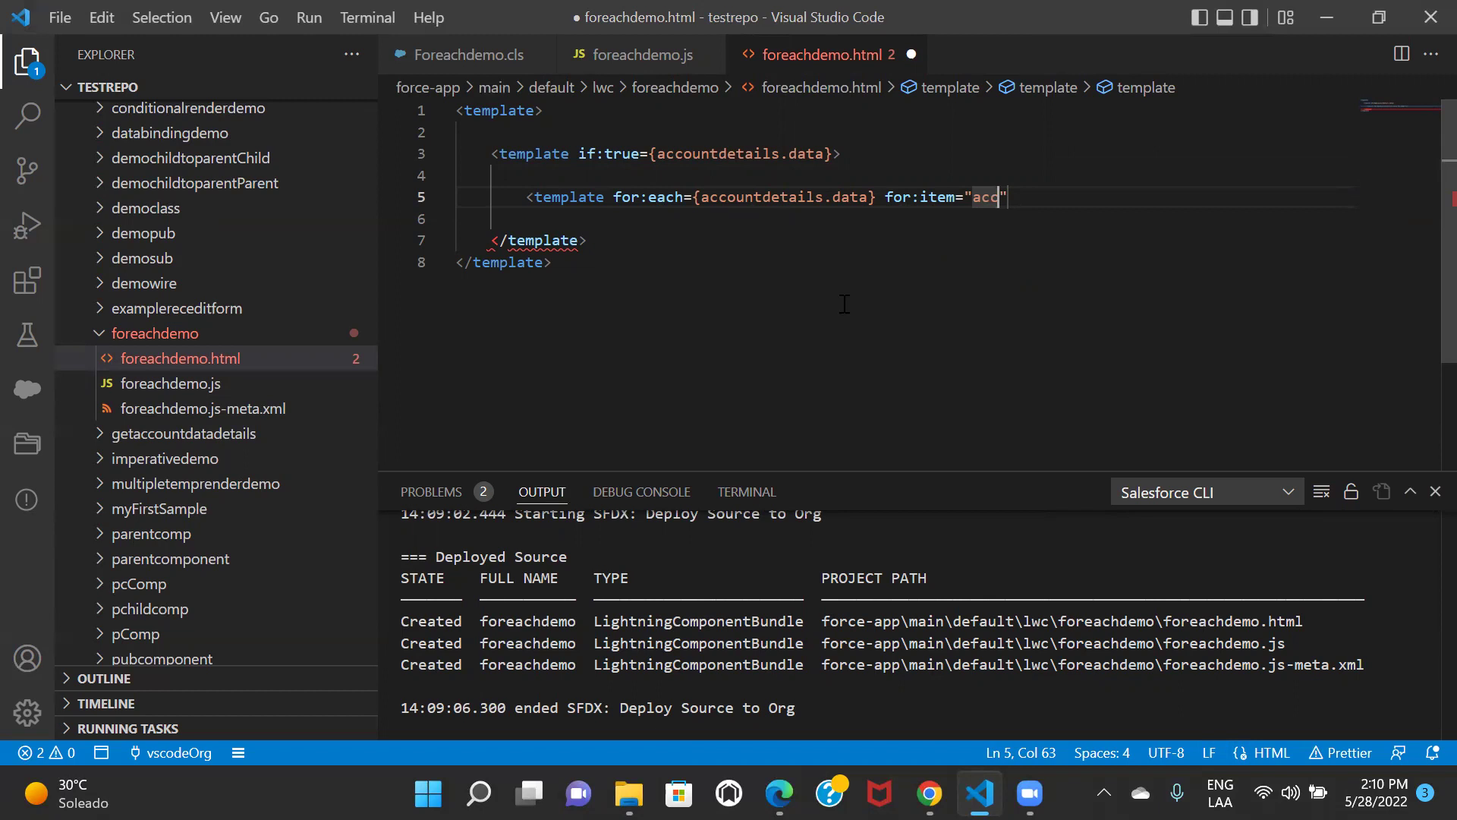
mouse_move(652, 218)
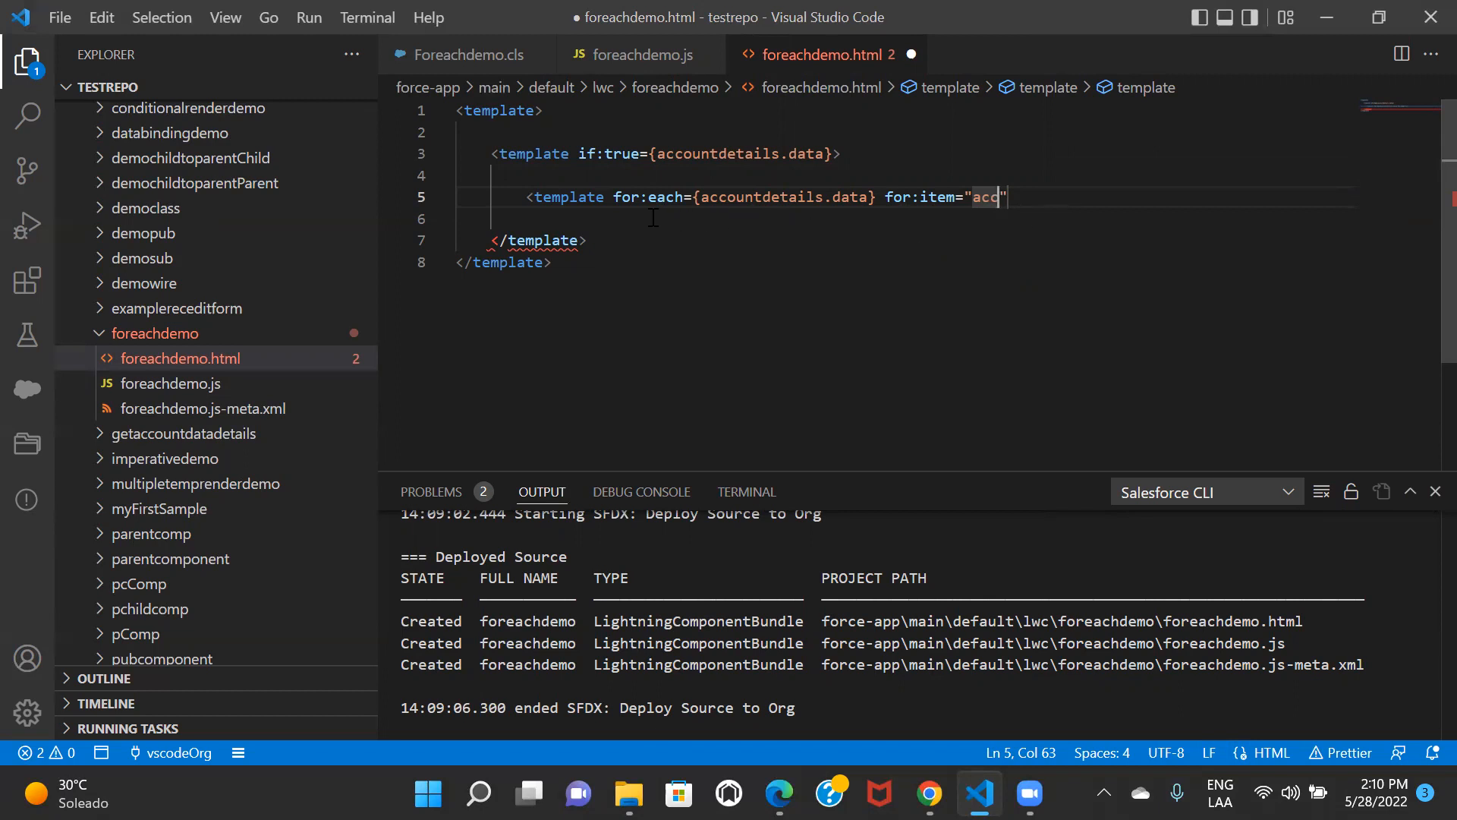
mouse_move(1053, 213)
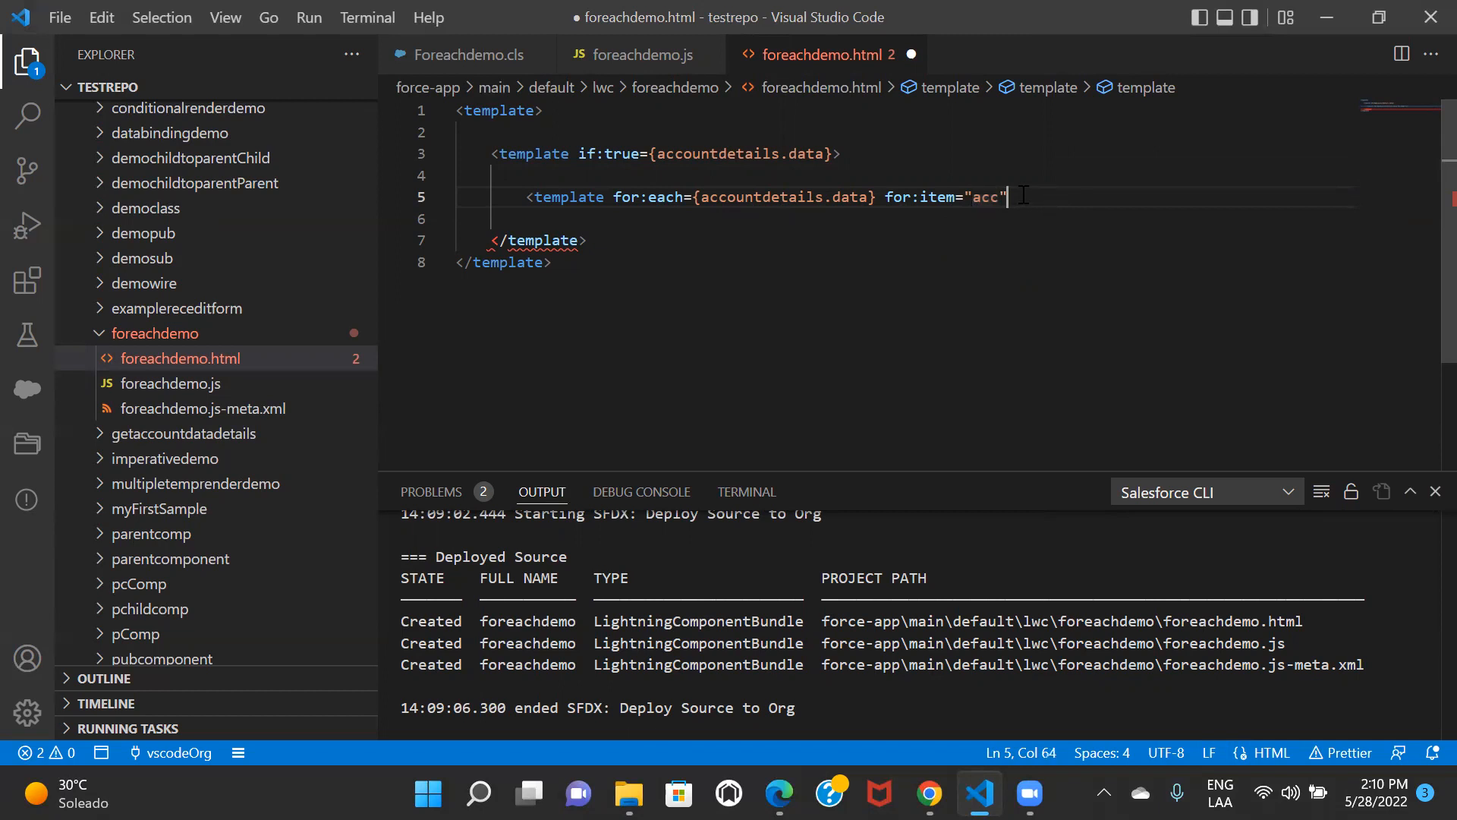
type("></template>")
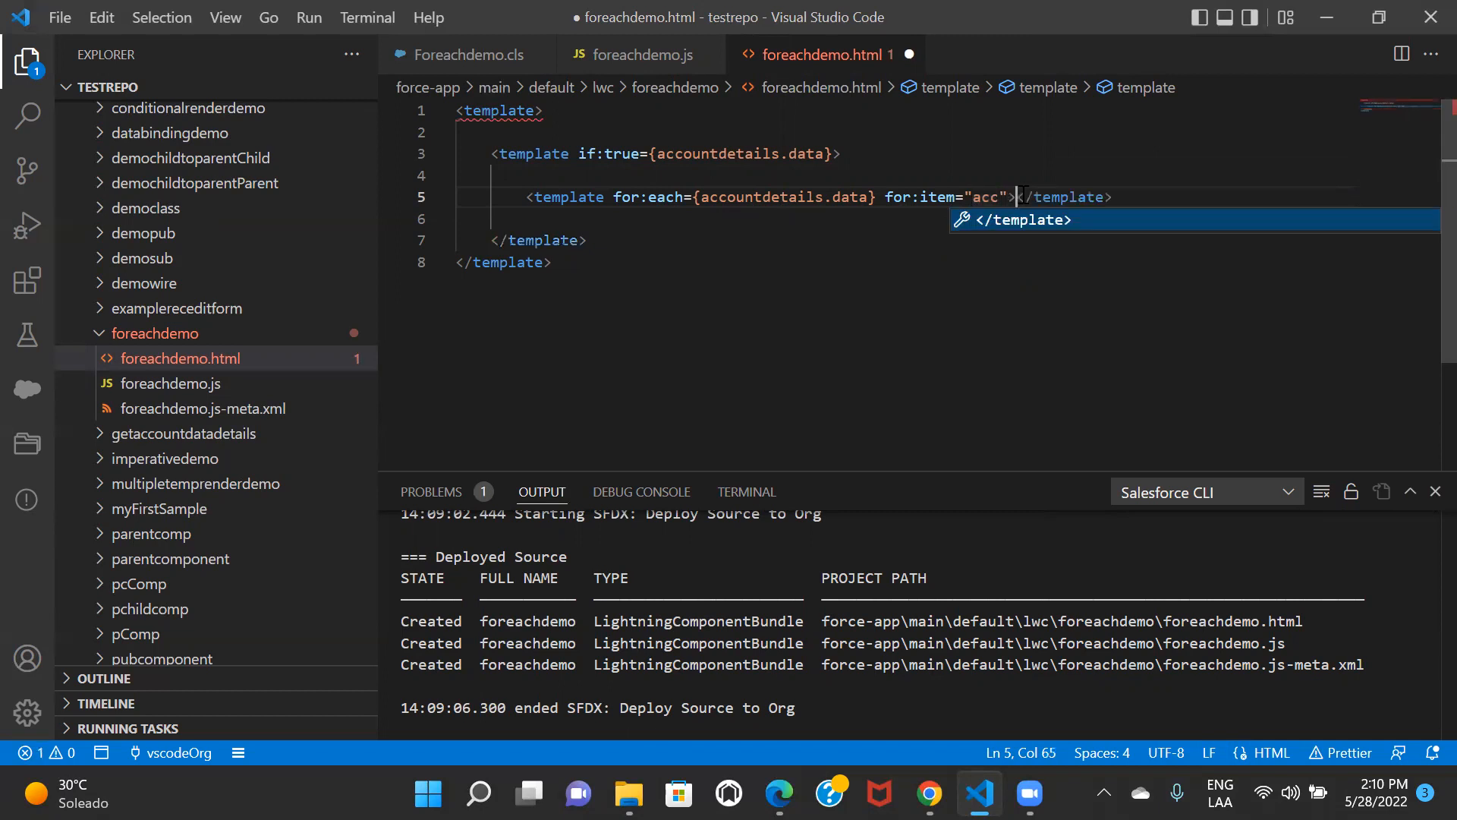
key("Enter")
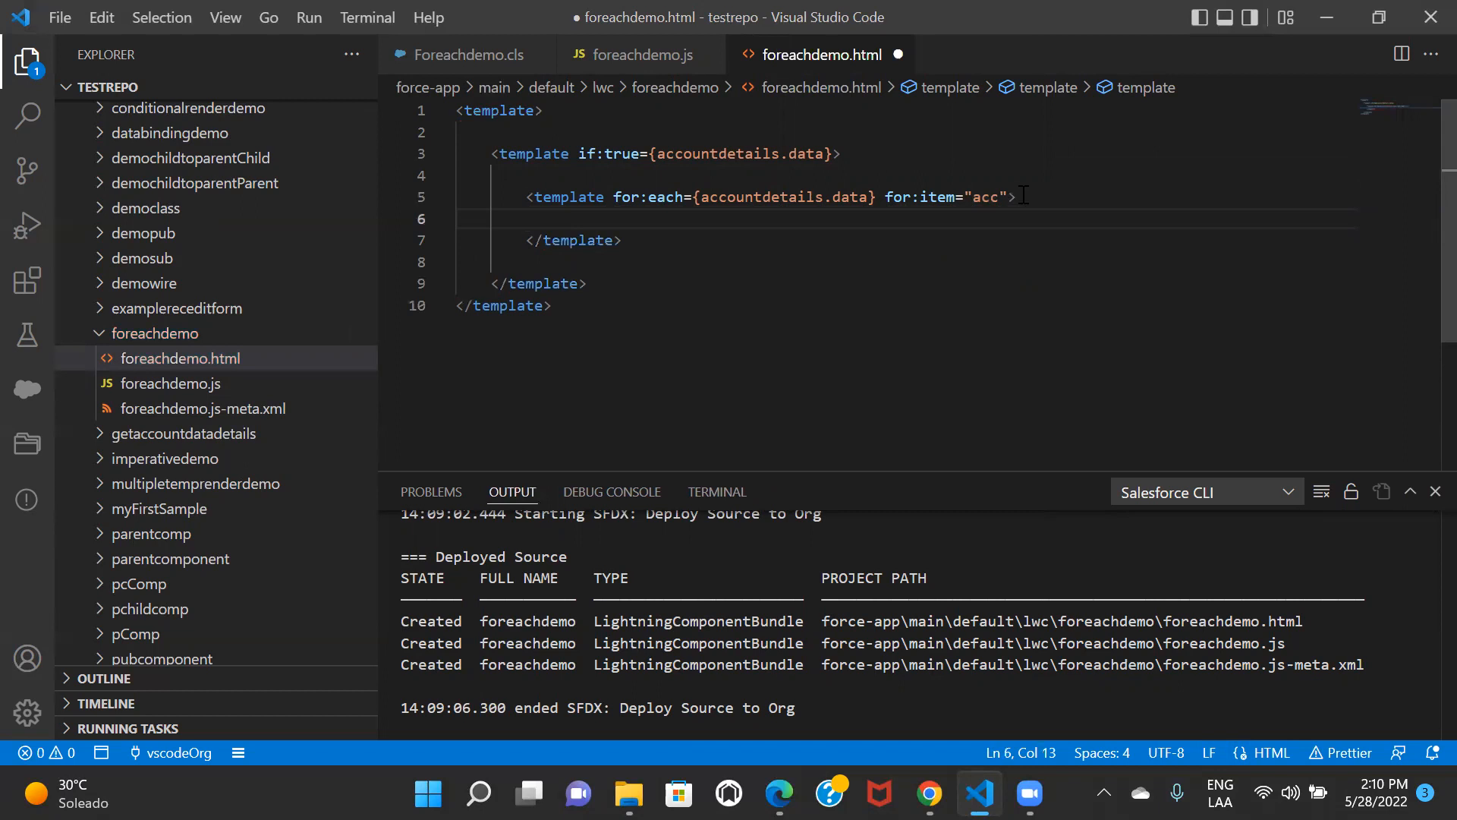
Add an h2 inside the loop with key={accountdetails.Id}.
type("<")
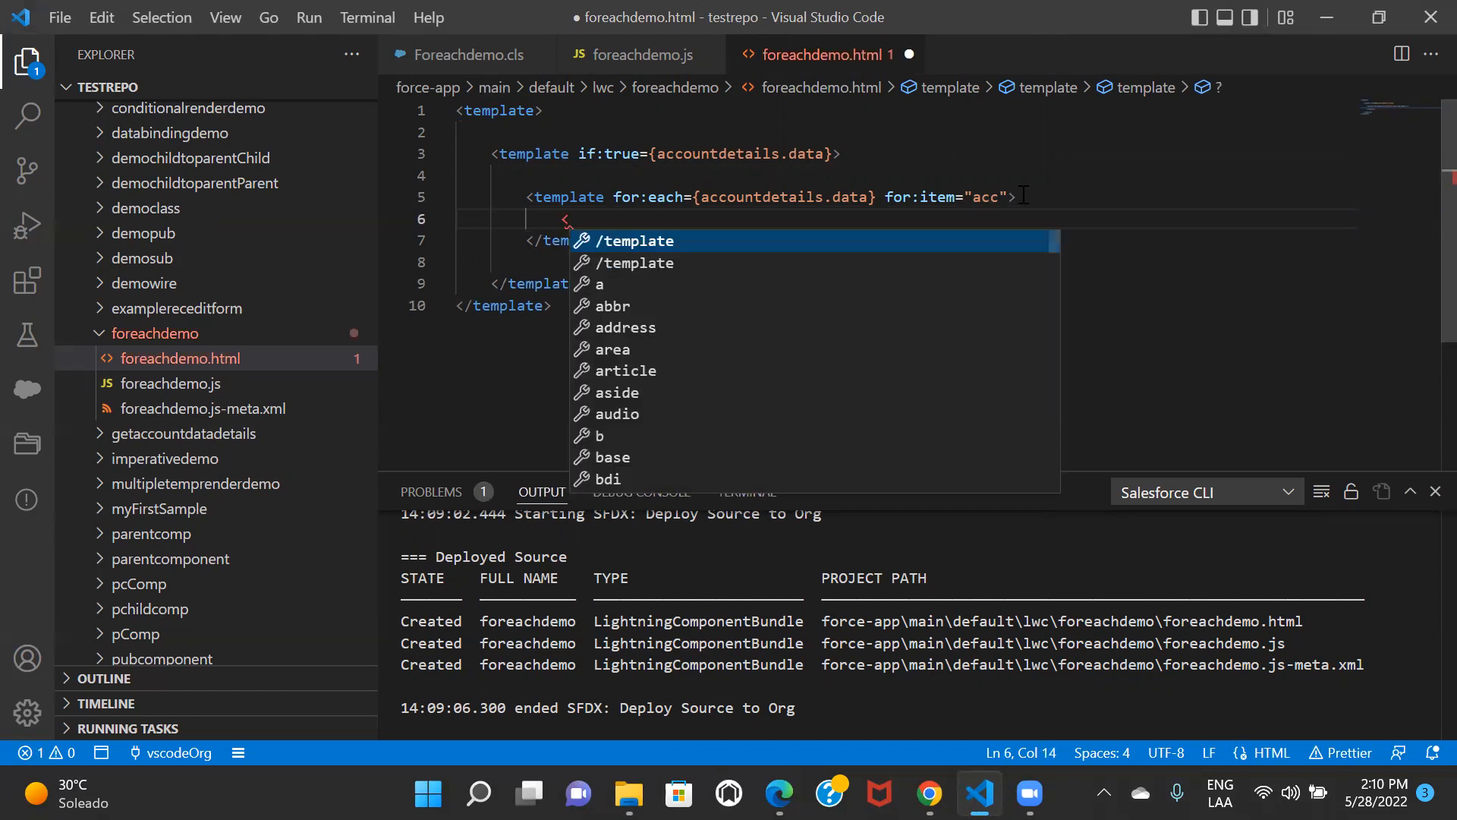
type("h2 key")
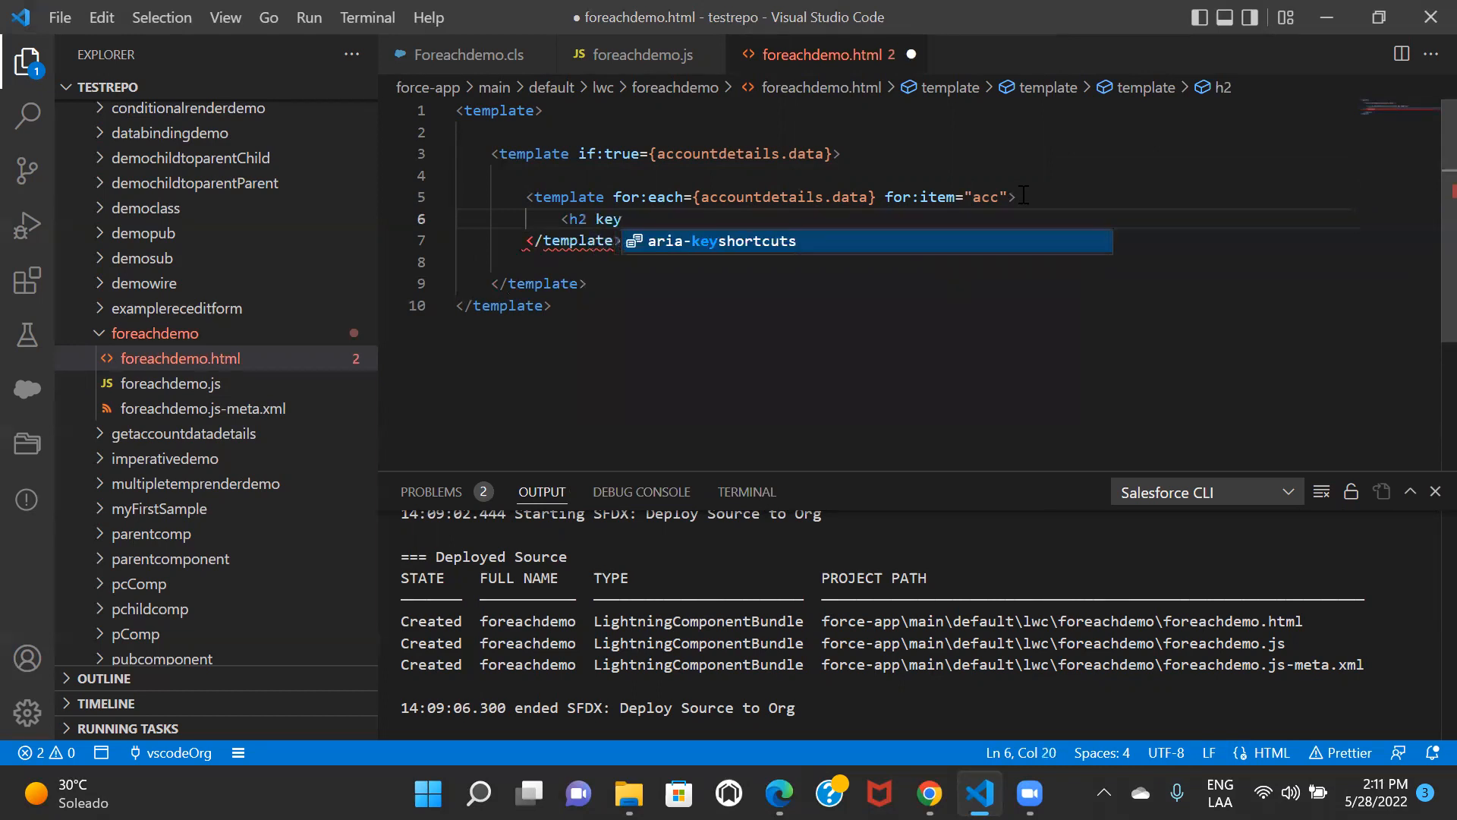
type("=\"")
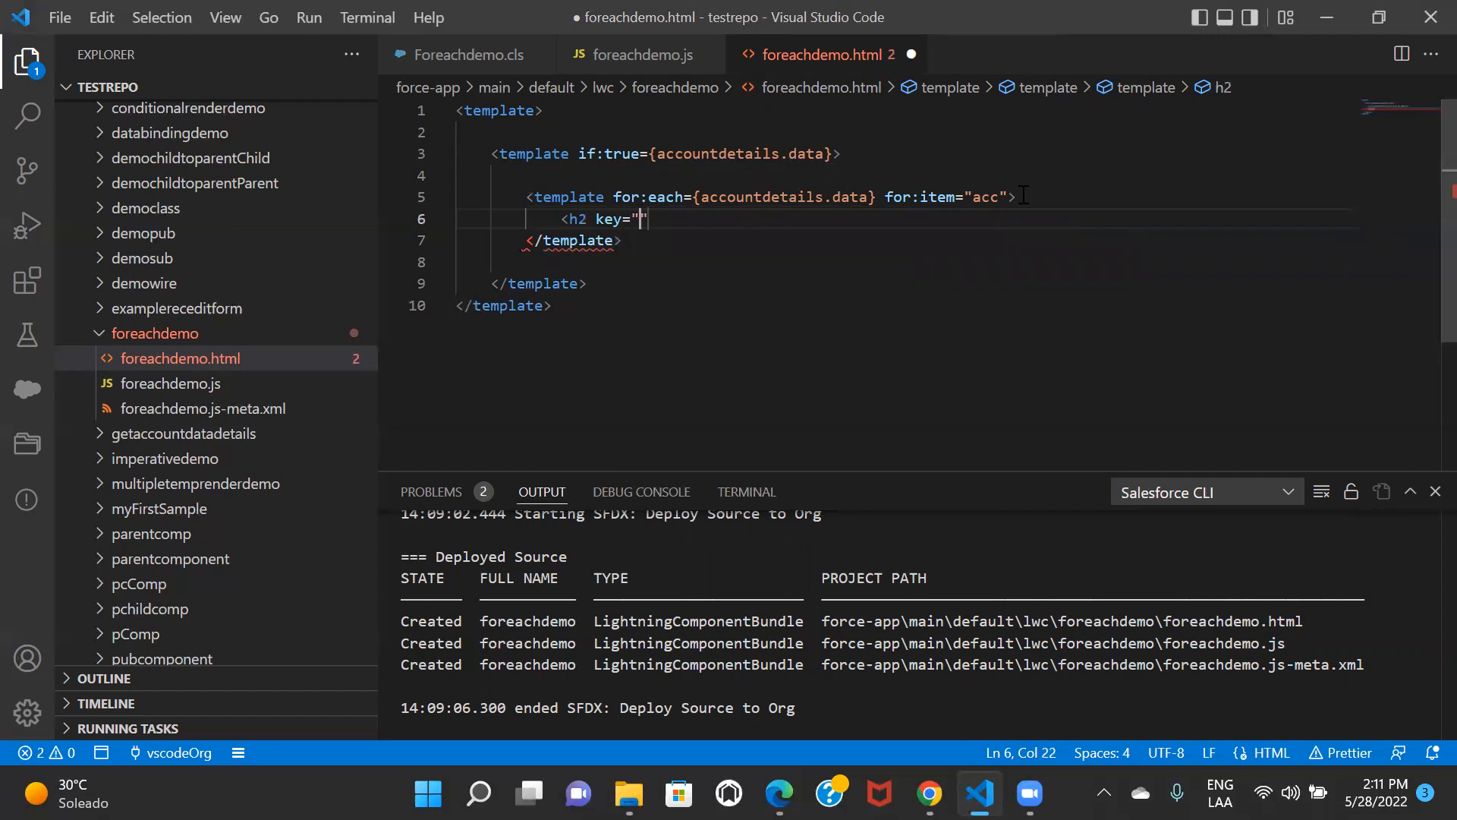
type("{}")
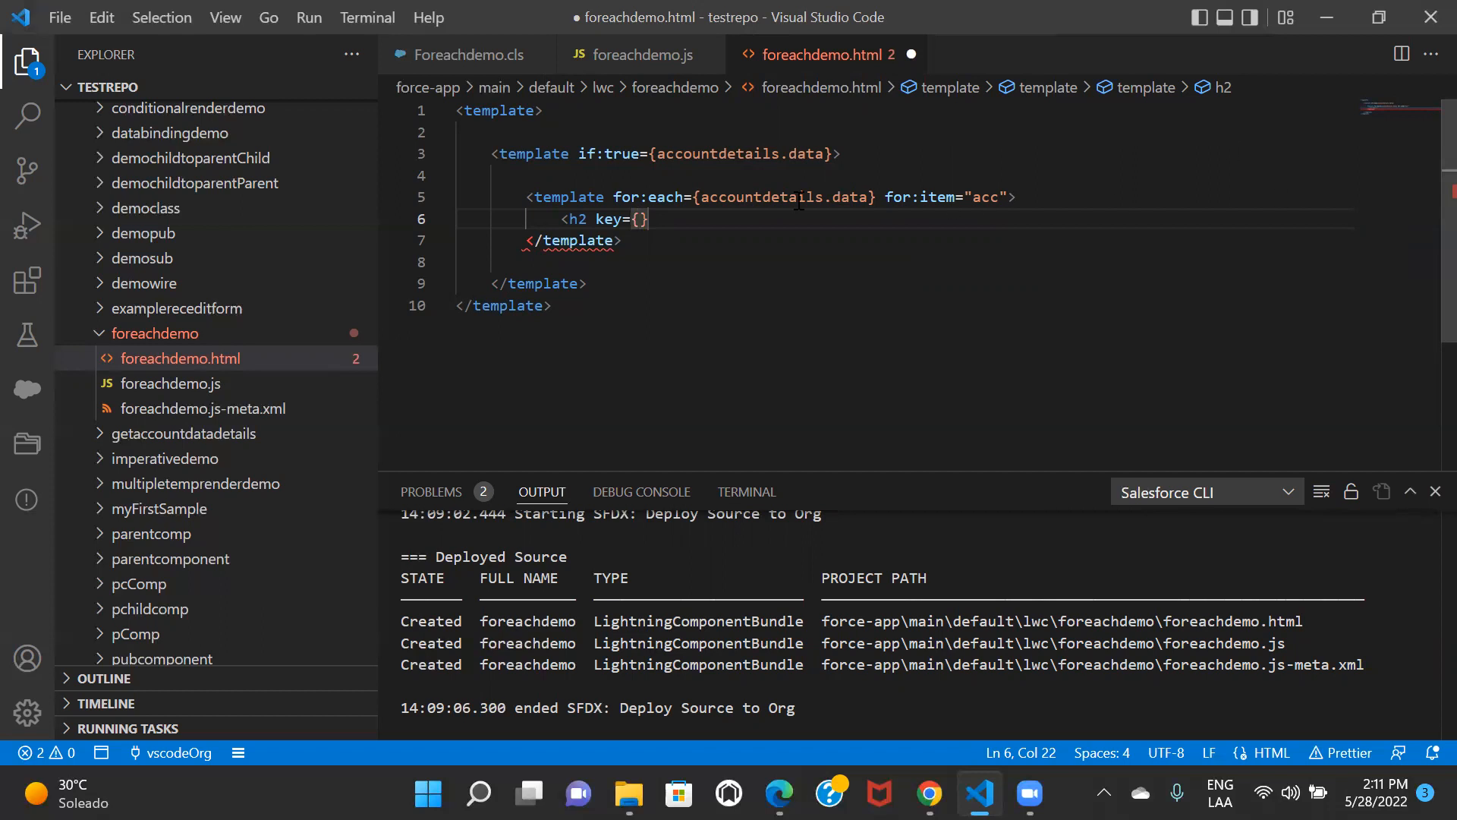
double_click(761, 197)
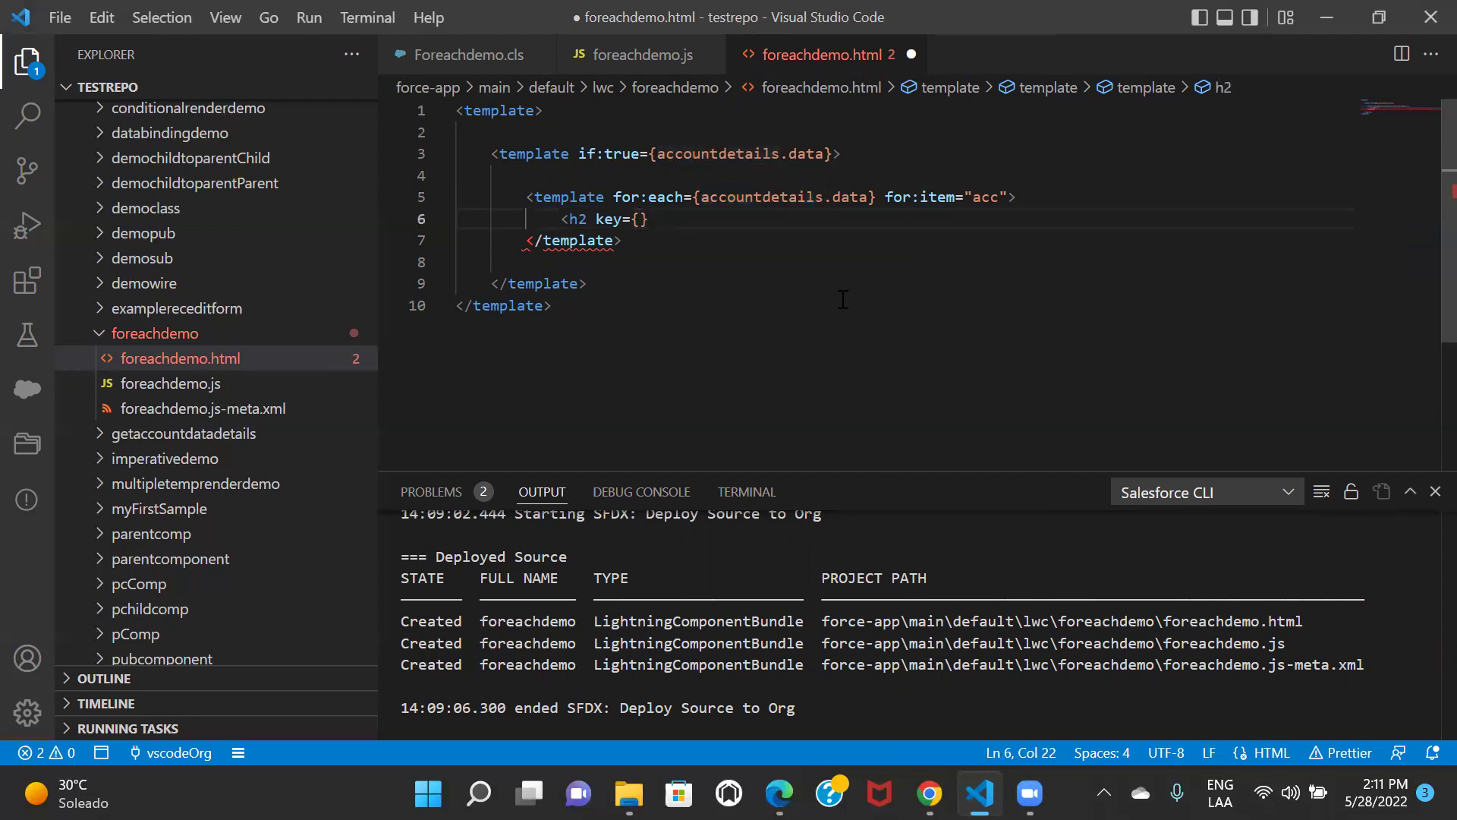
type("accountdetails.Id")
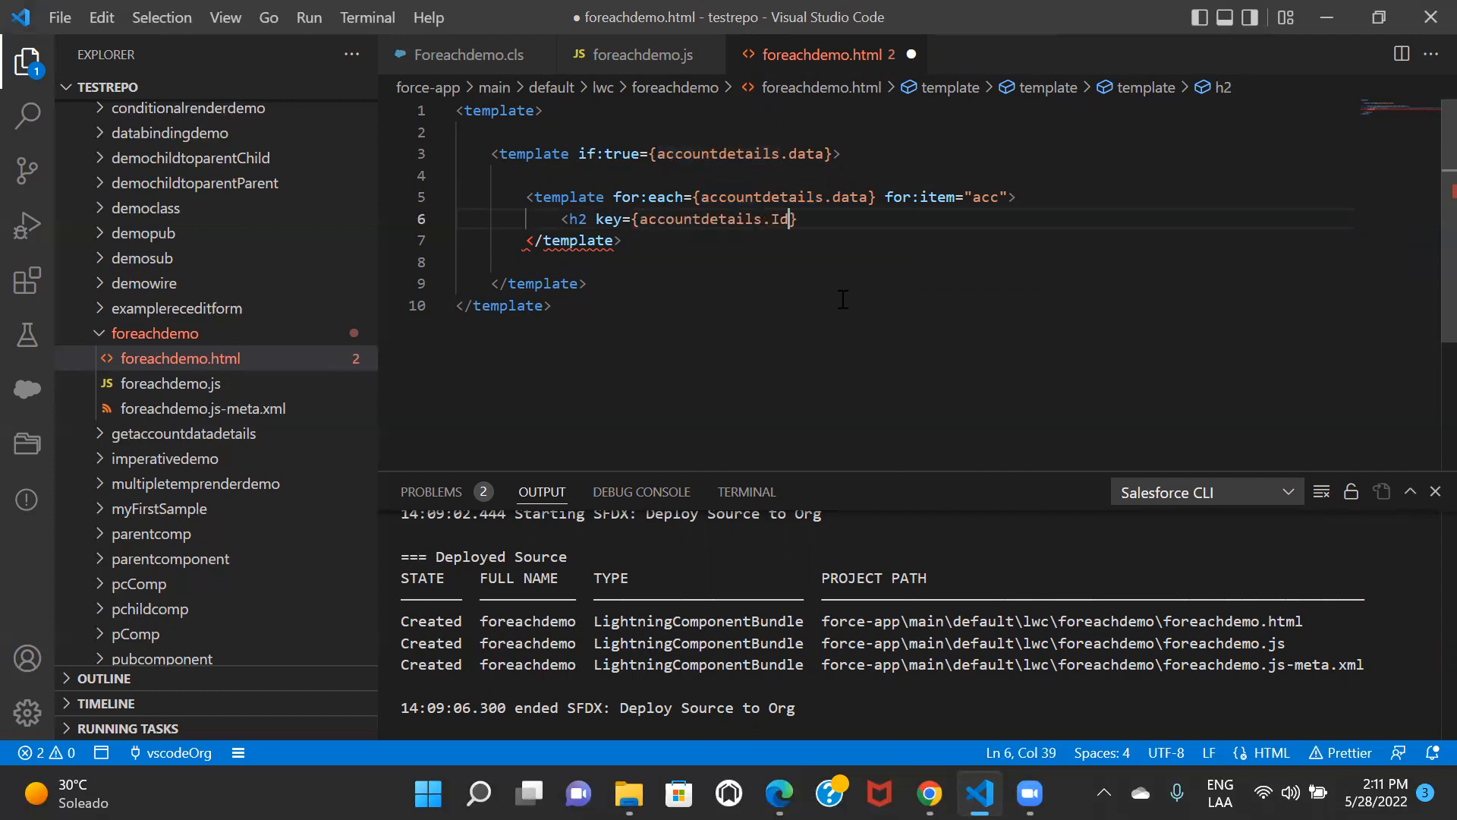
type("}")
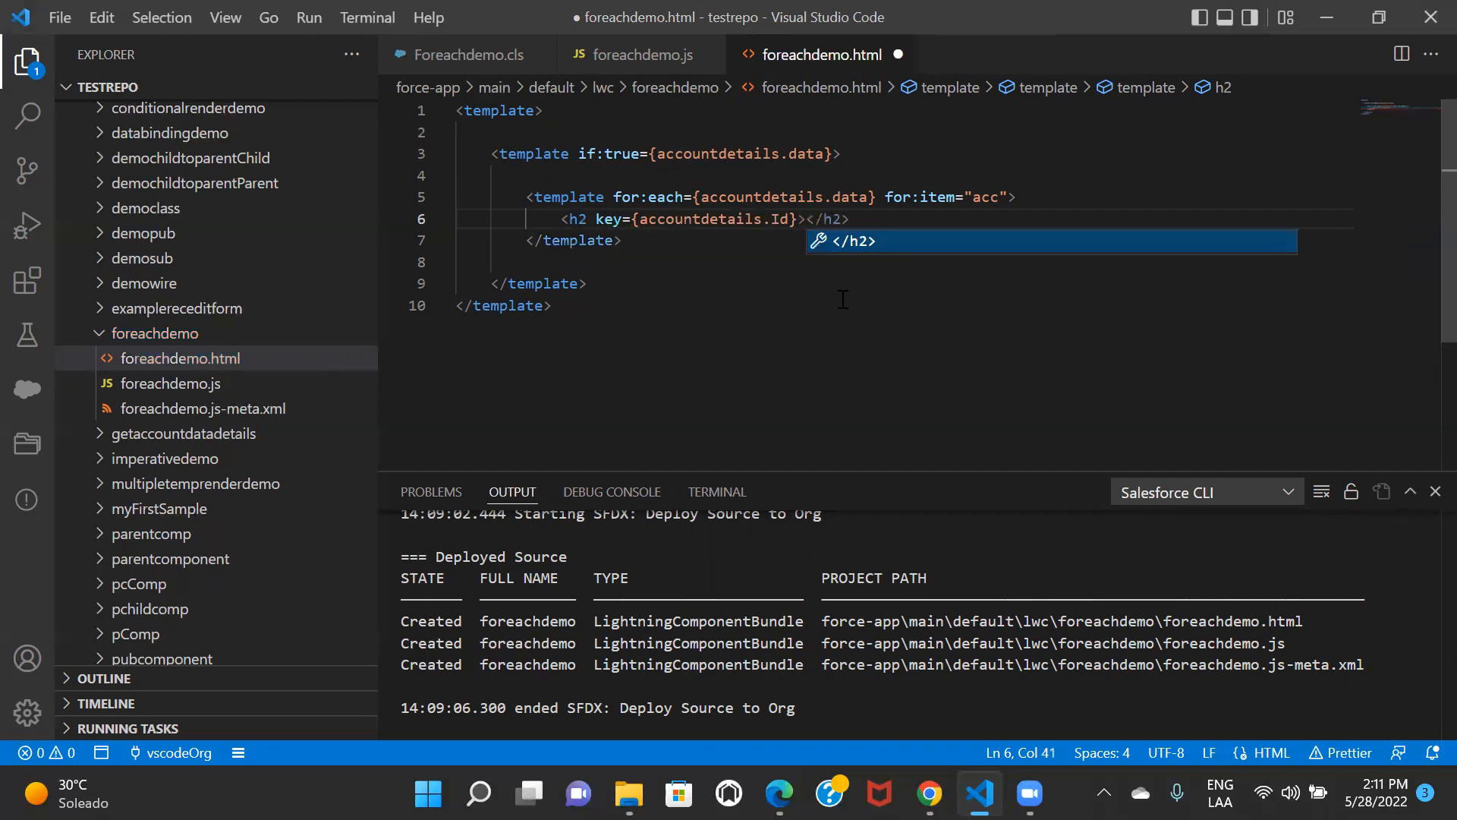
mouse_move(936, 241)
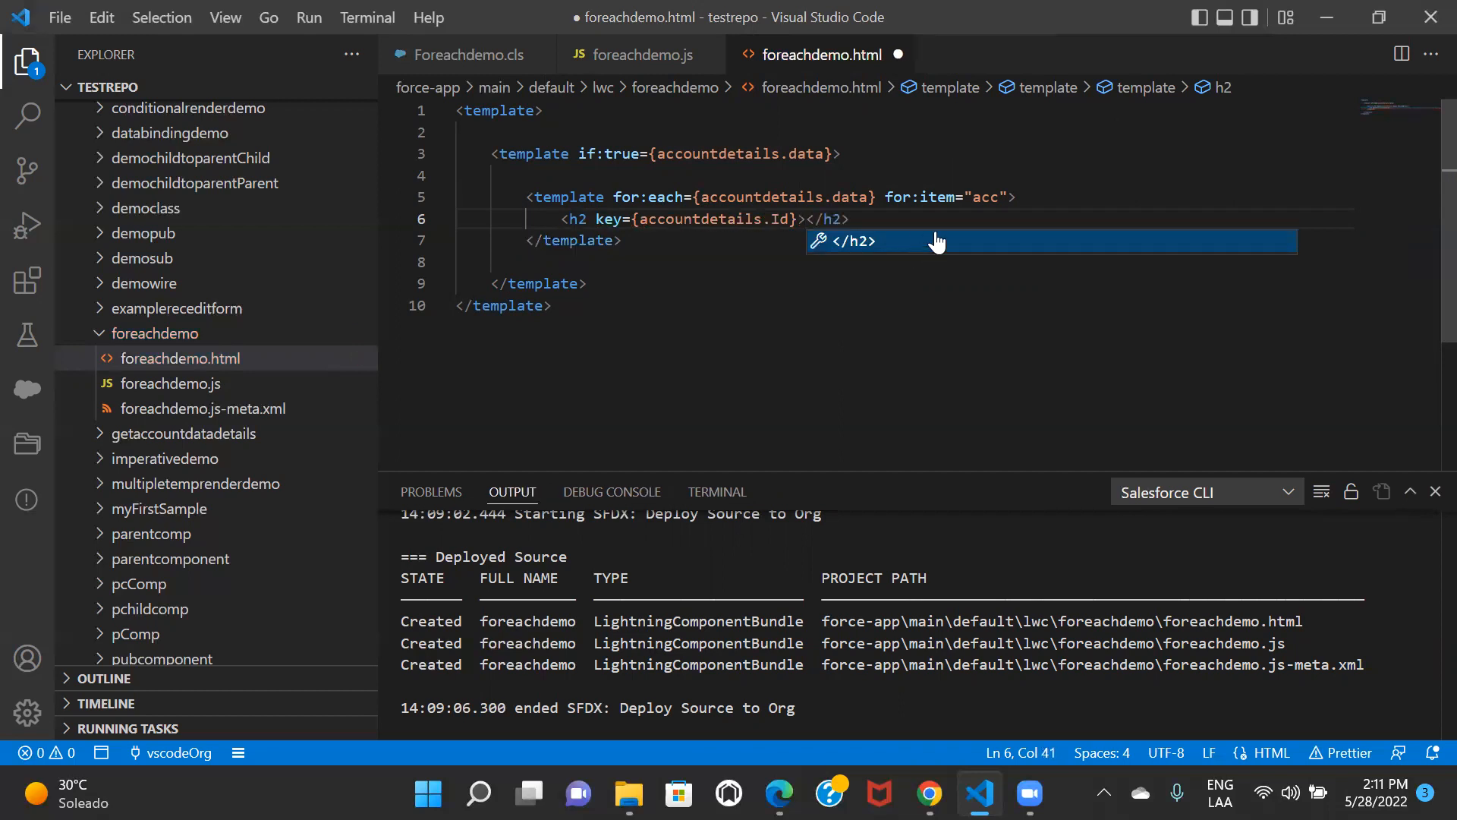
Make the h2 display {acc.Name} and start a new line after the data block.
double_click(985, 197)
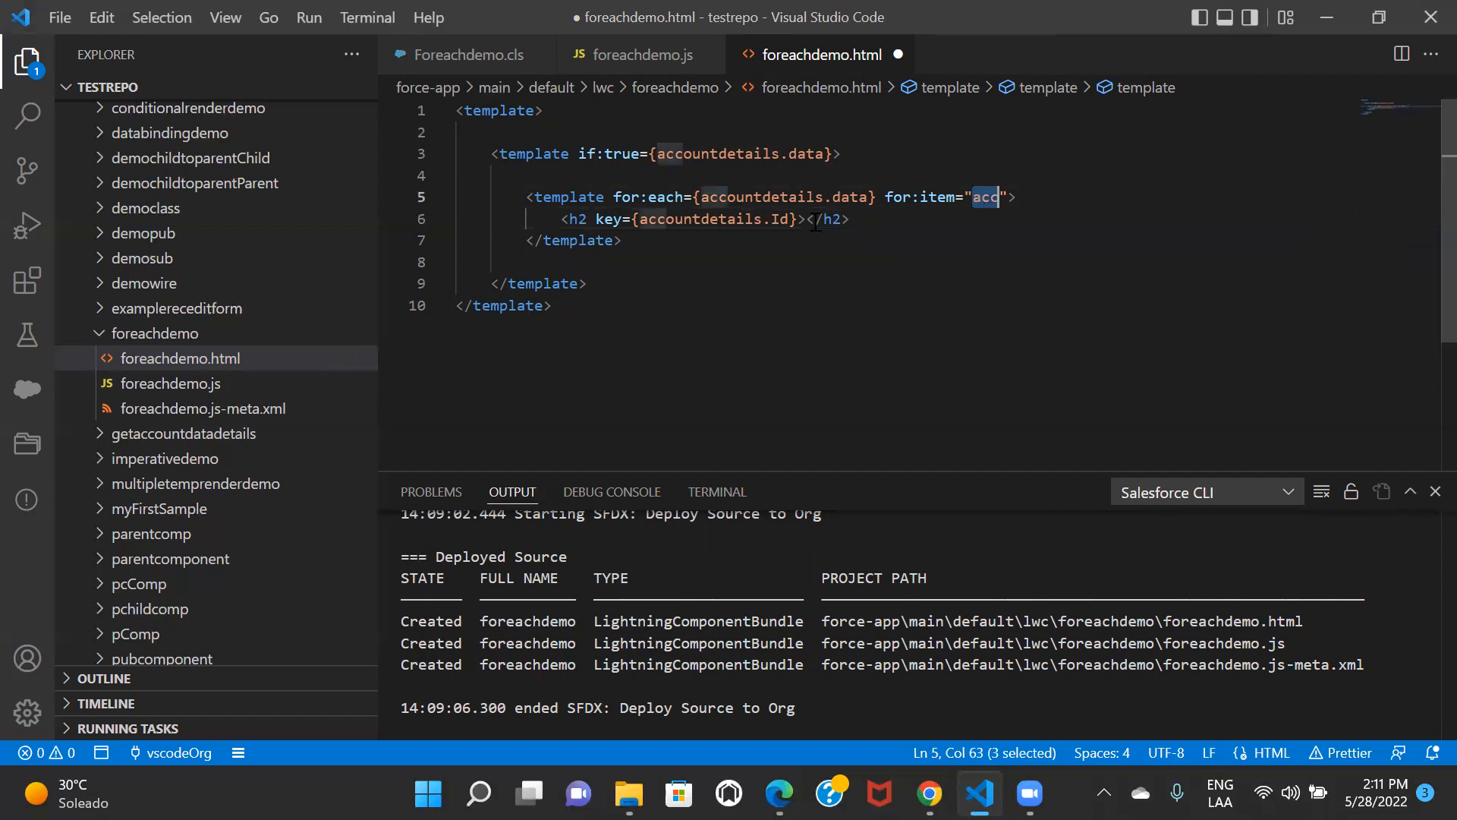
type("acc")
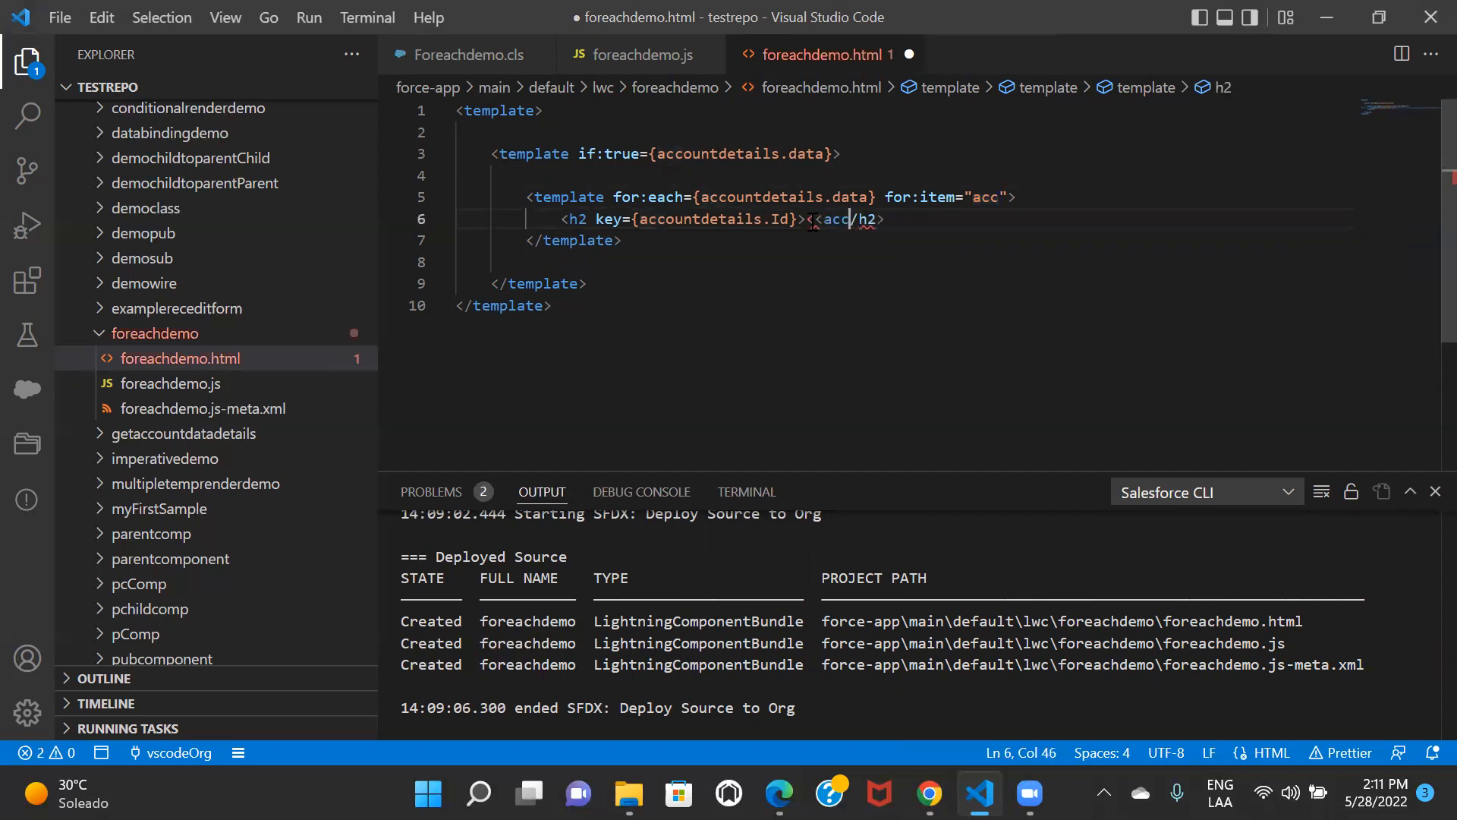
key("Backspace")
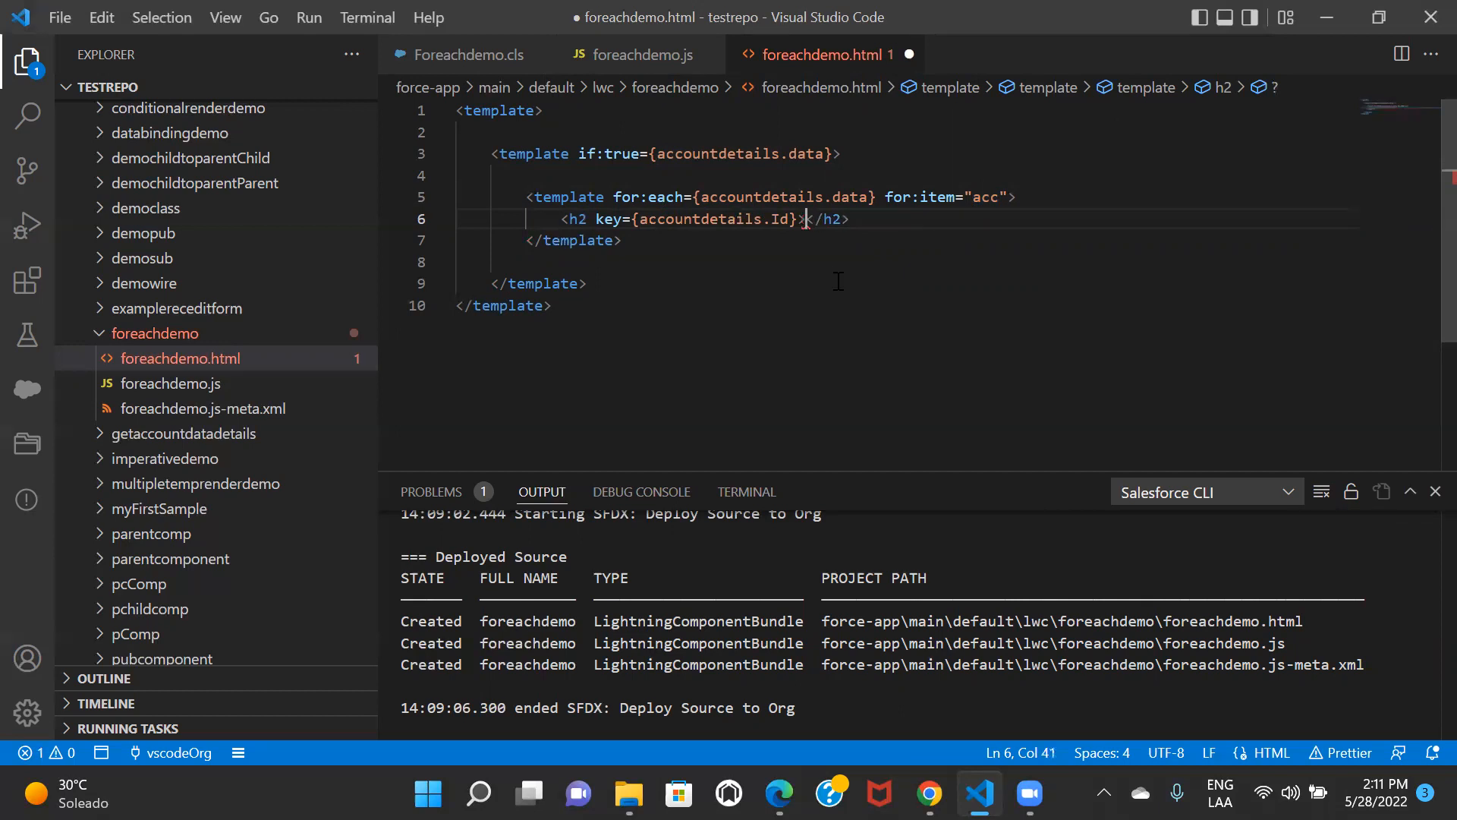
type("acc")
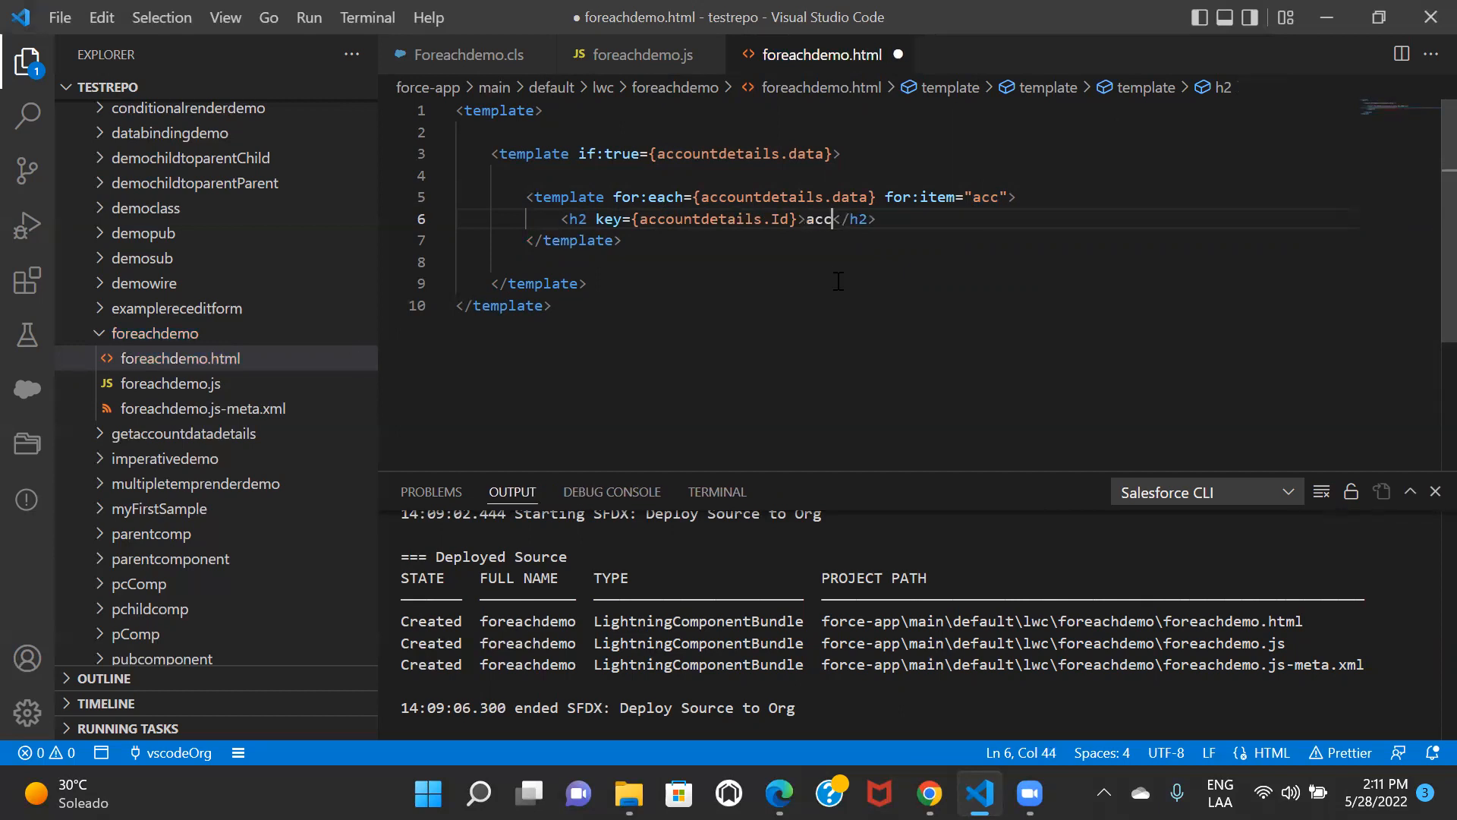
type(".Name")
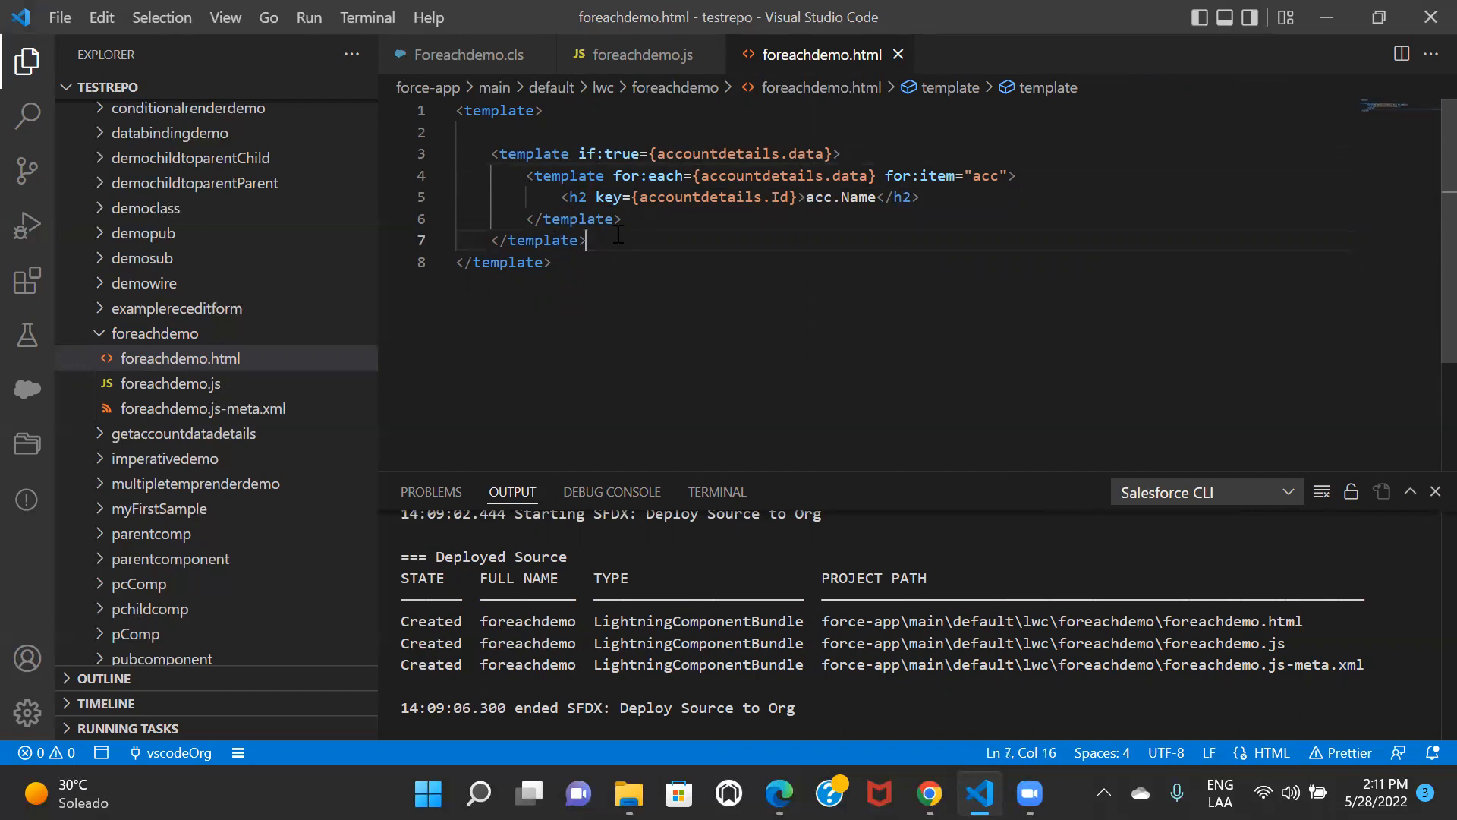
key("Enter")
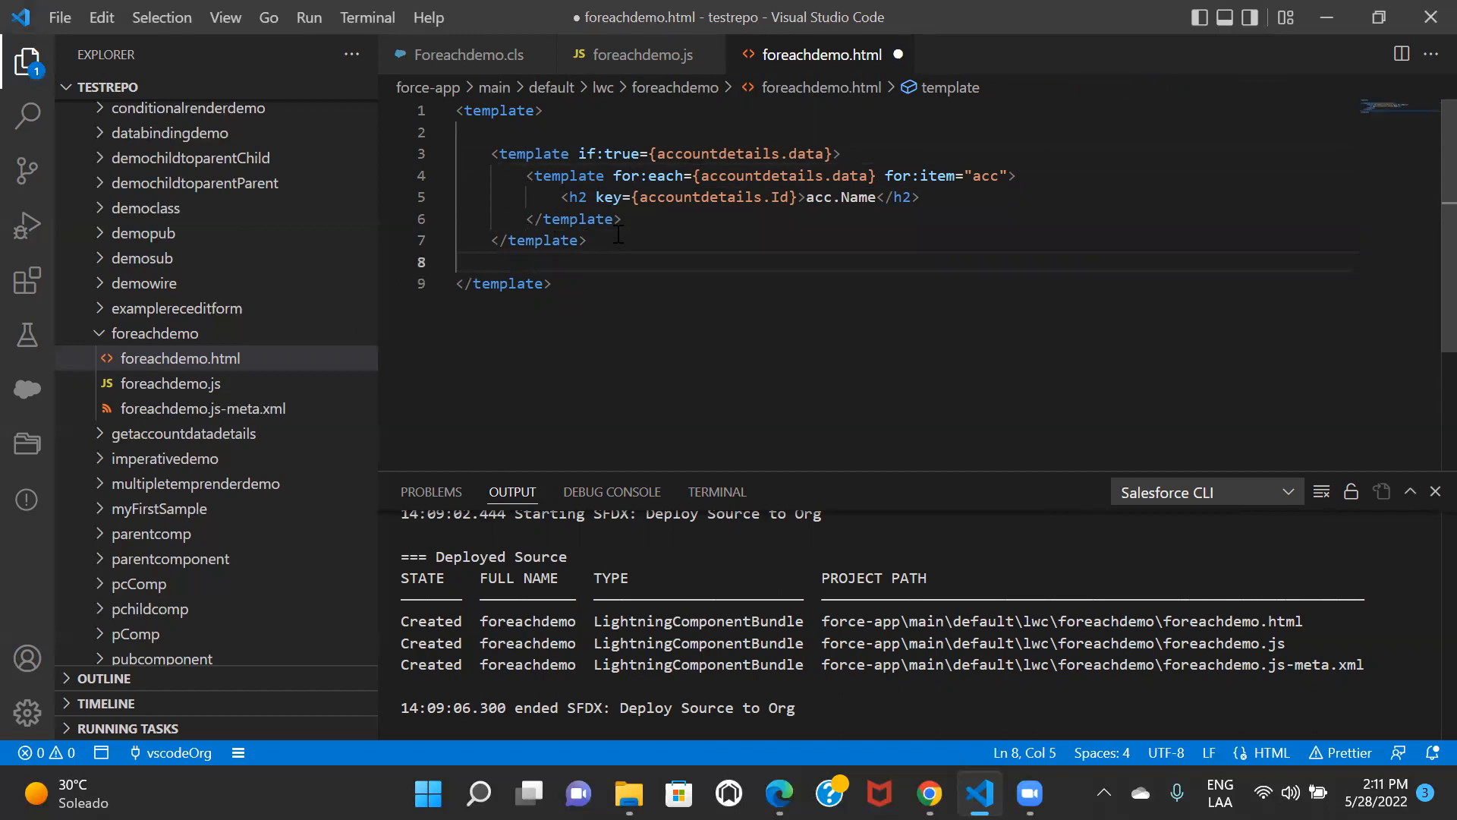
mouse_move(842, 265)
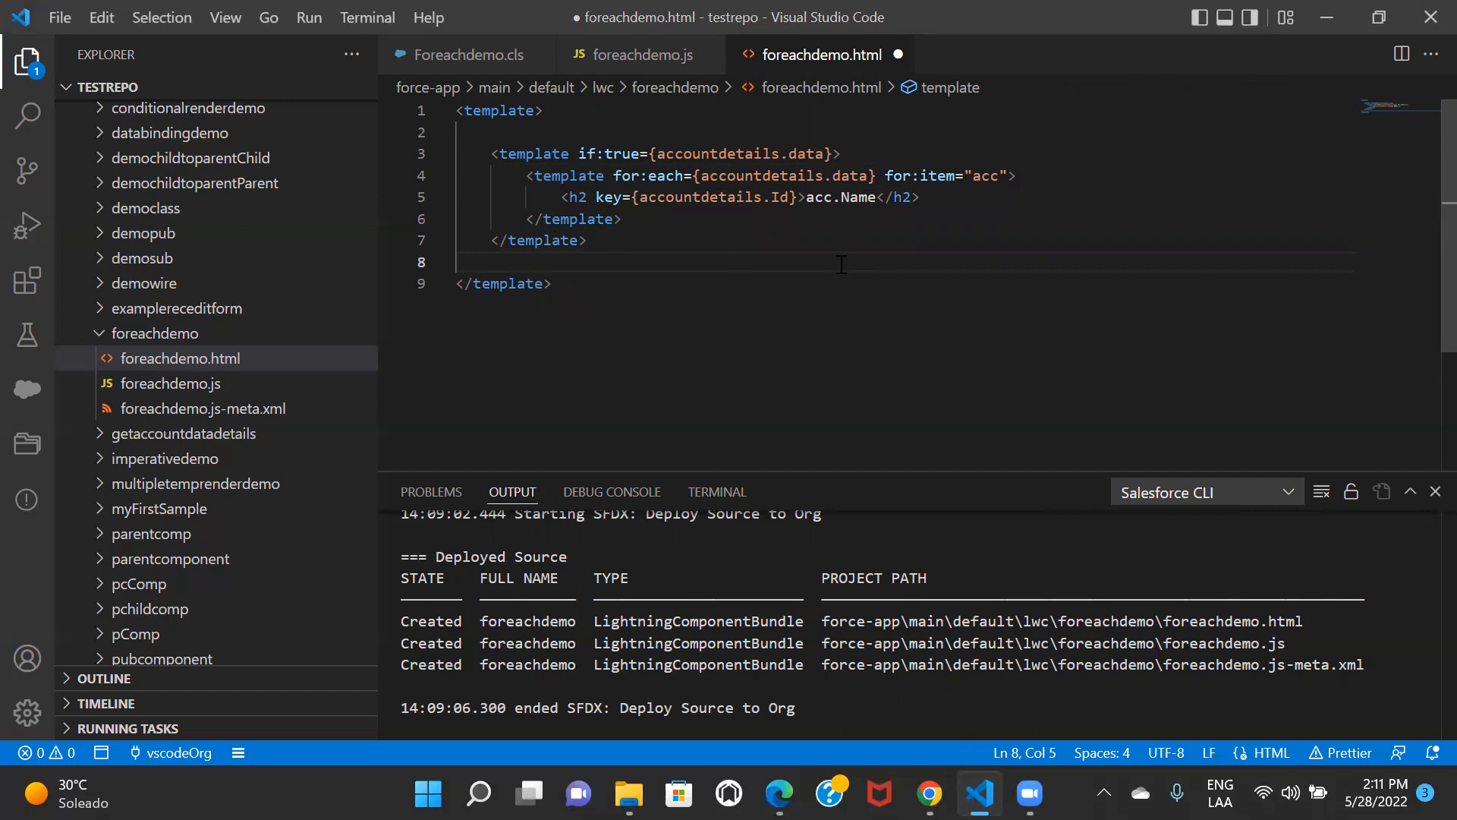
Add <template if:true={accountdetails.error}> below the data block, checking the property name in the JS.
type("<")
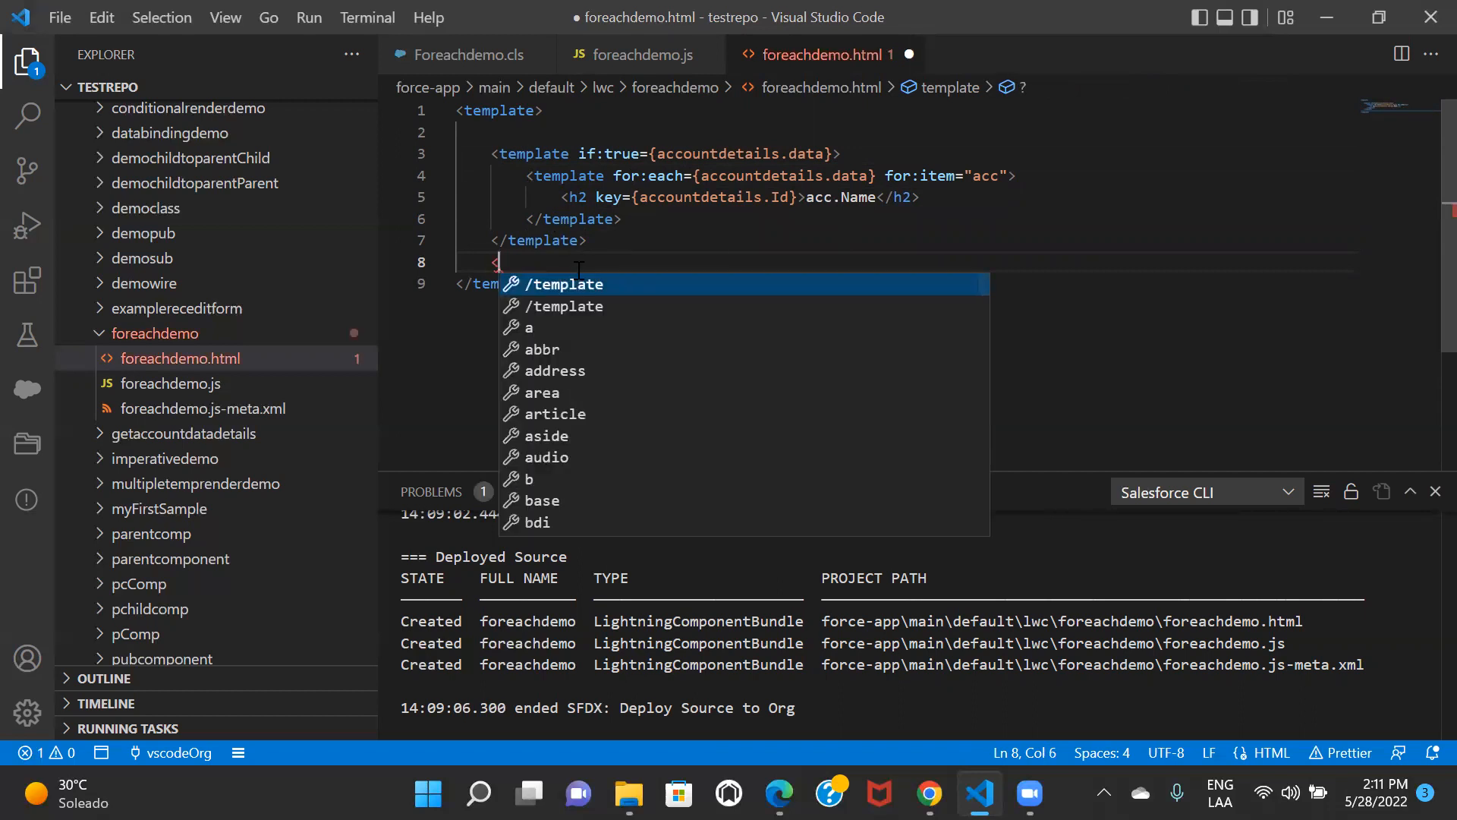
type("template if:true={")
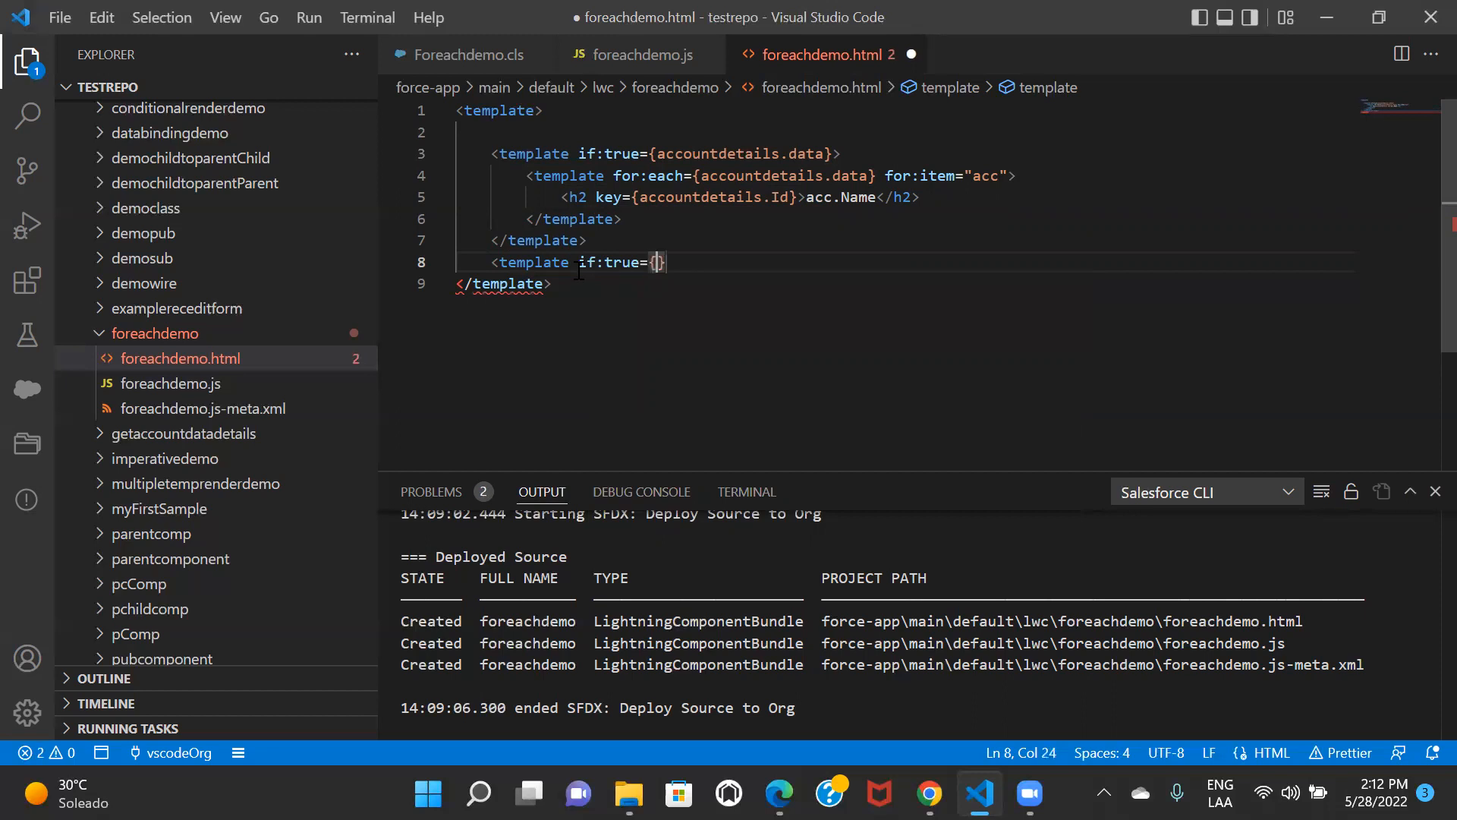
left_click(639, 54)
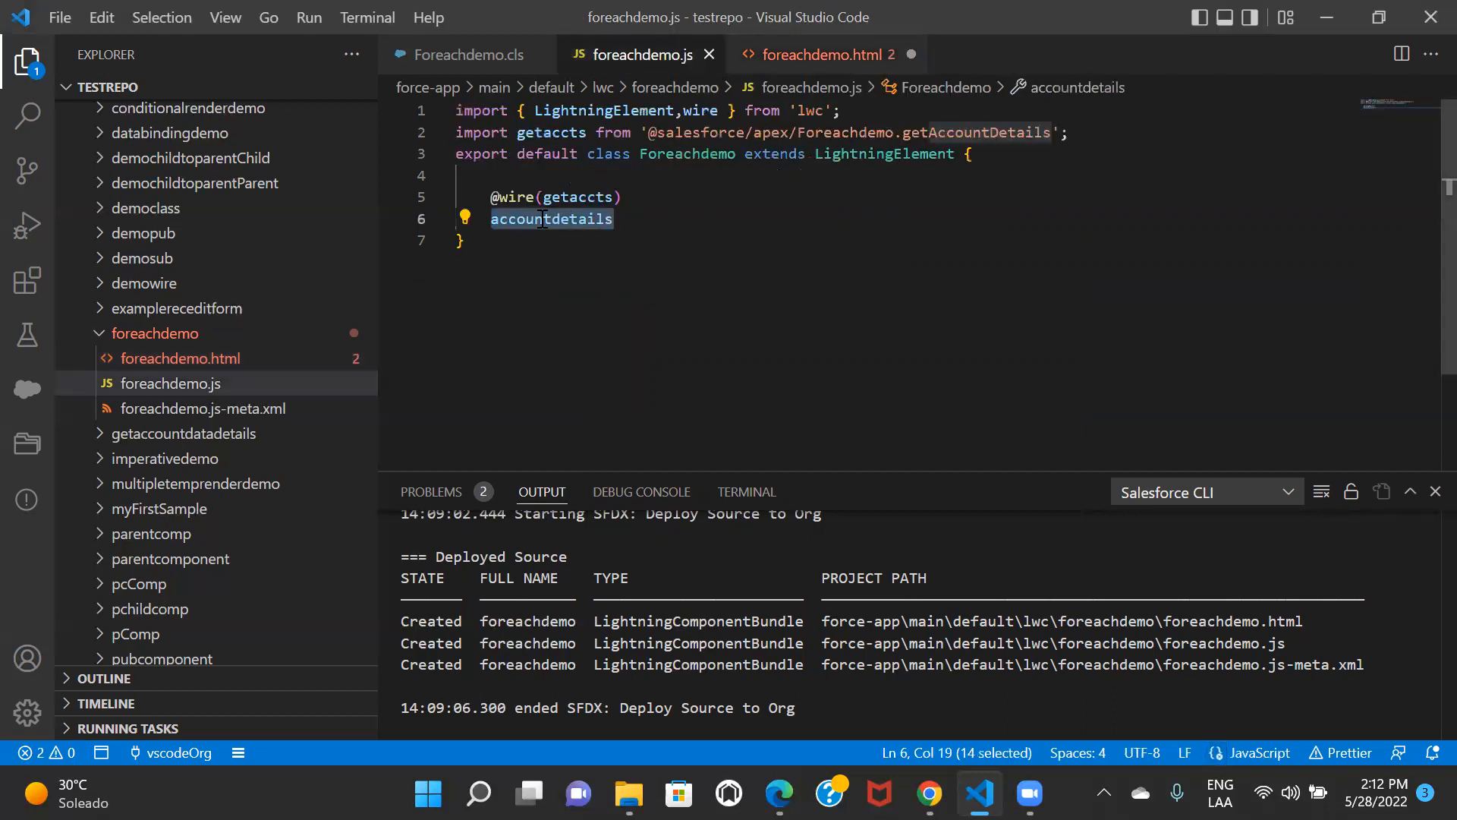
left_click(827, 54)
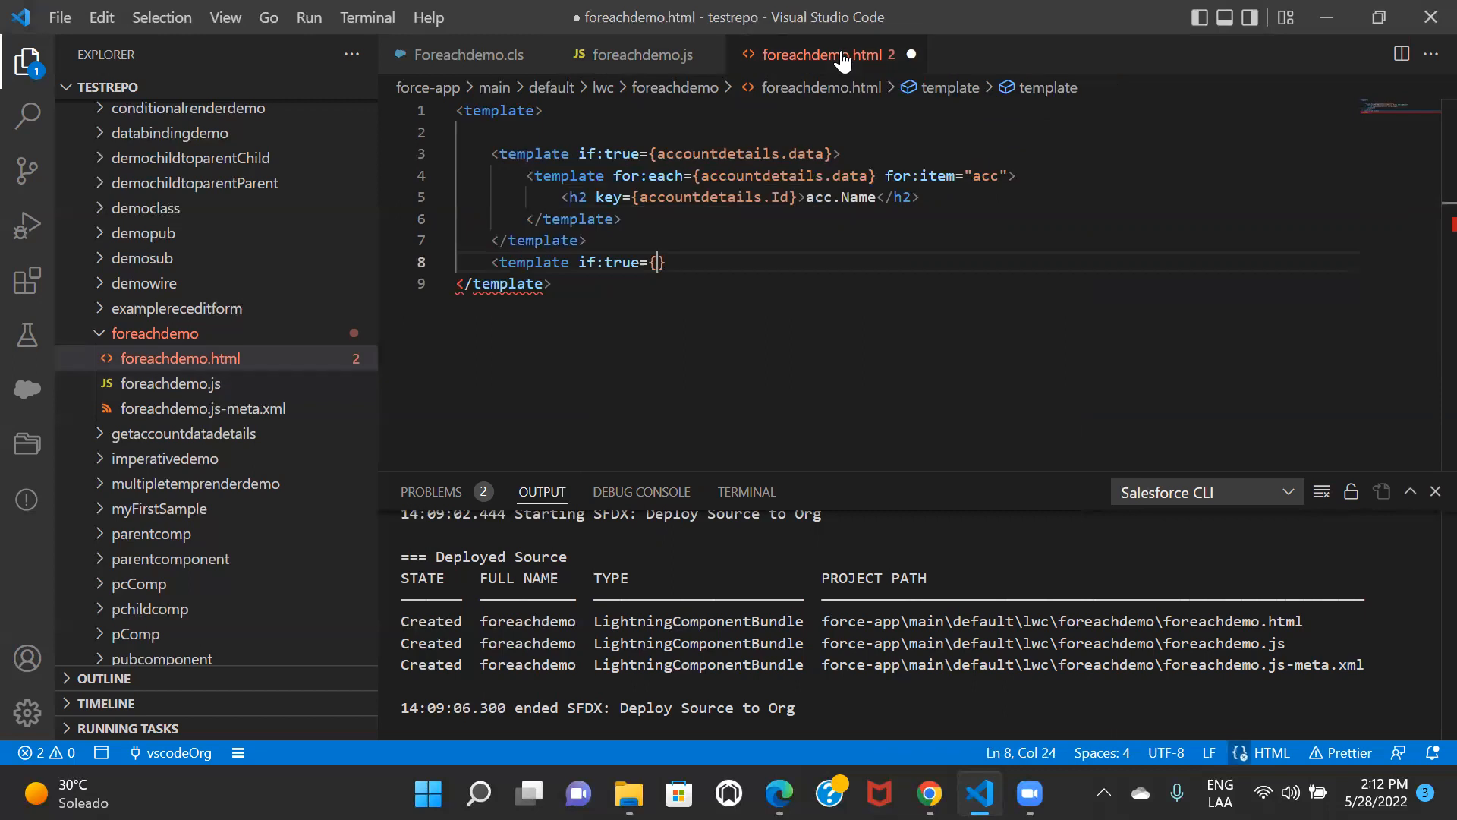
type("accountdetails")
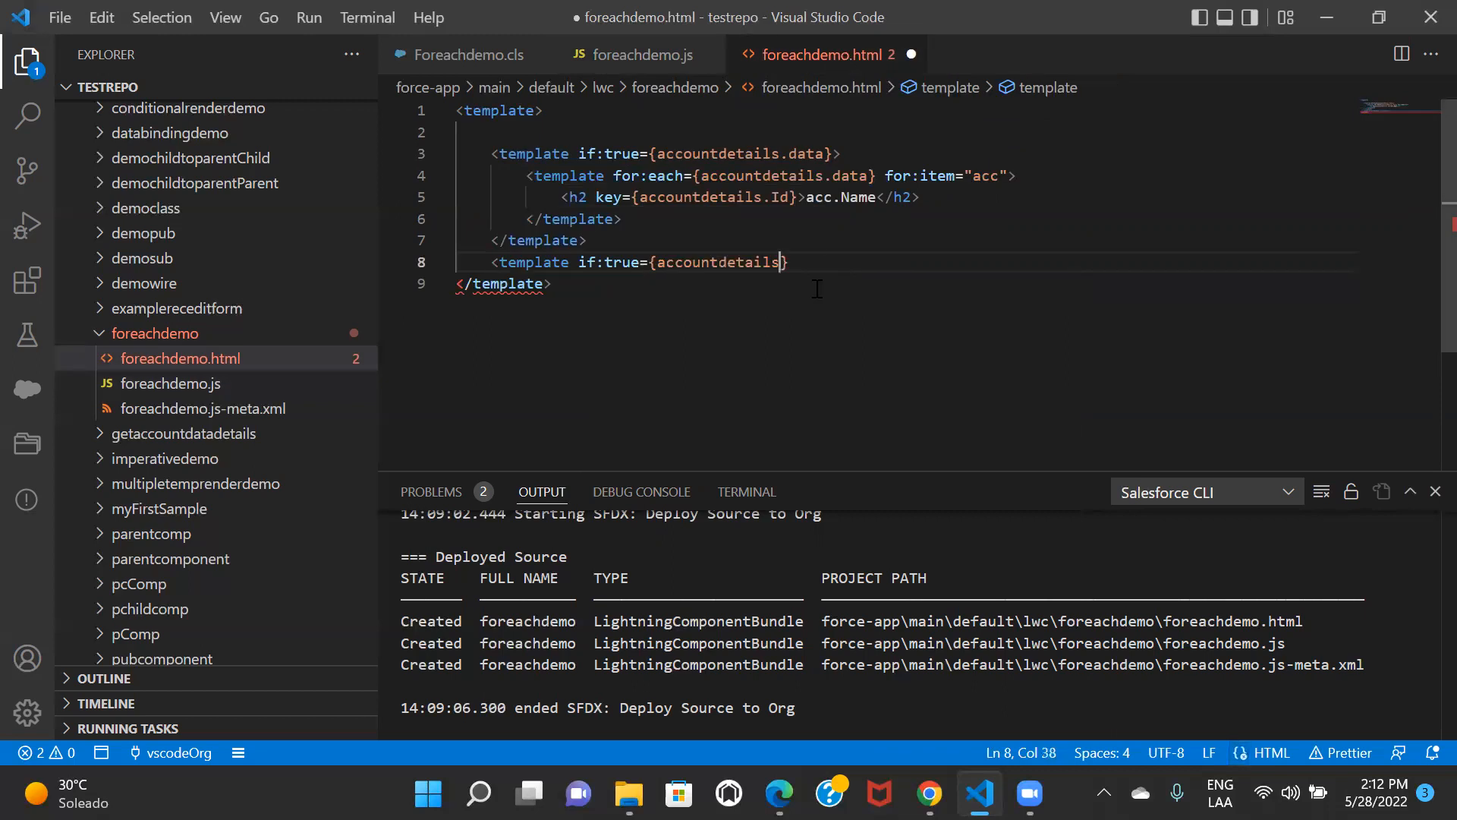
type(".e")
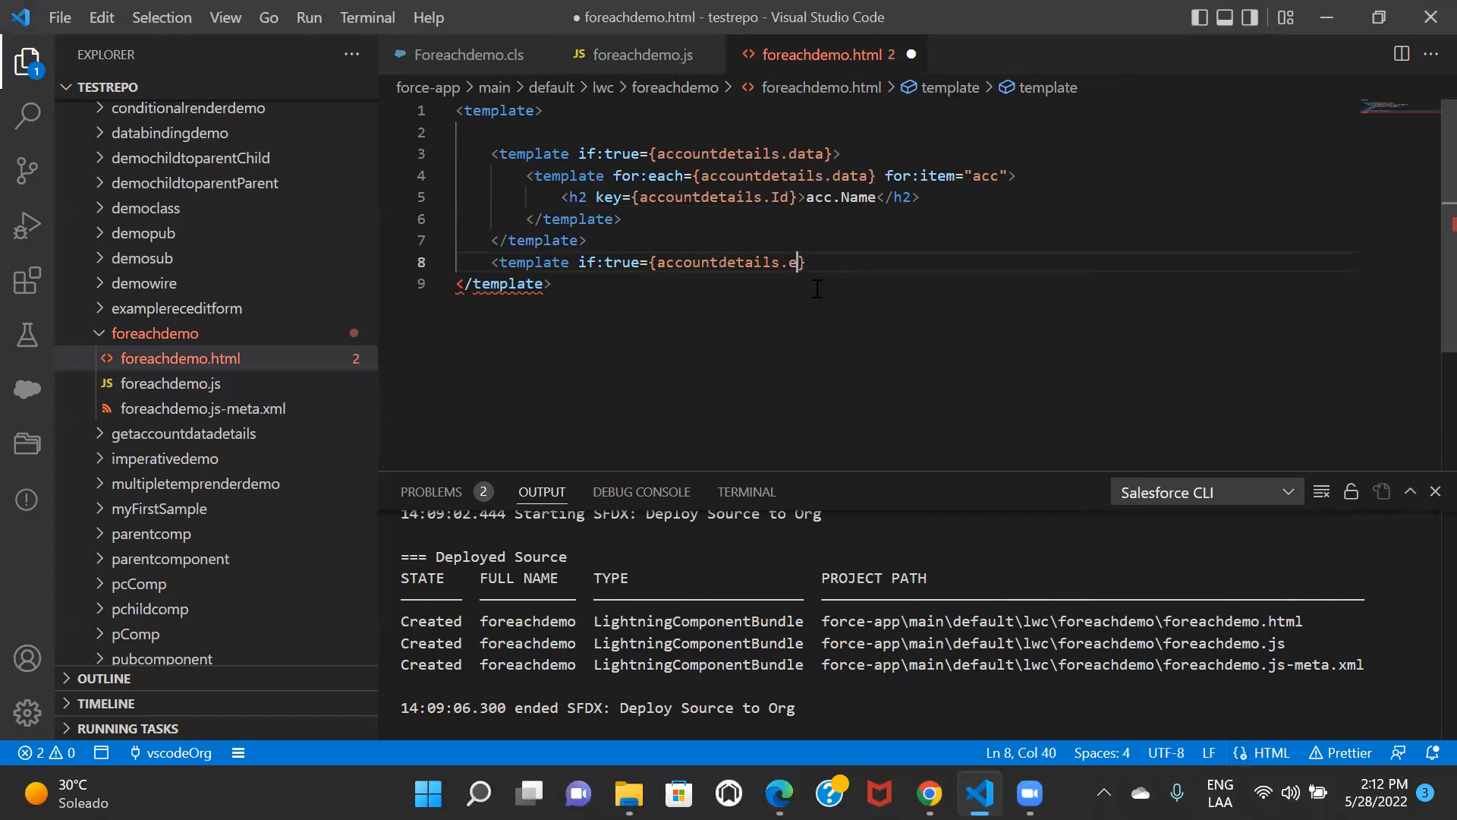
type("rror")
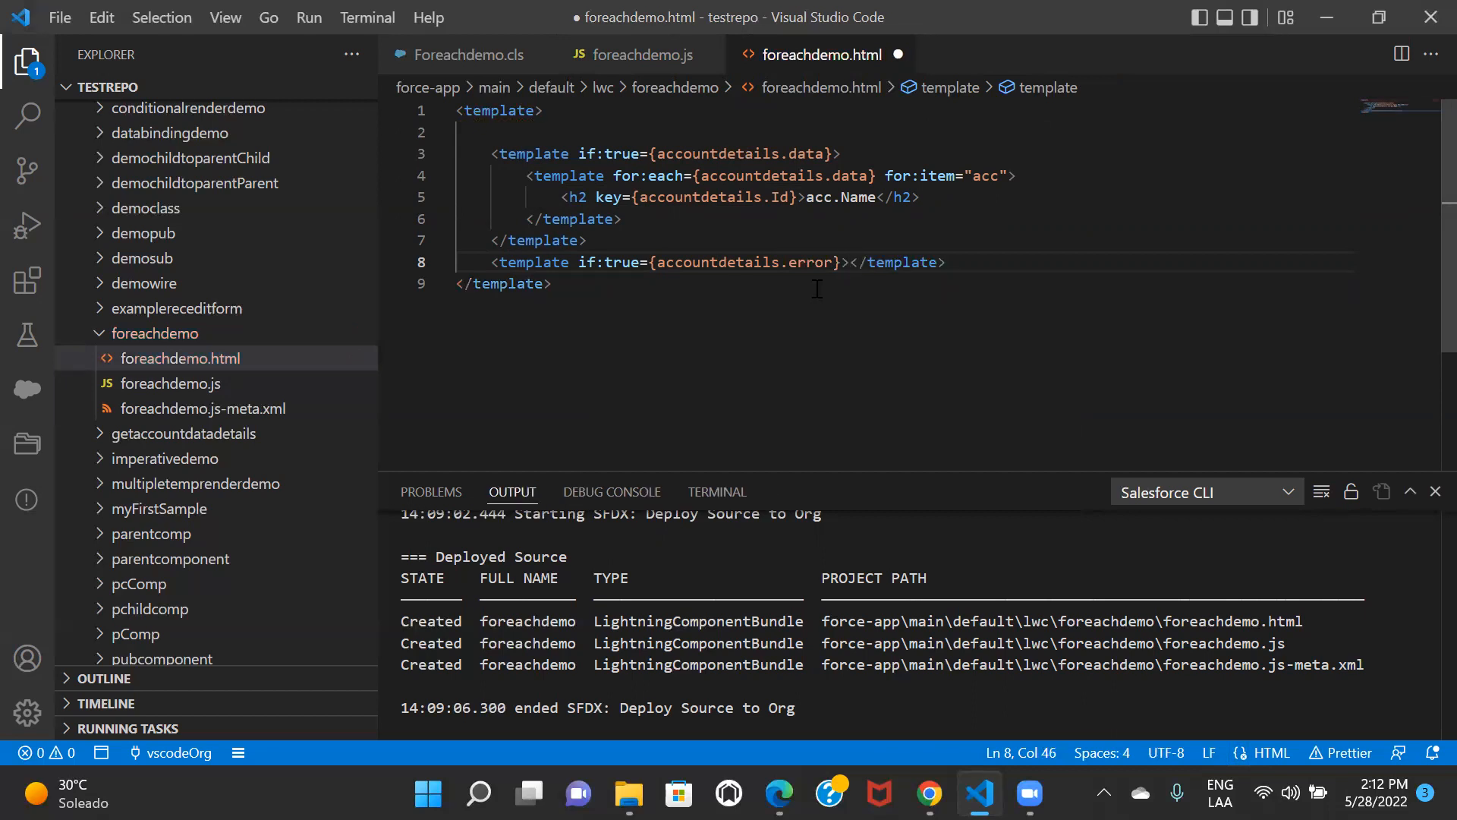
Display {accountdetails.error} inside the error block and save the template.
key("Enter")
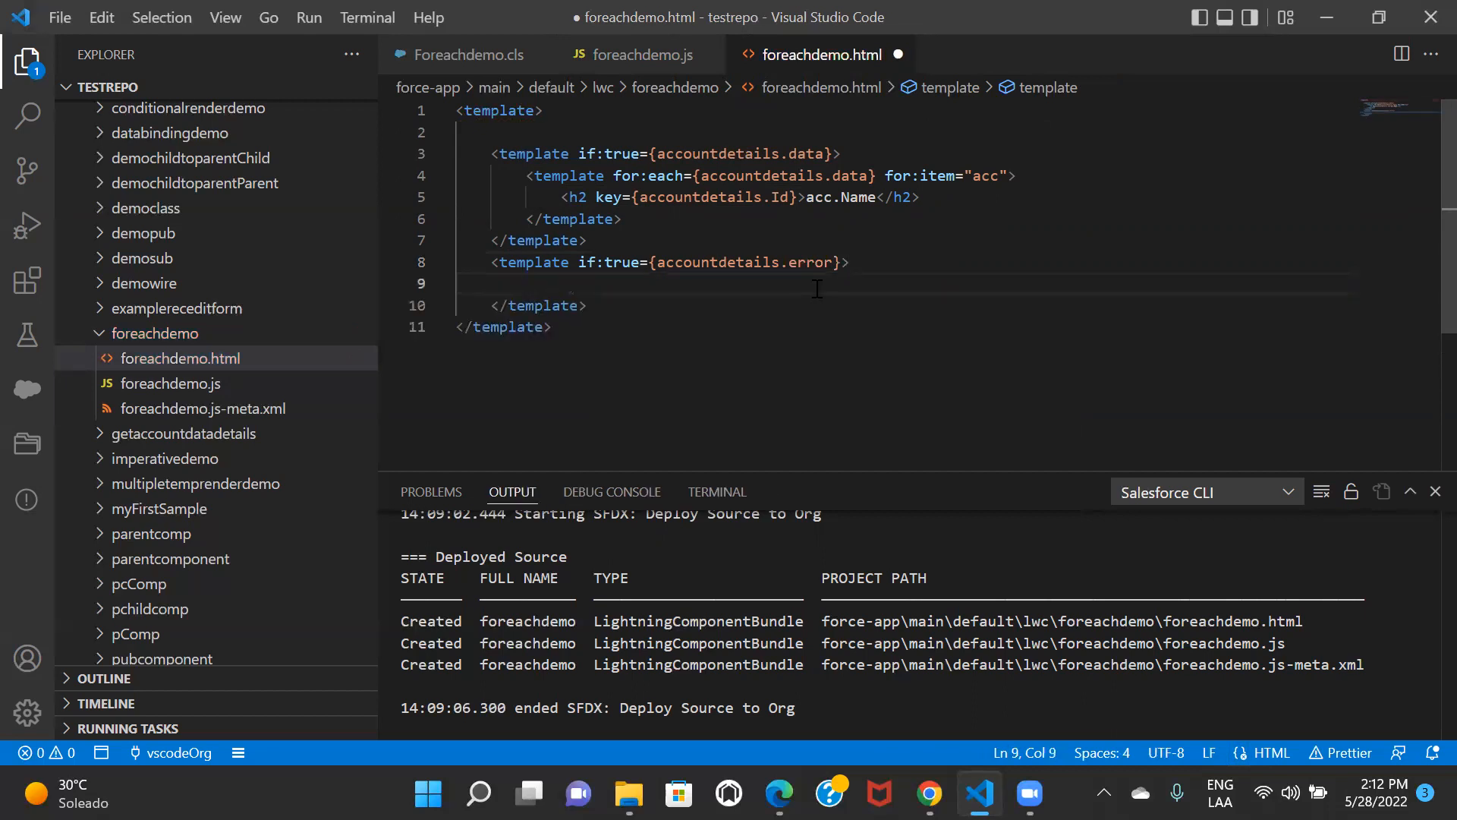
type("{}")
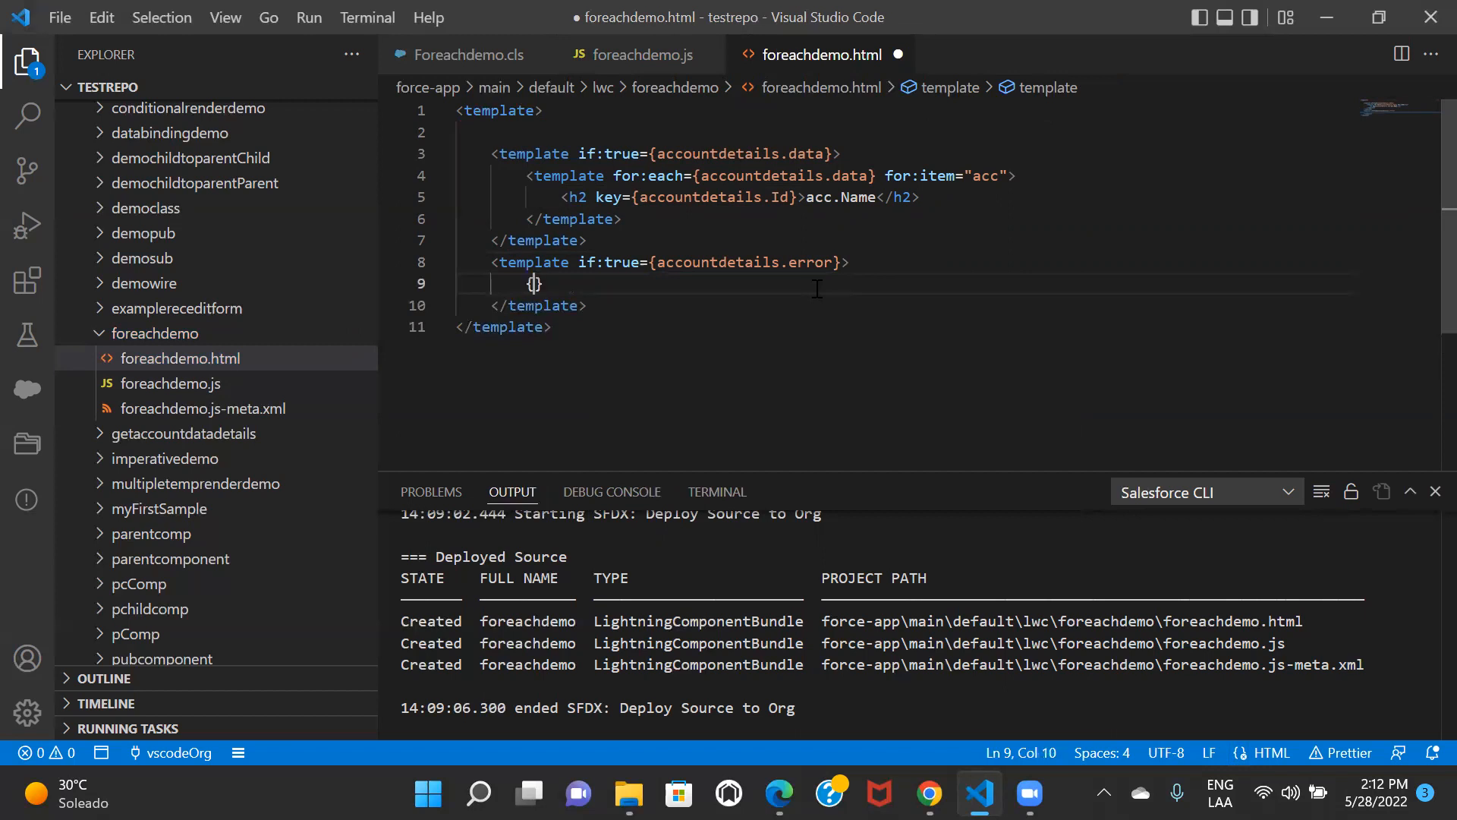
double_click(716, 262)
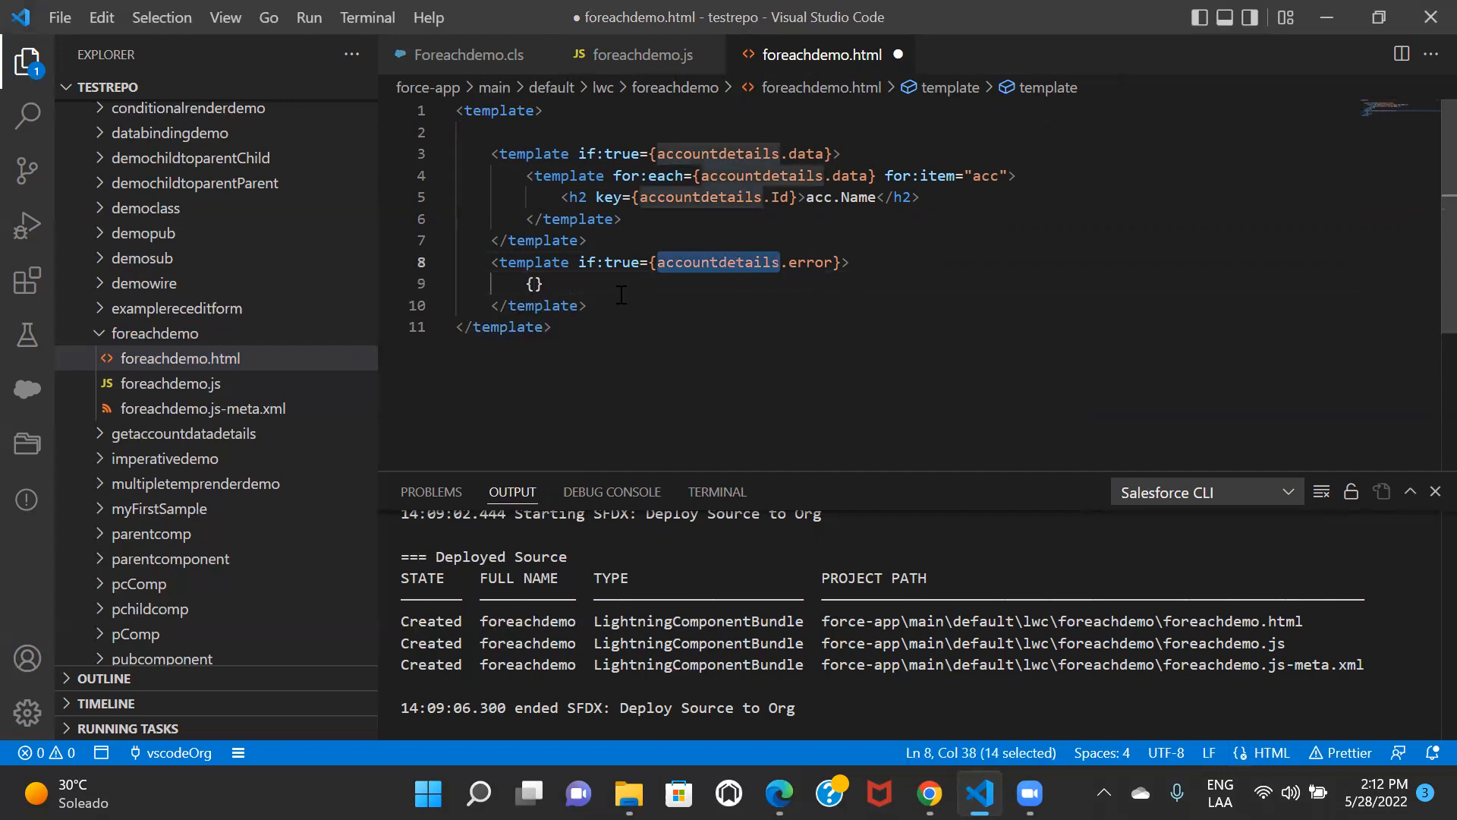
type("accountdetails.")
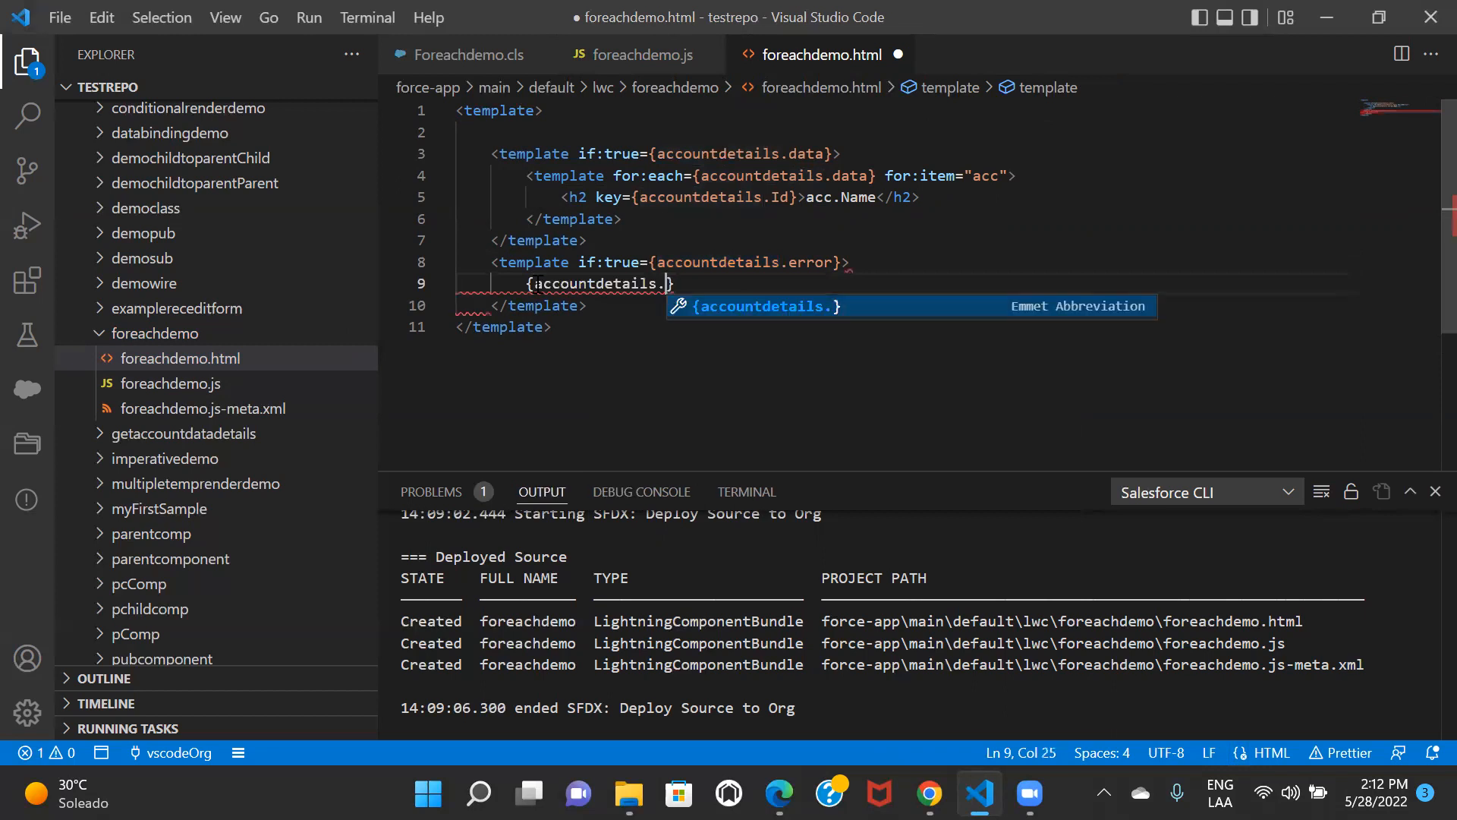
type("error")
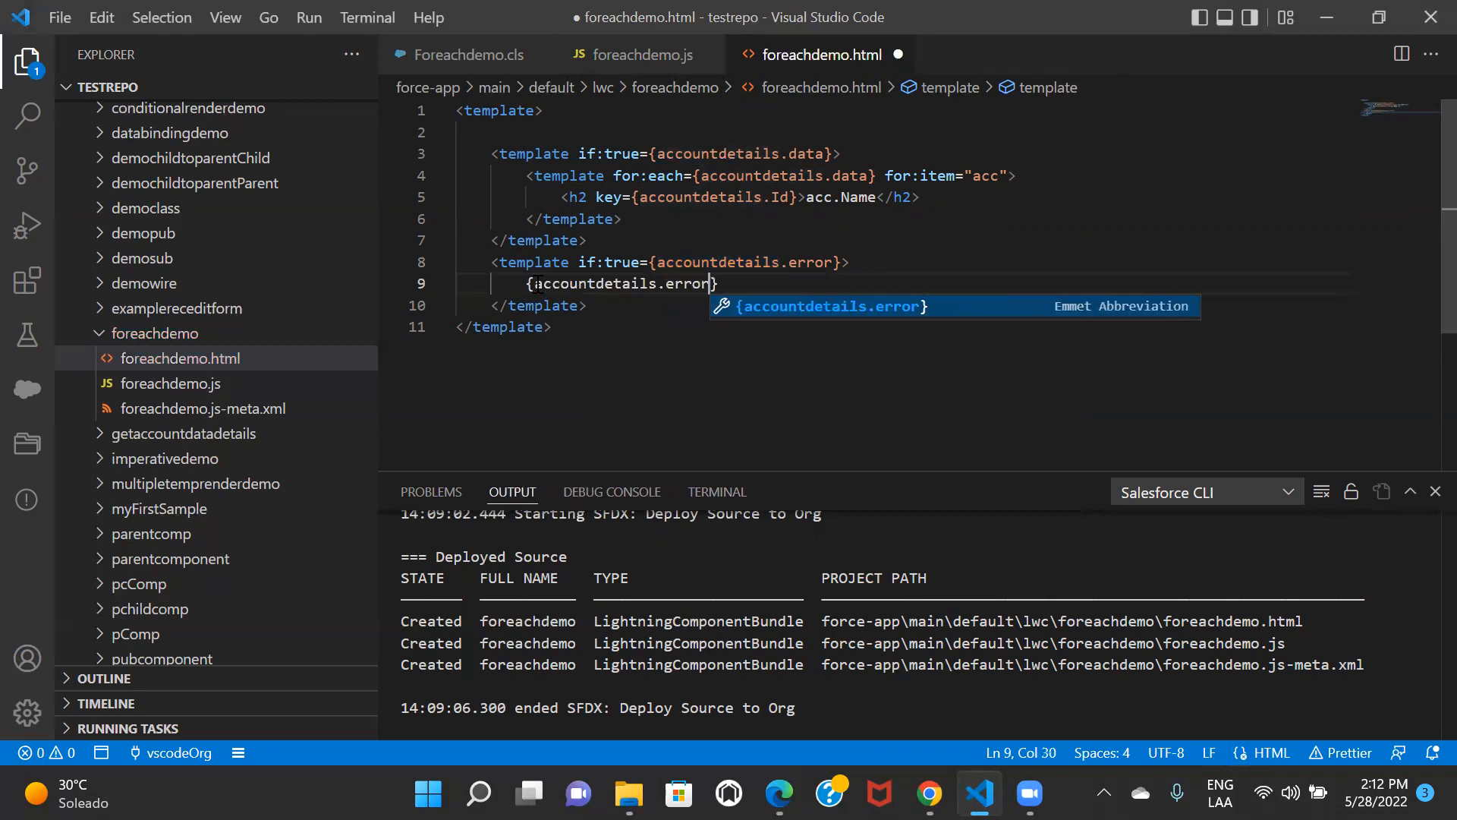
key("ctrl+s")
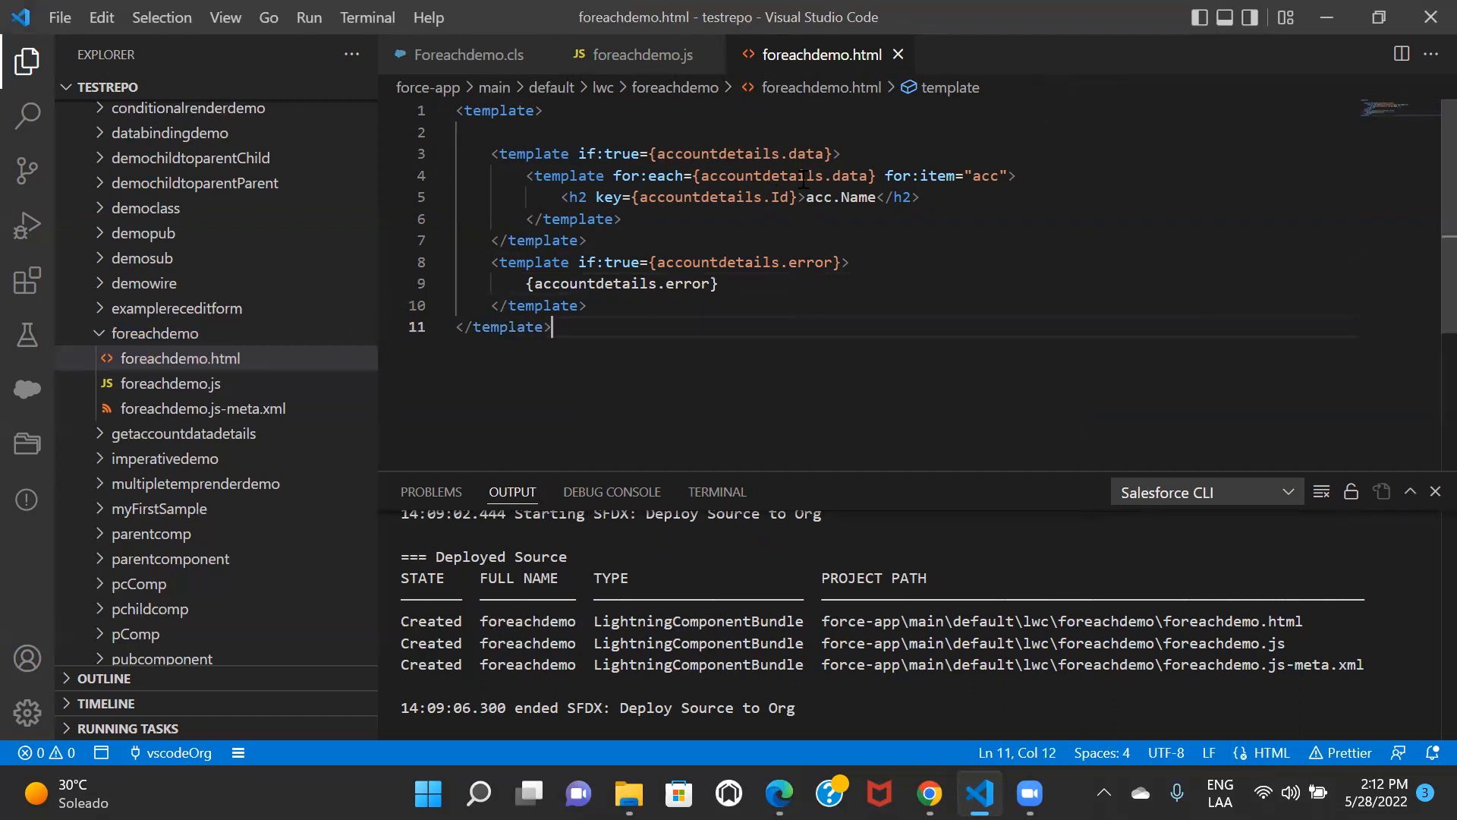
double_click(760, 175)
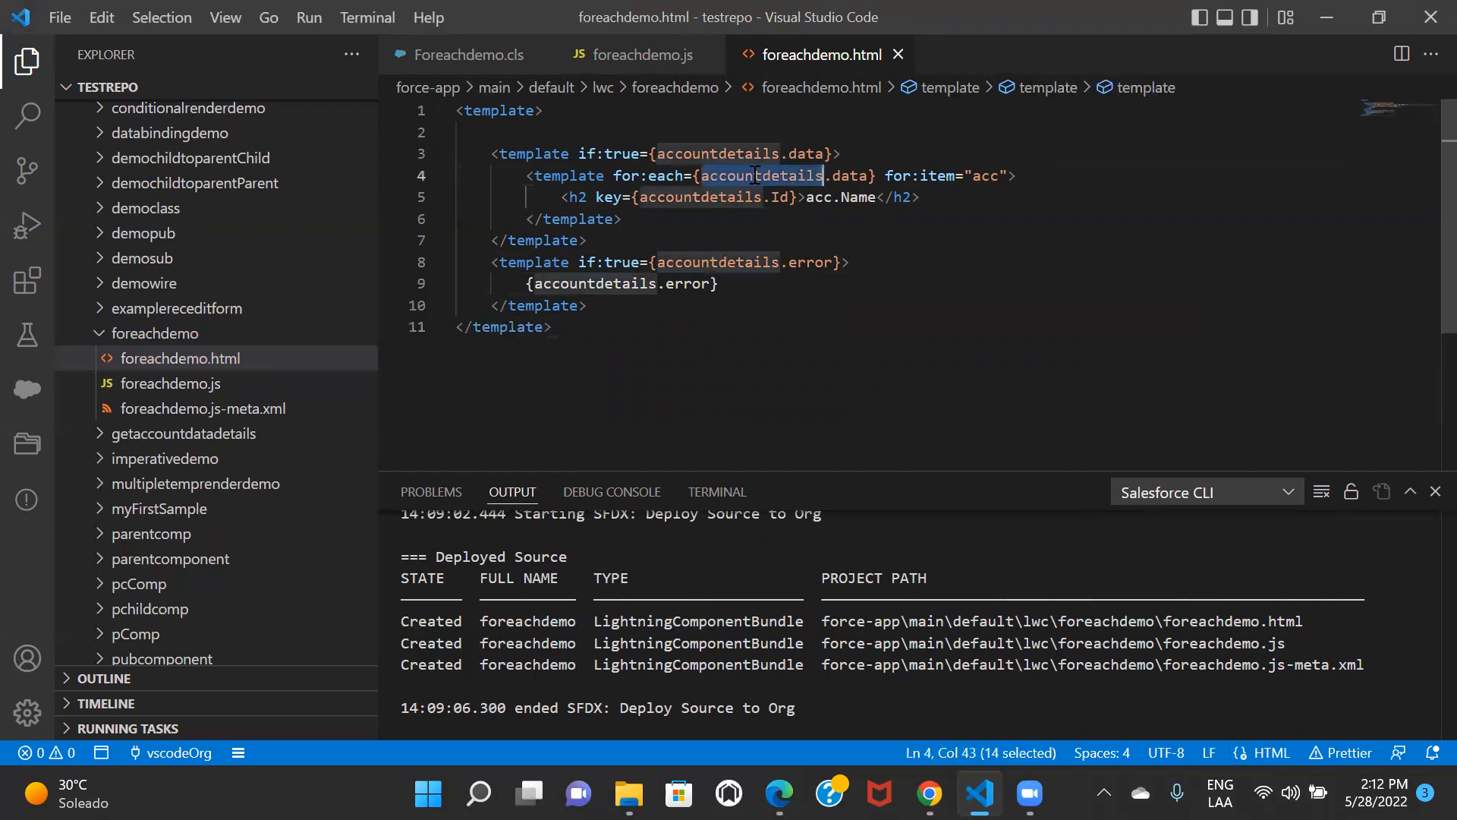
left_click(469, 54)
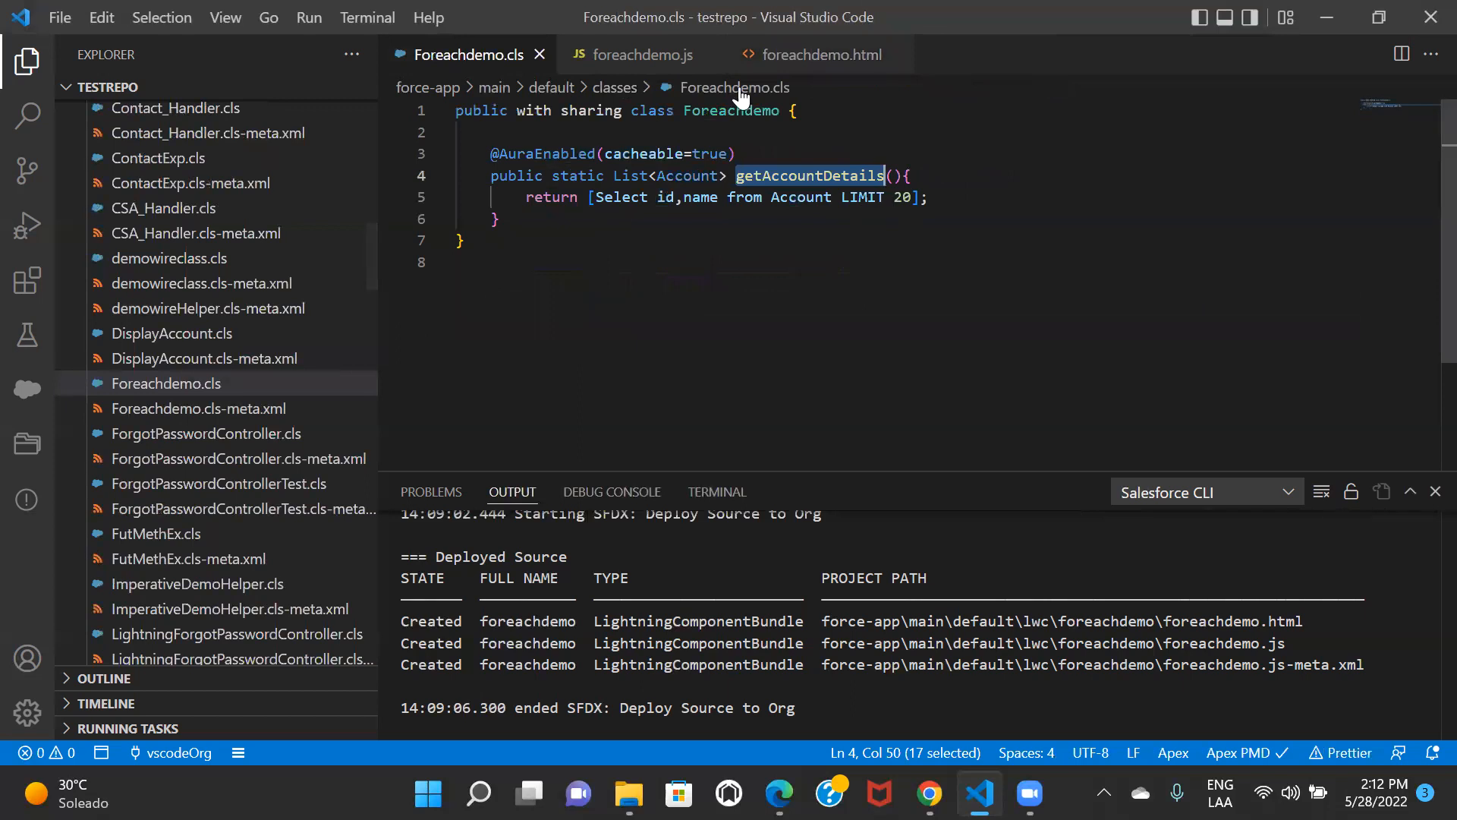
mouse_move(806, 54)
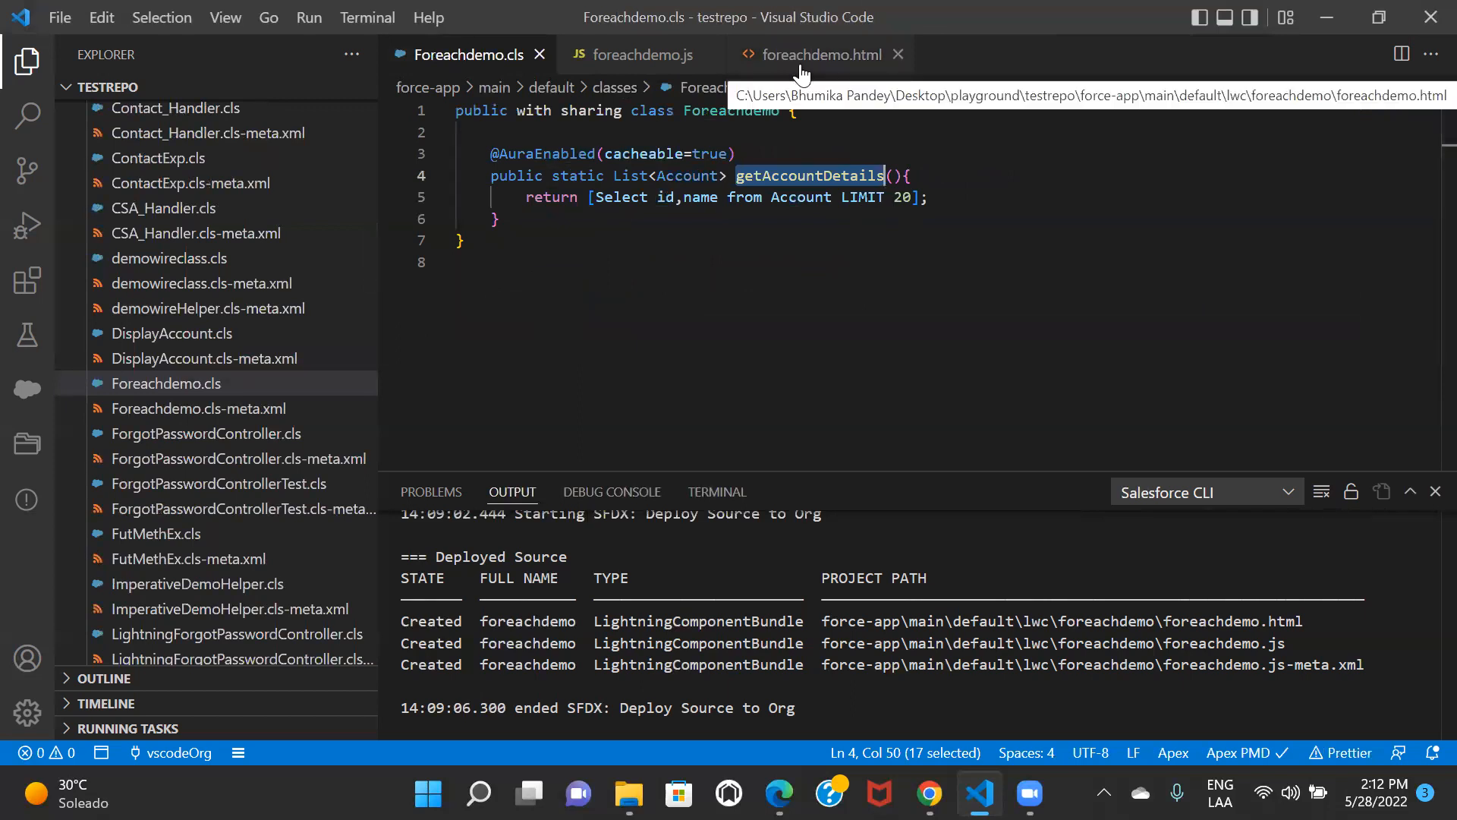
left_click(821, 54)
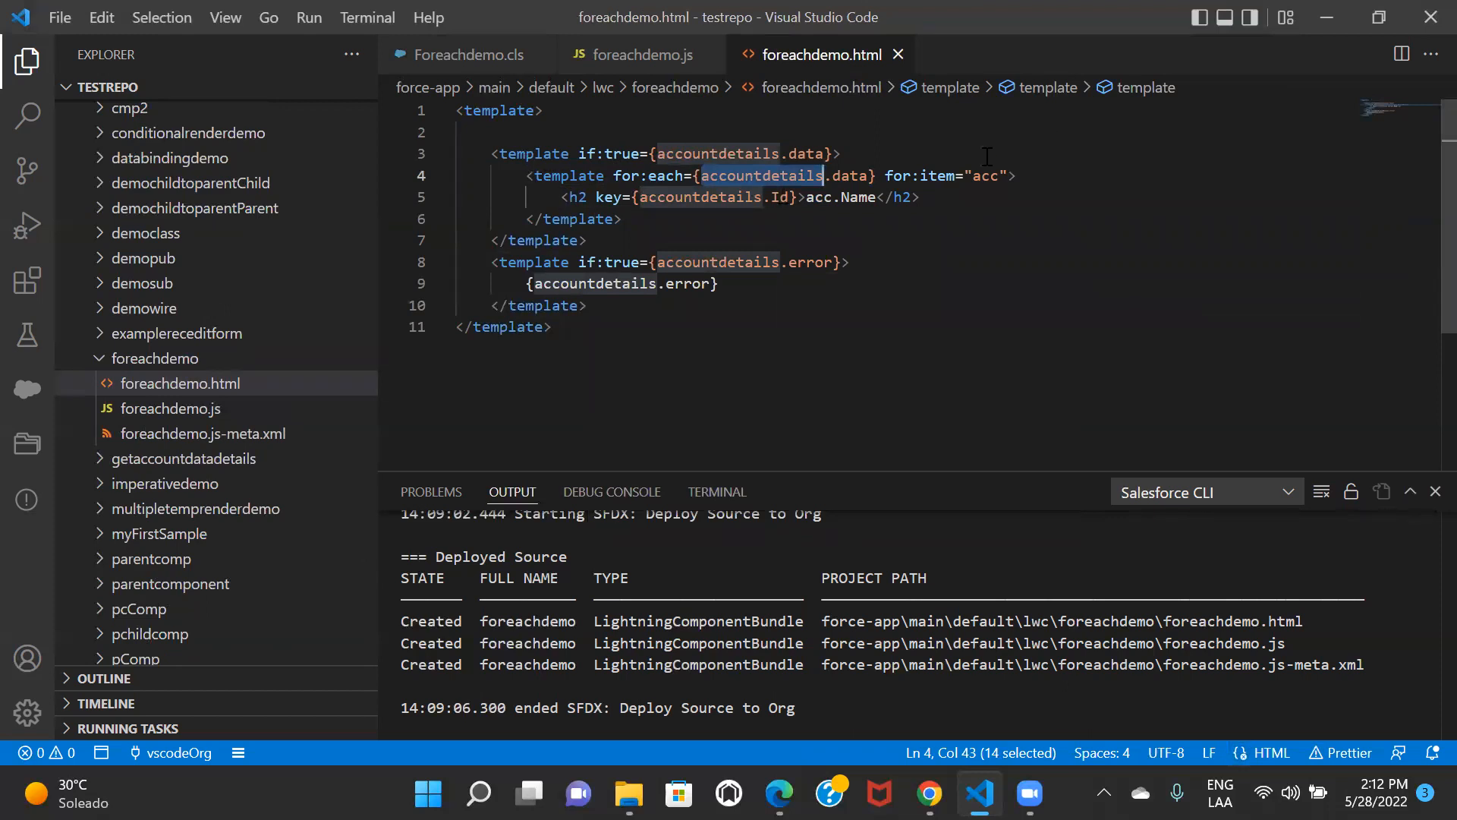
mouse_move(766, 205)
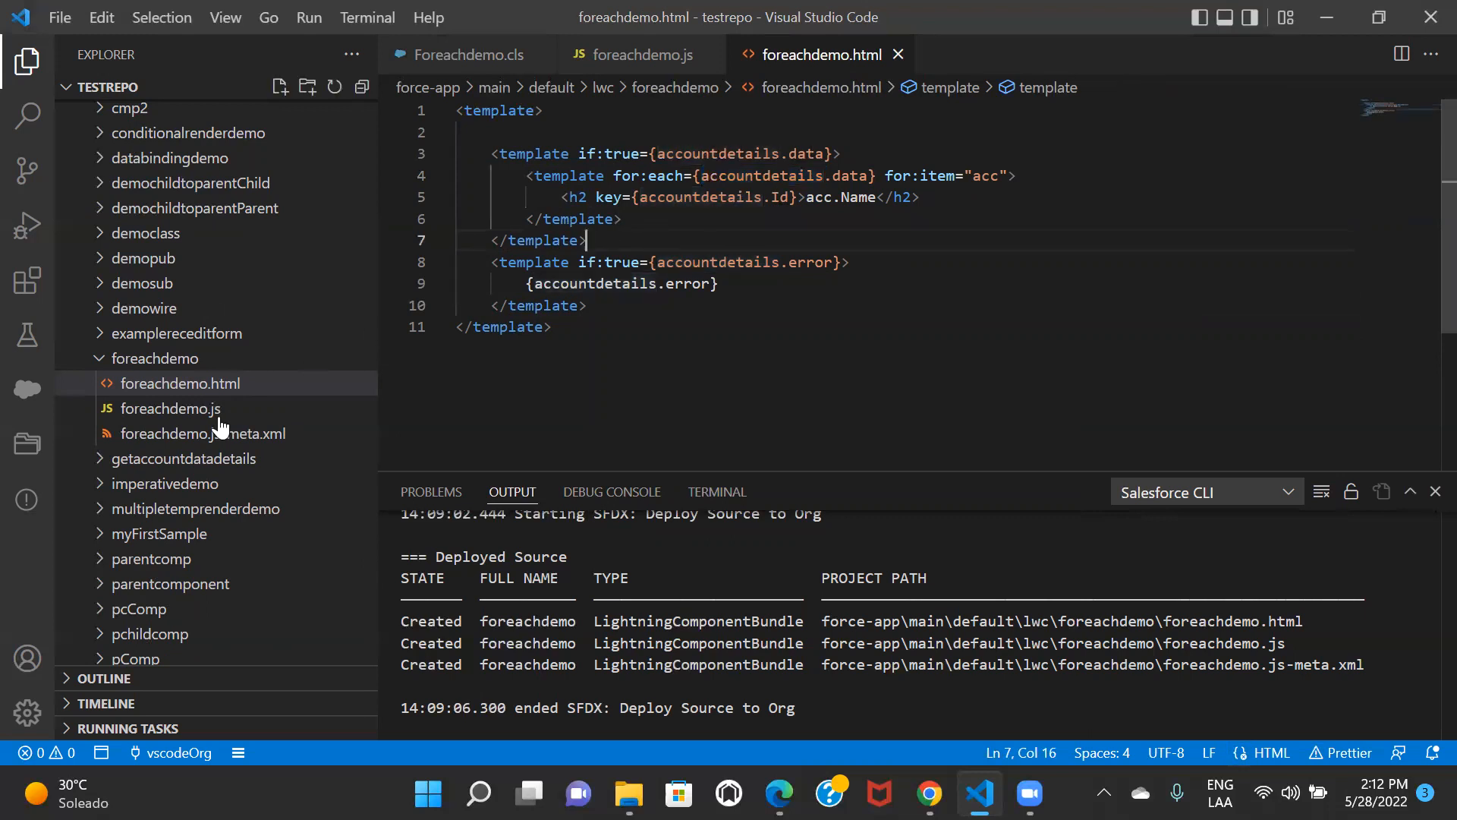
In foreachdemo.js-meta.xml set isExposed true and add a lightning__RecordPage target.
left_click(203, 433)
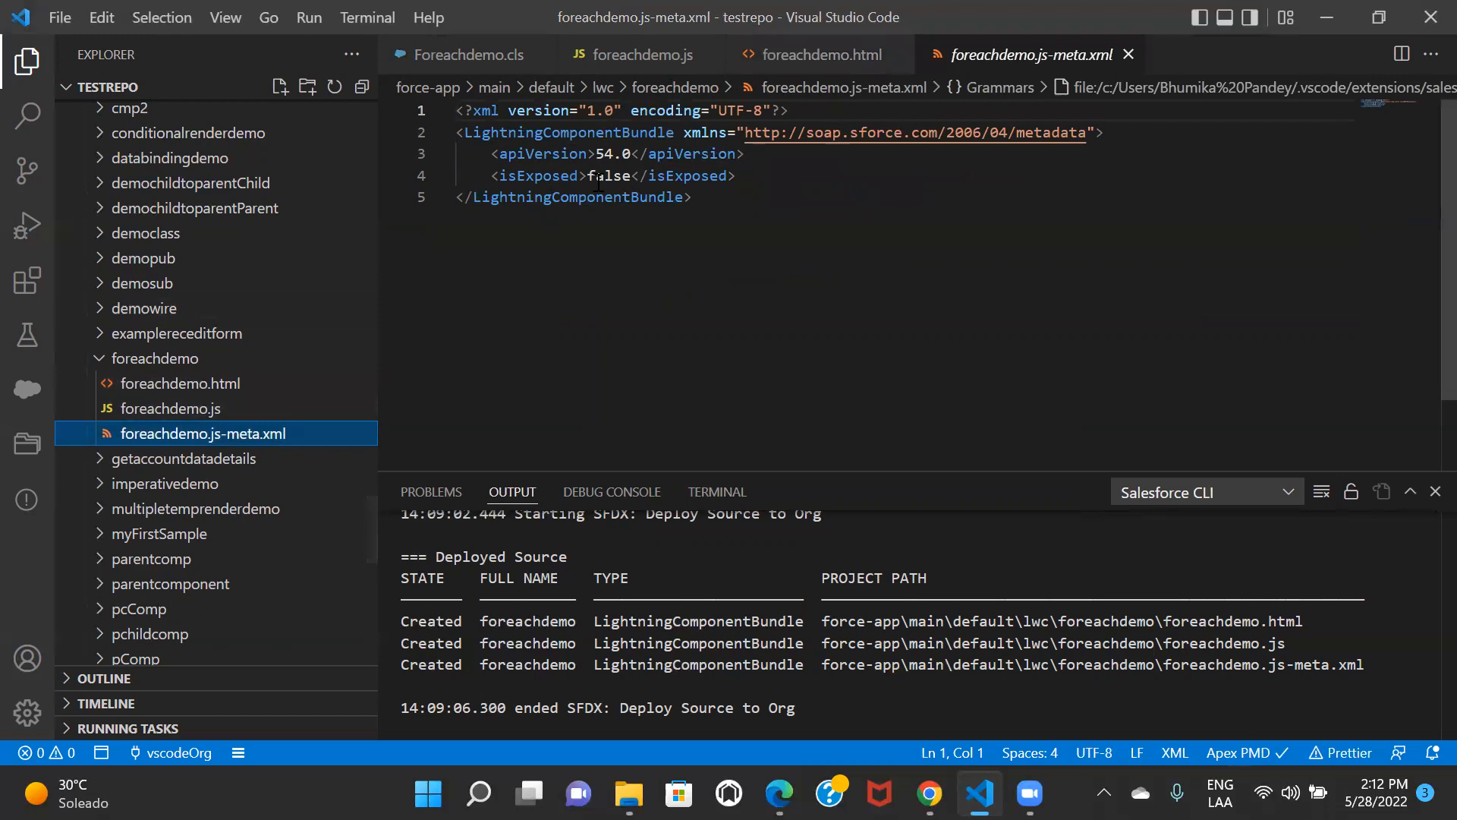
type("true")
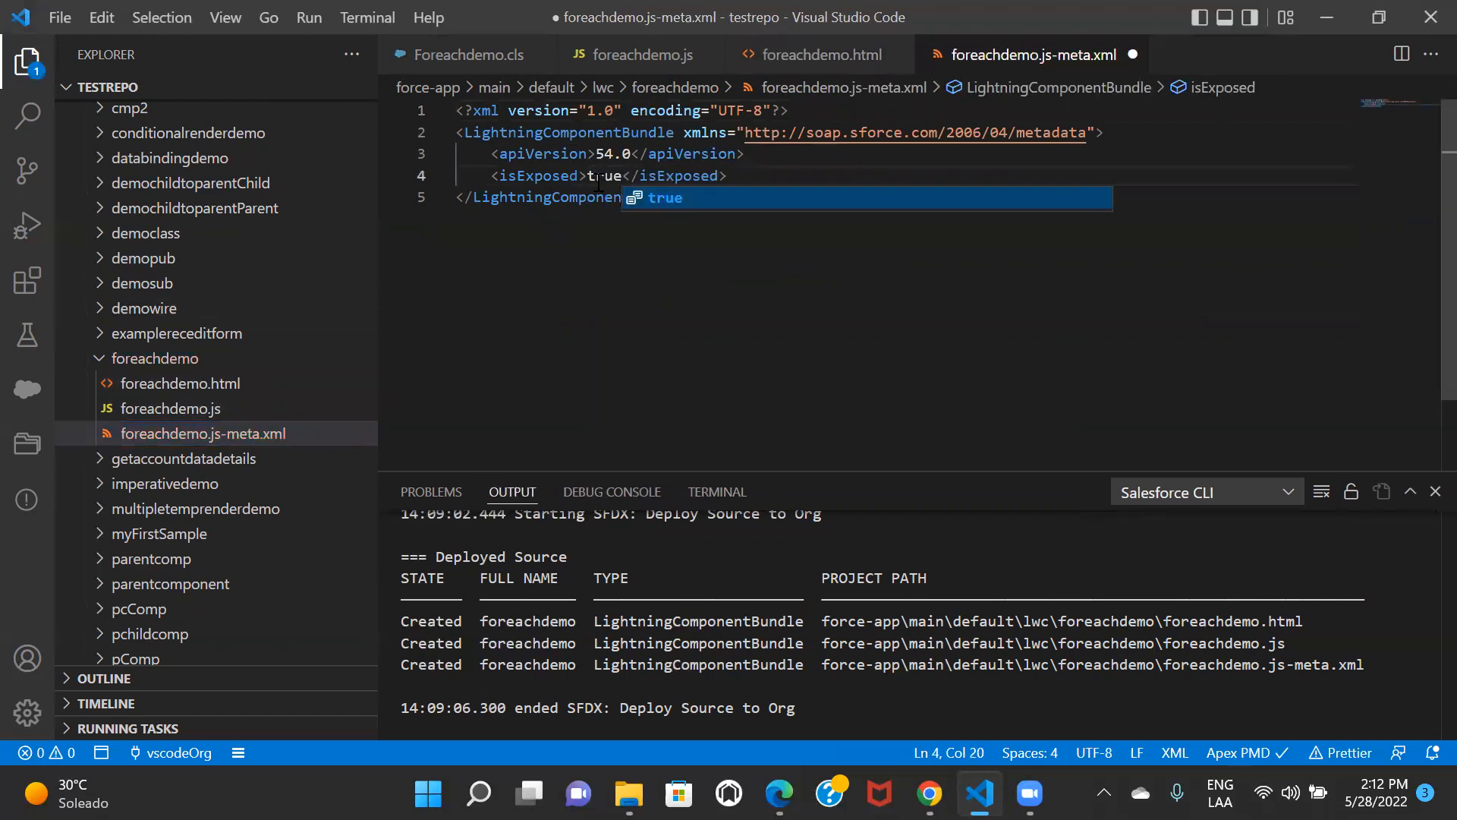
type("<targets></targets>")
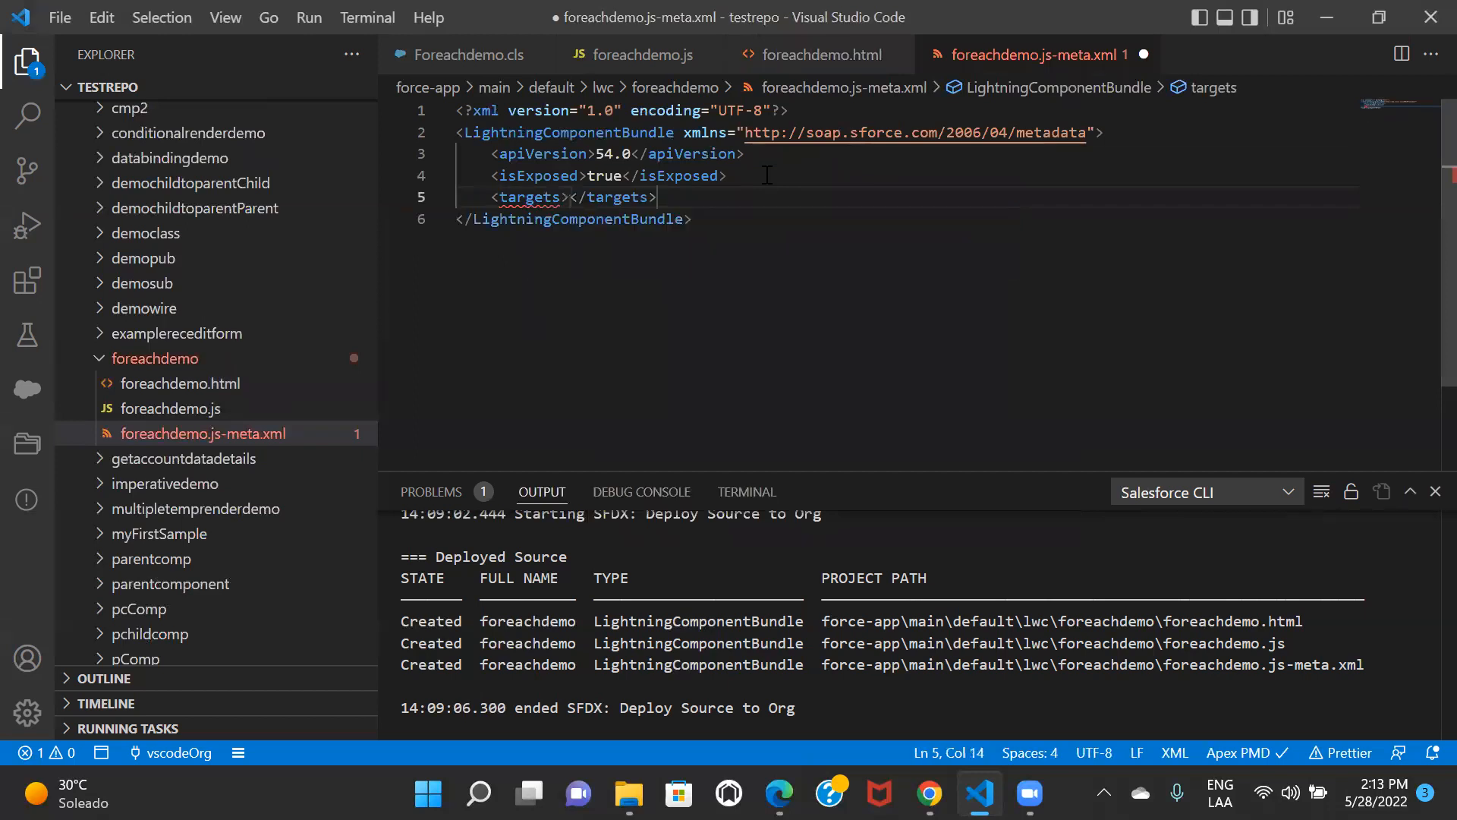
type("<target>lightning__AppPage</target>")
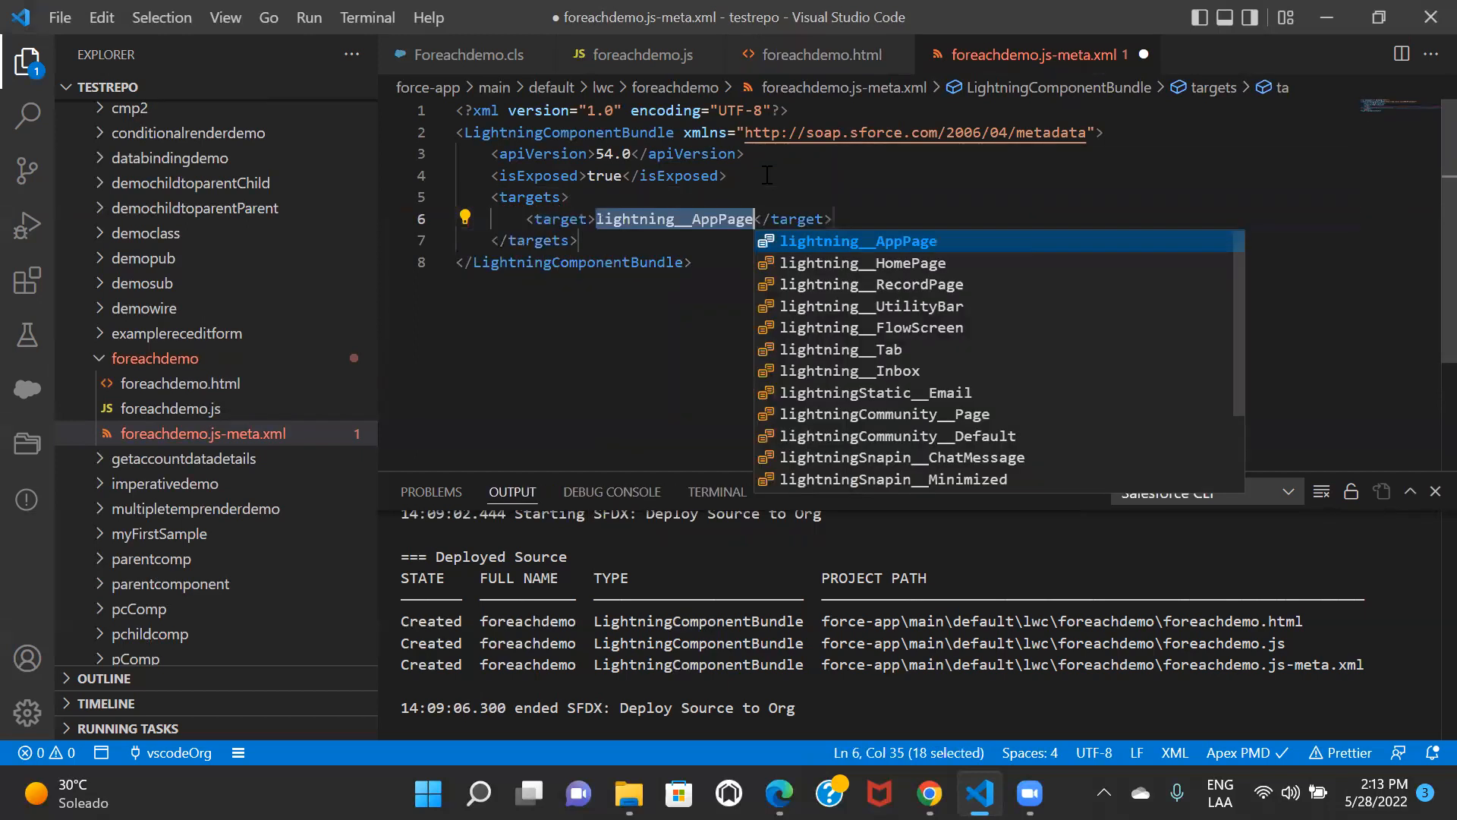
left_click(871, 284)
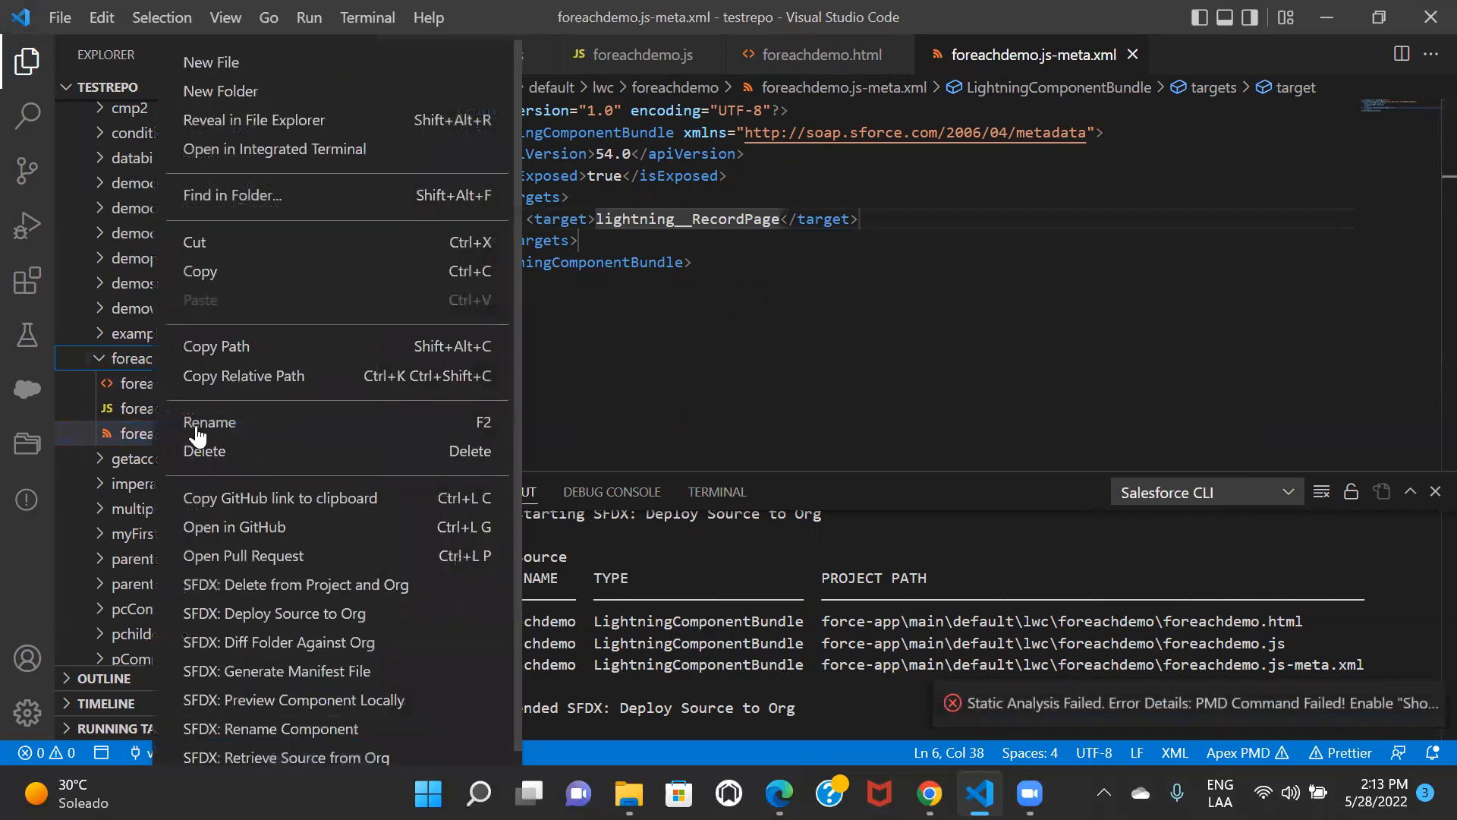
Deploy the foreachdemo folder to the org via SFDX: Deploy Source to Org.
left_click(274, 614)
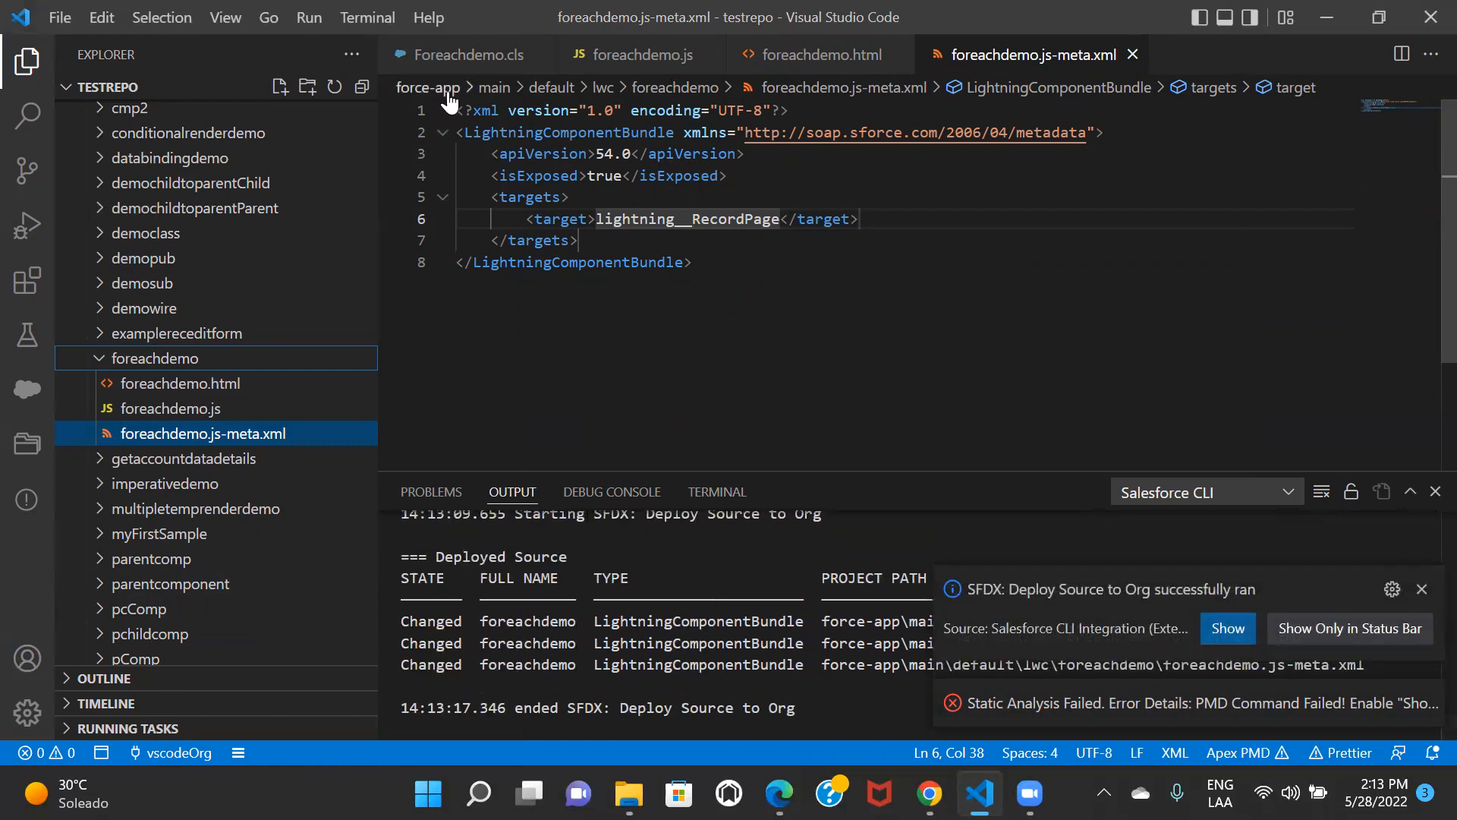
left_click(469, 54)
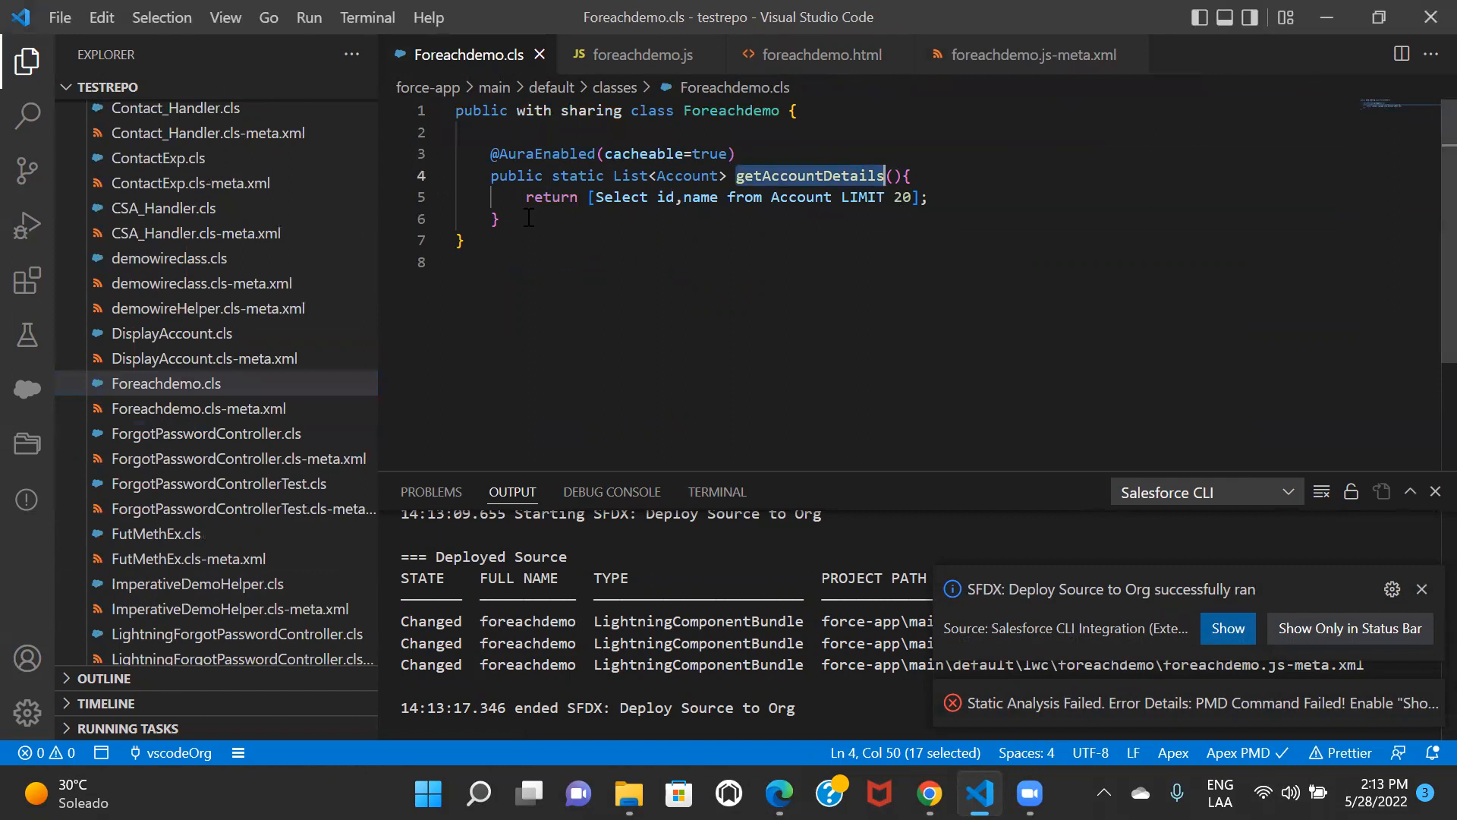
mouse_move(943, 91)
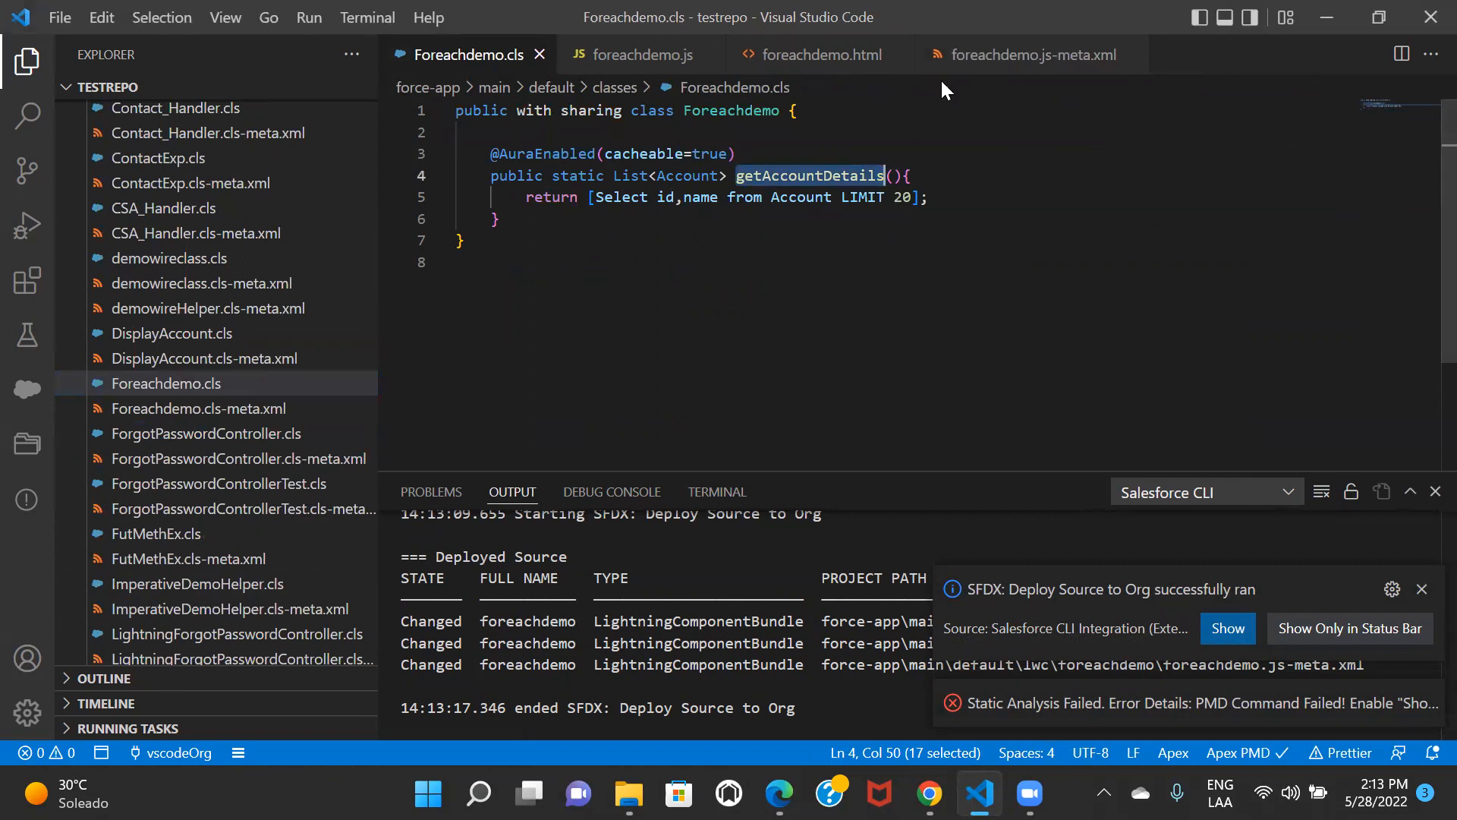
left_click(821, 54)
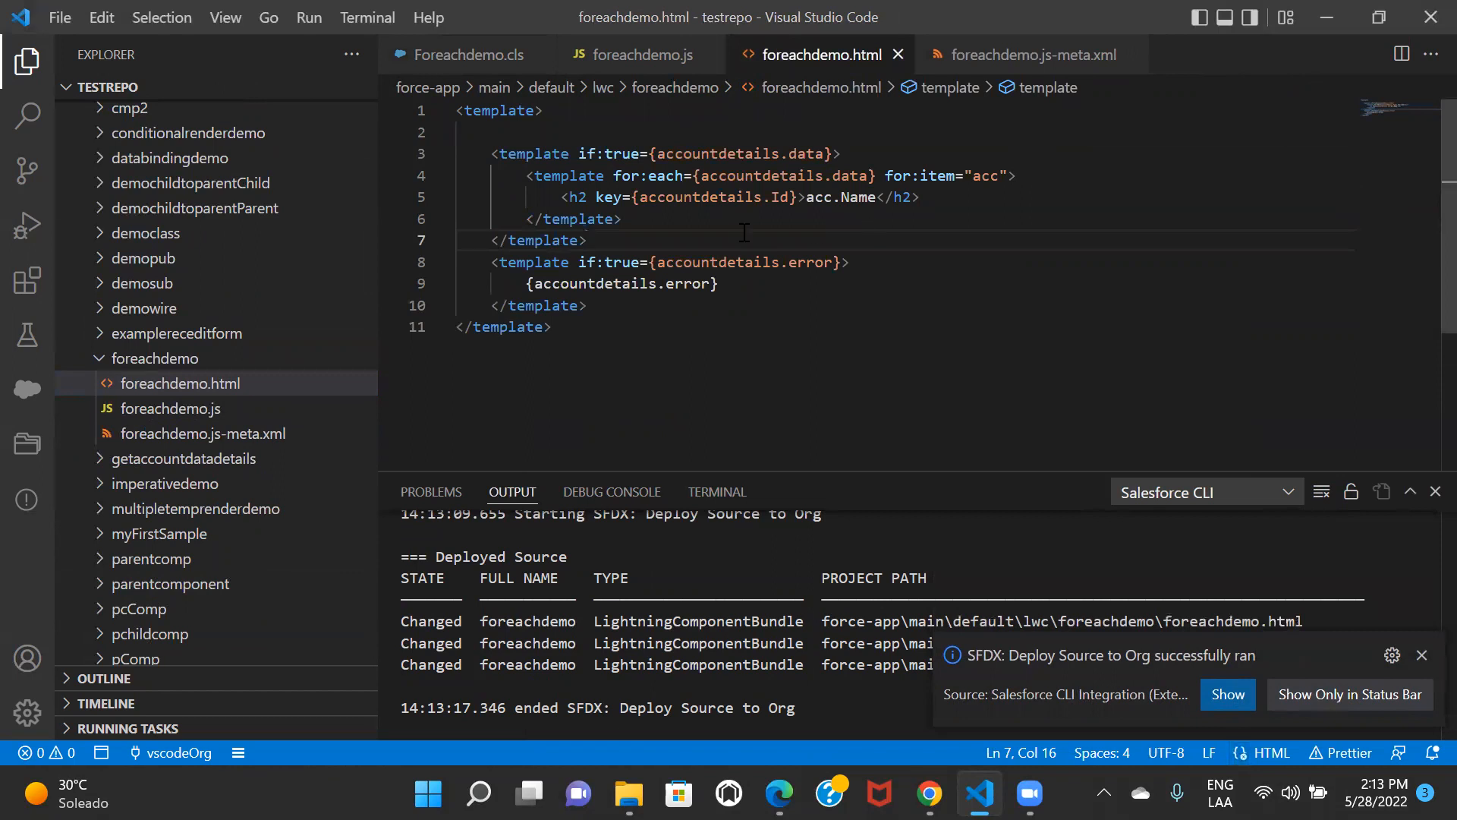
mouse_move(465, 58)
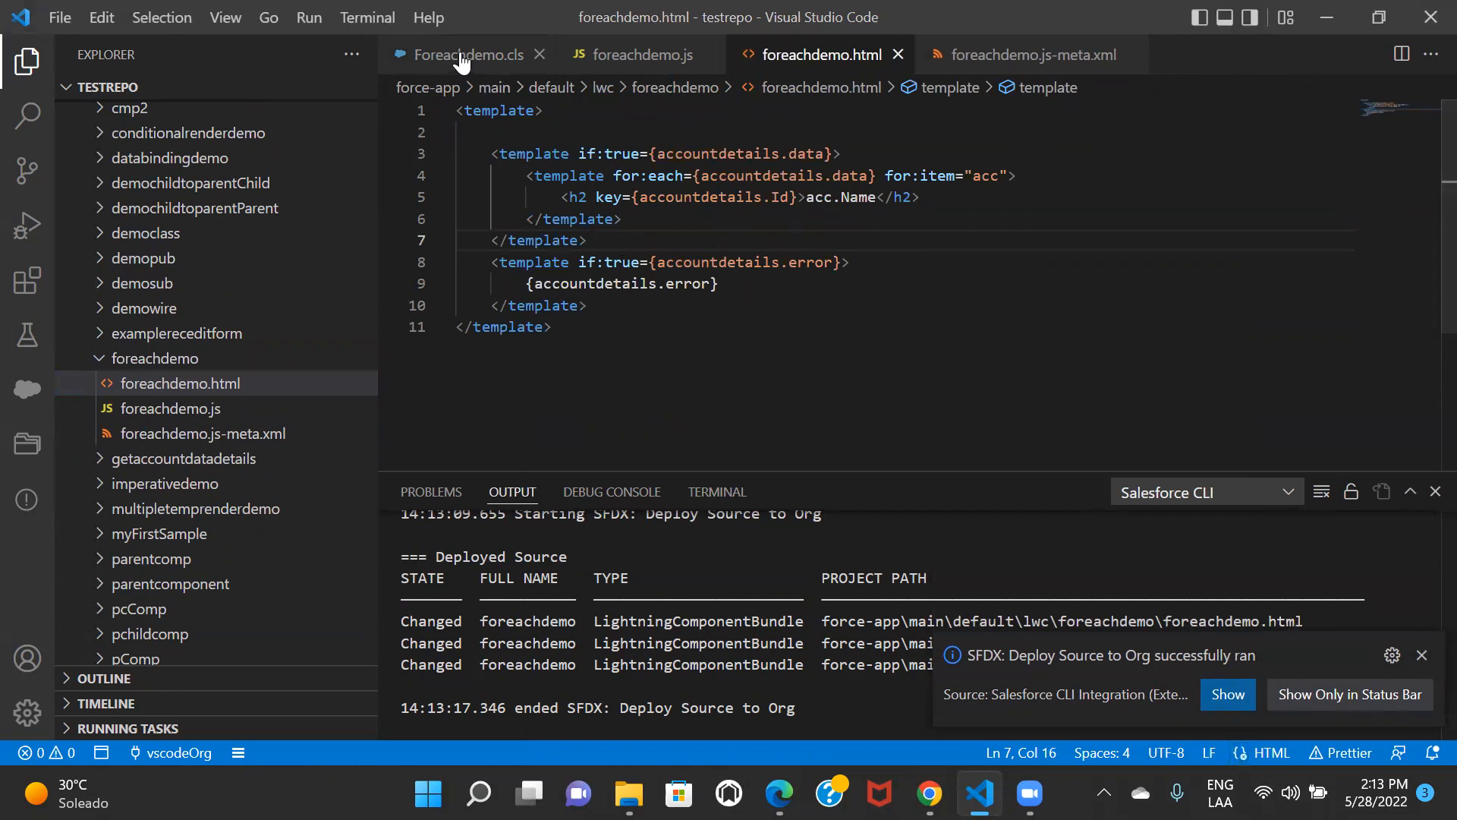
Review the Foreachdemo class, the component meta file and the foreachdemo template.
left_click(469, 54)
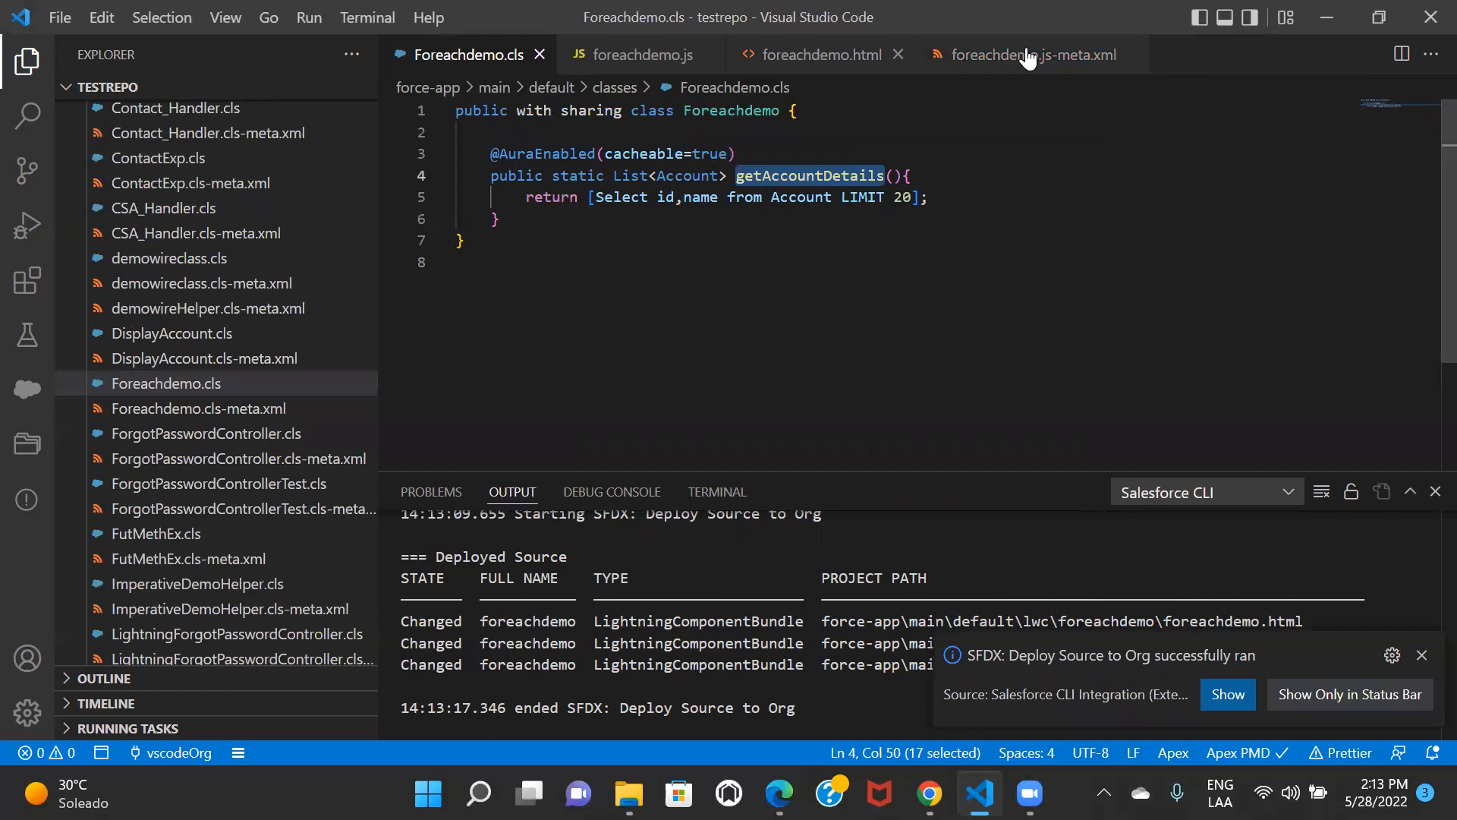
left_click(1032, 55)
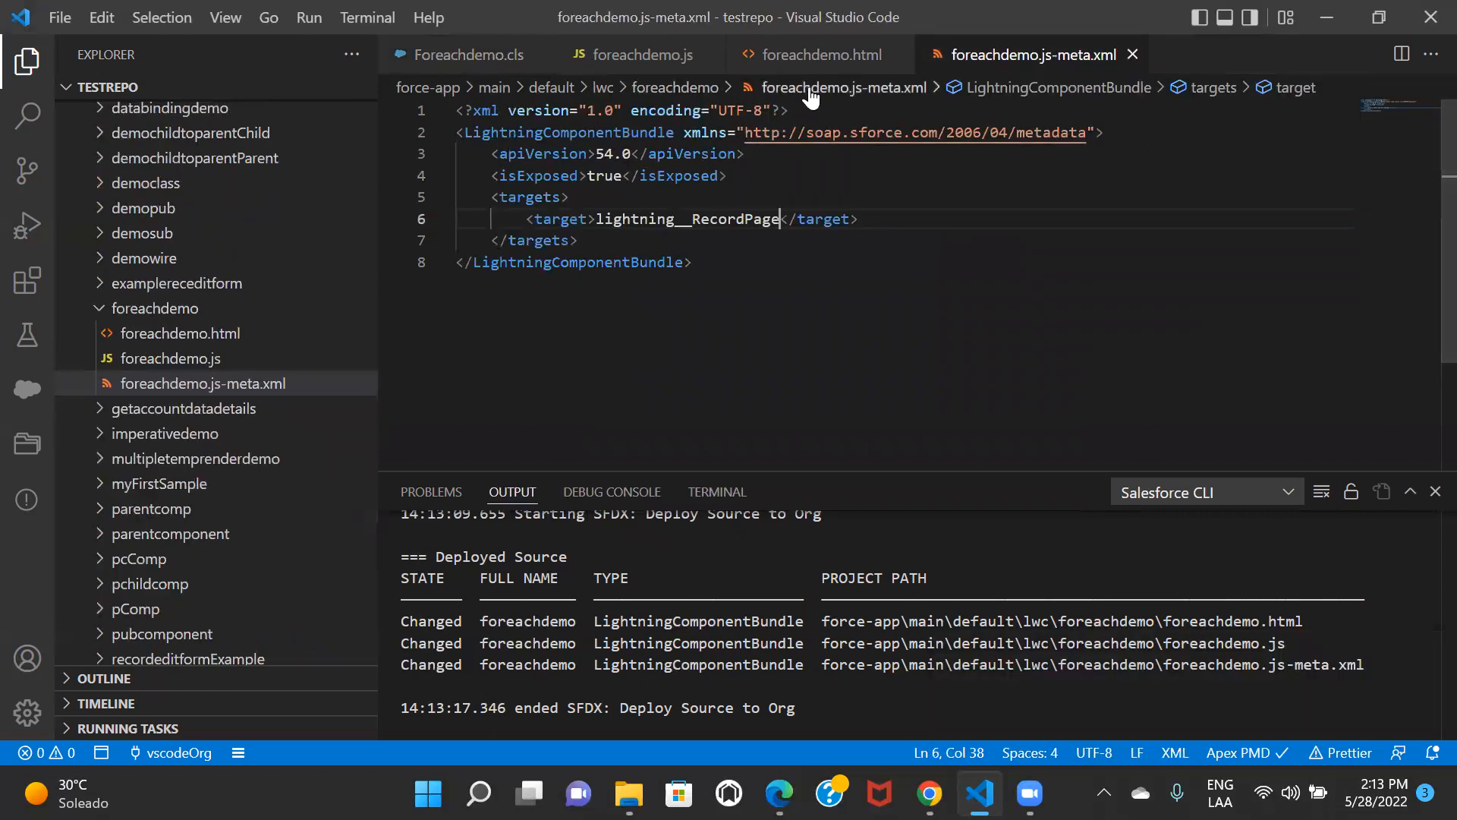
left_click(821, 54)
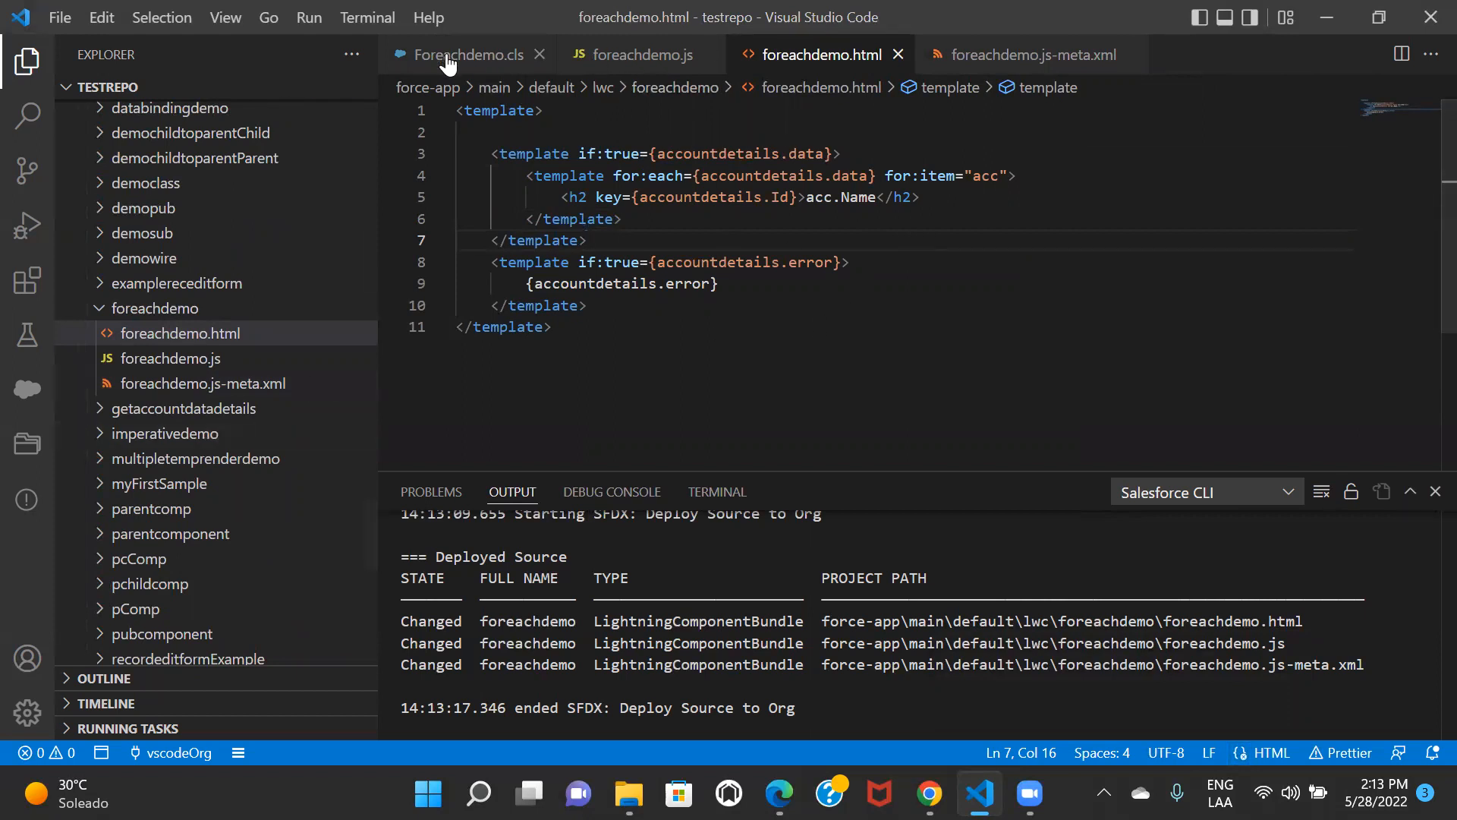
left_click(470, 55)
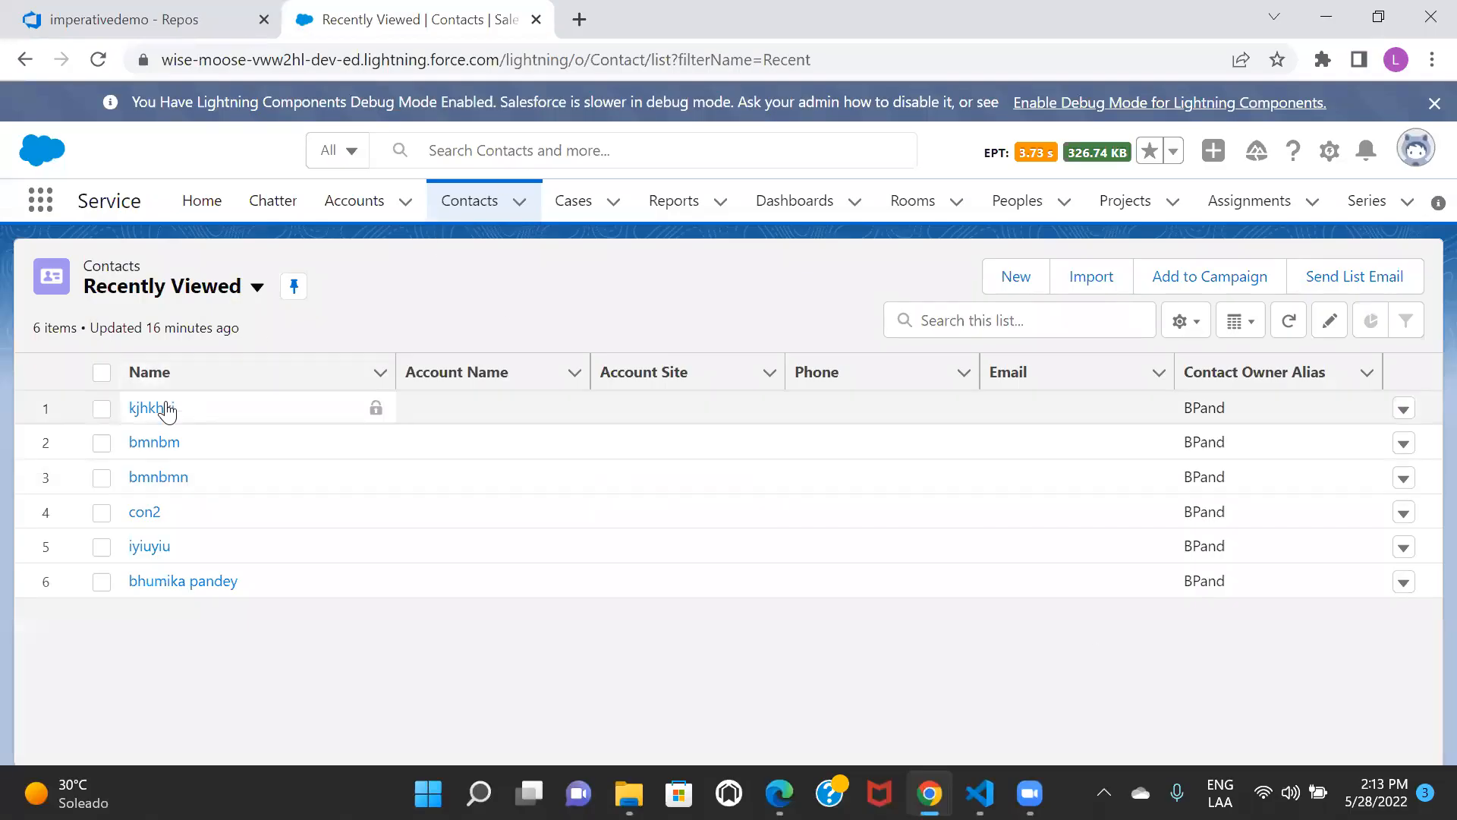
Open the con2 contact record and choose Edit Page from the gear menu.
left_click(147, 408)
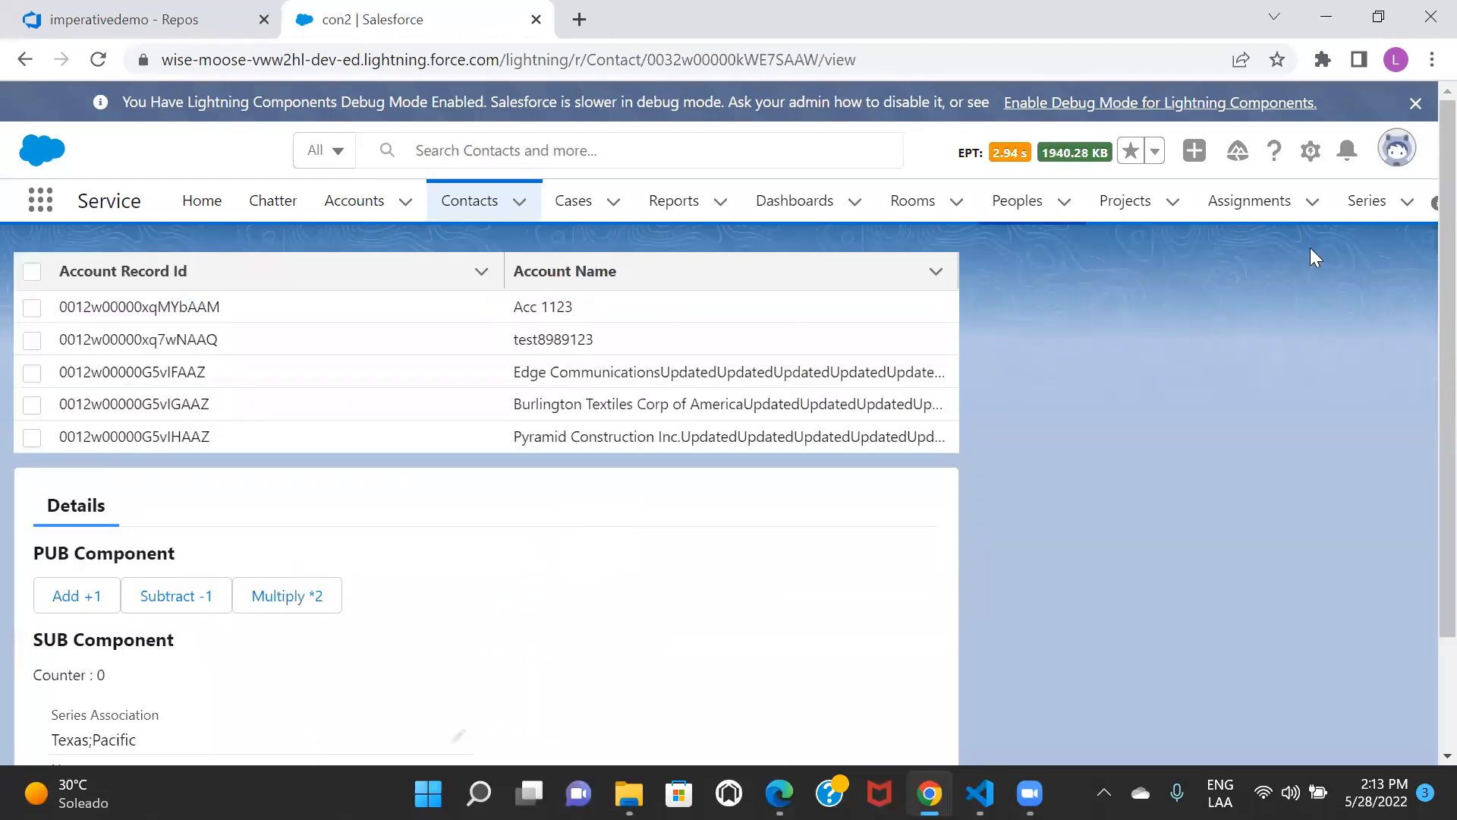
left_click(1310, 150)
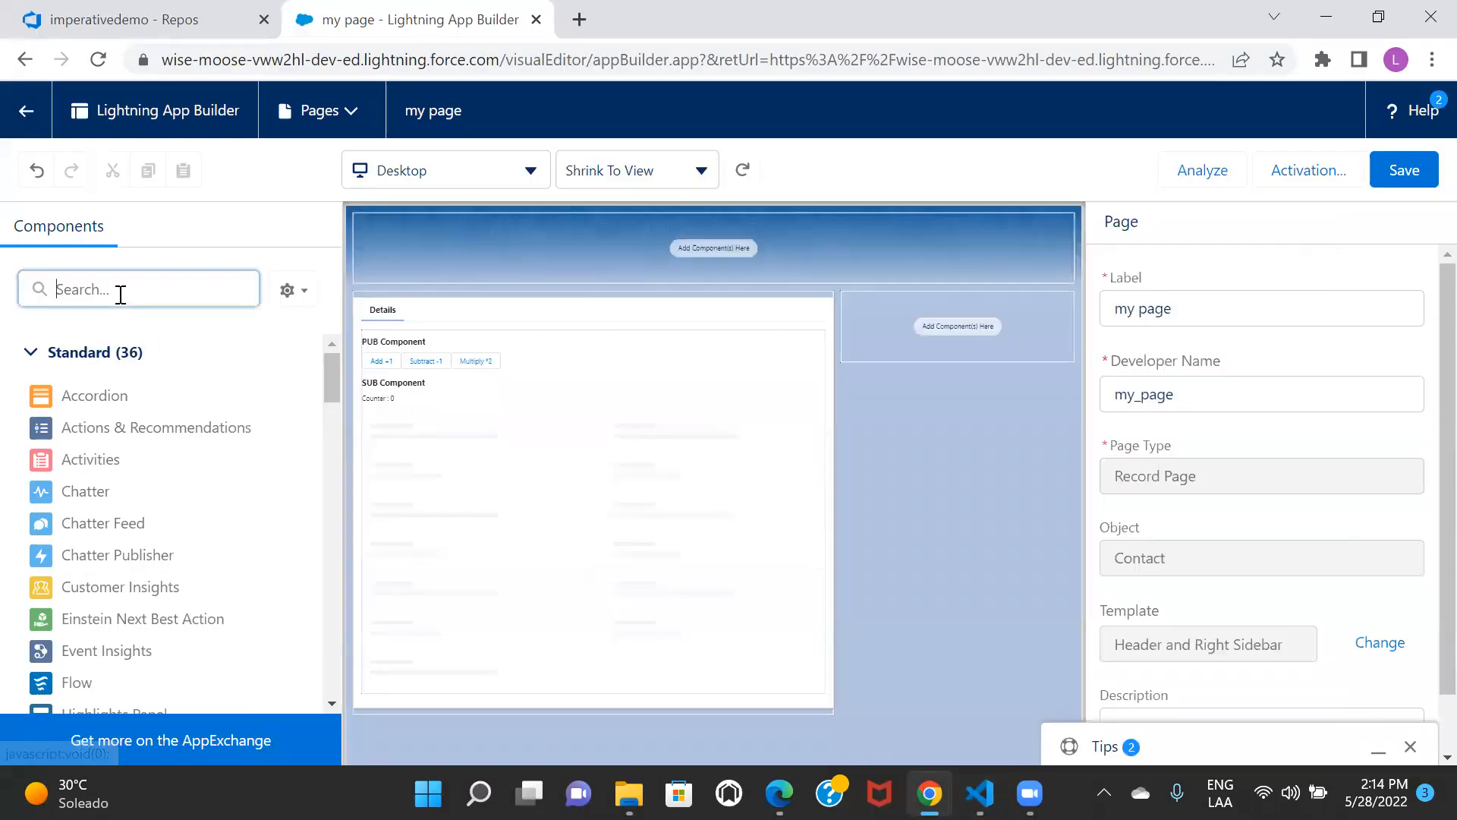
Find foreachdemo by searching 'for' and drop it at the top of the main region.
type("fore")
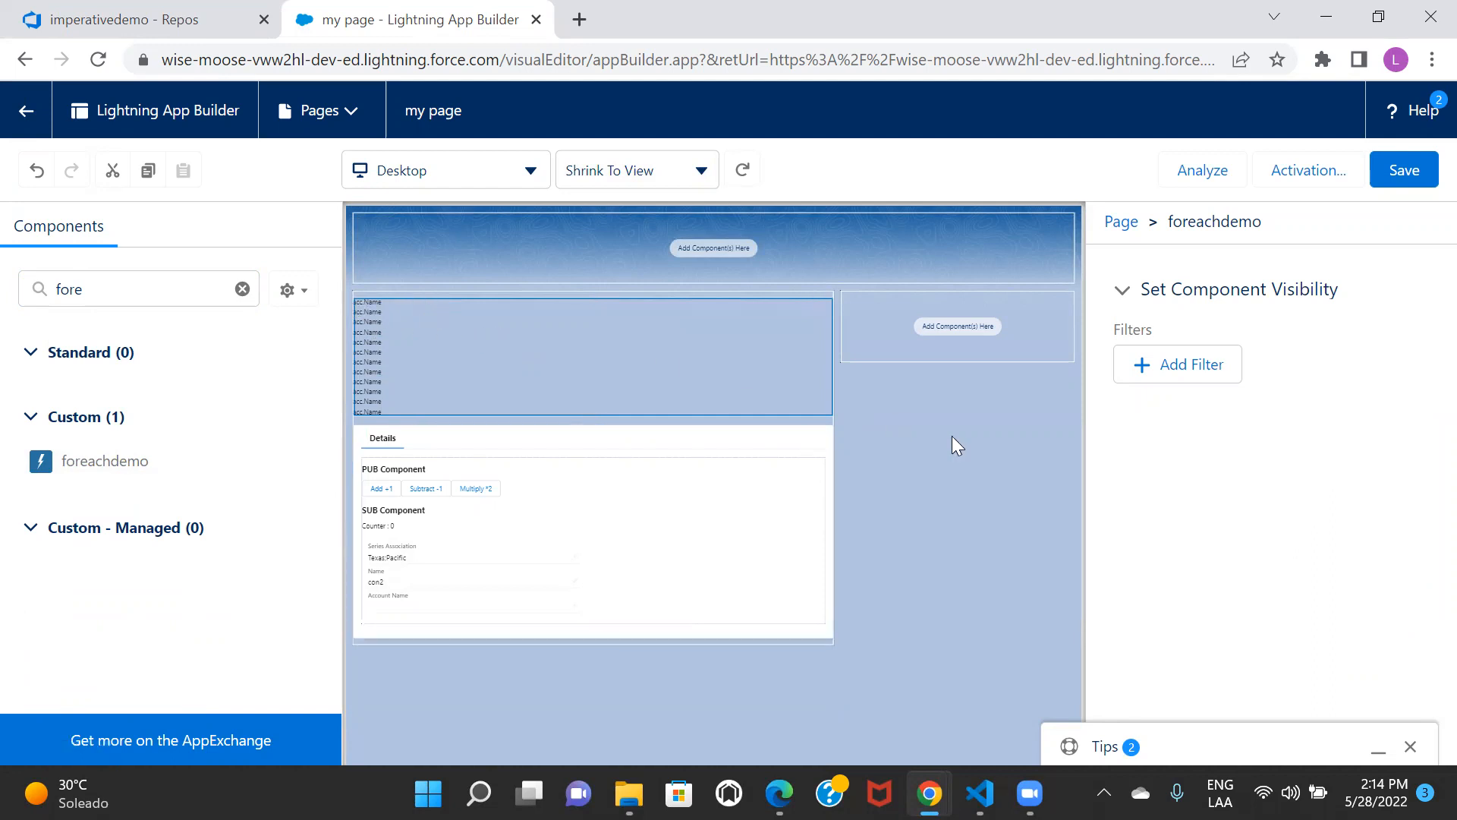
mouse_move(873, 122)
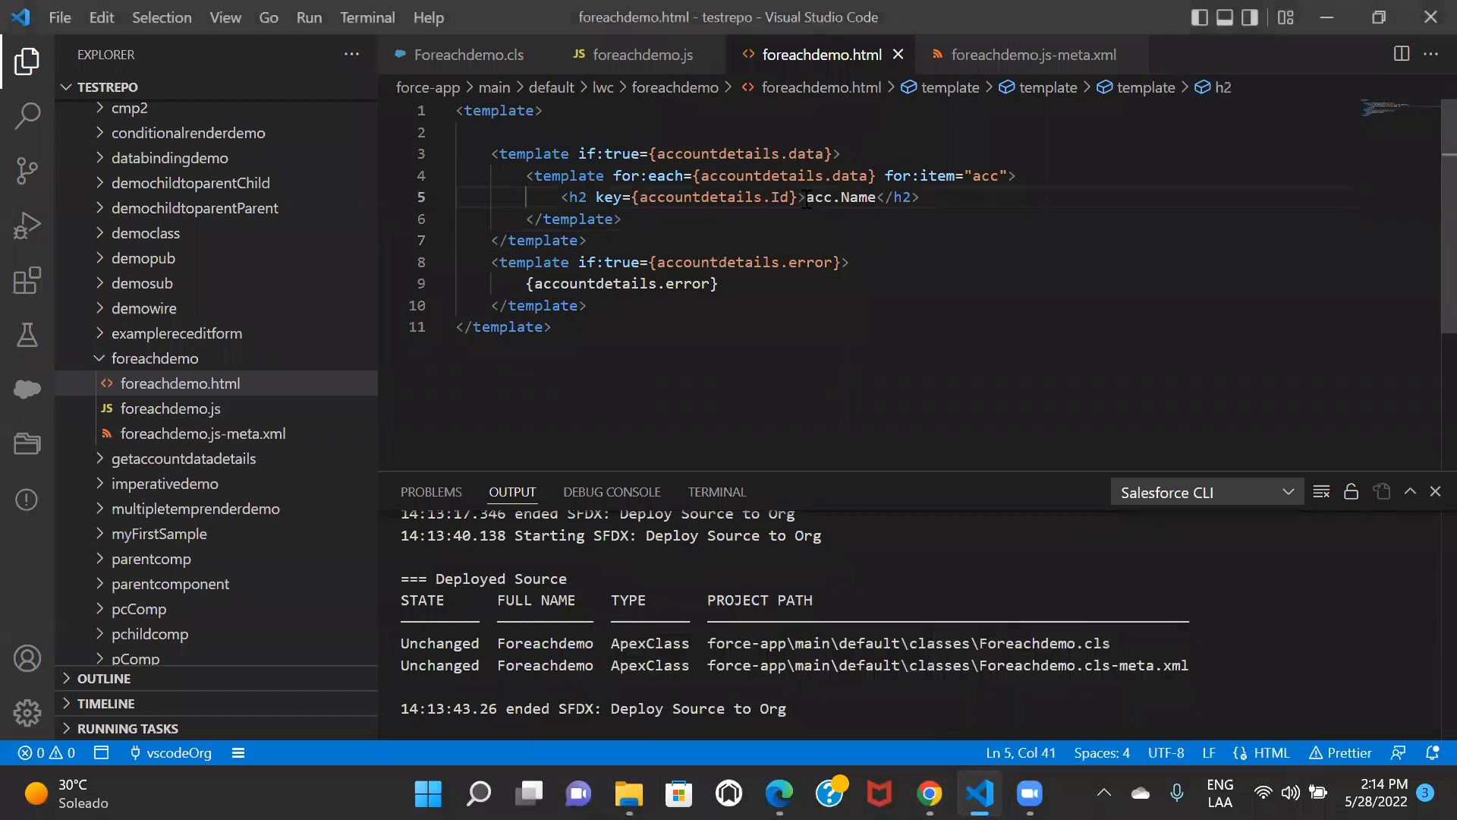
Change acc.Name to {acc.Name} in foreachdemo.html so each account name renders.
type("{")
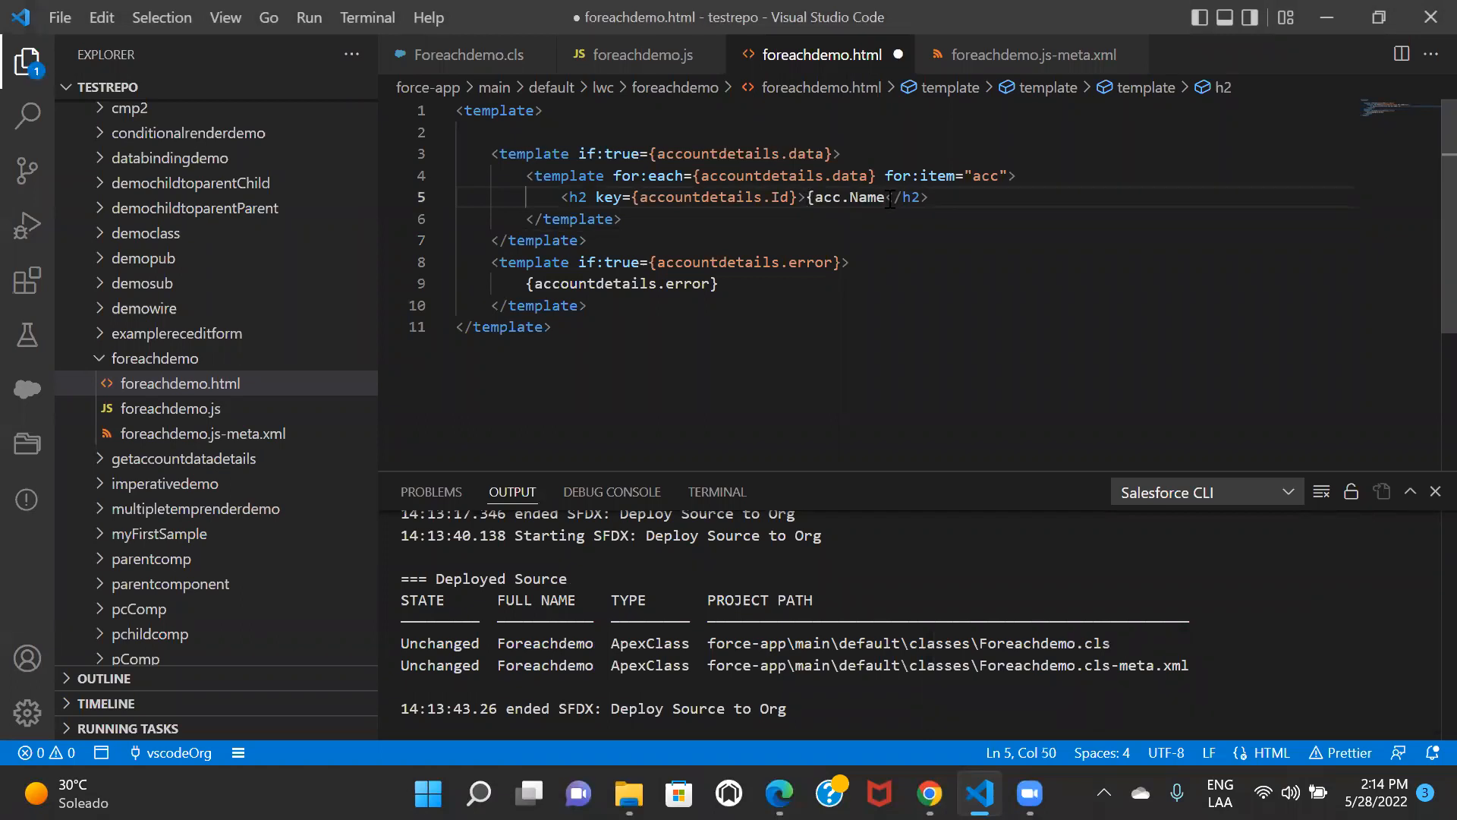
type("}")
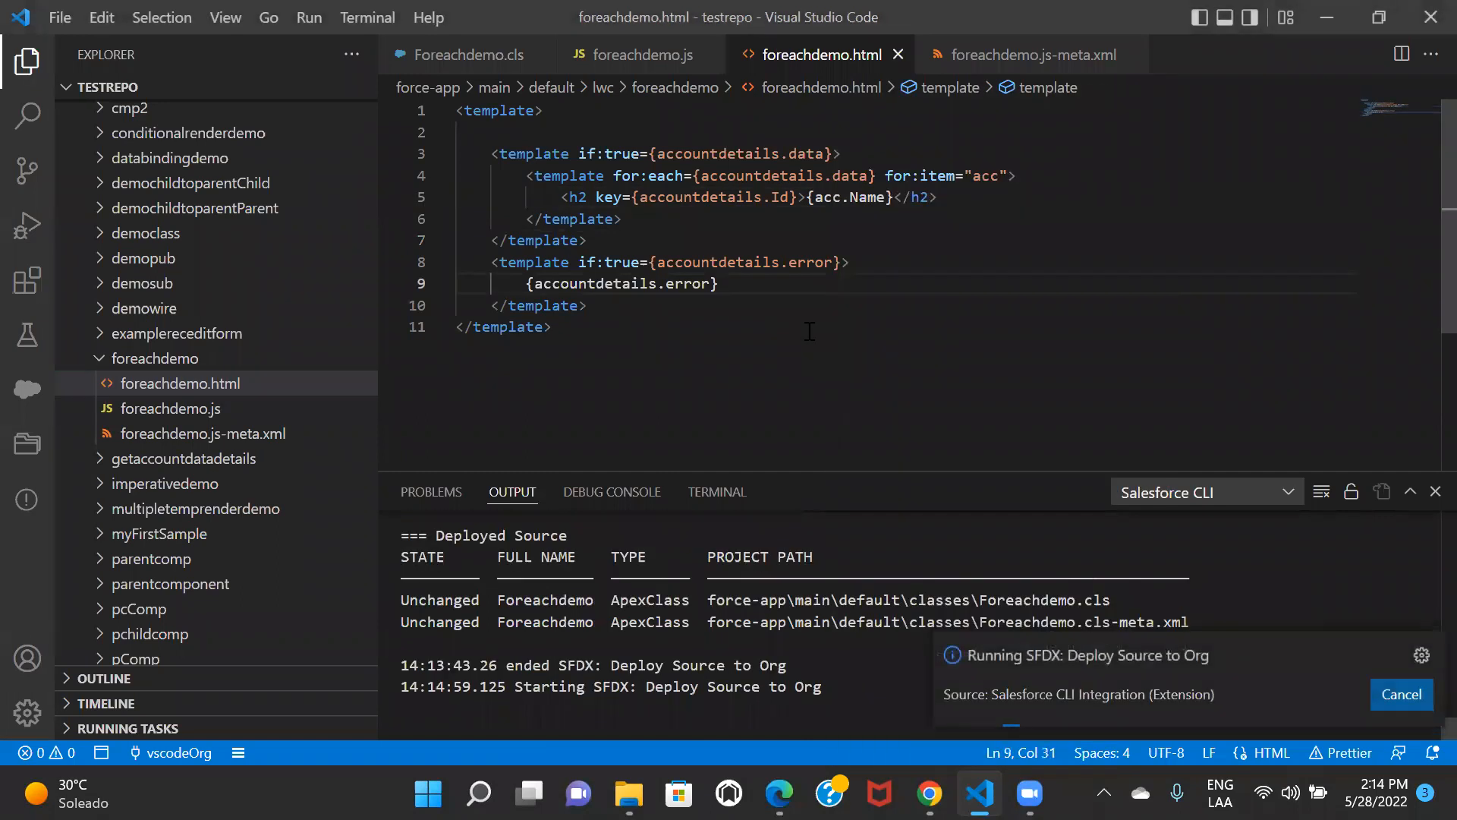
mouse_move(929, 794)
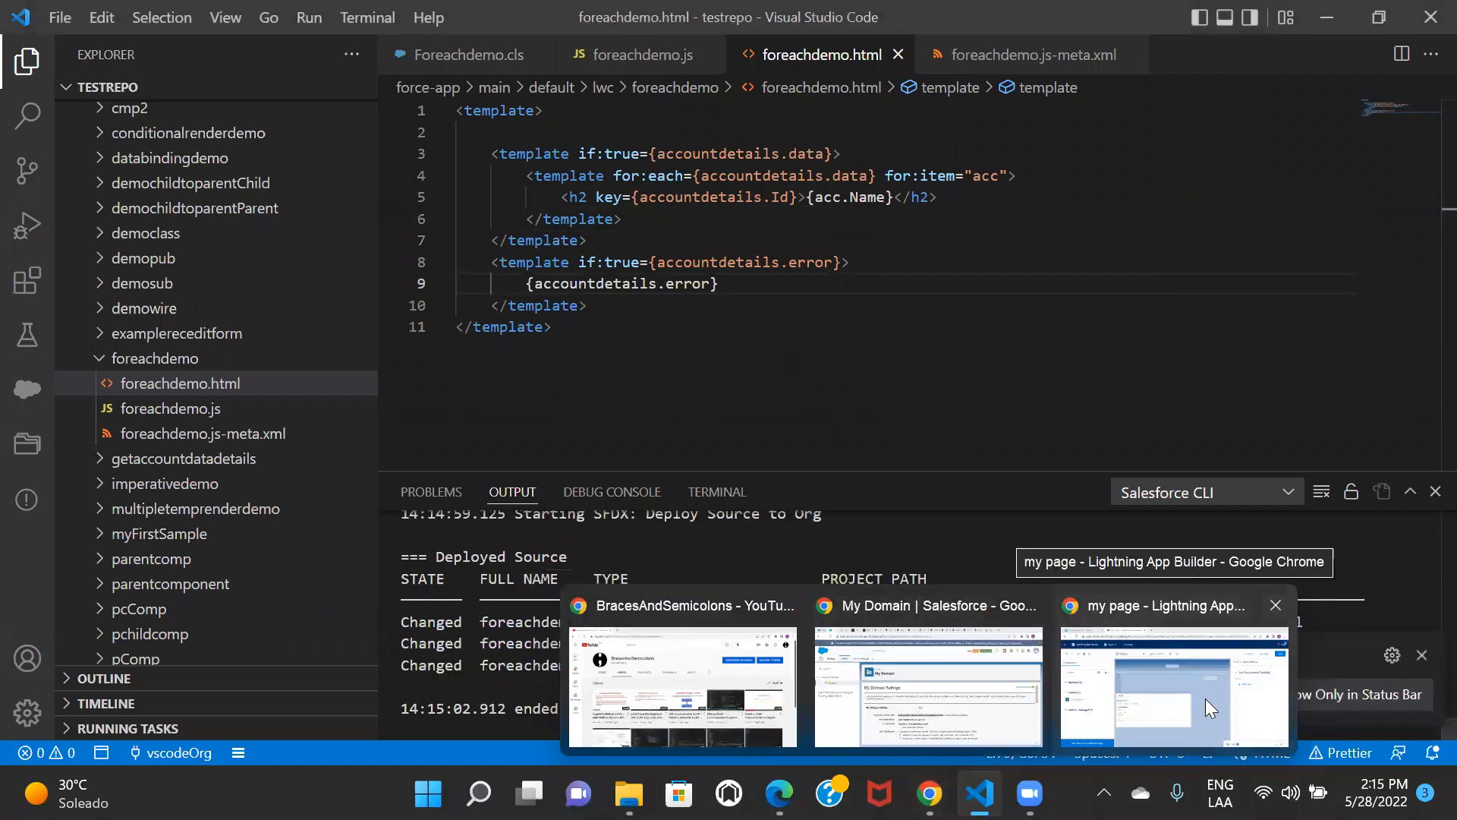
Switch to the Lightning App Builder window and save 'my page' with foreachdemo placed.
left_click(1173, 680)
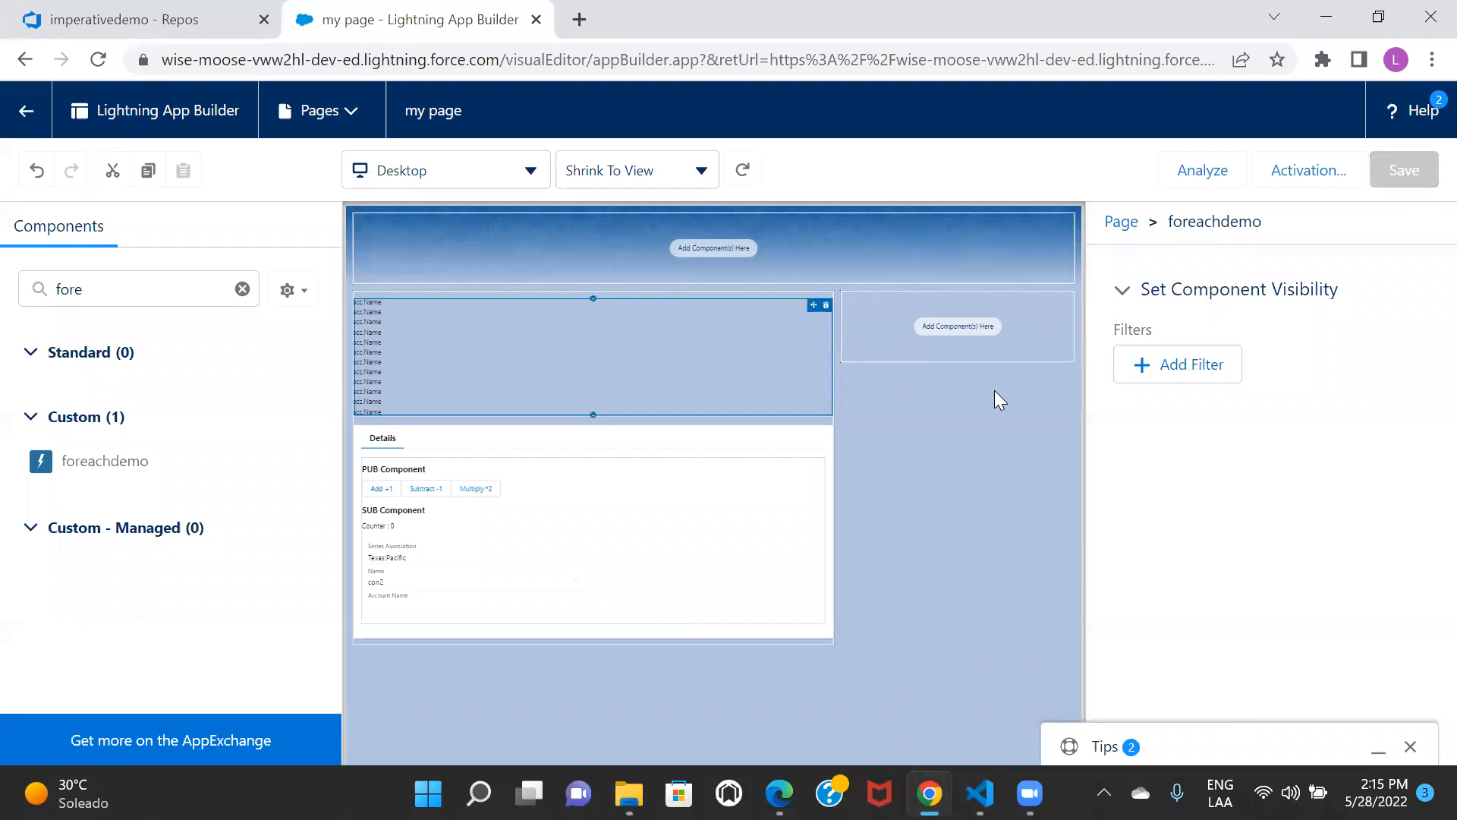
left_click(1403, 169)
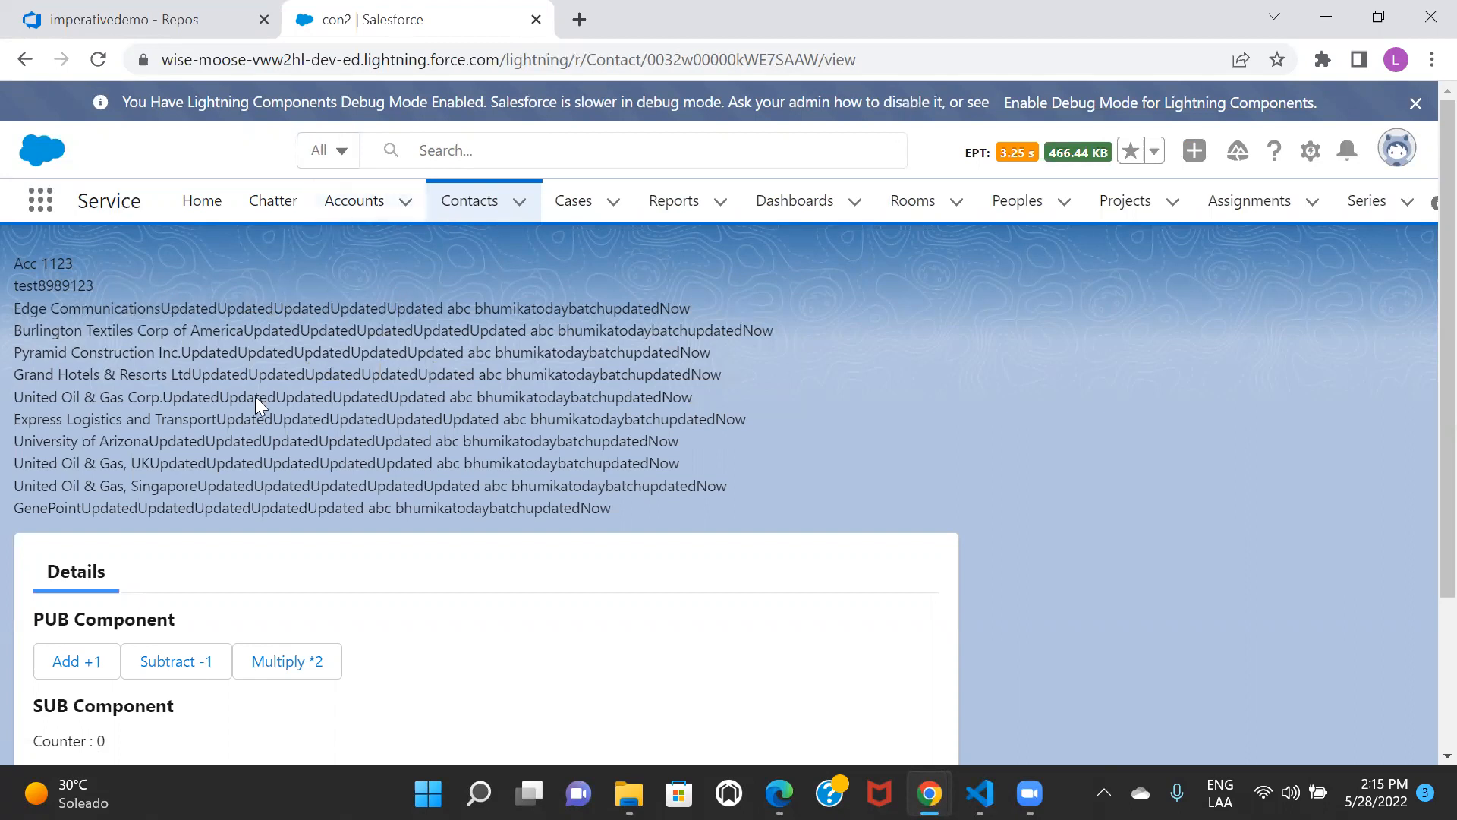
mouse_move(833, 425)
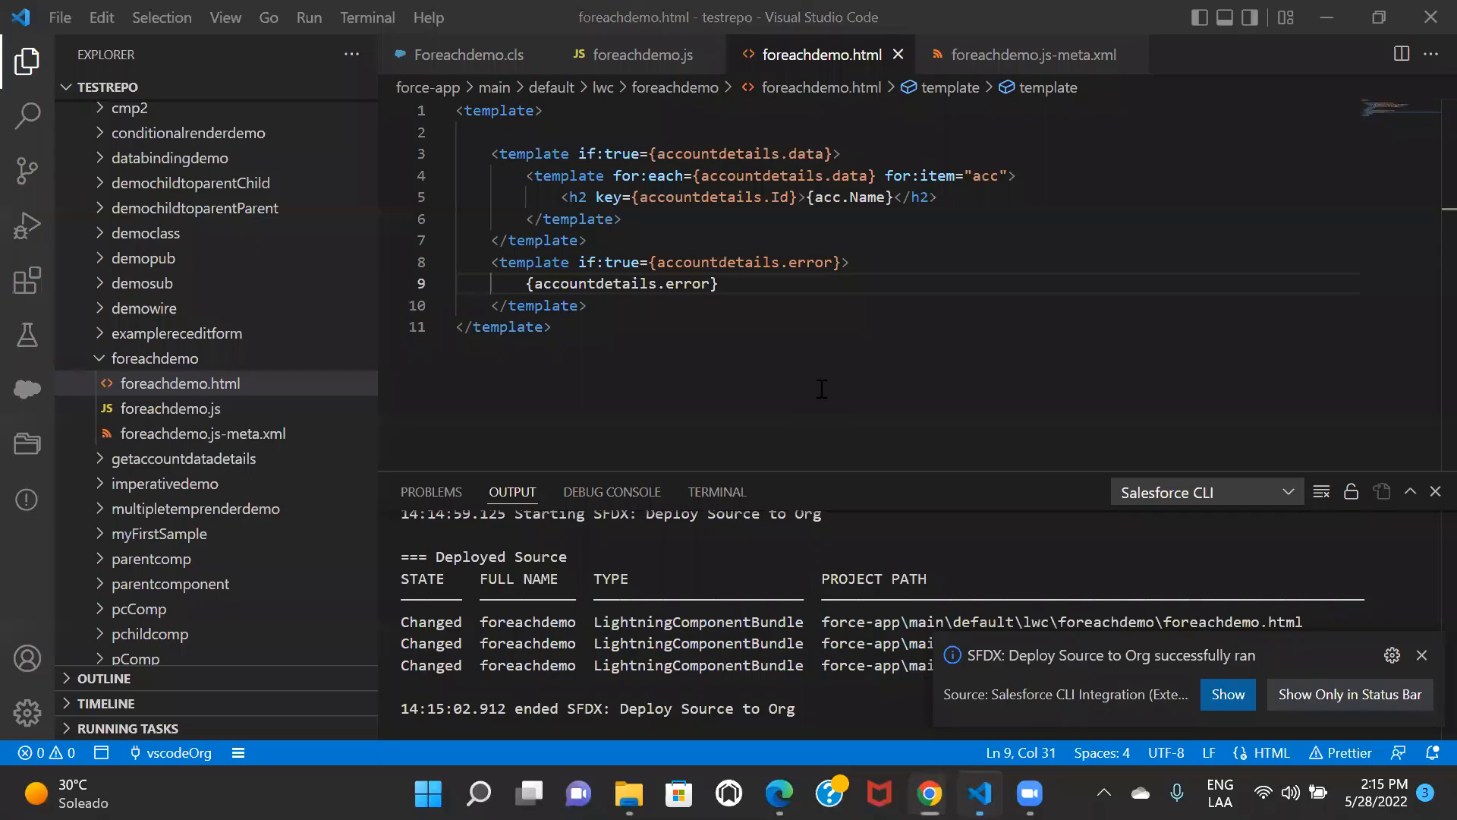
mouse_move(936, 371)
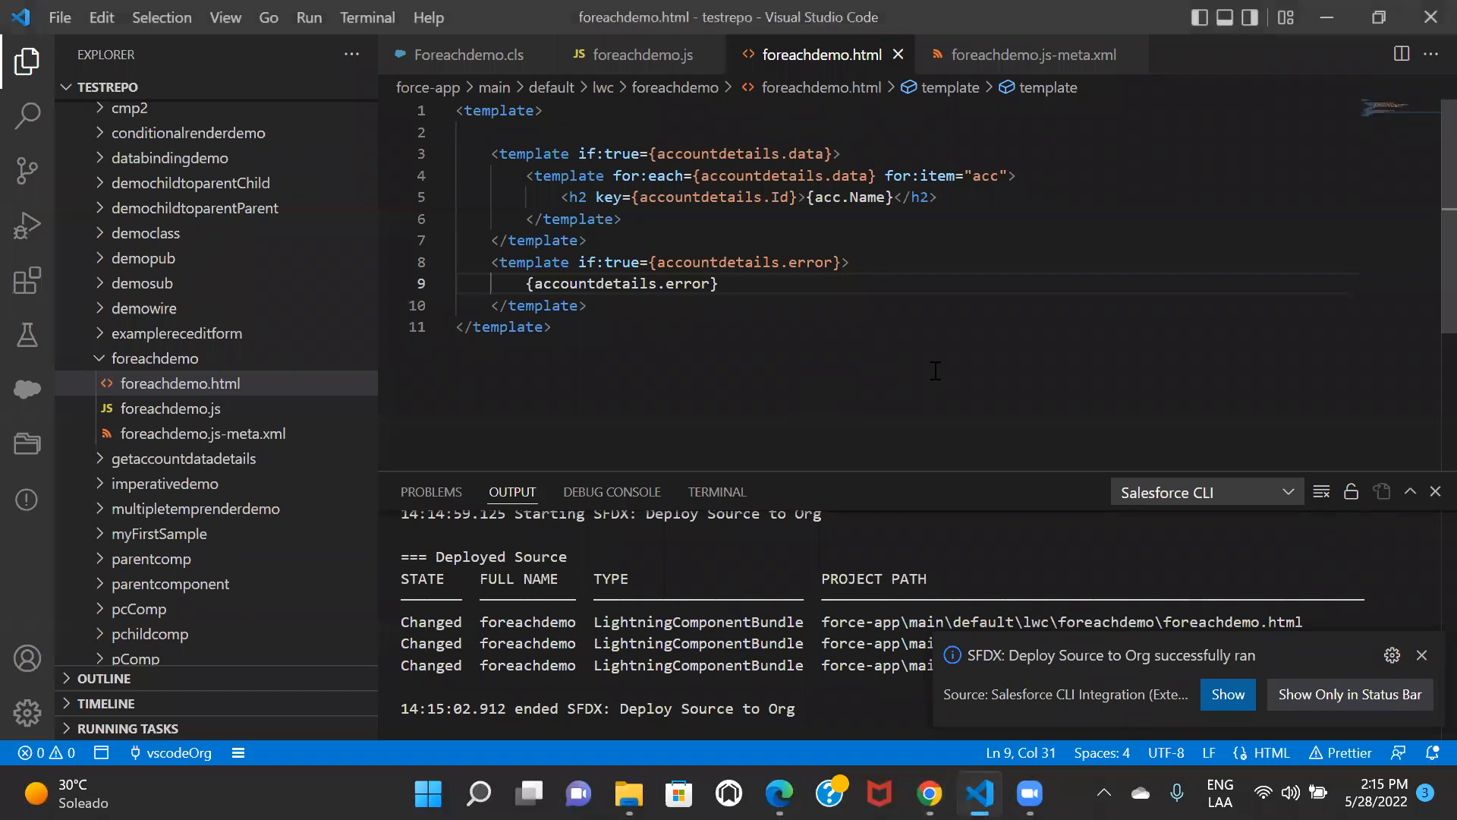